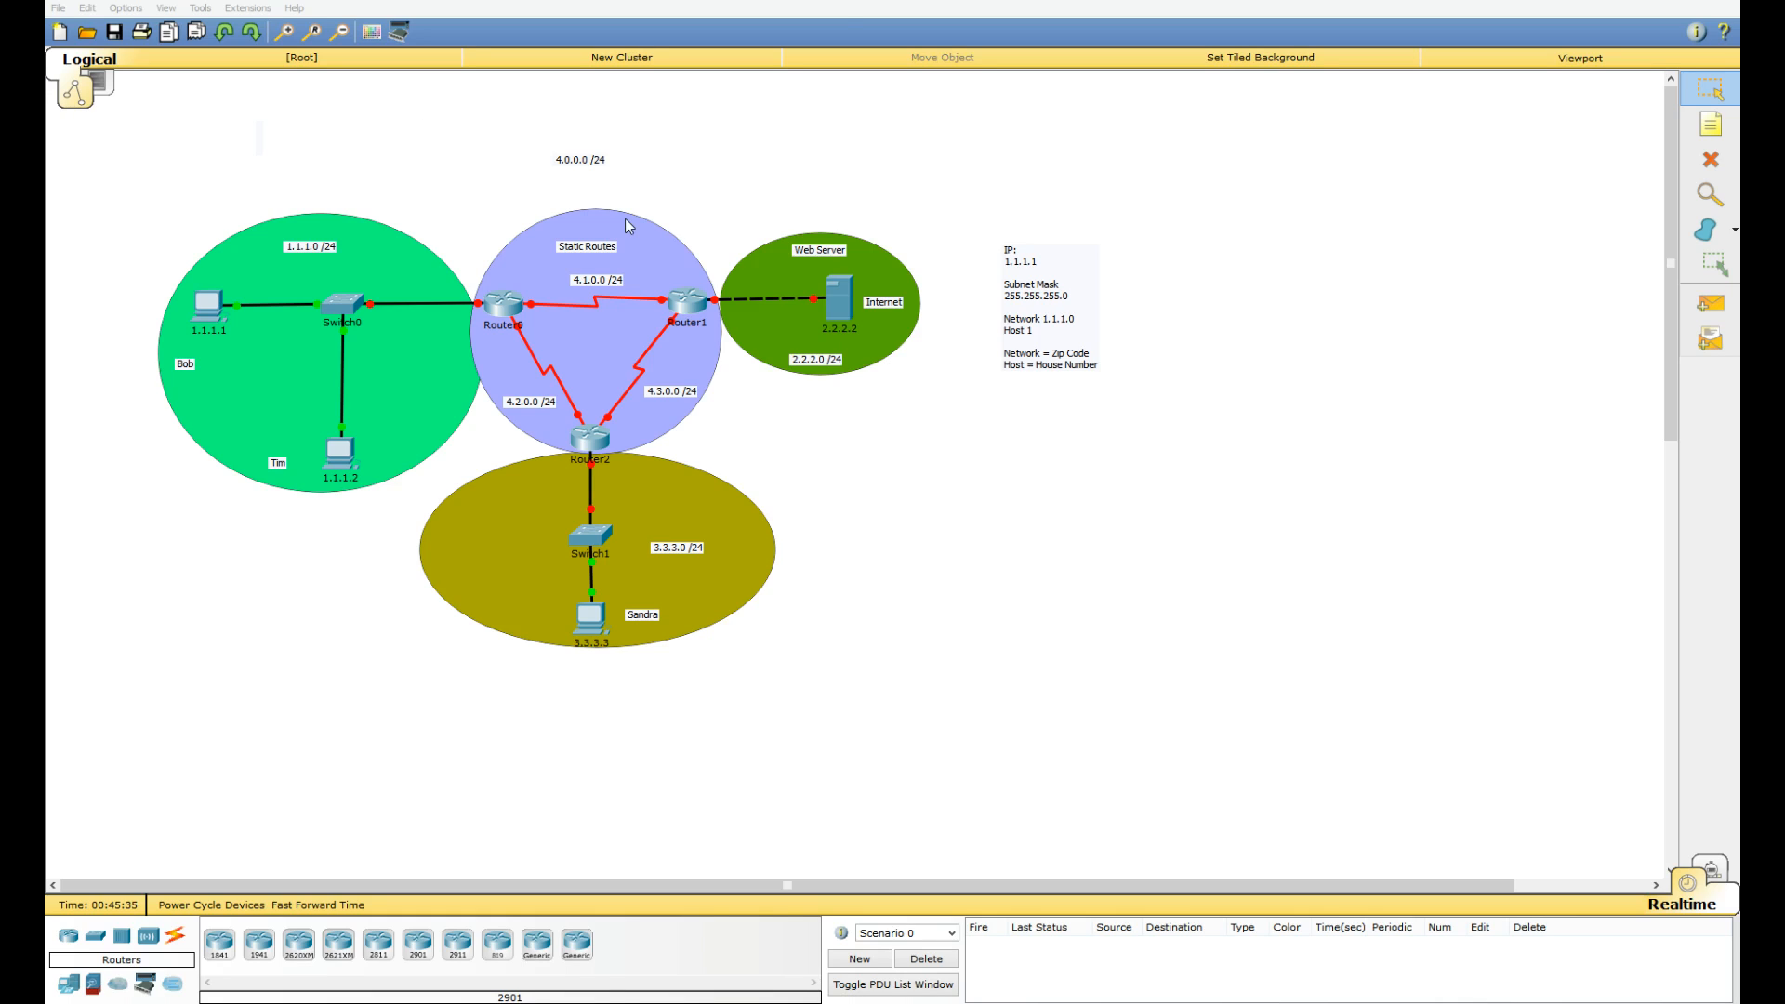
mouse_move(819, 115)
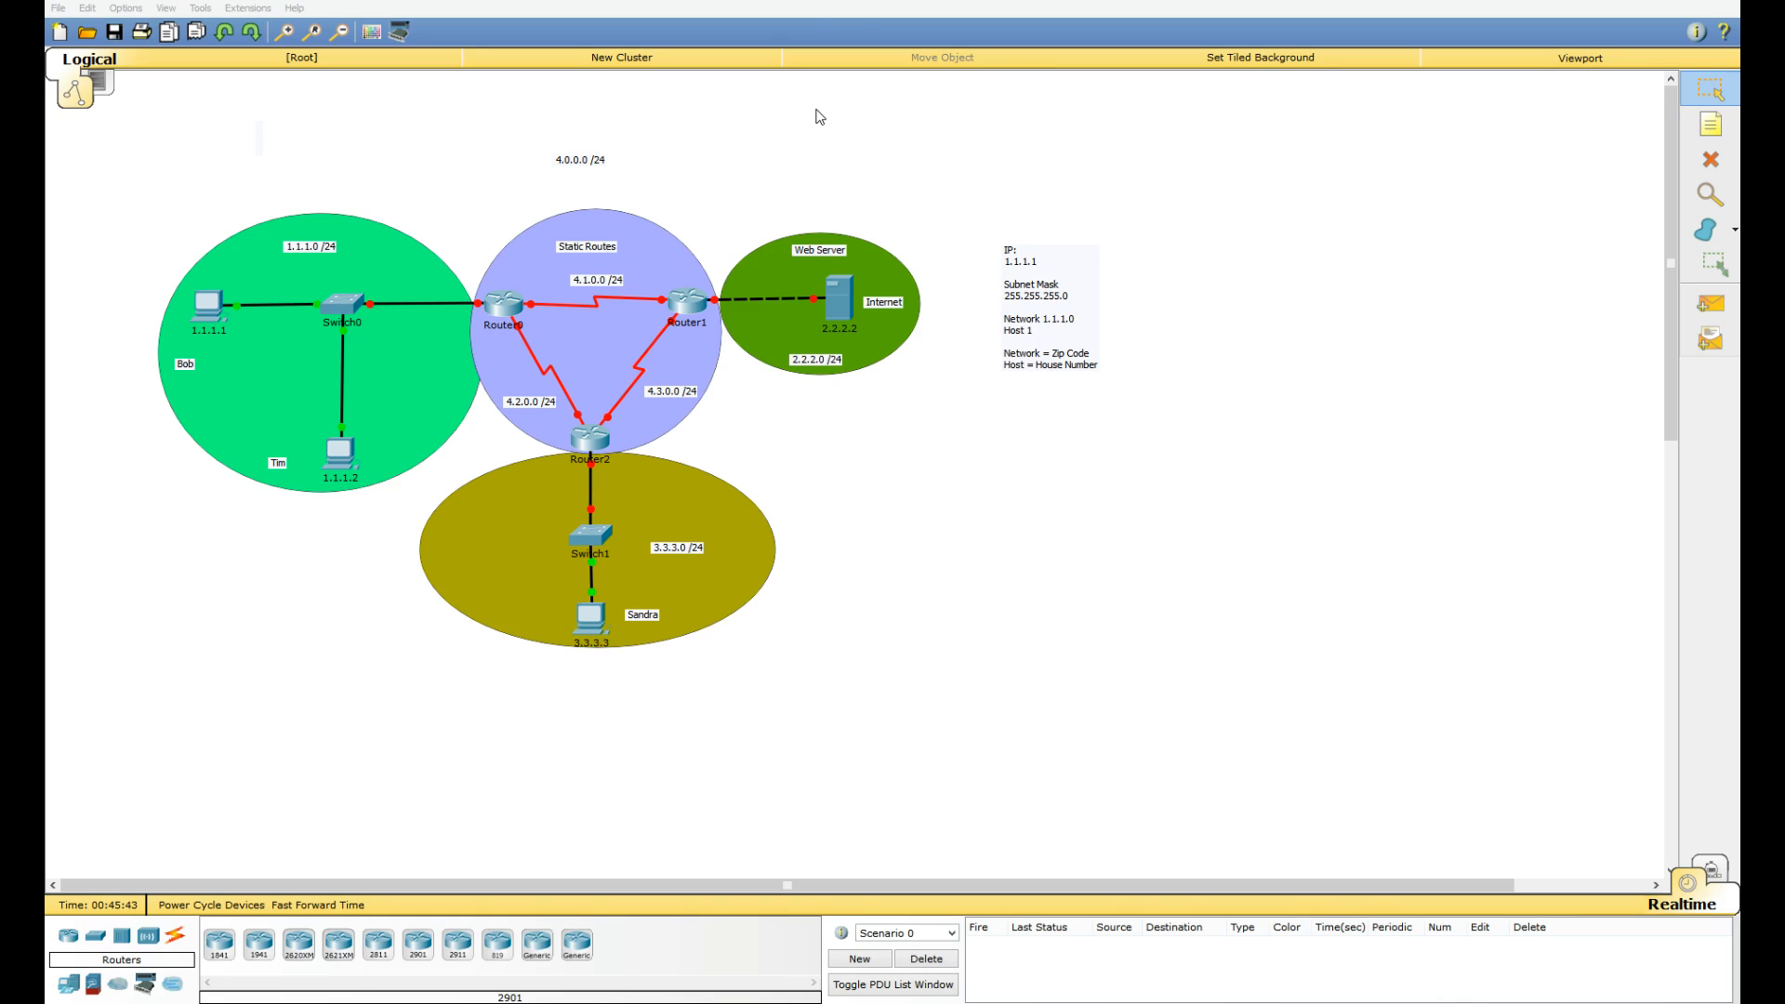
mouse_move(408, 291)
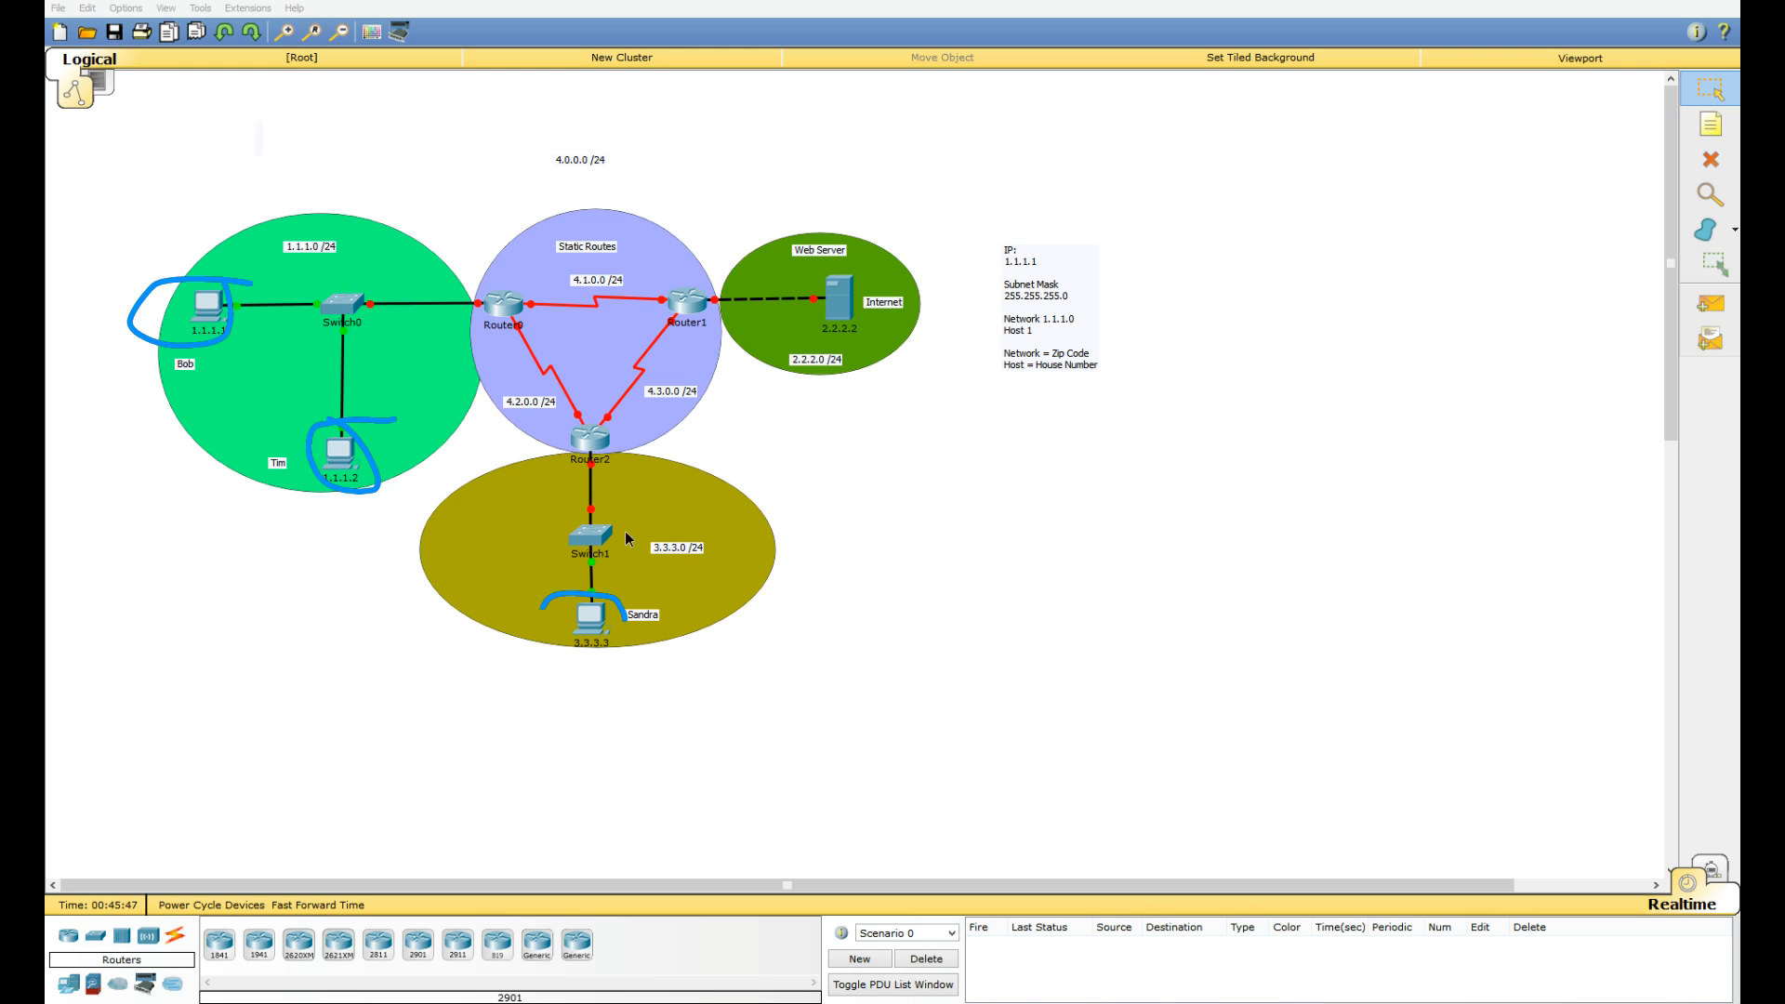
left_click_drag(757, 205, 837, 364)
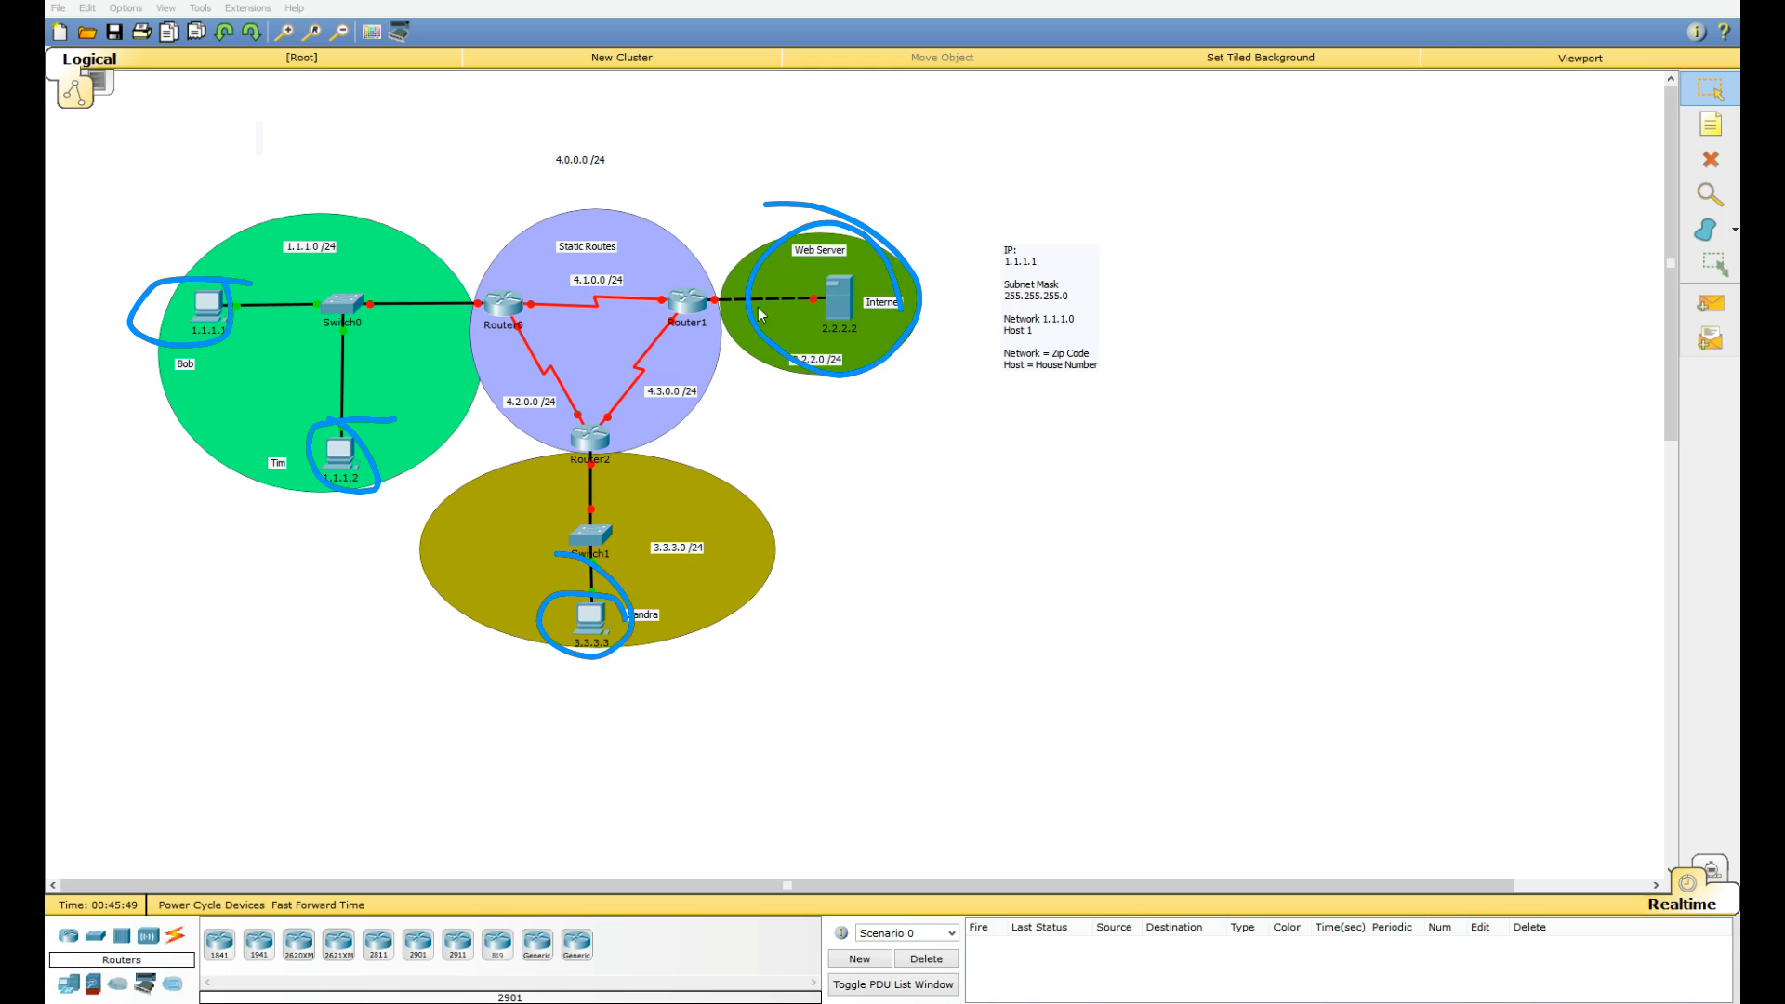
mouse_move(900, 452)
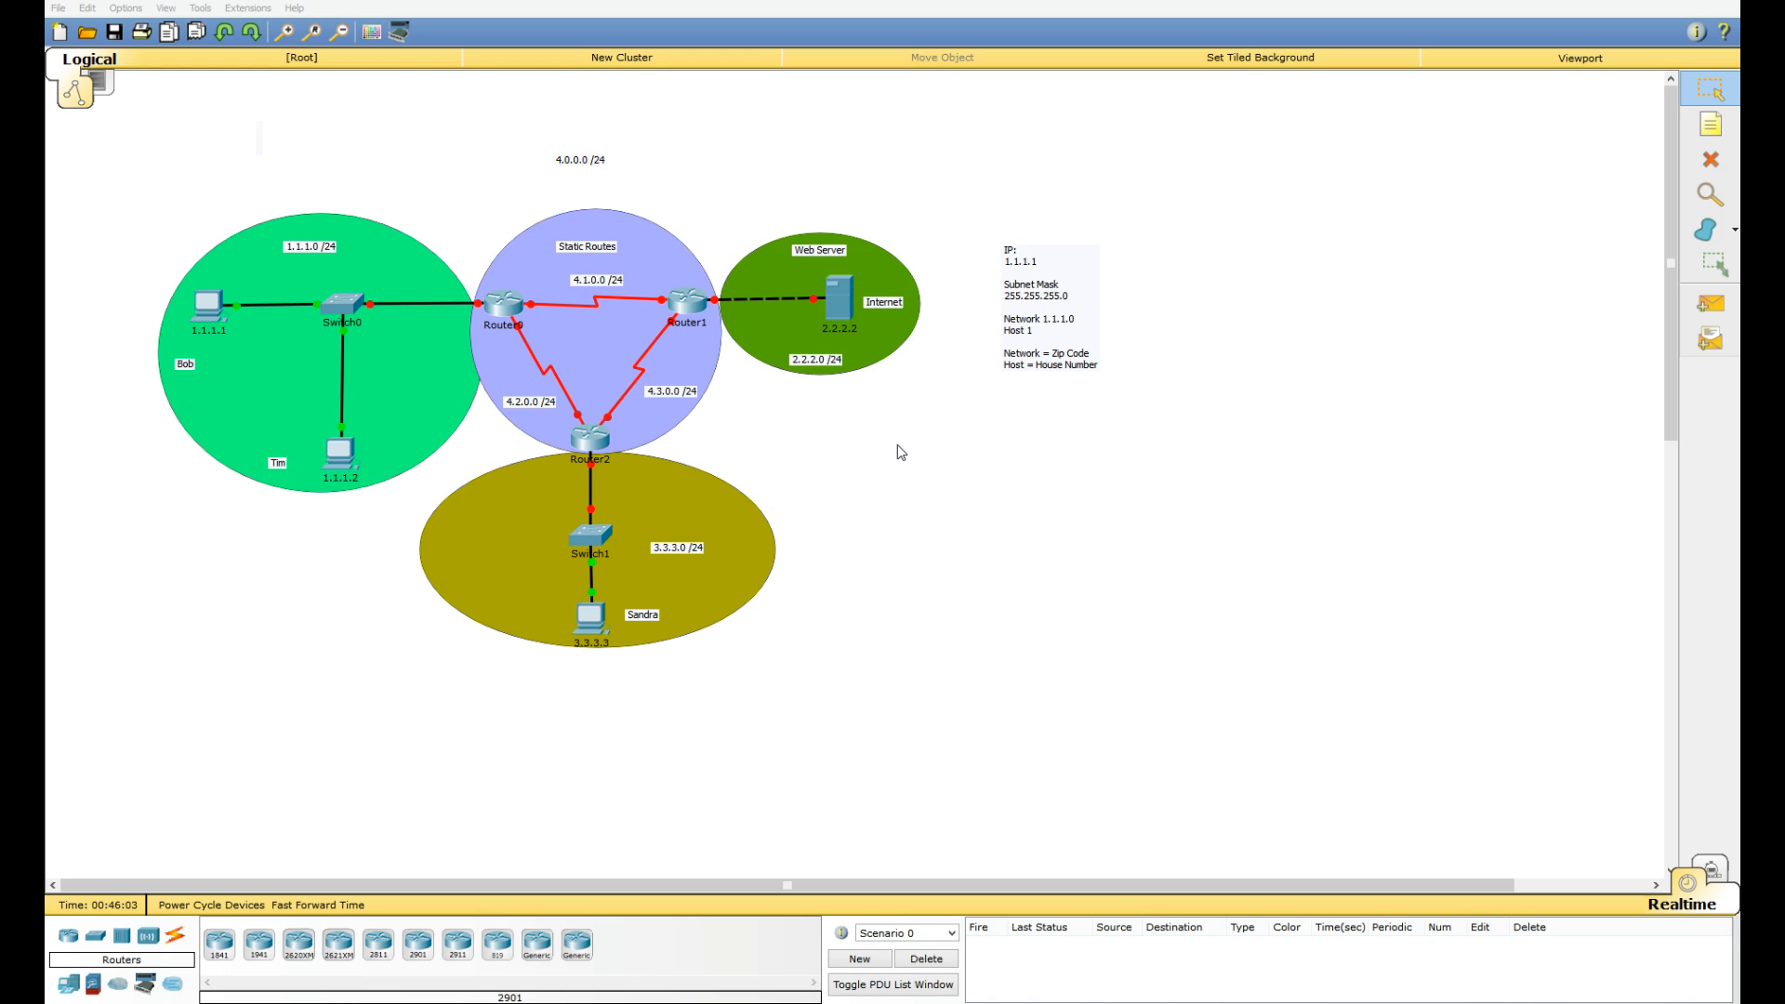
mouse_move(825, 462)
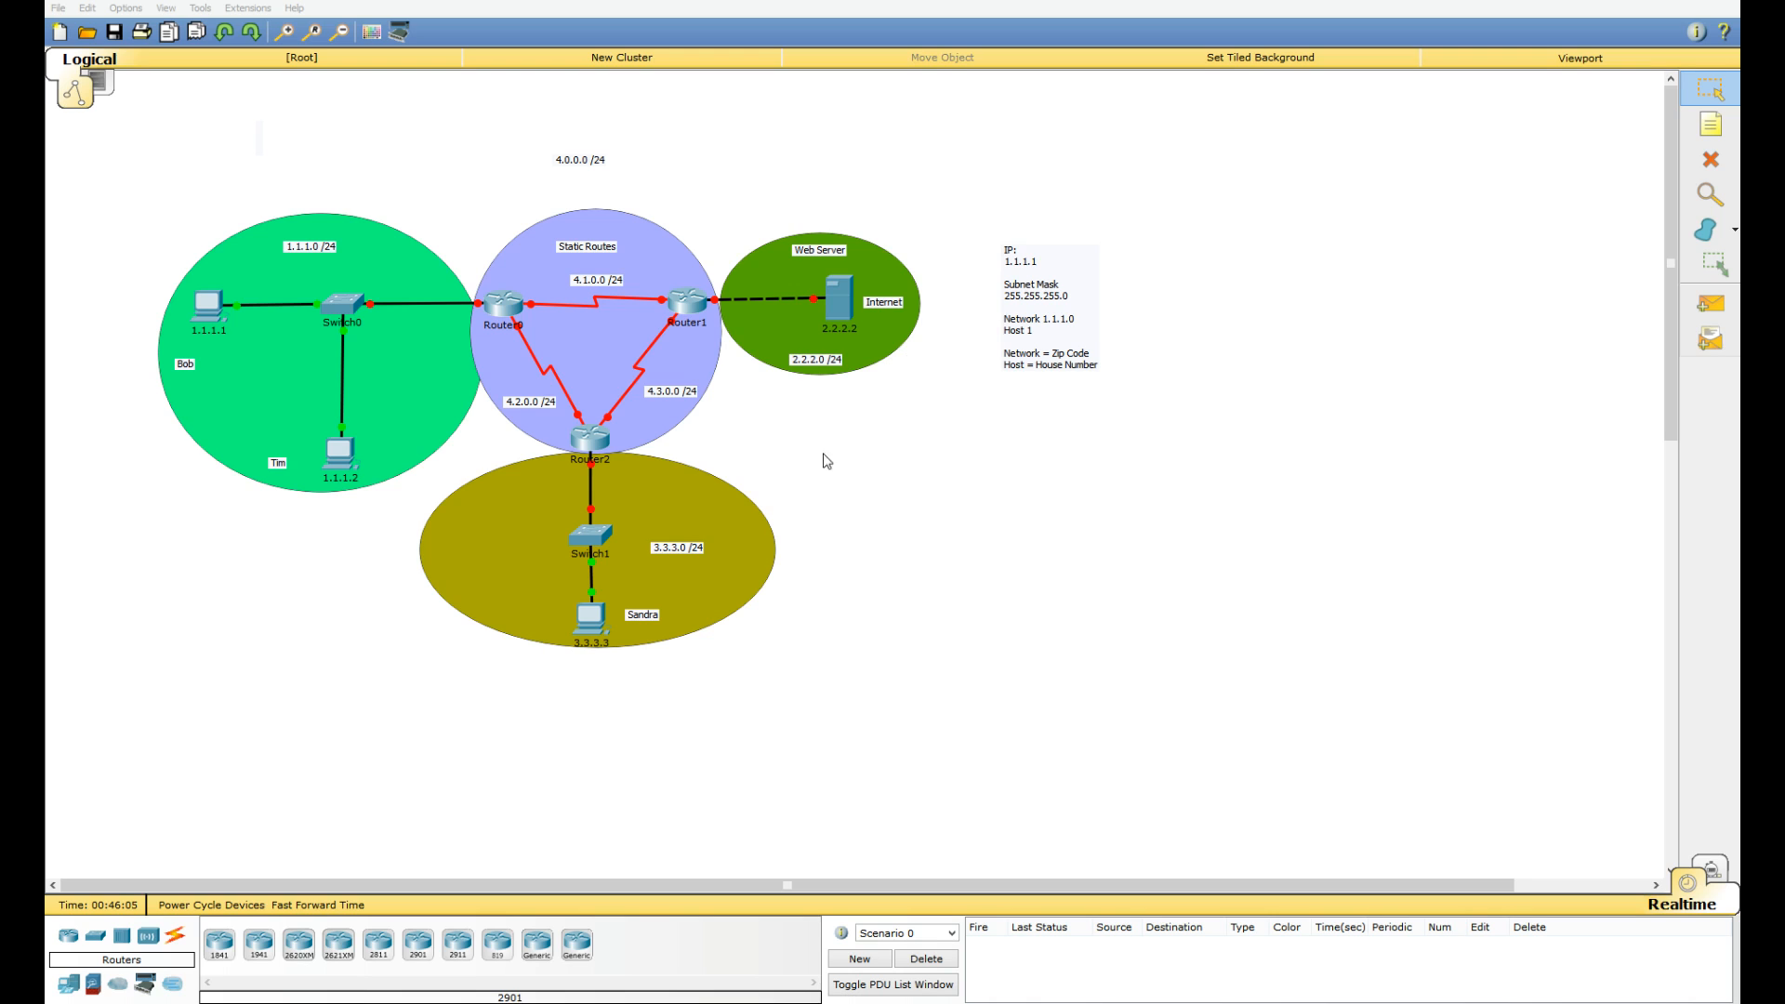
mouse_move(552, 331)
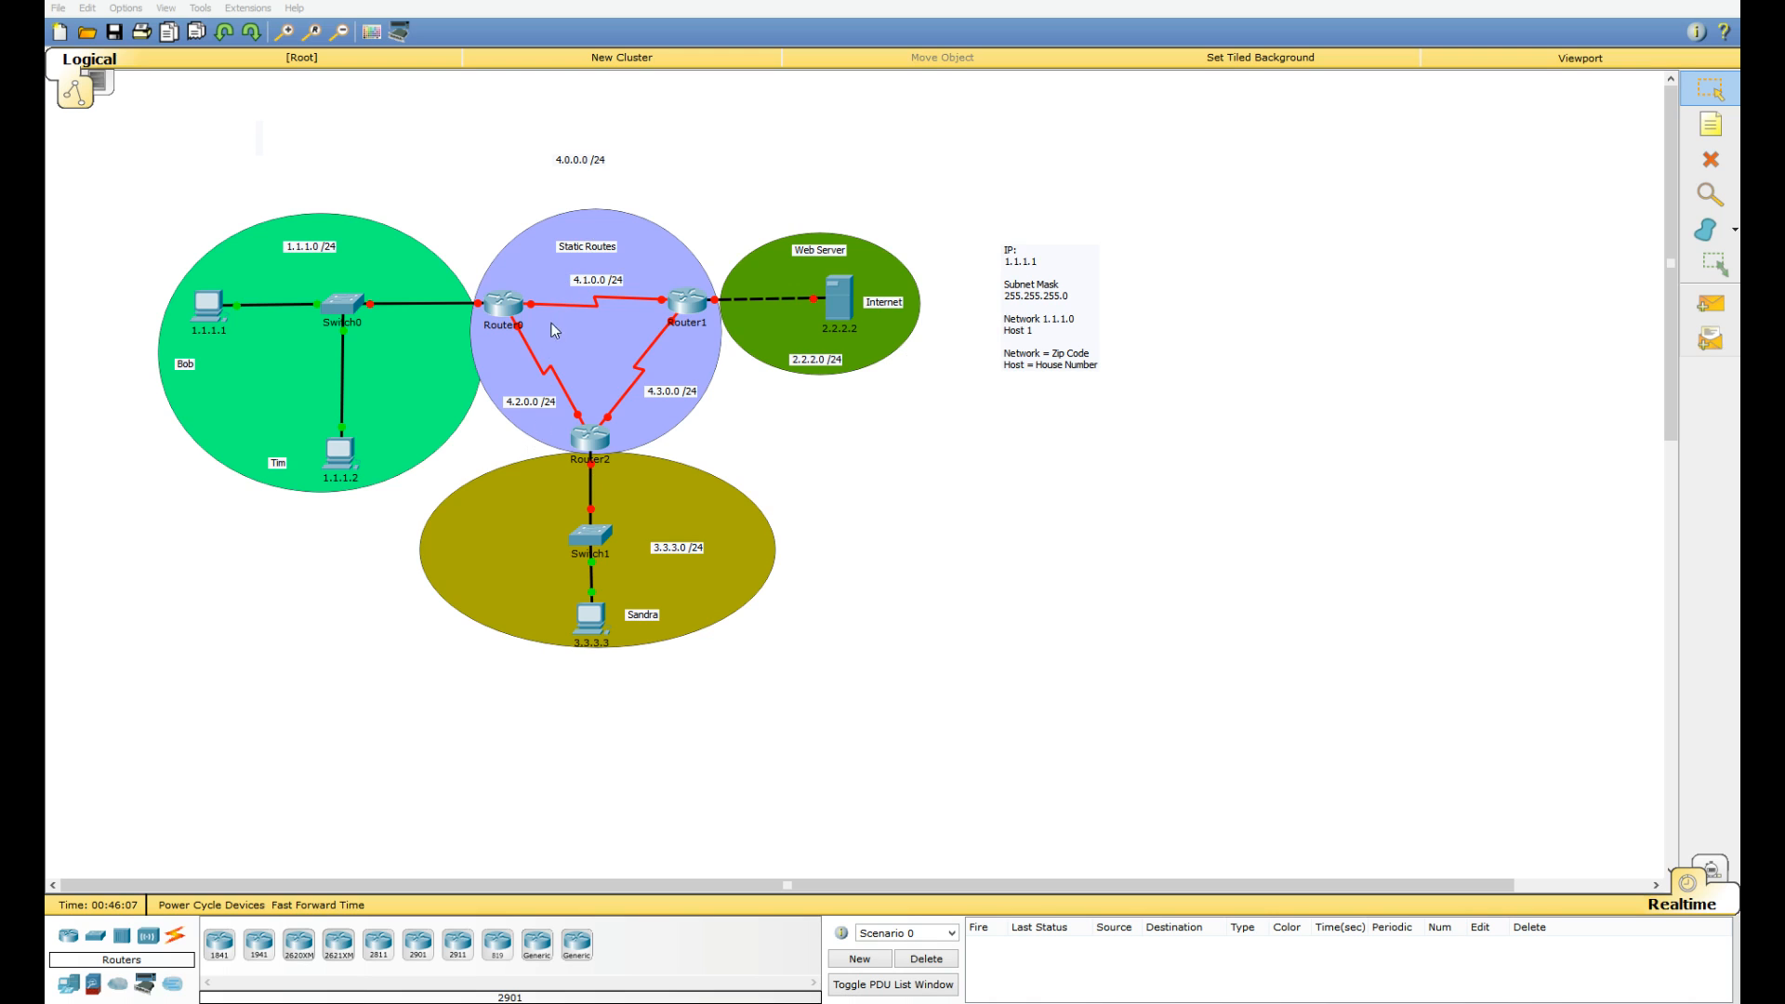
mouse_move(402, 487)
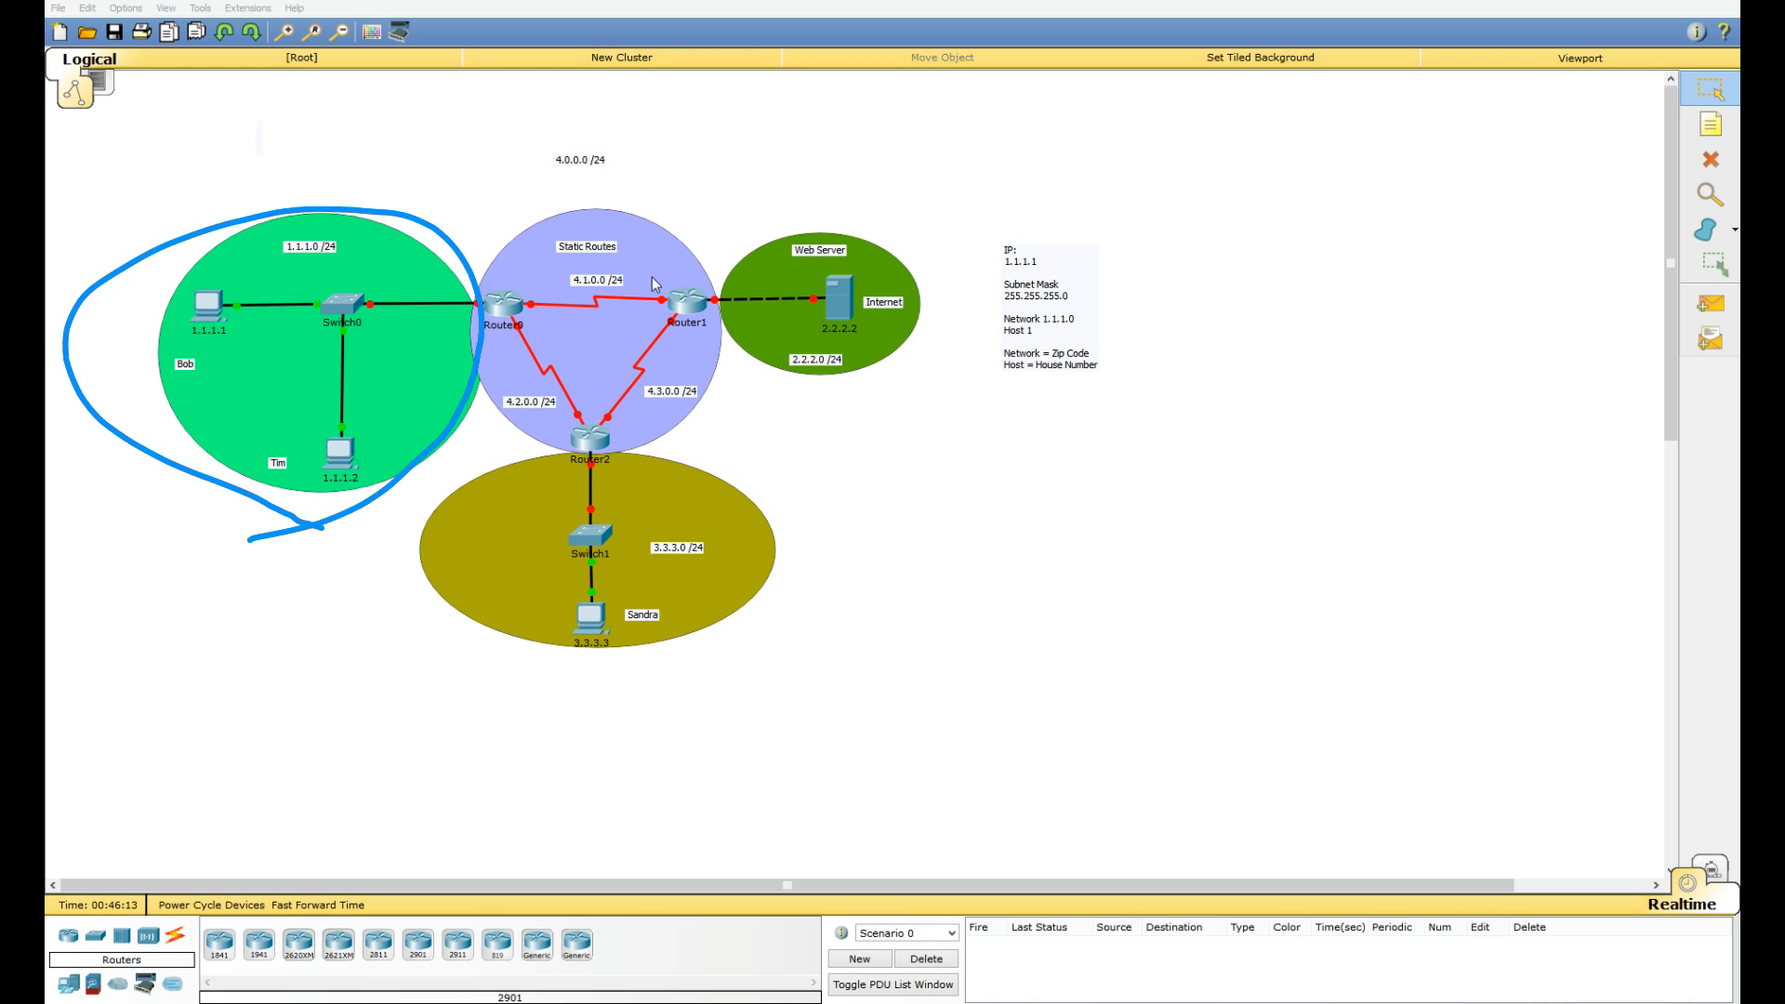
mouse_move(615, 372)
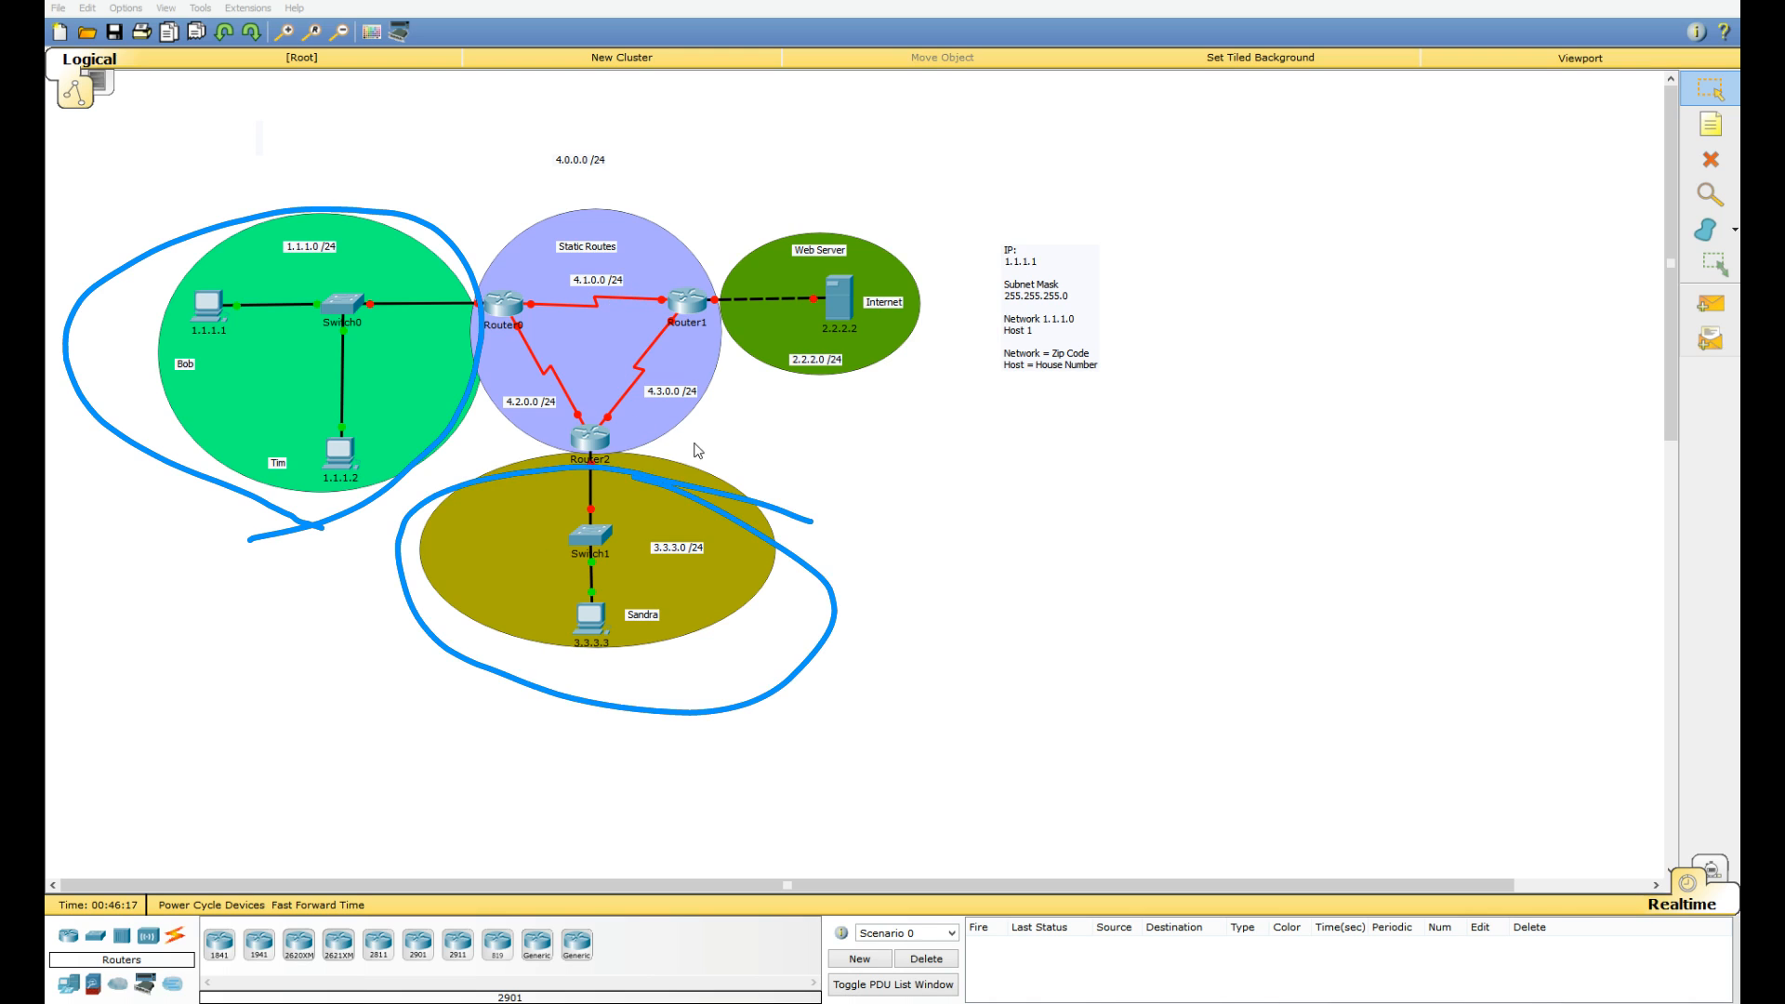
mouse_move(958, 601)
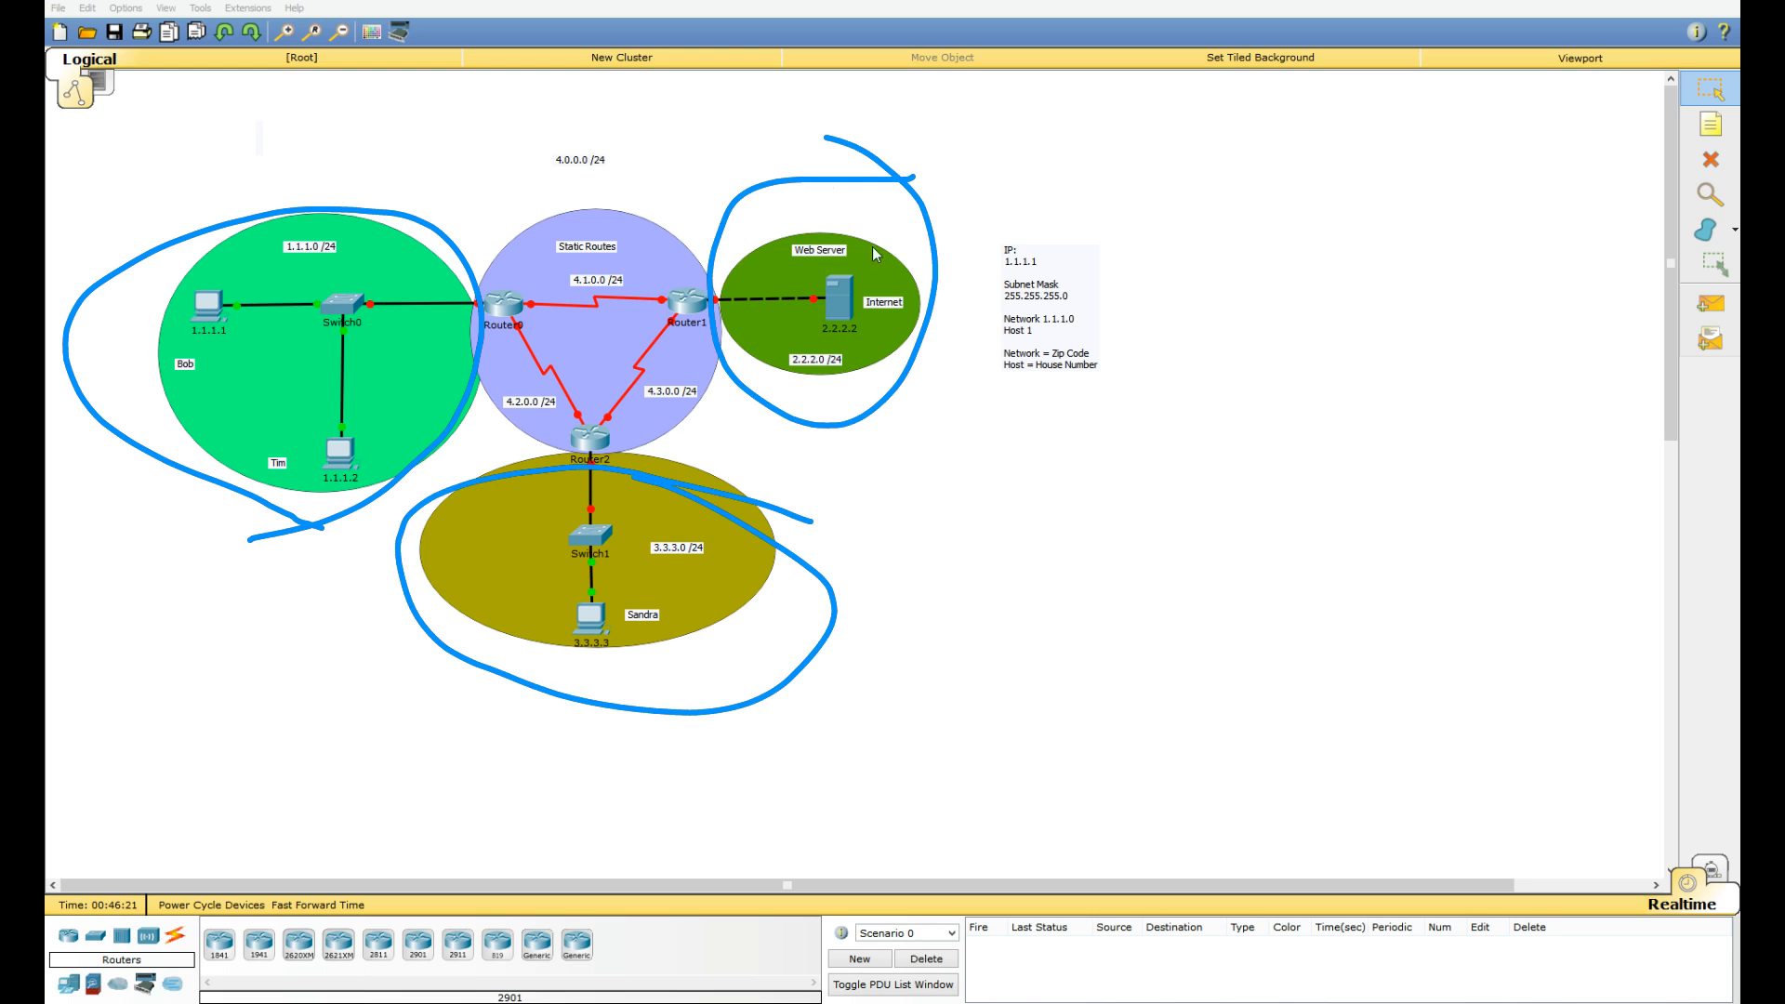
mouse_move(889, 400)
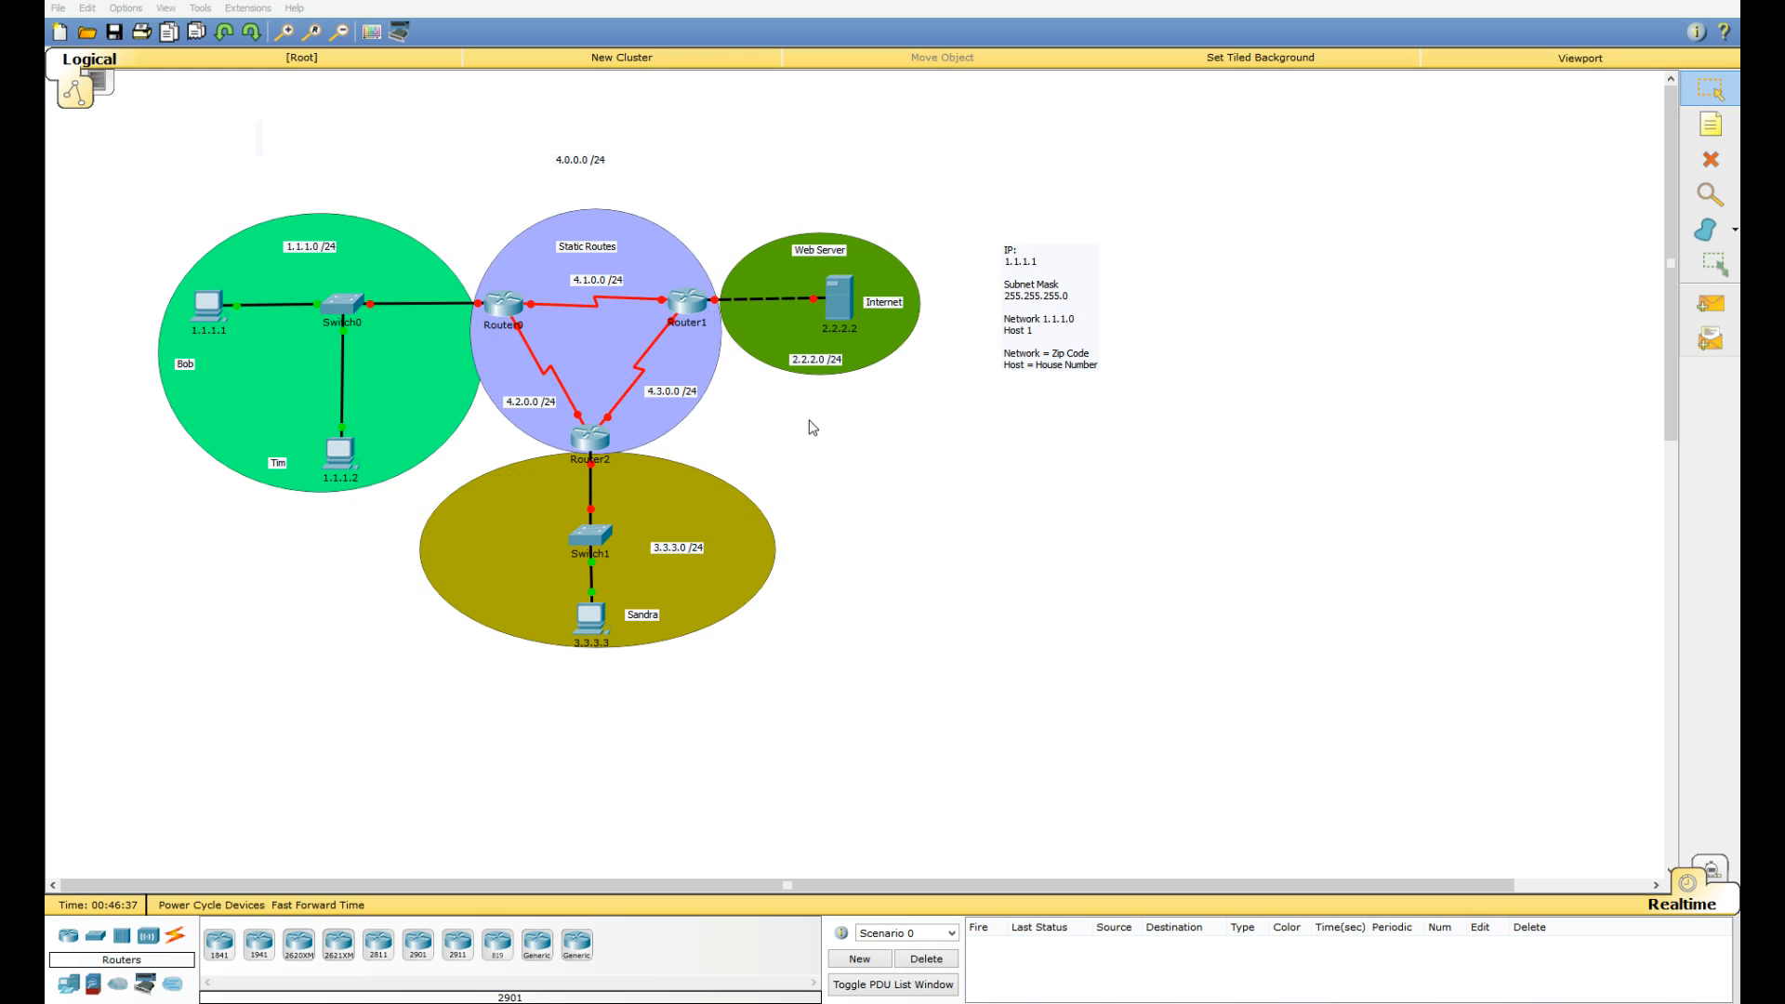
mouse_move(597, 298)
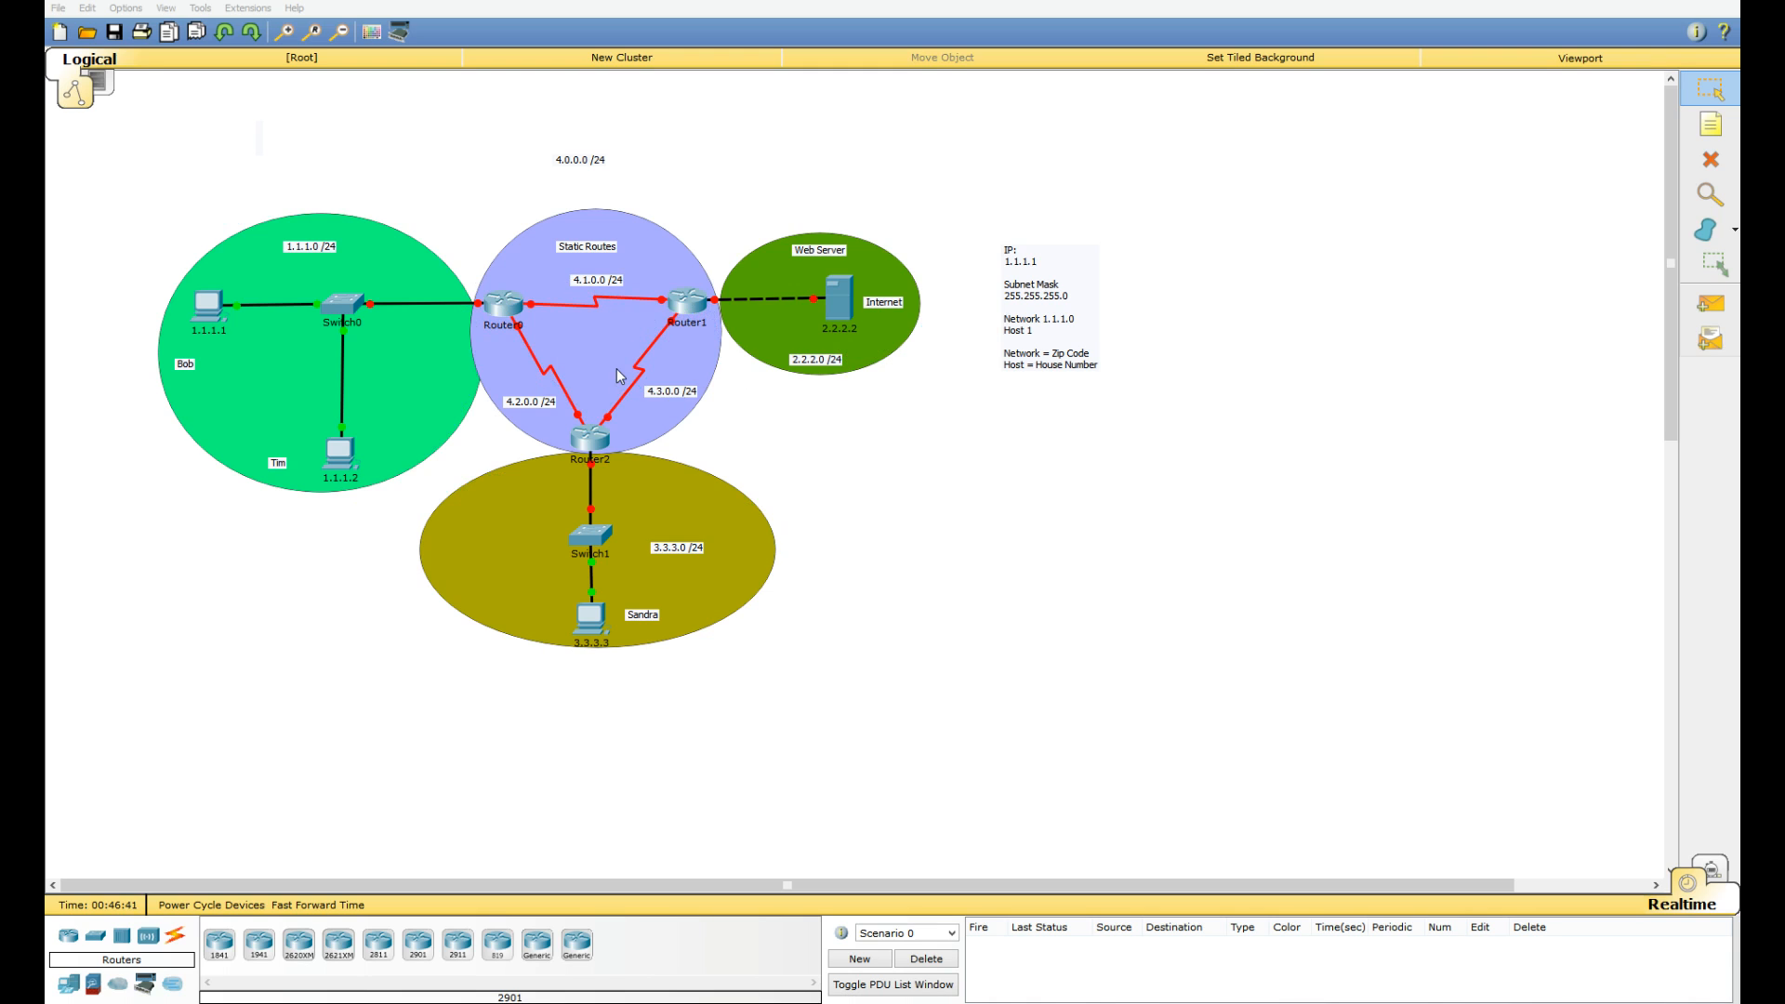
mouse_move(634, 348)
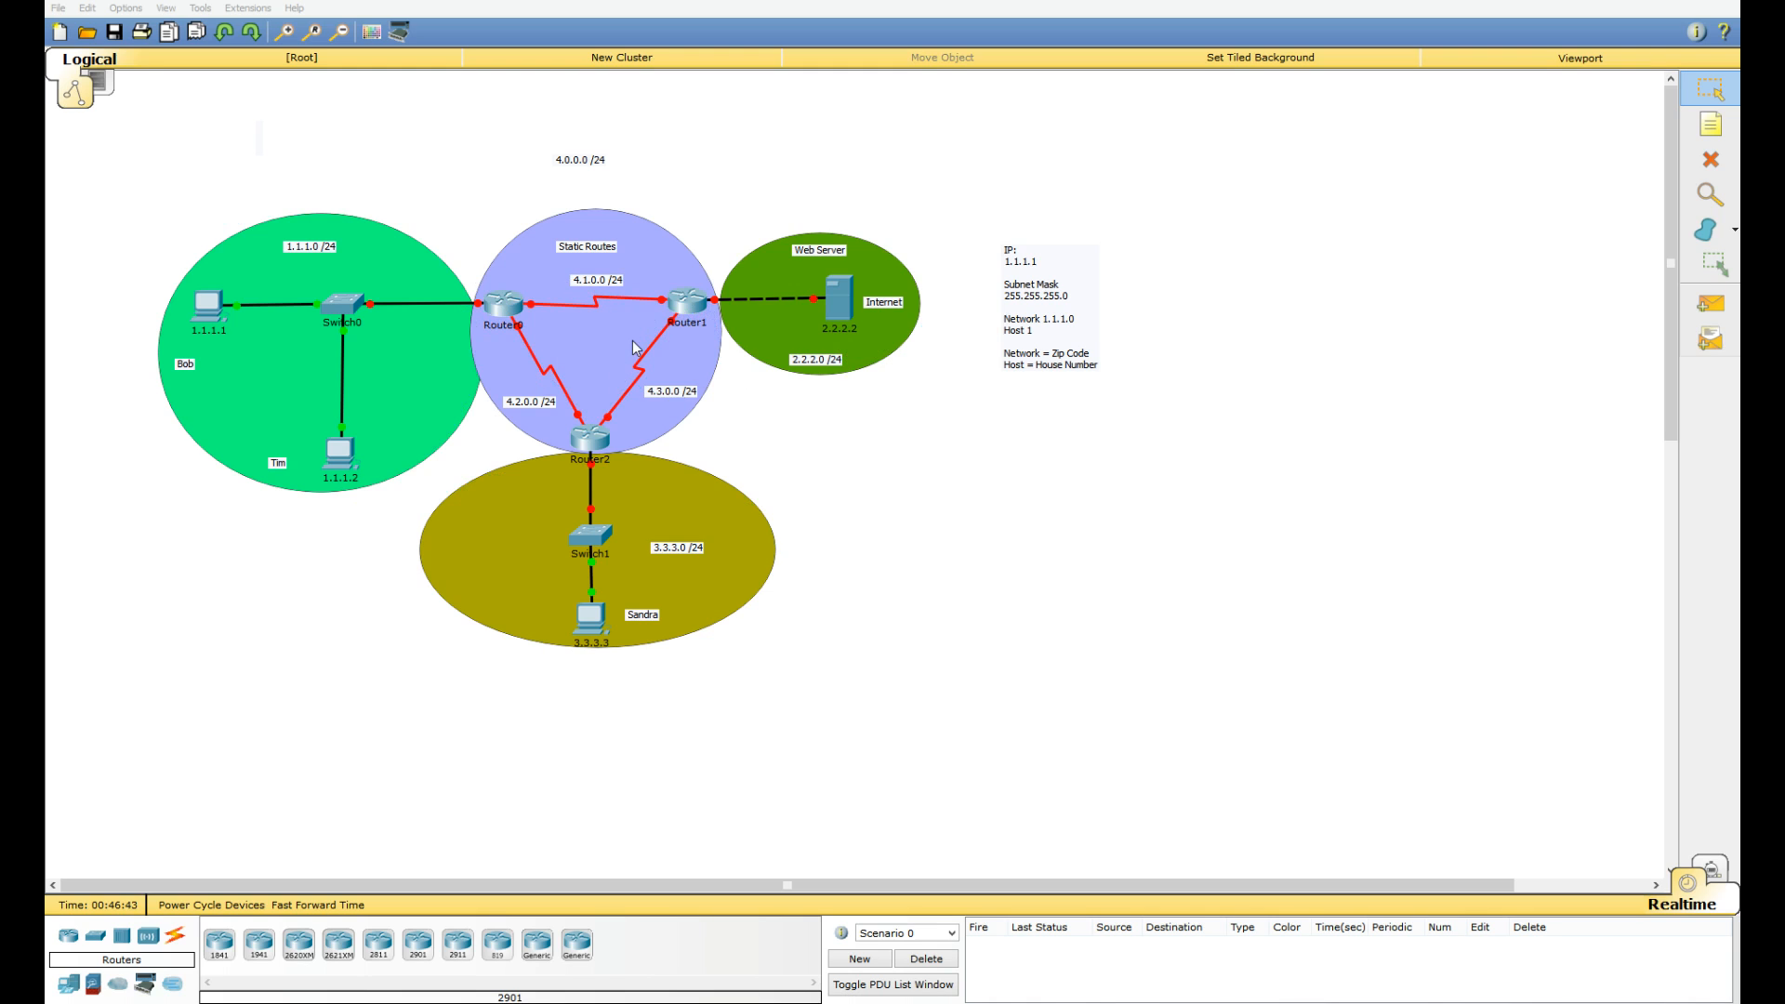
mouse_move(655, 193)
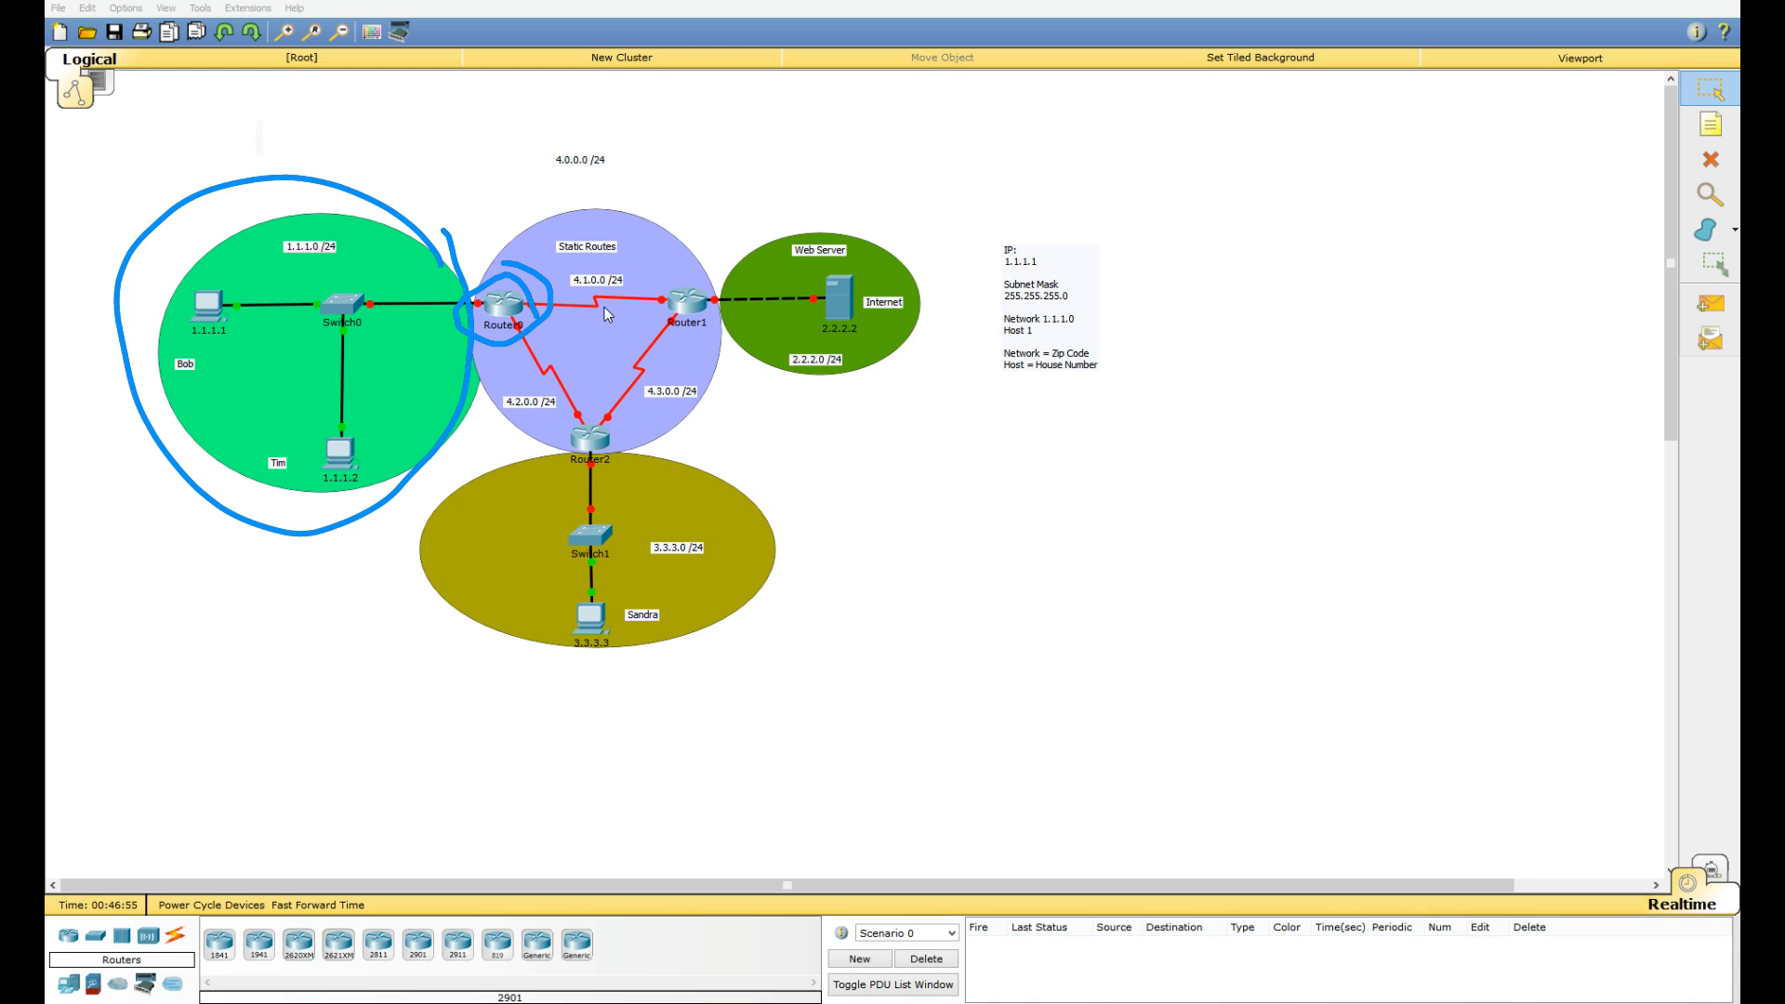
left_click_drag(513, 317, 586, 524)
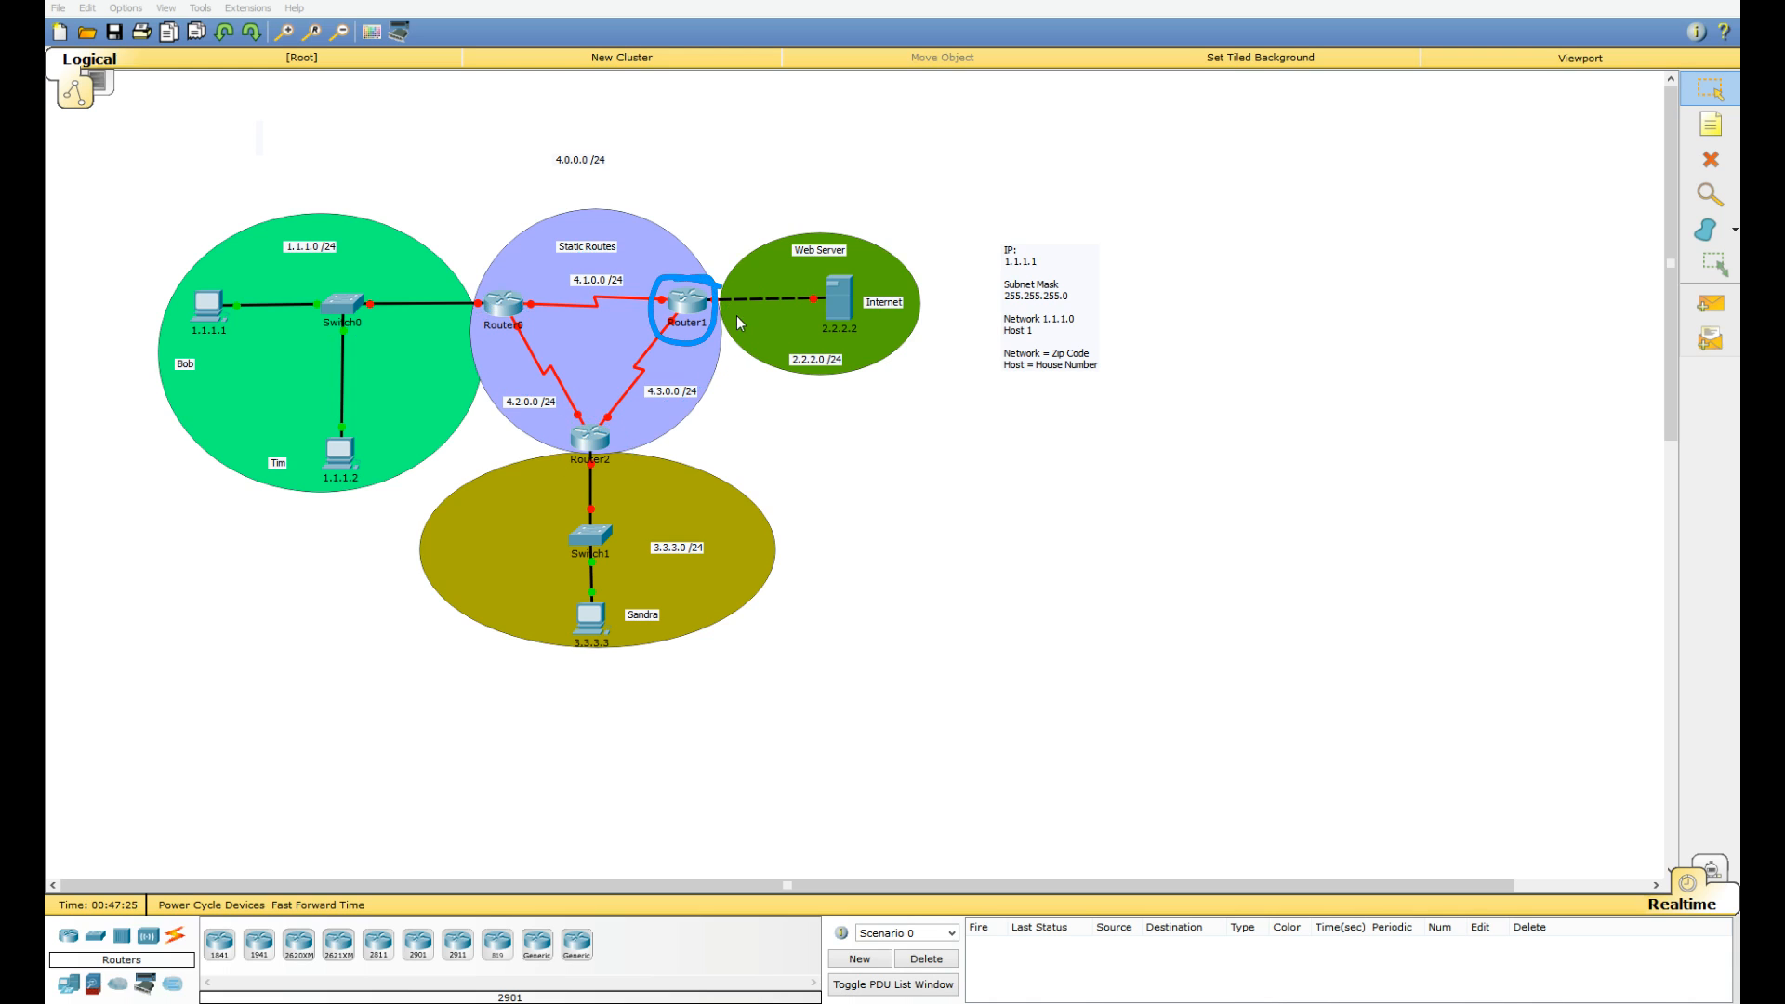
left_click_drag(692, 322, 662, 535)
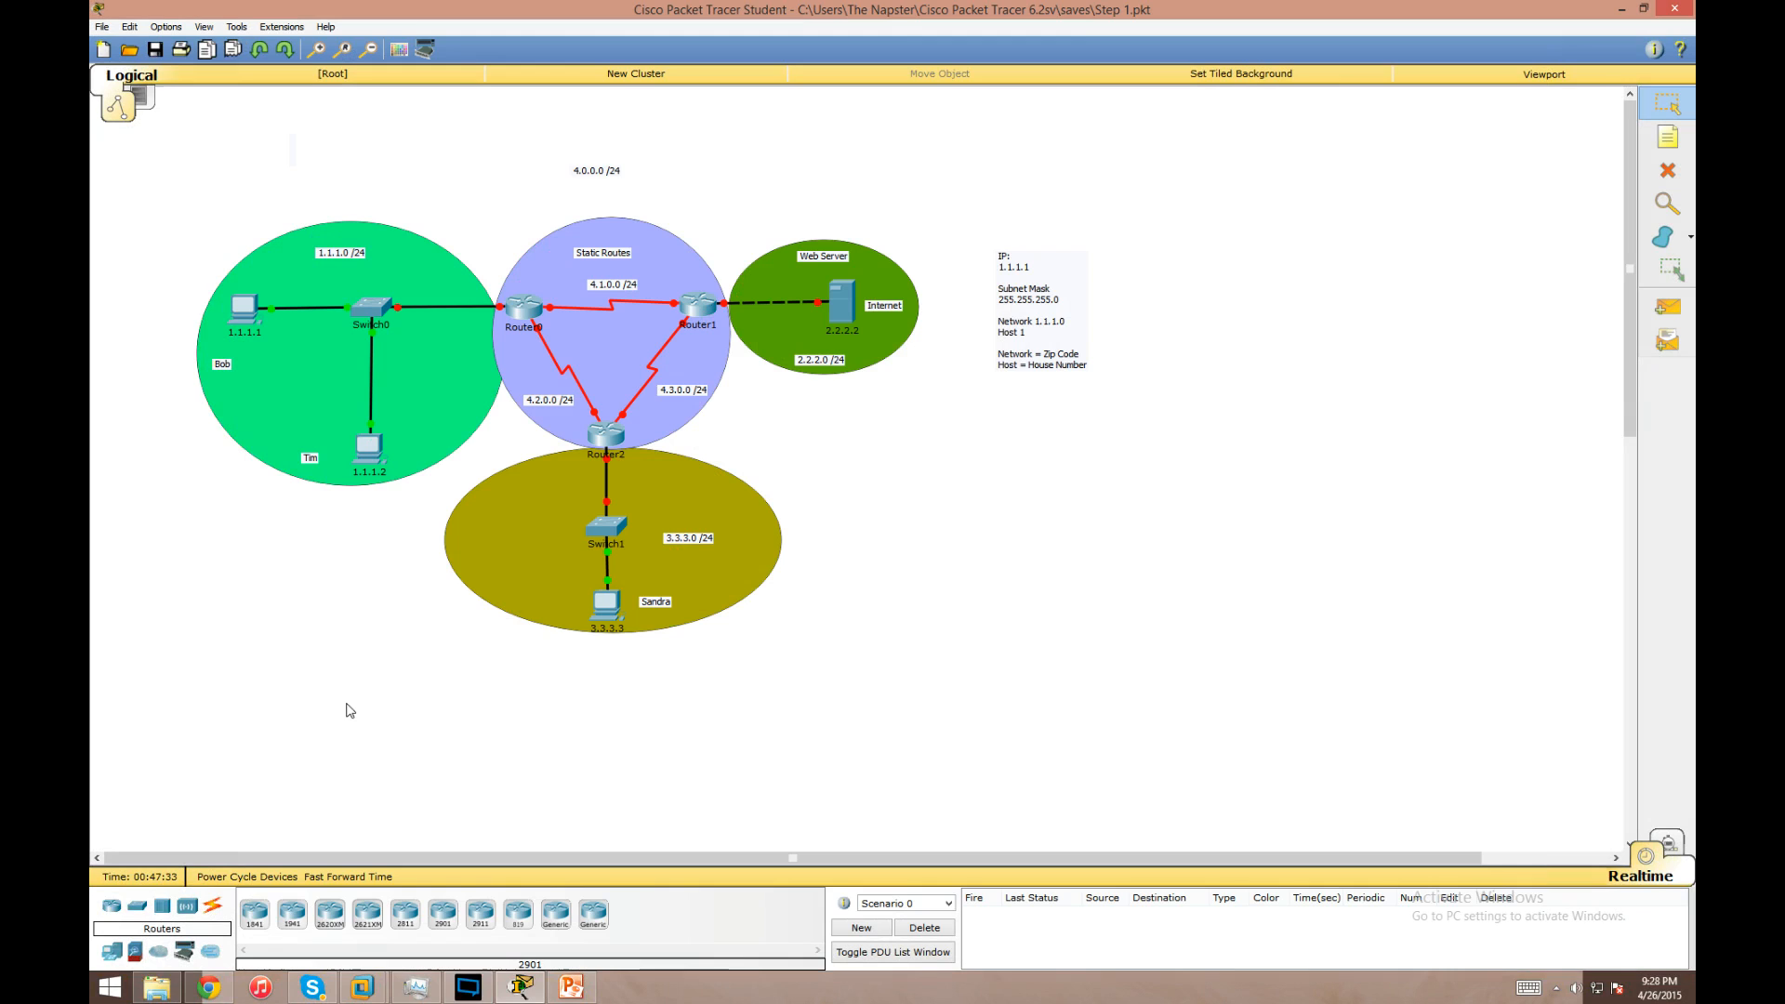
mouse_move(253, 353)
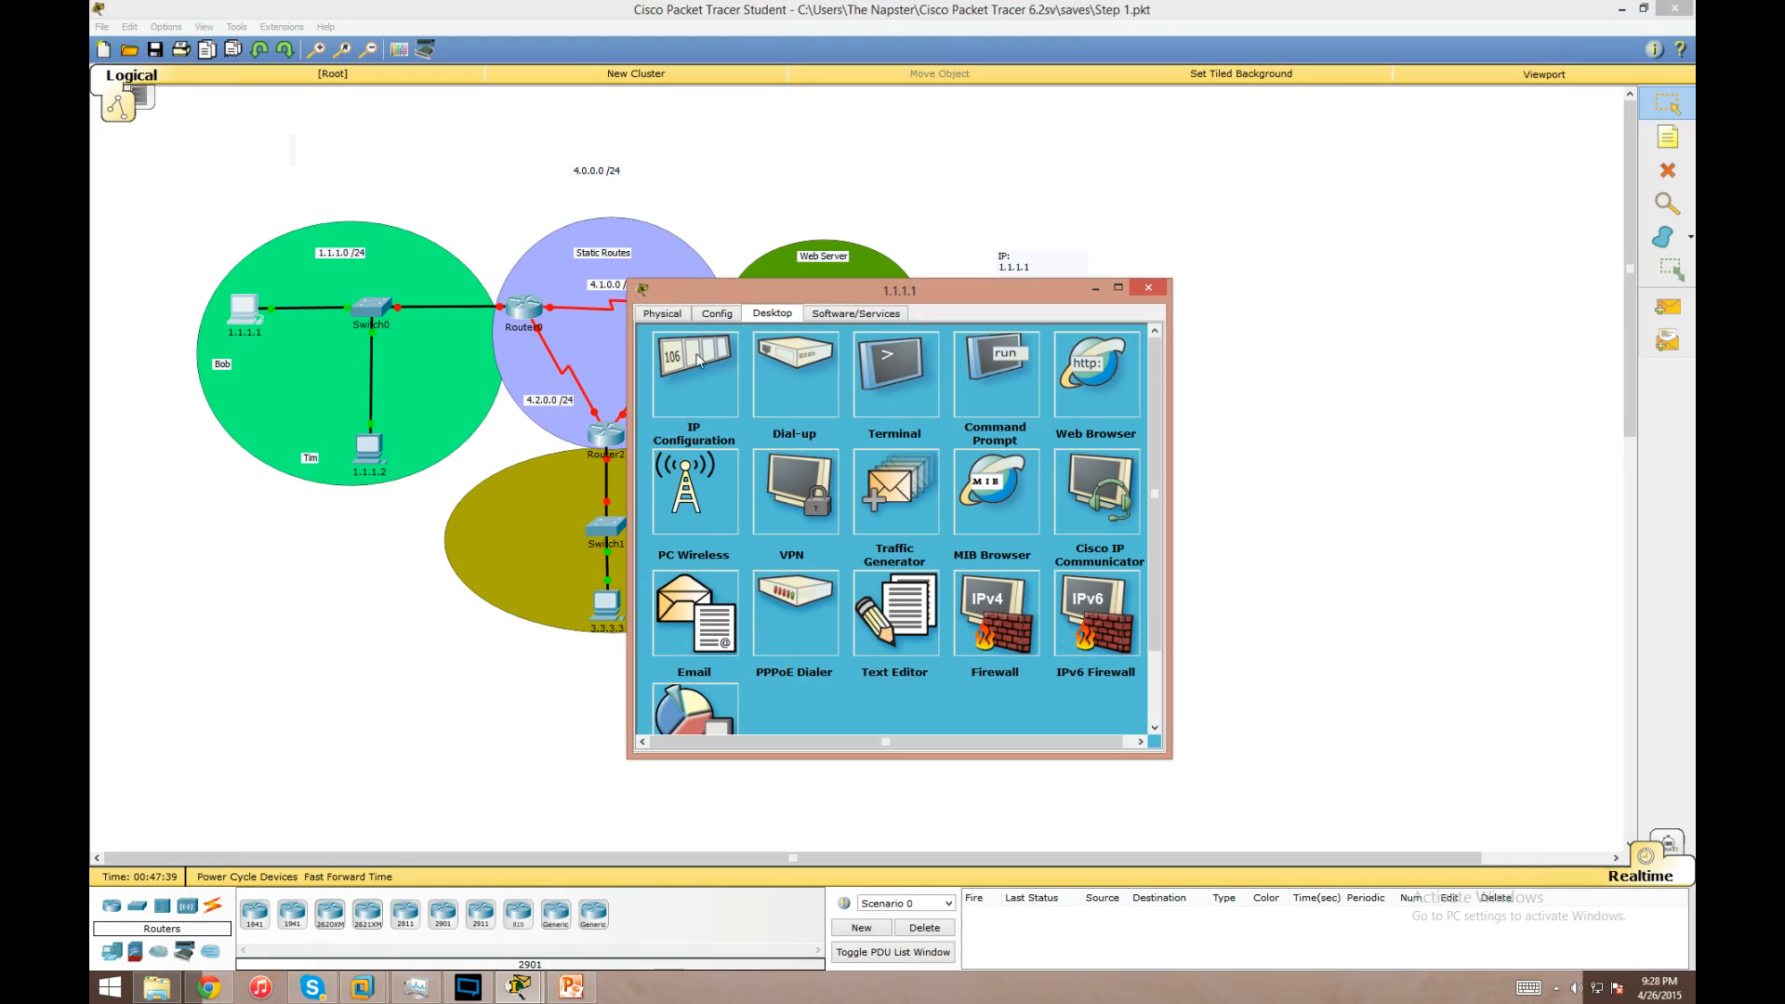
left_click(694, 374)
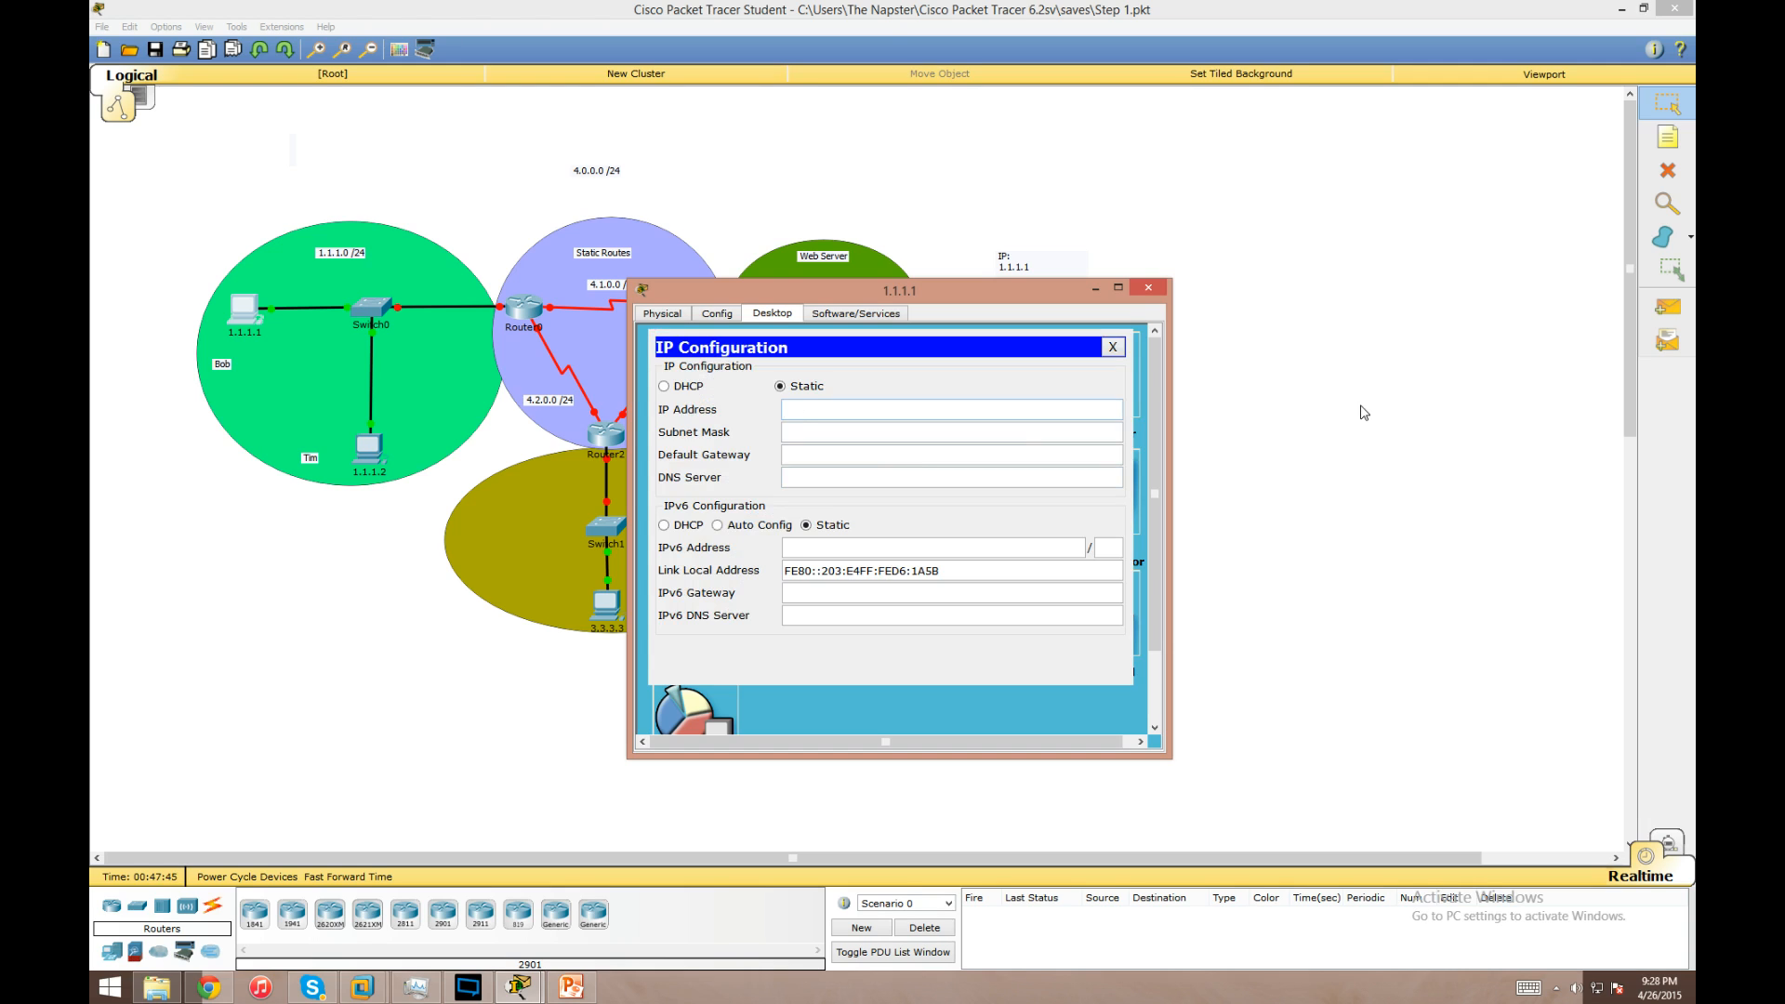
type("1.1.1.")
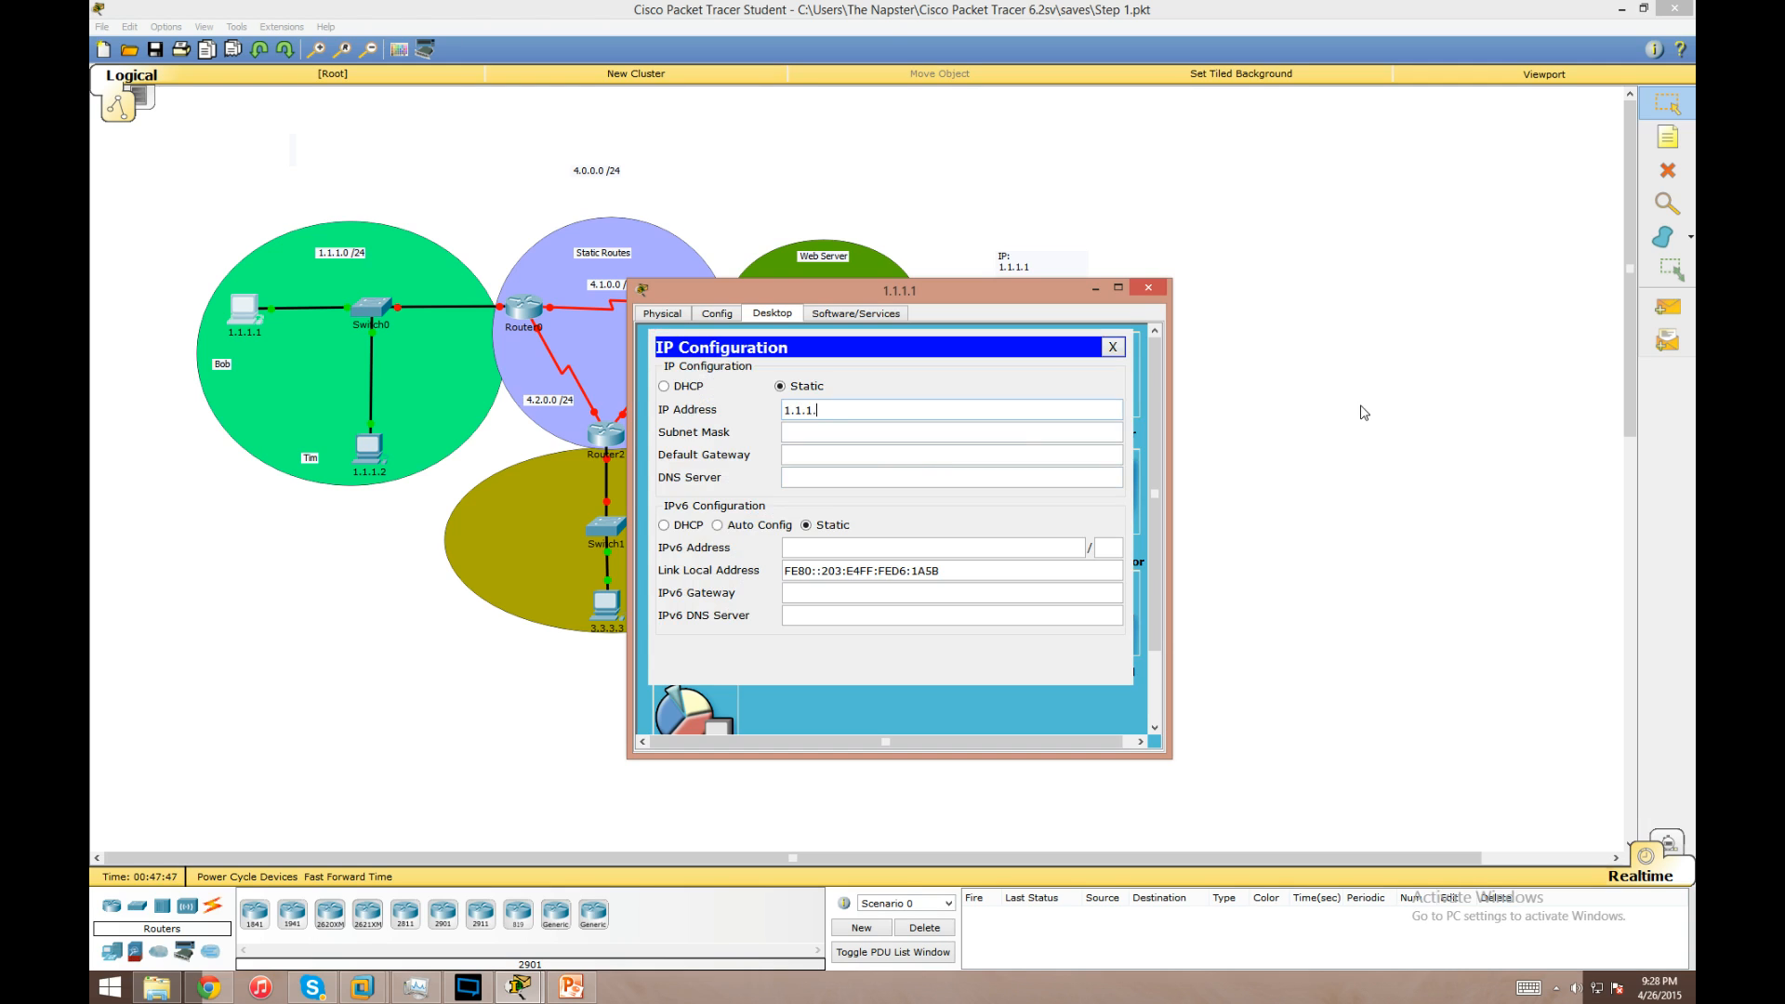
left_click(951, 432)
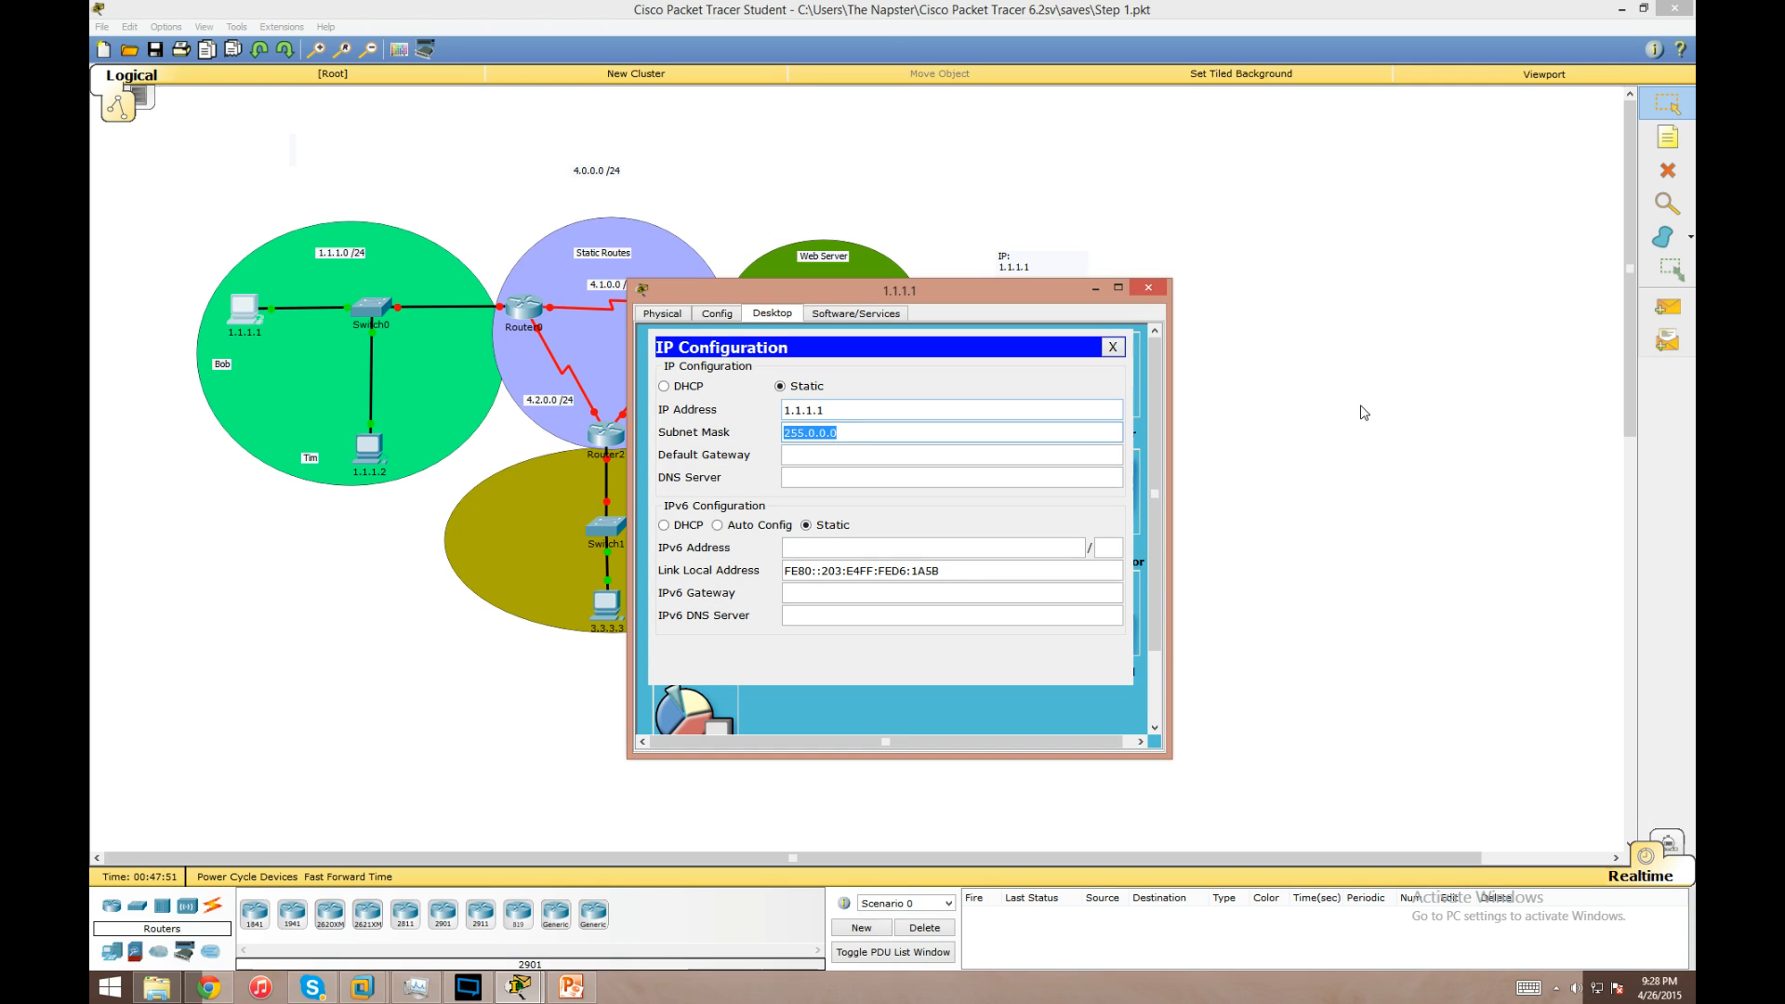
type("255.255.2")
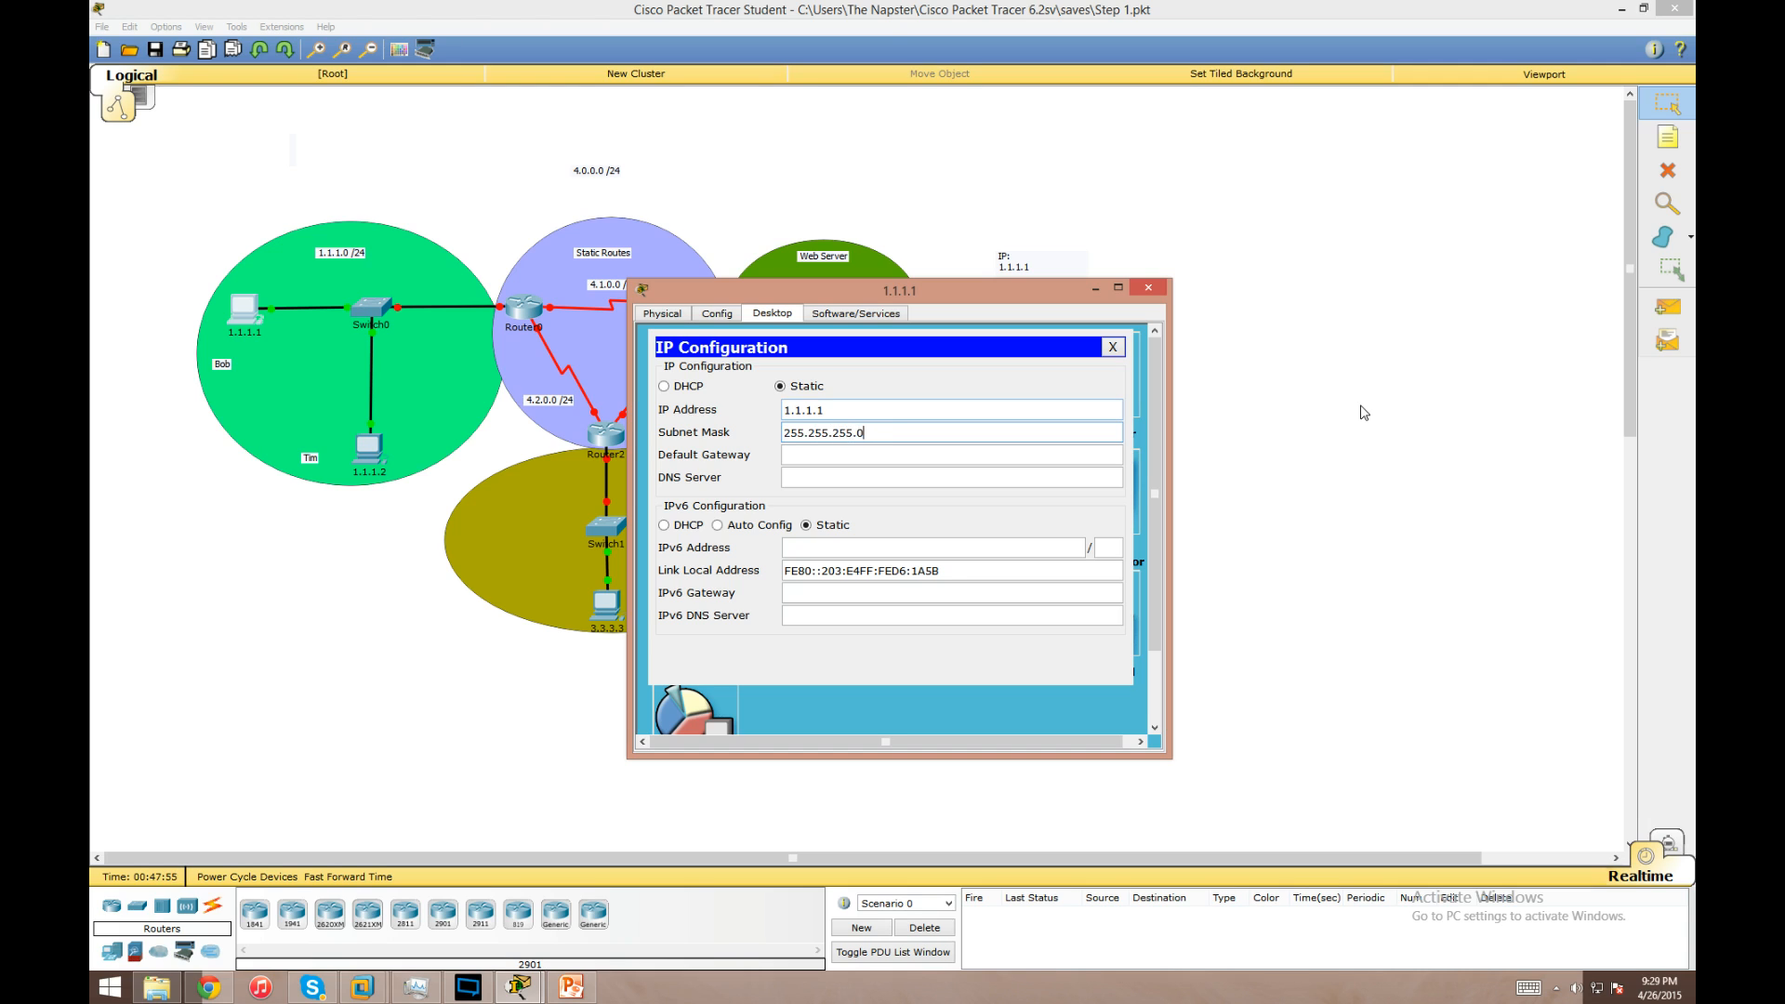
left_click(951, 454)
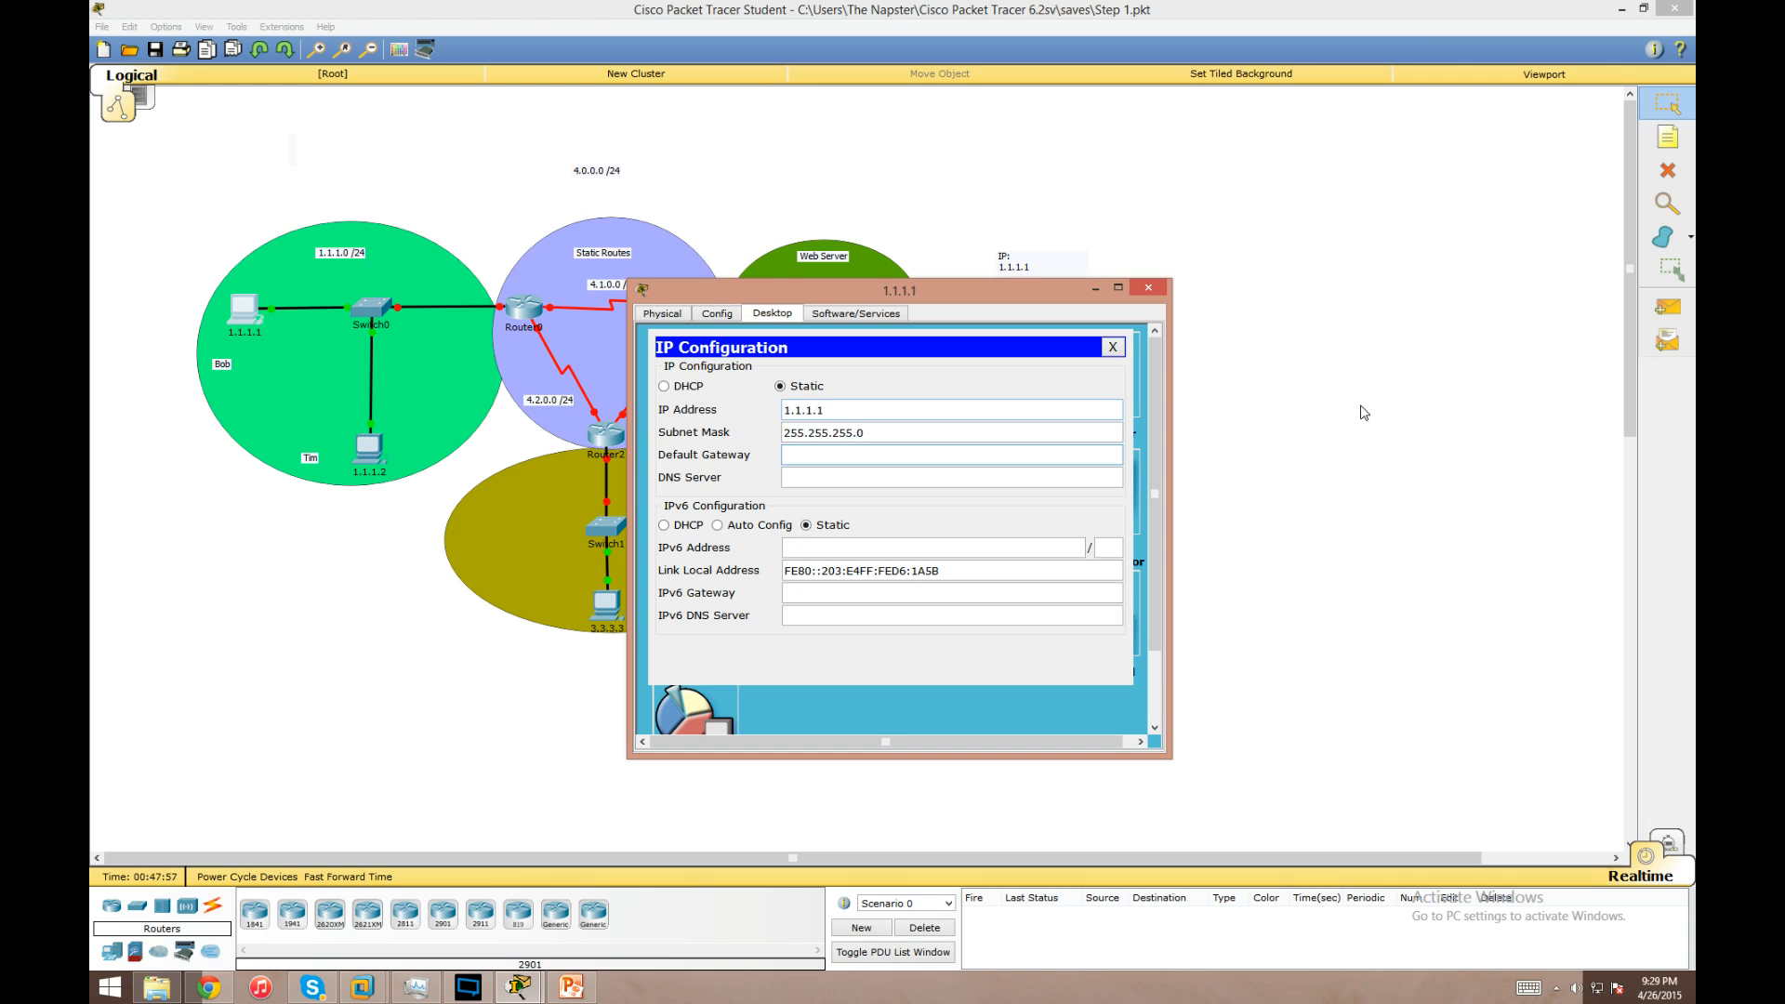
type("1.1.")
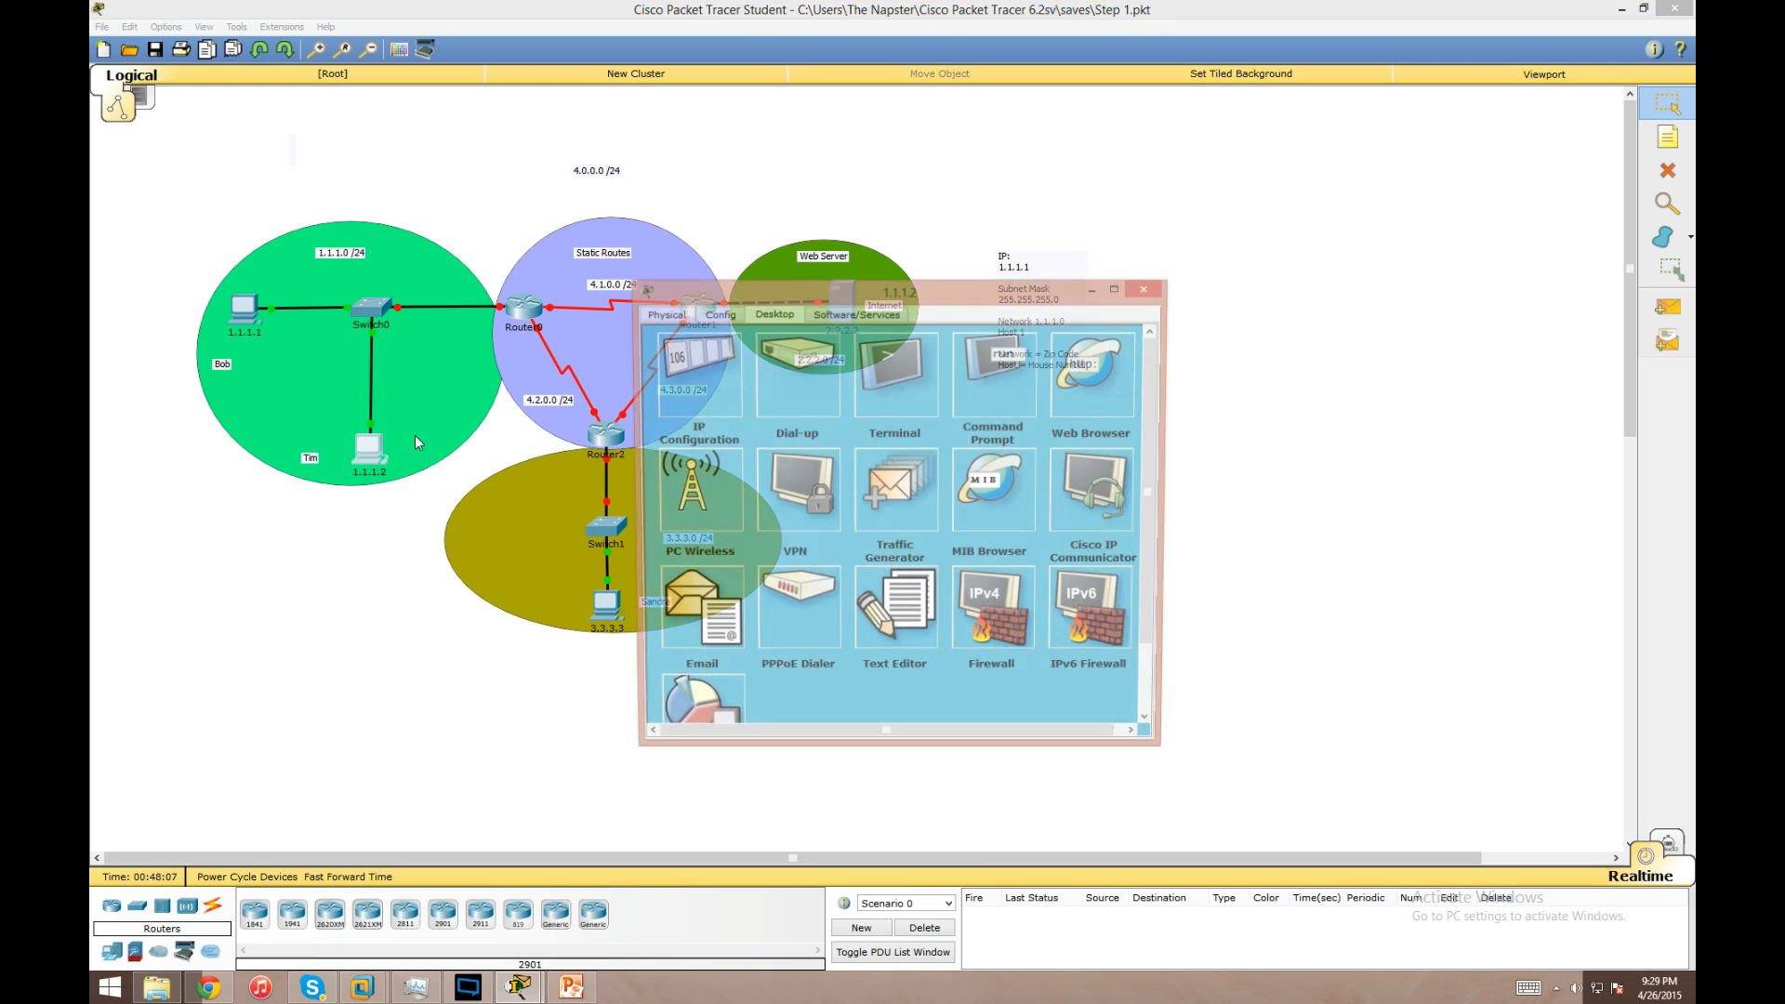
left_click(699, 374)
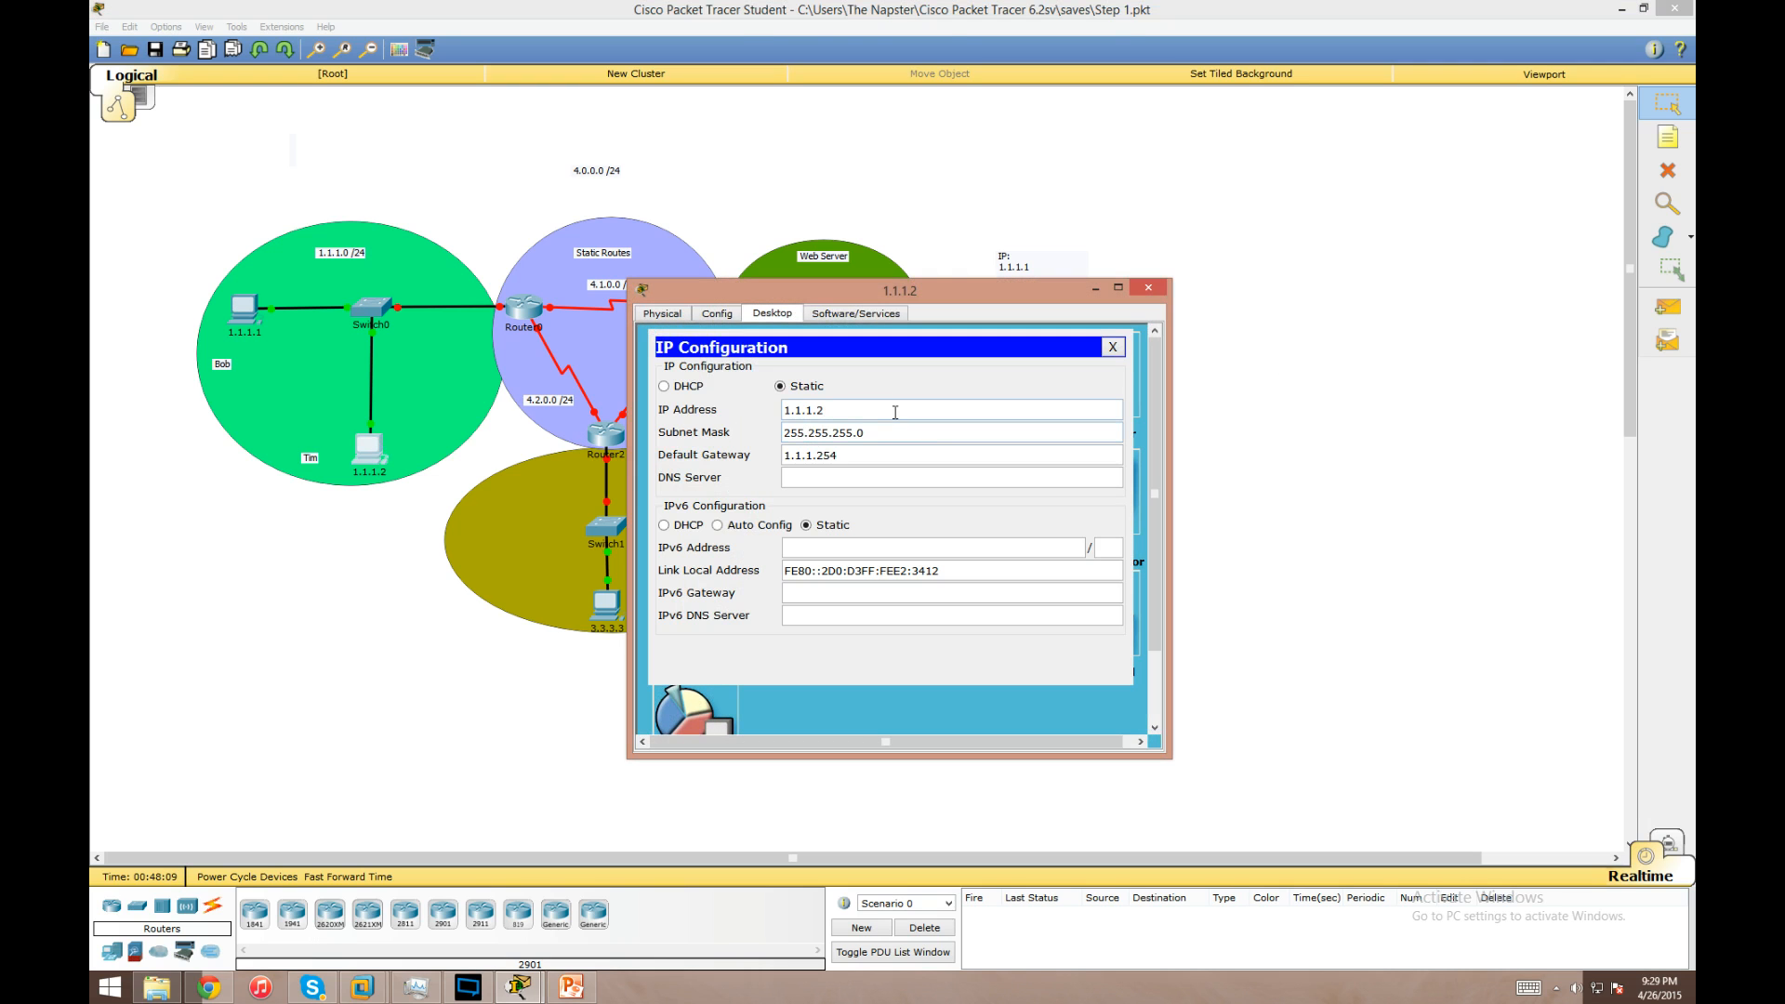
left_click(894, 409)
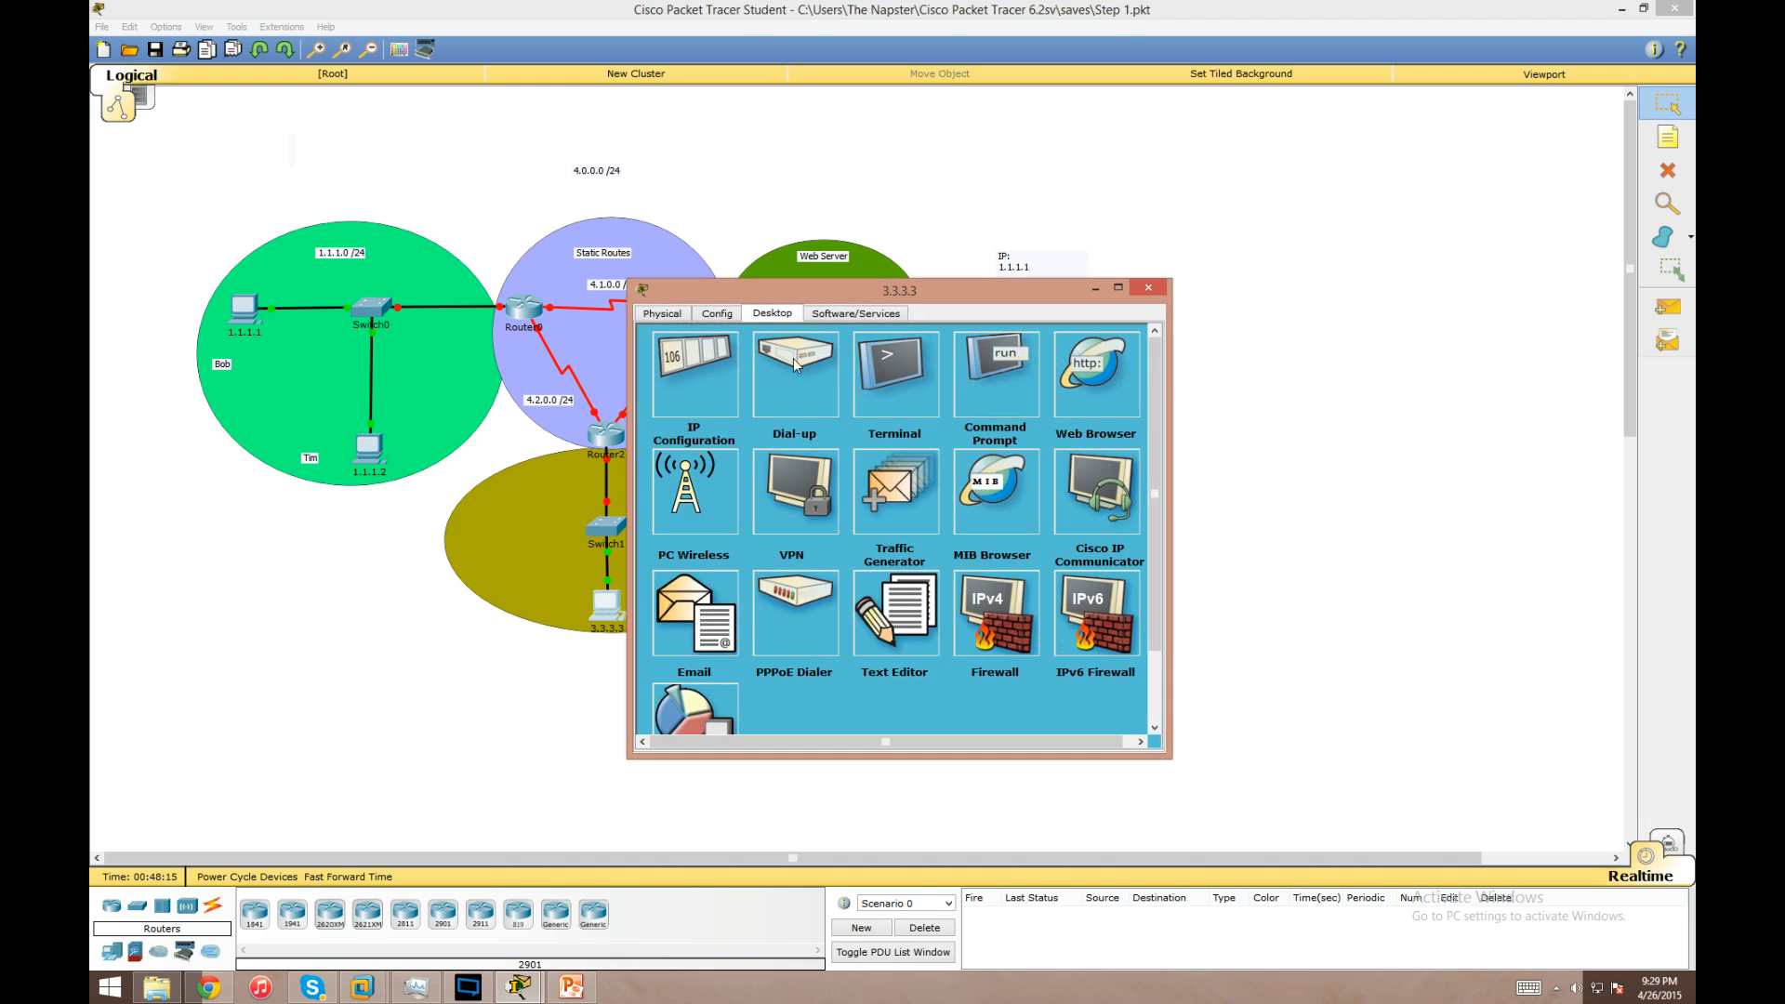
left_click(693, 376)
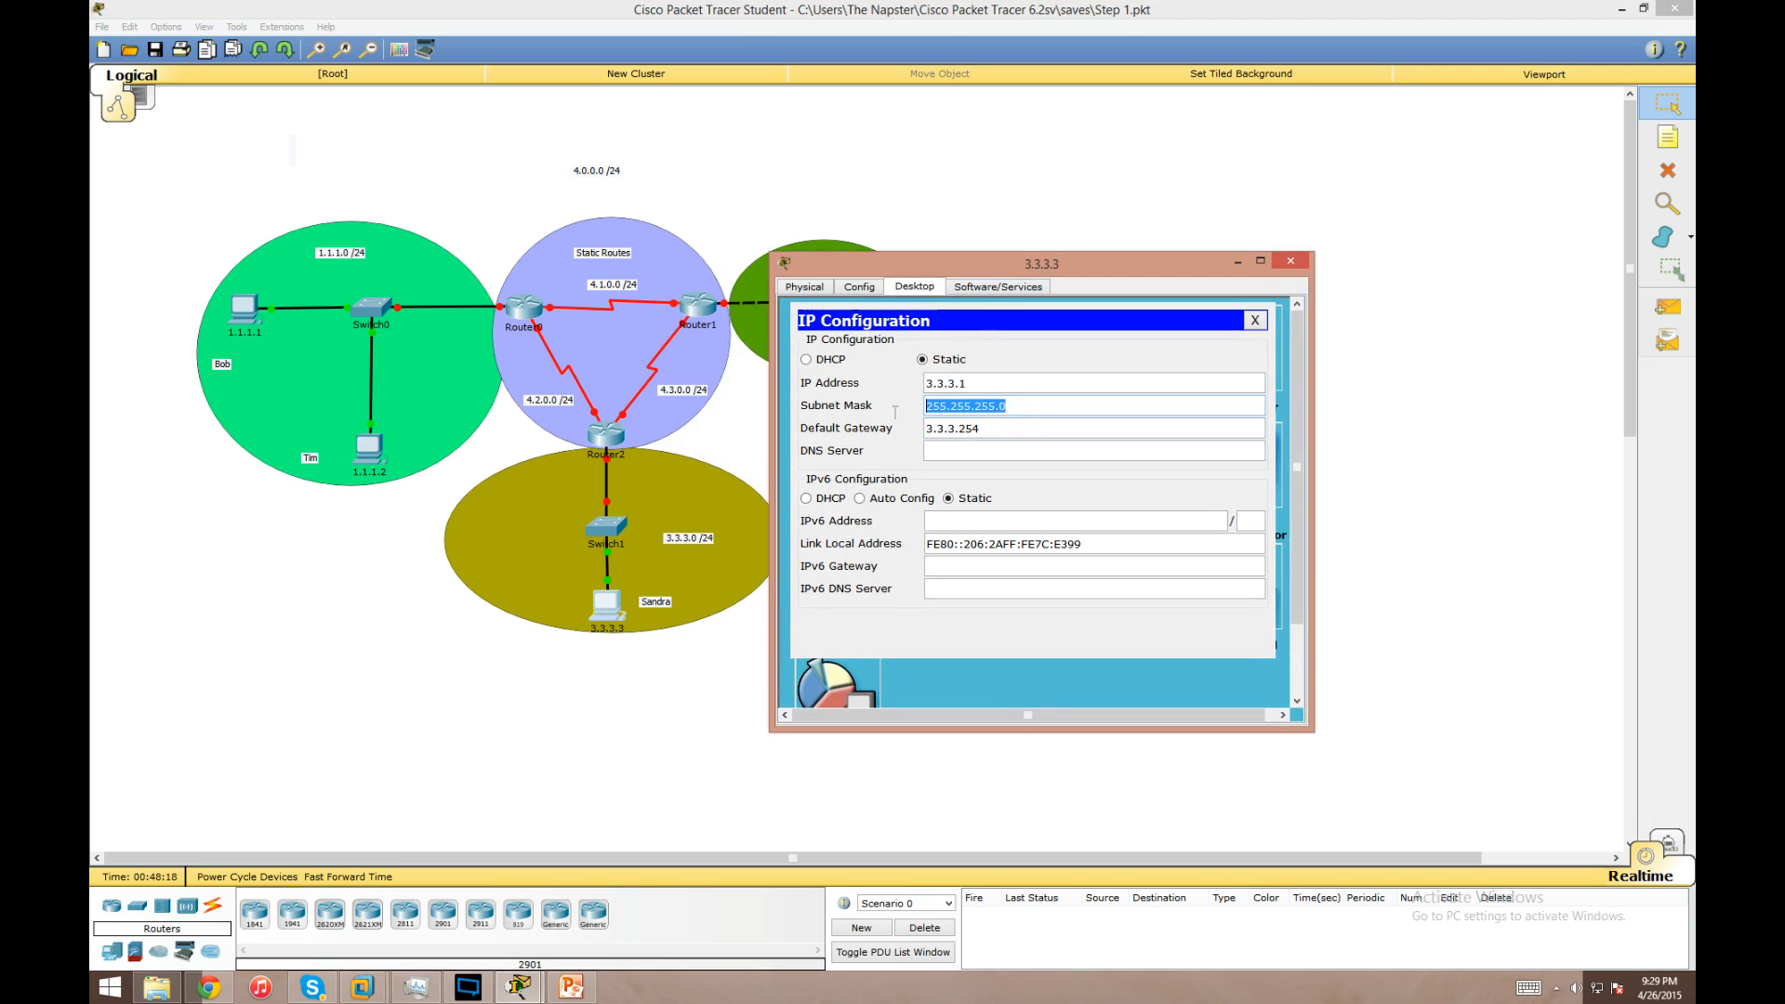
left_click(1291, 260)
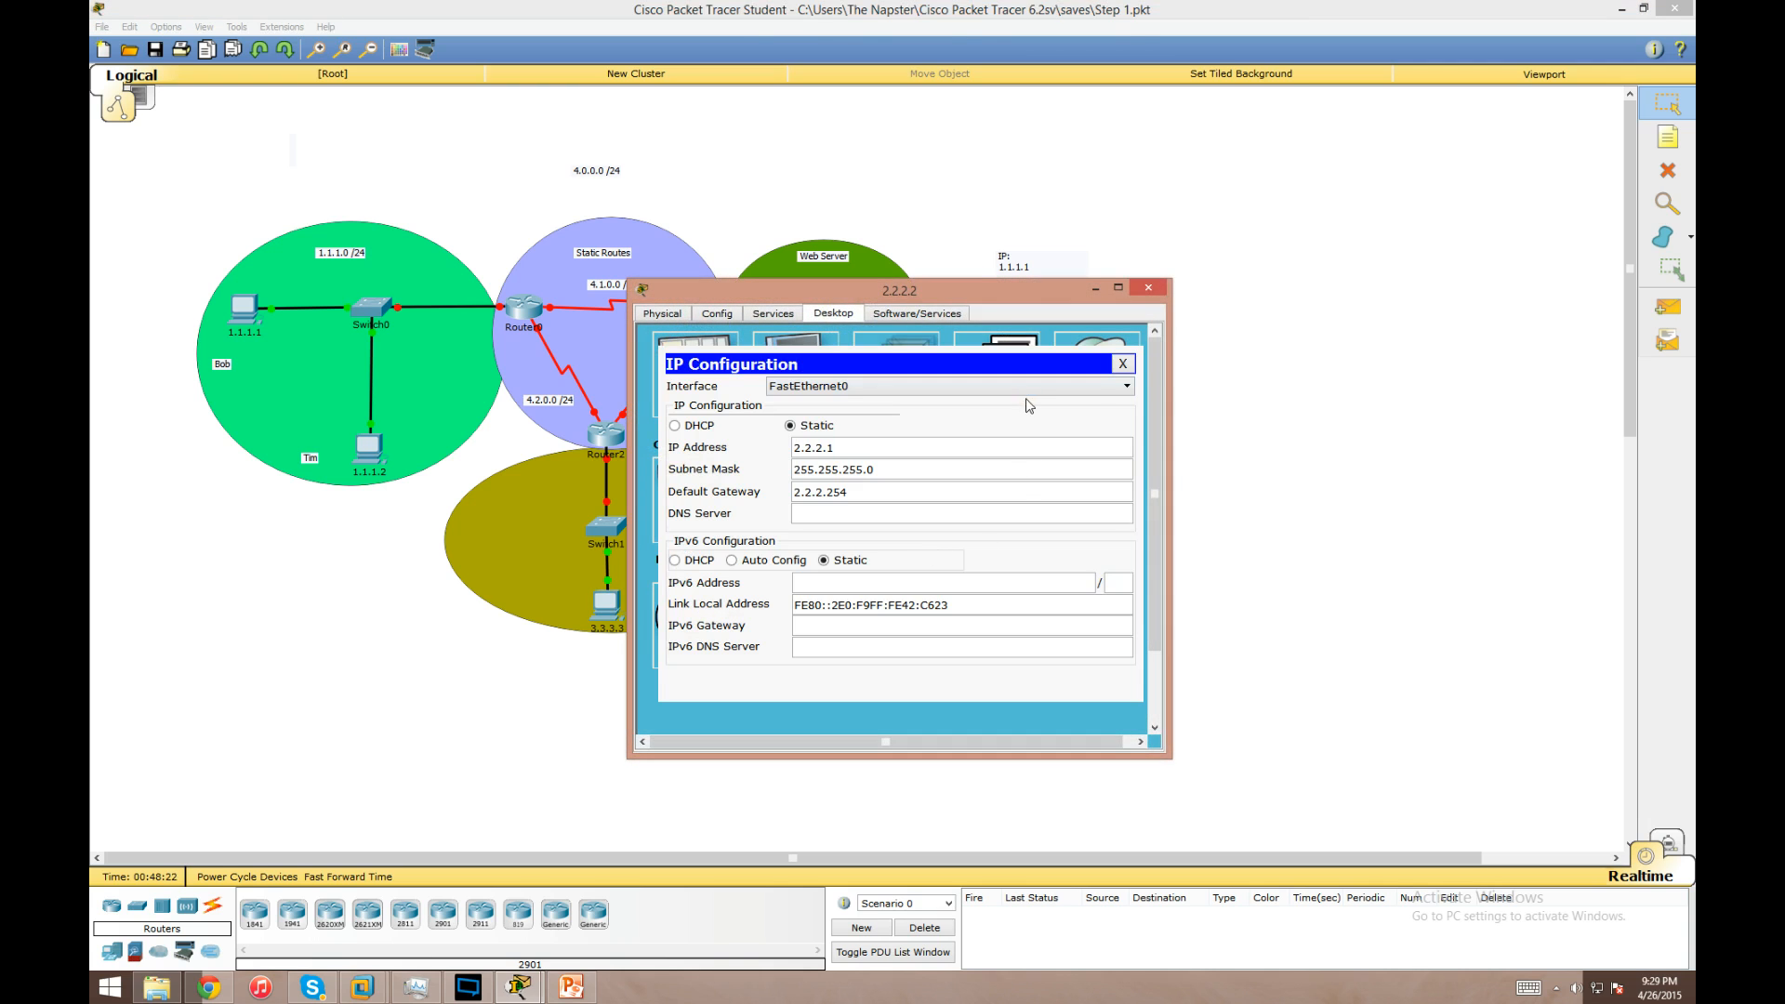
left_click(1119, 362)
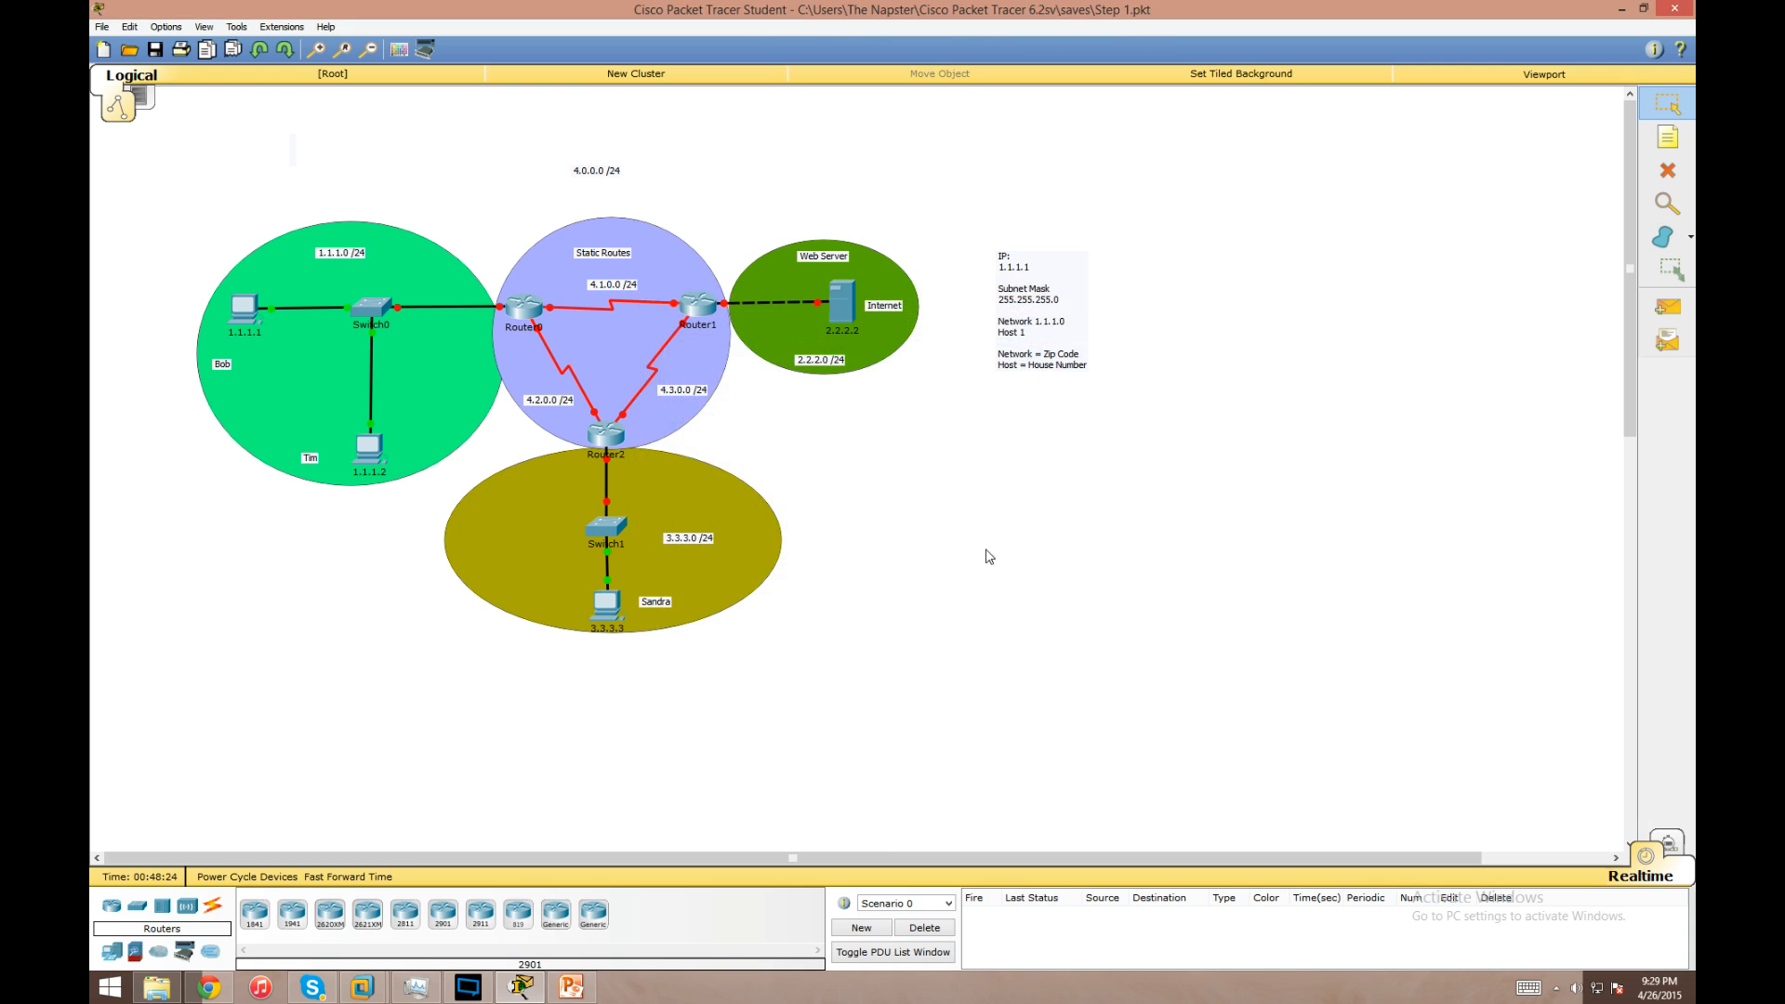
mouse_move(527, 313)
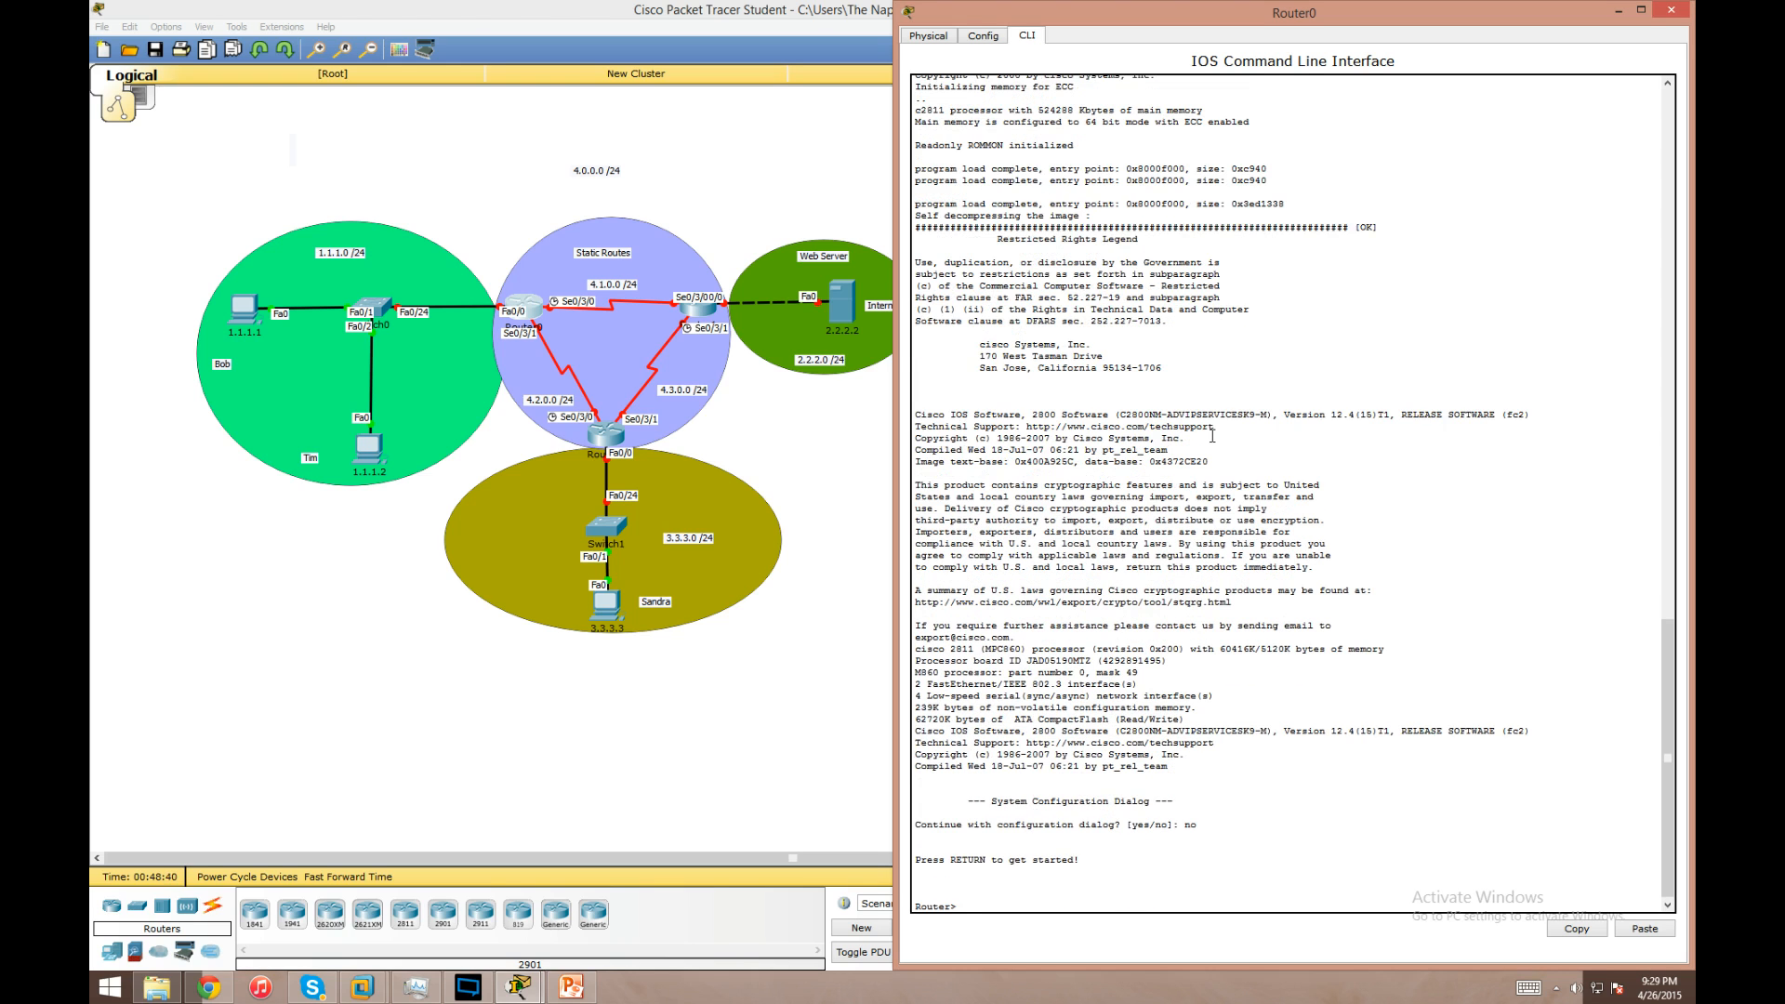
- In config mode, address Router0's Fa0/0 as 1.1.1.254 255.255.255.0 and bring it up
type("conf t")
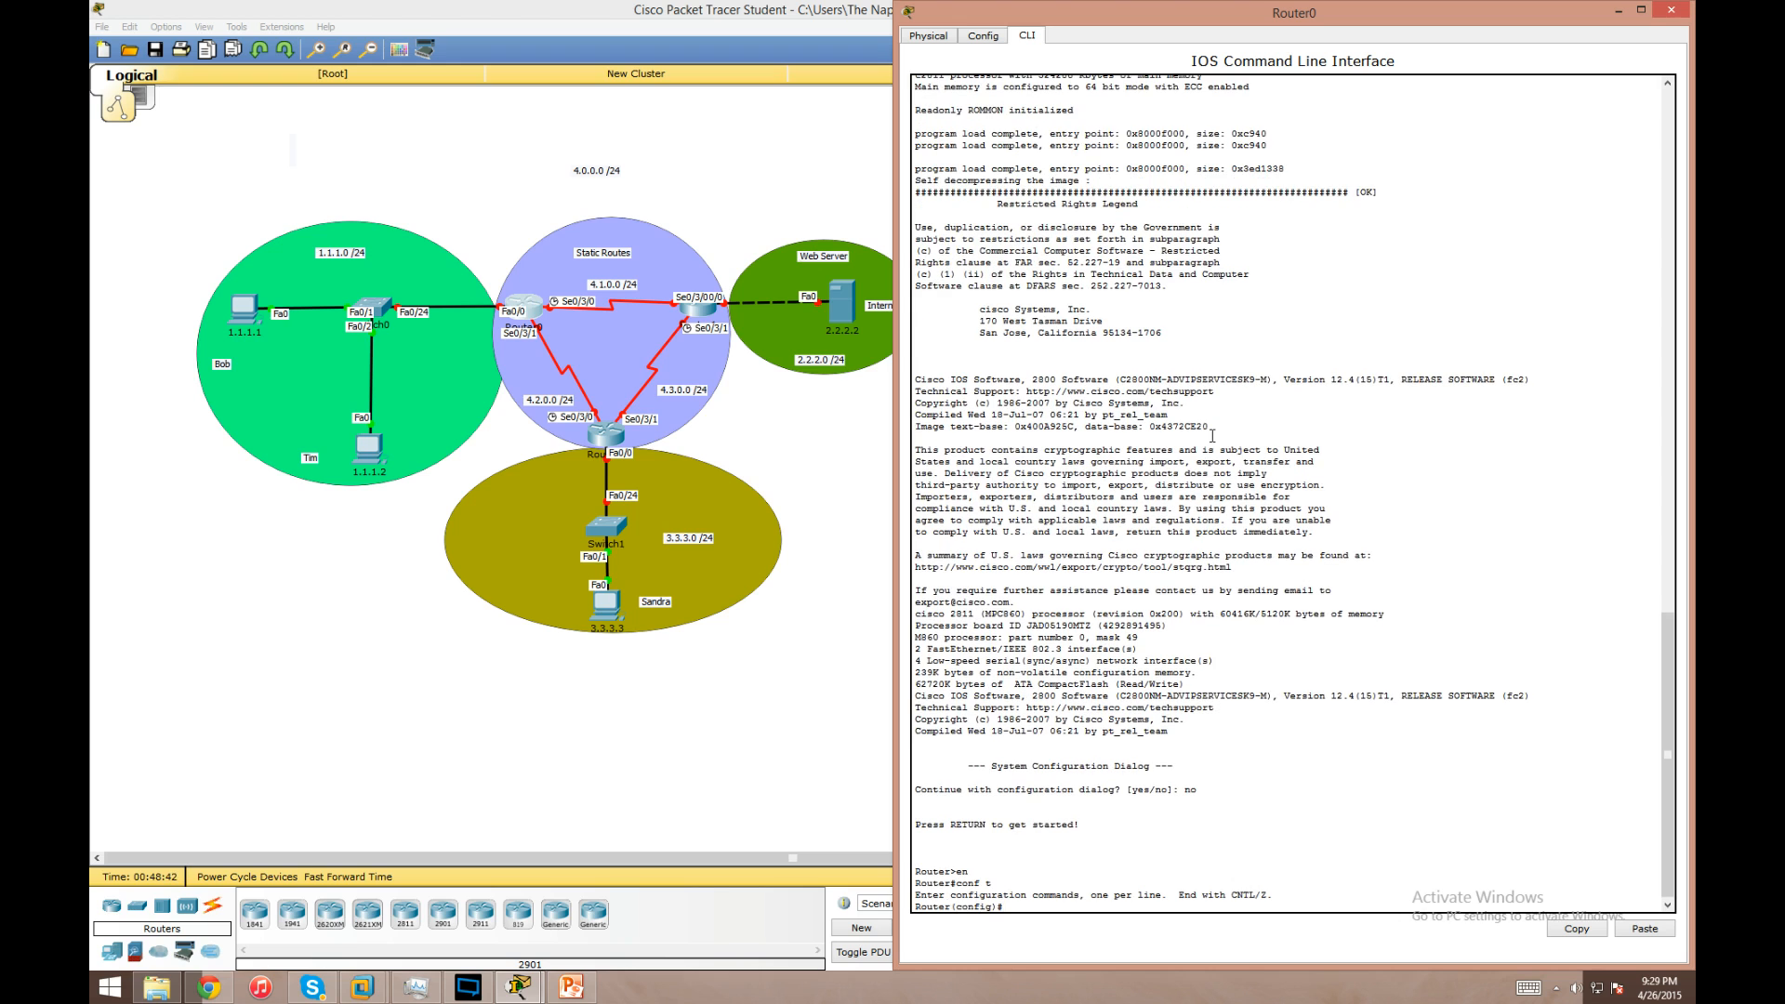
type("int fa 0/0")
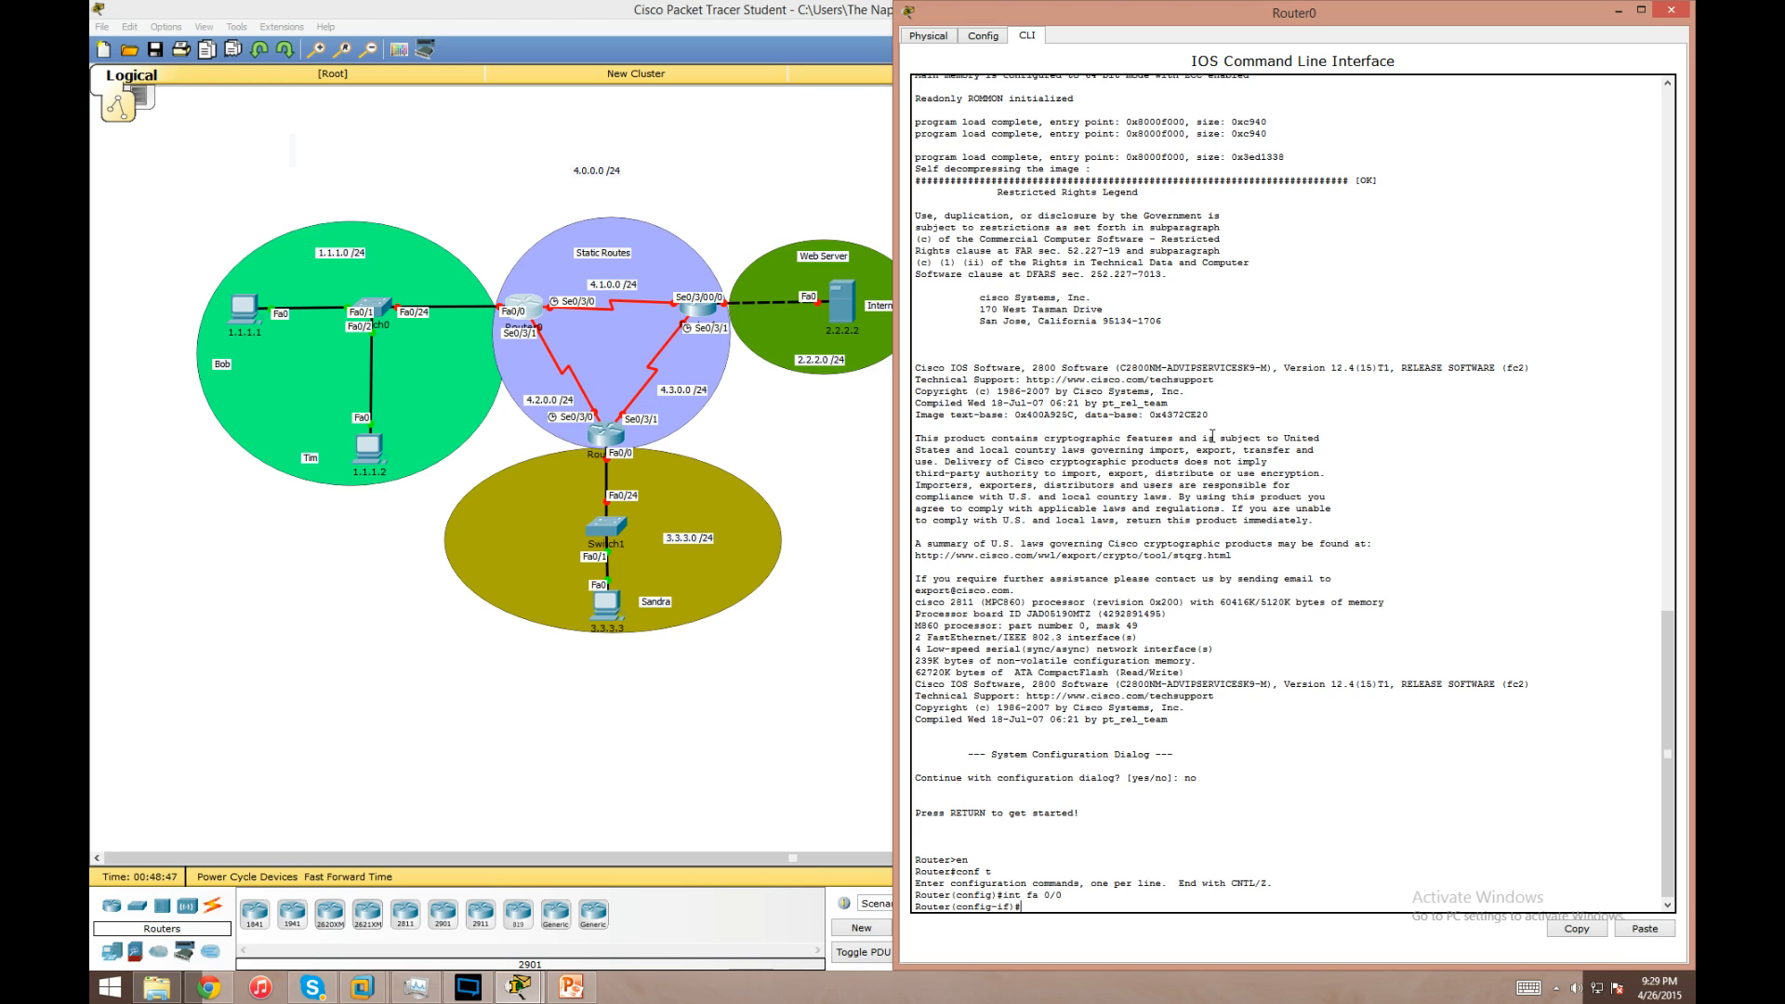
type("ip add 1.1.1.254")
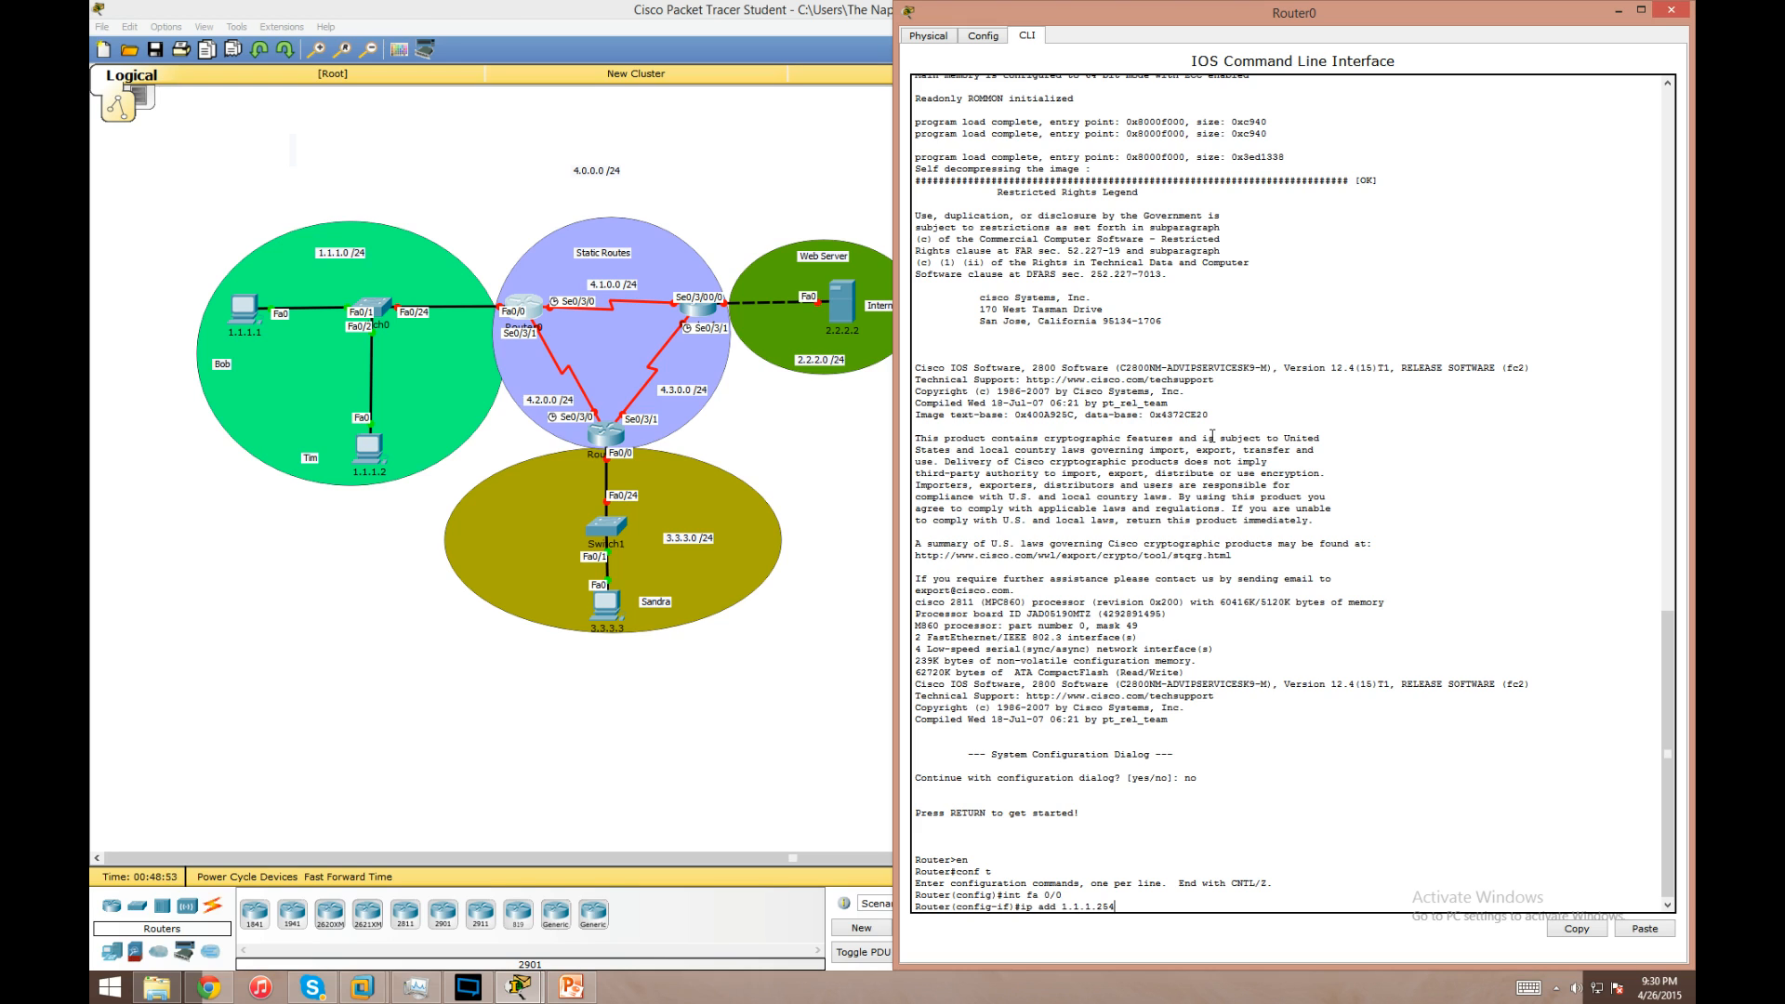
type("2")
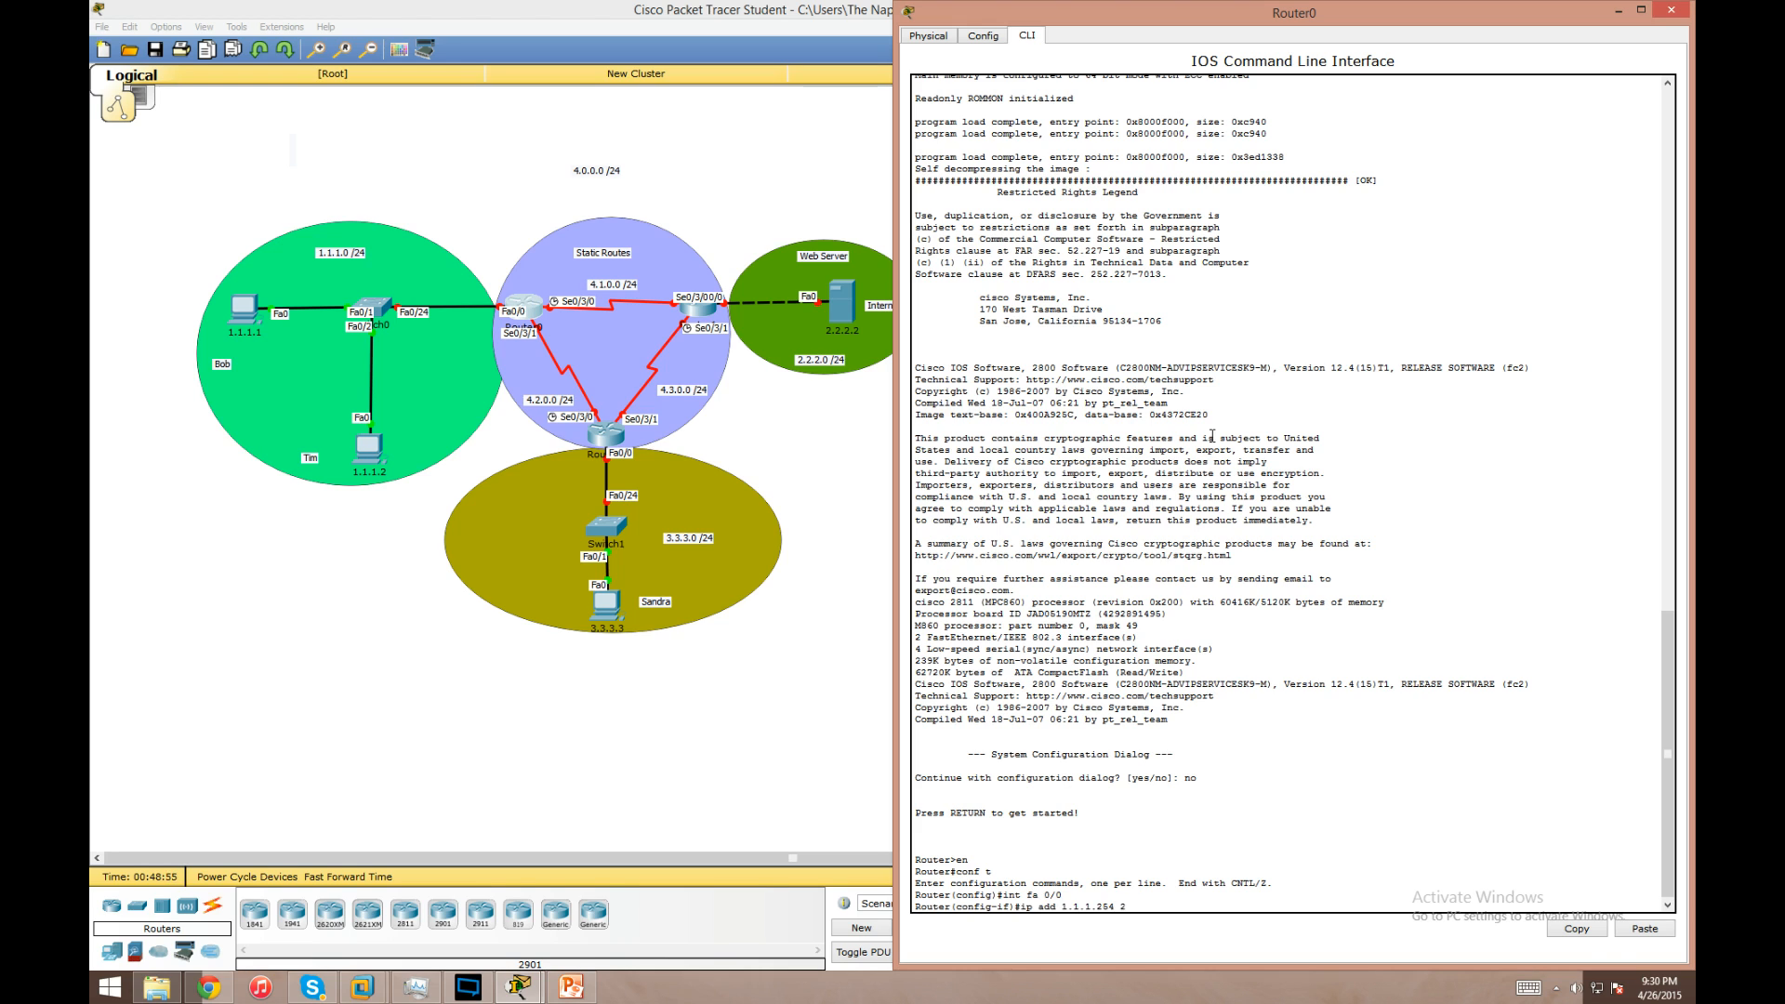
type("255.255.255.0")
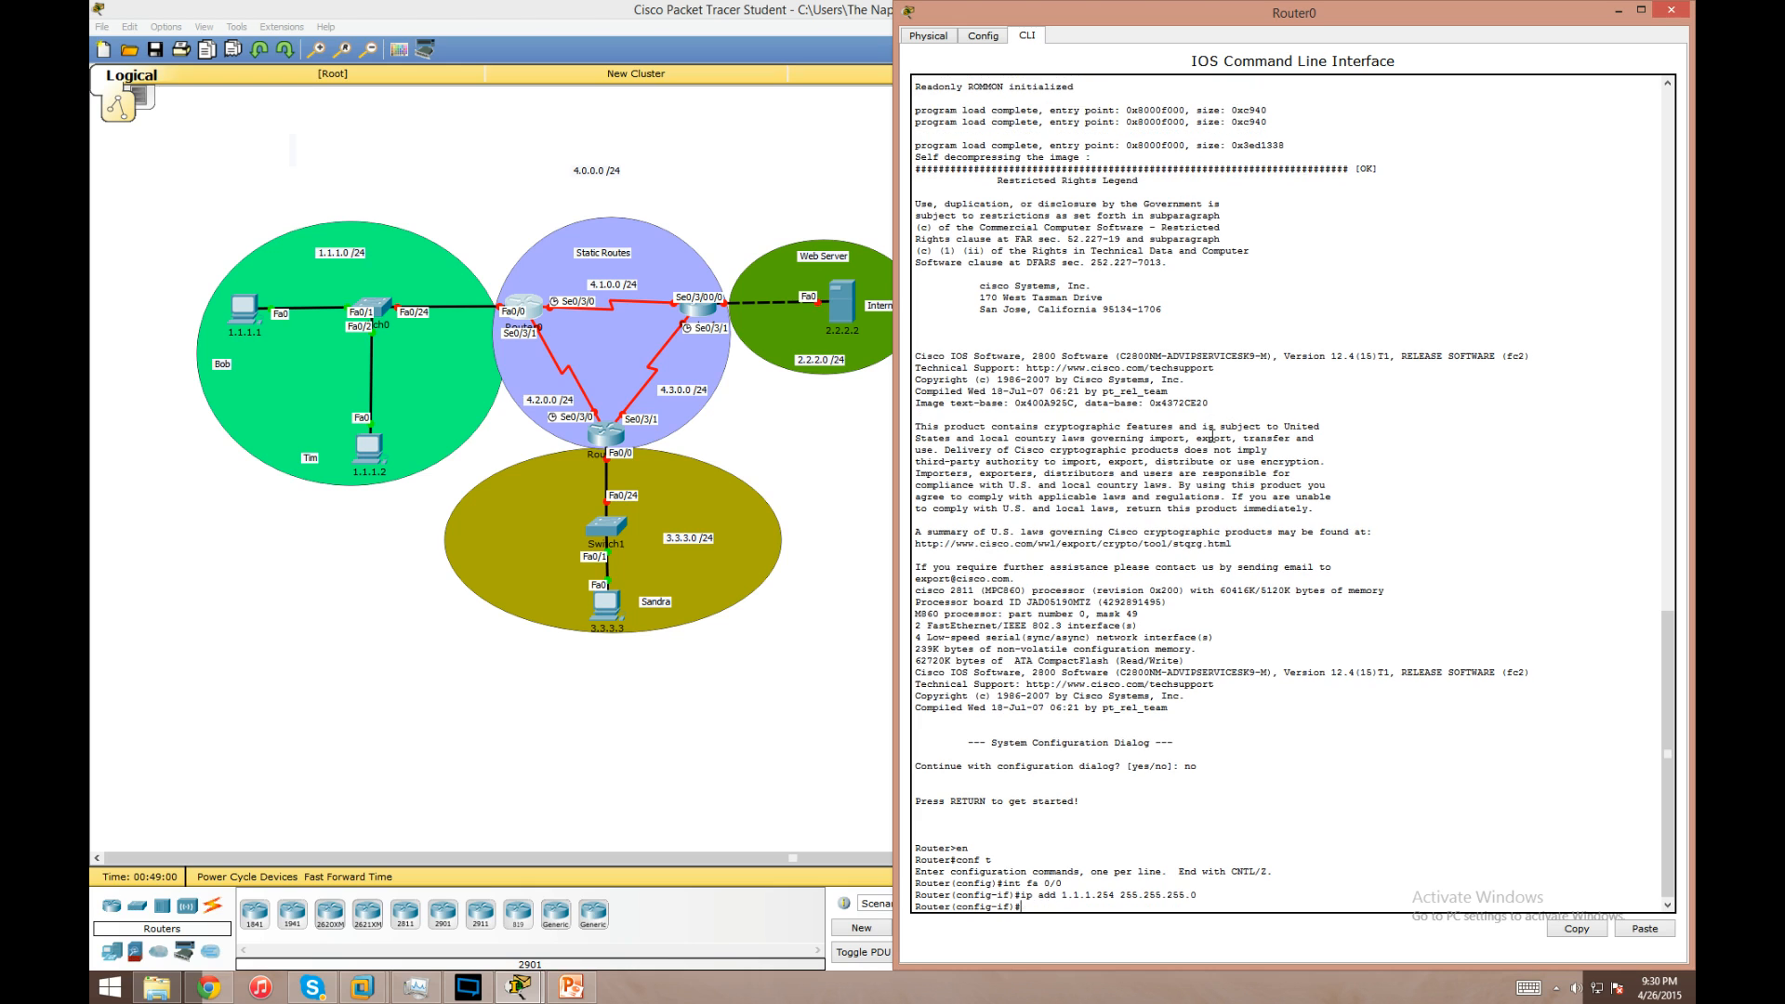
type("no shut")
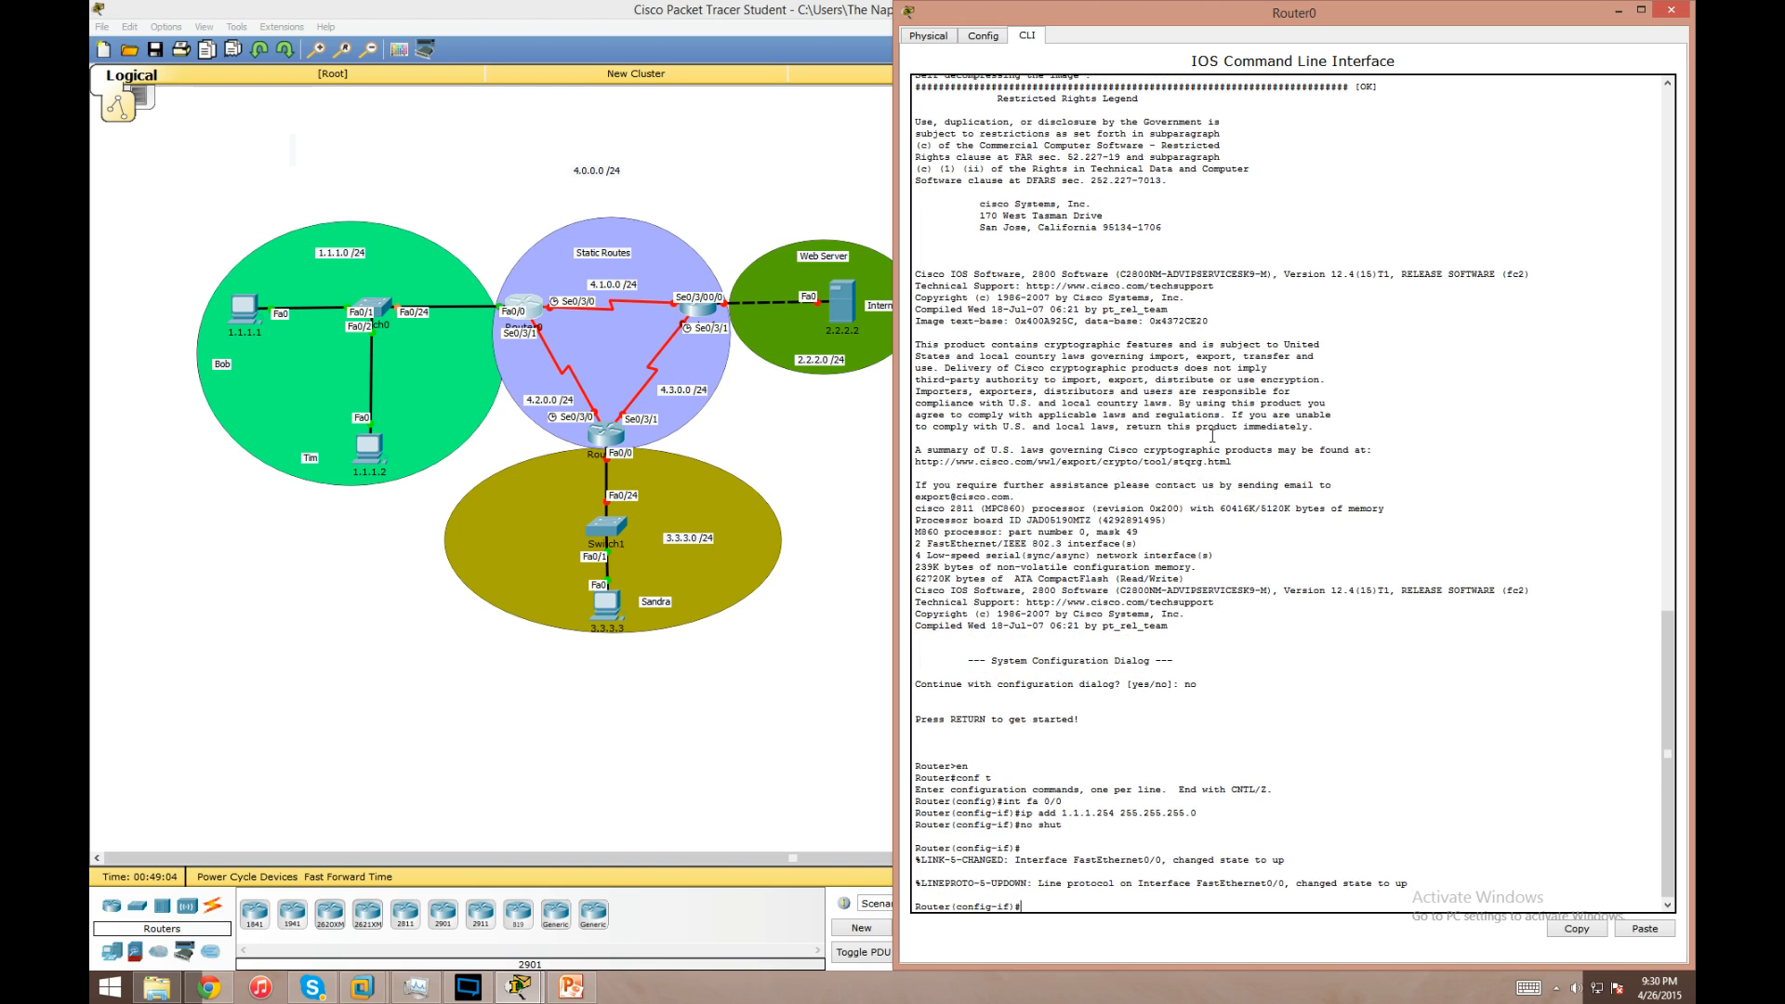
type("exit")
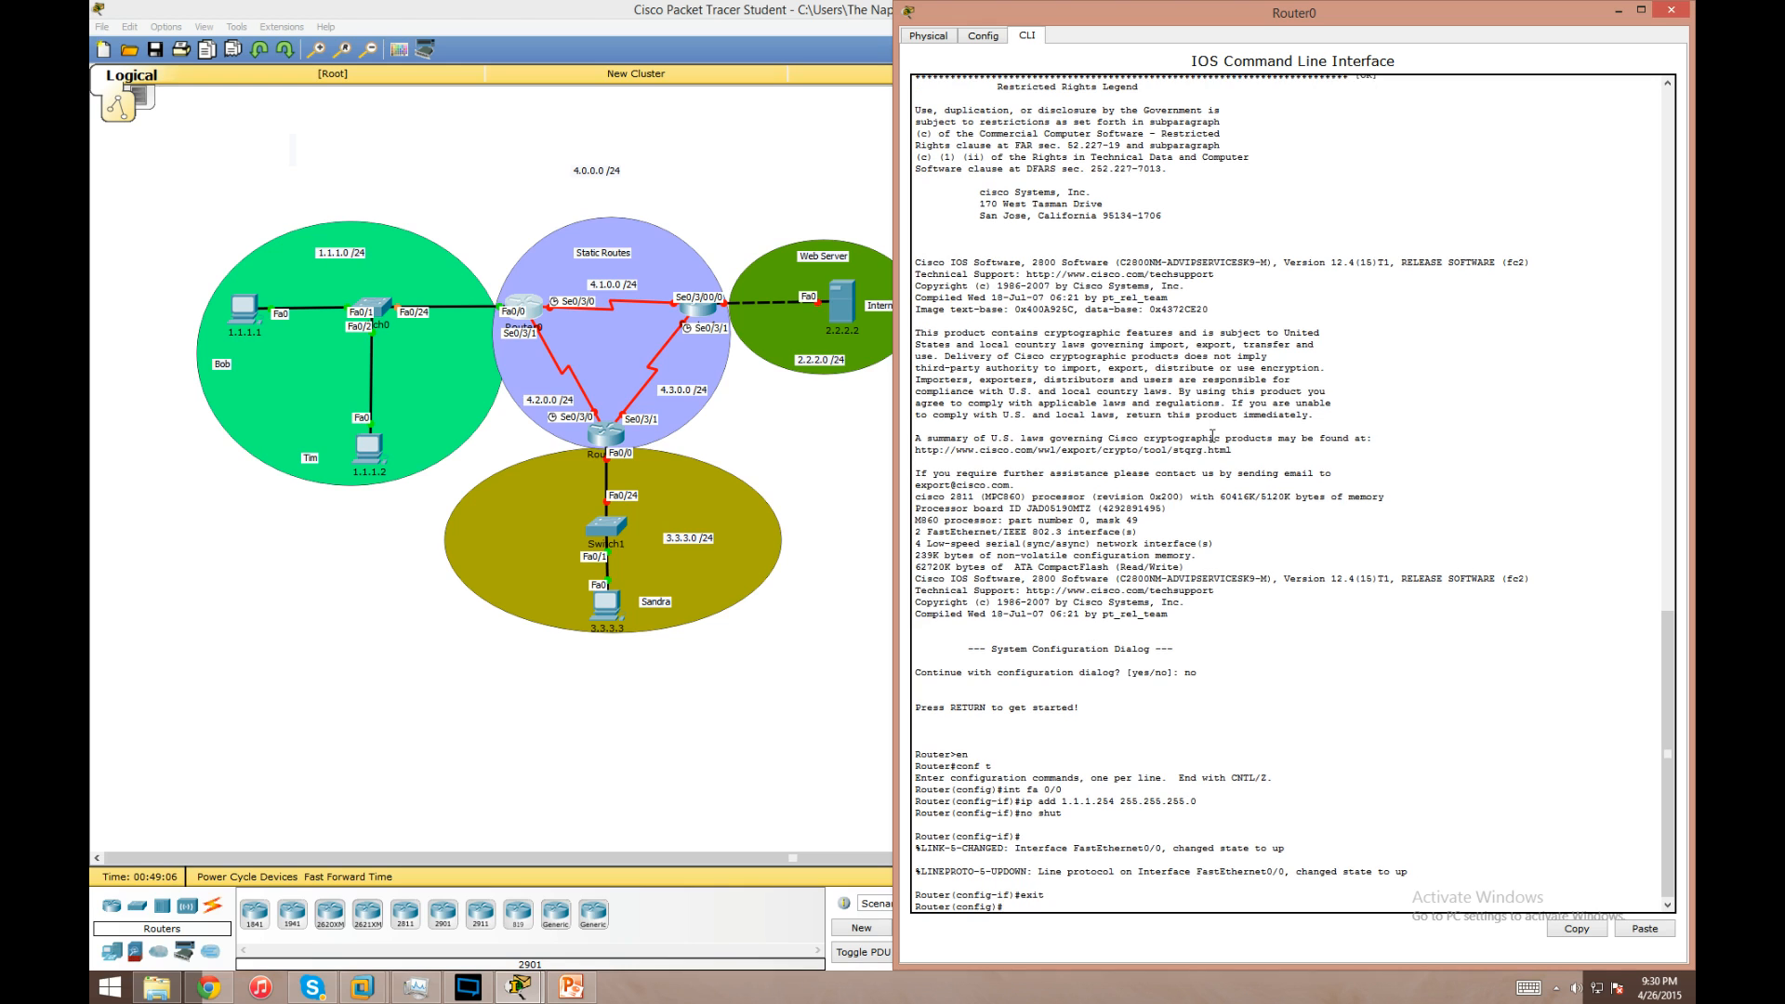
- Address Router0's Serial0/3/0 as 4.1.0.1 255.255.255.0 and enable it
type("int ser 0/3/0")
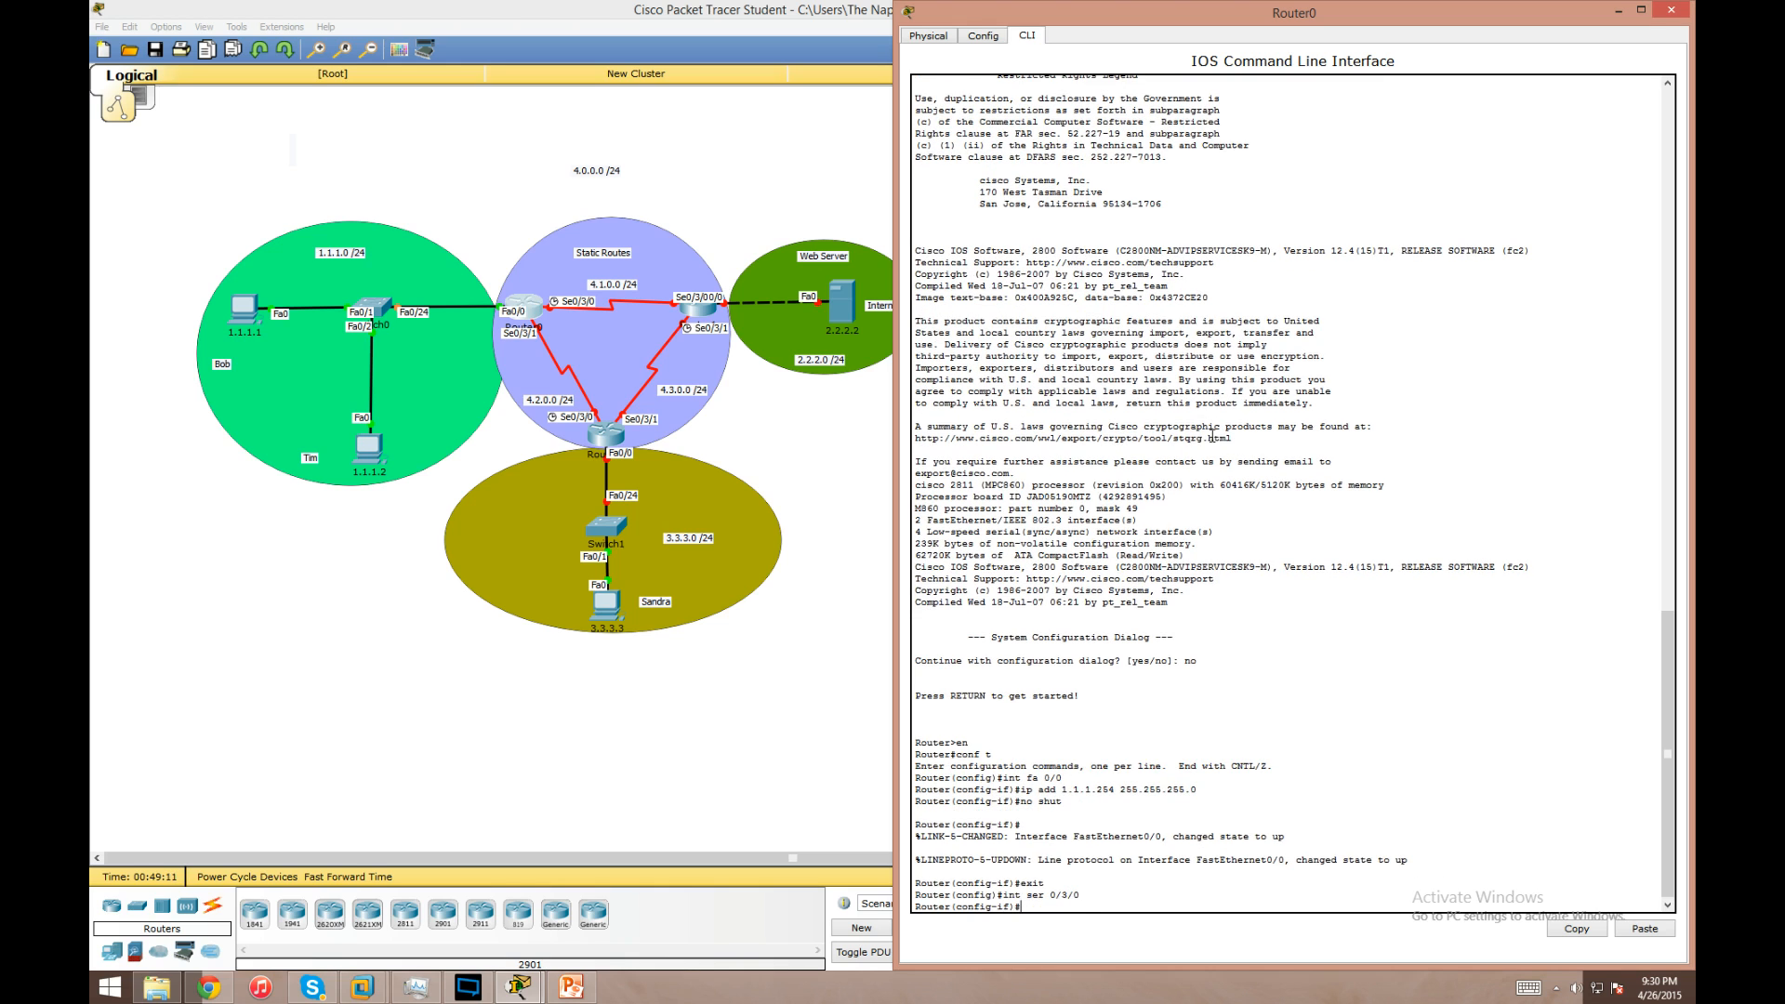
type("ip add")
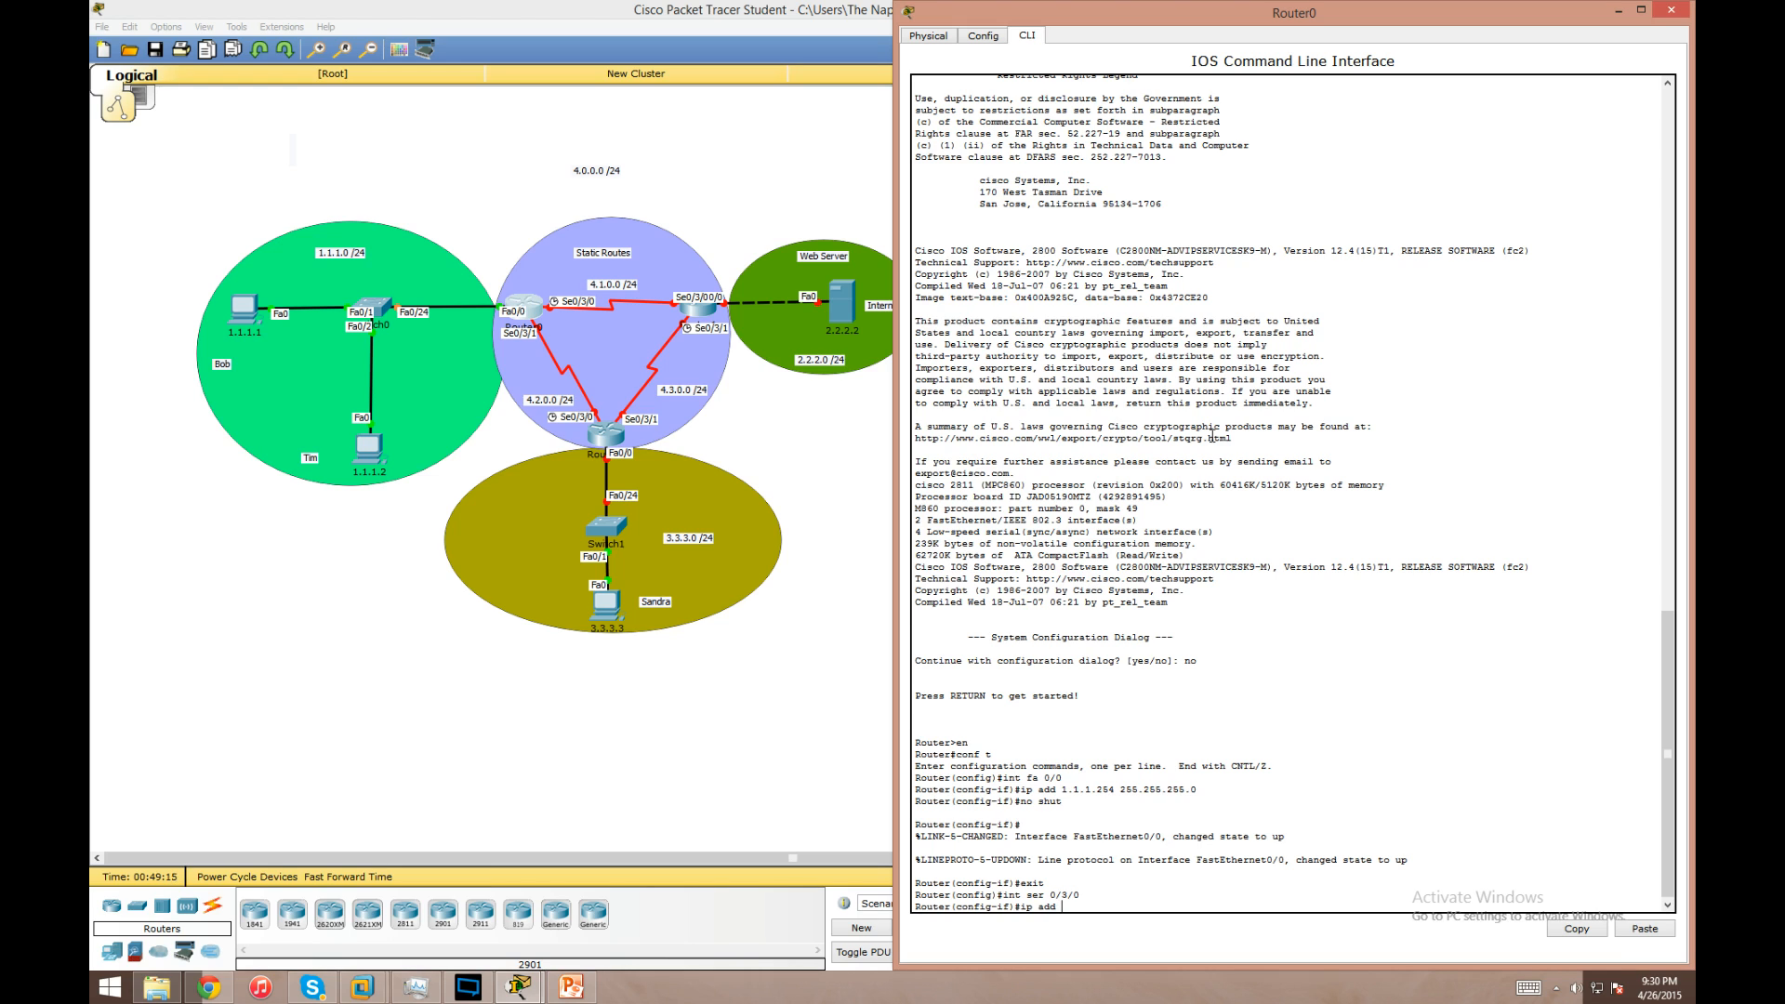
type("4.1.0.1")
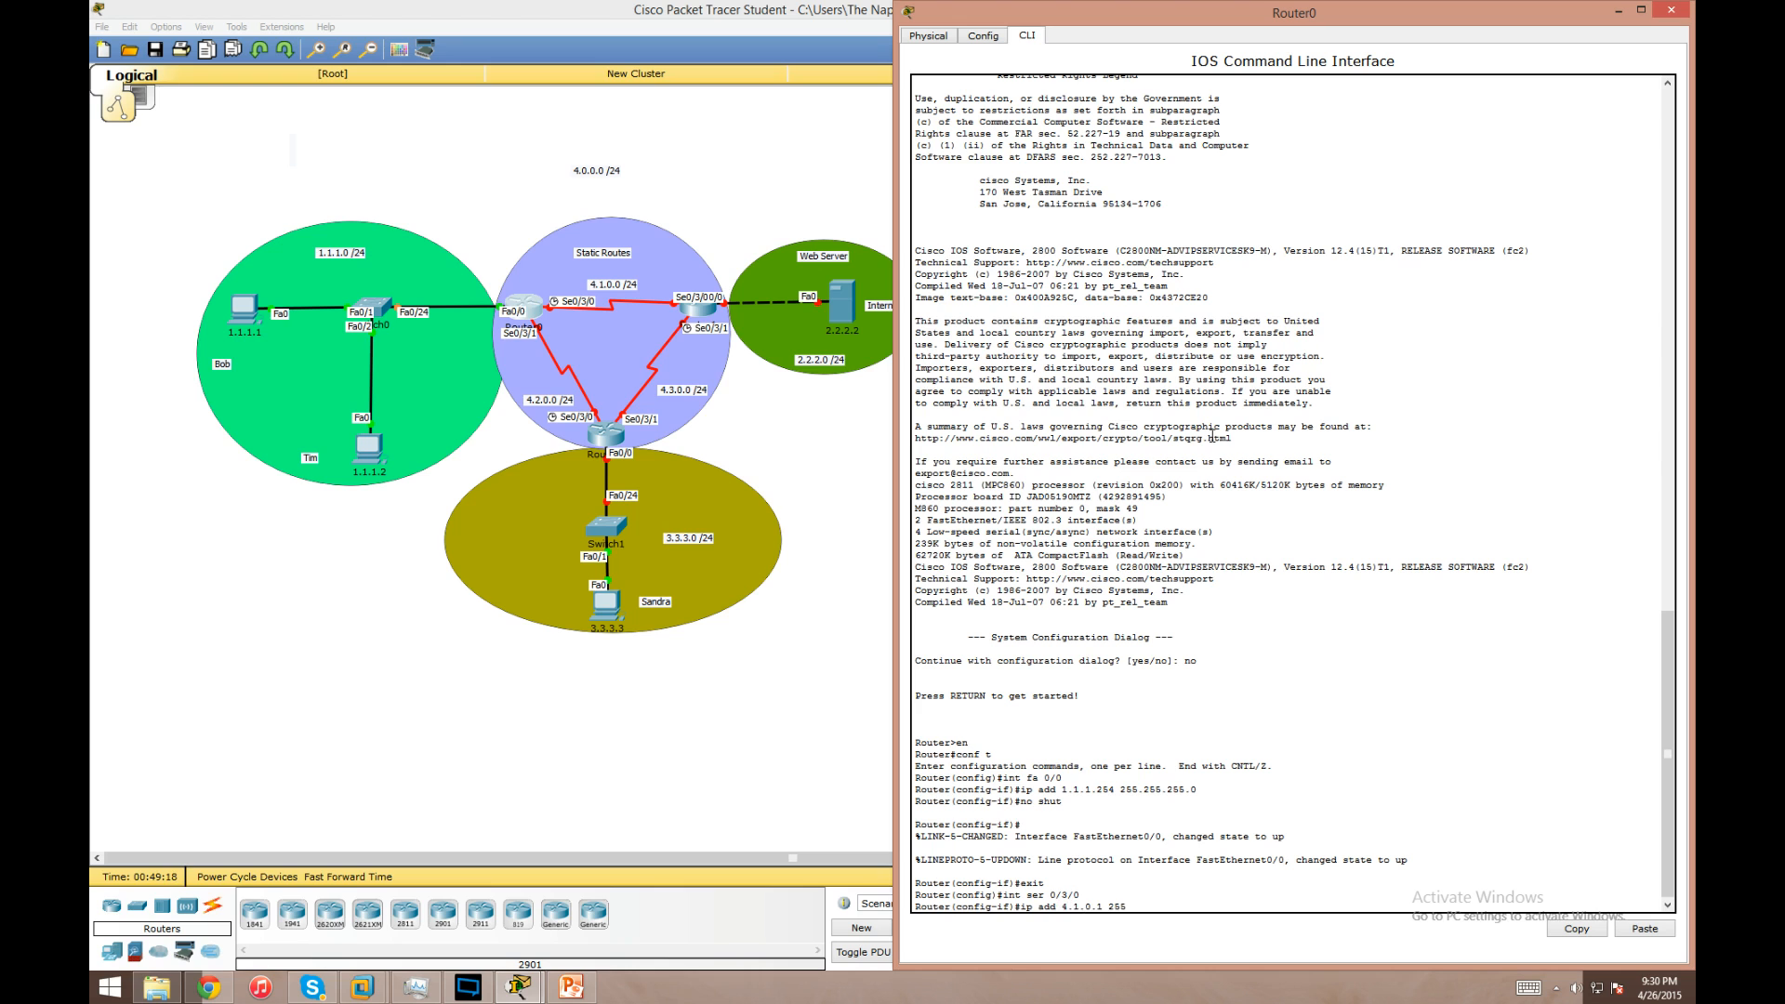
type("255.255.255.0")
type("no sh")
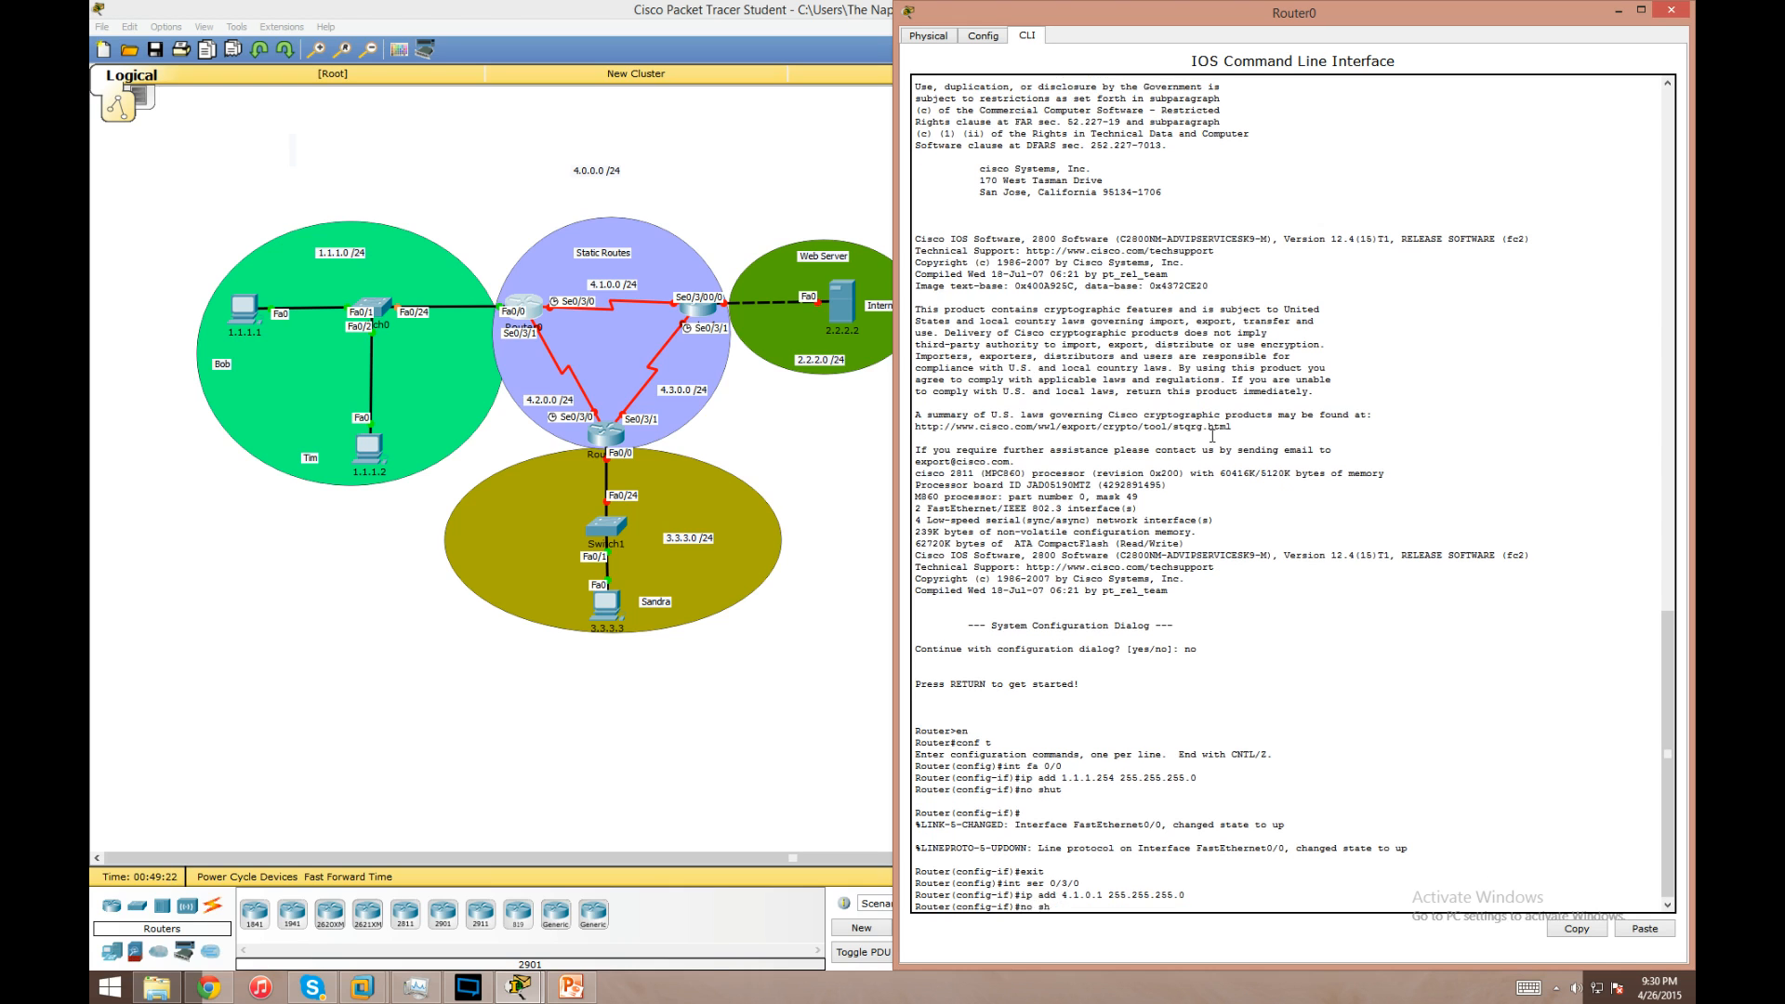
key("enter")
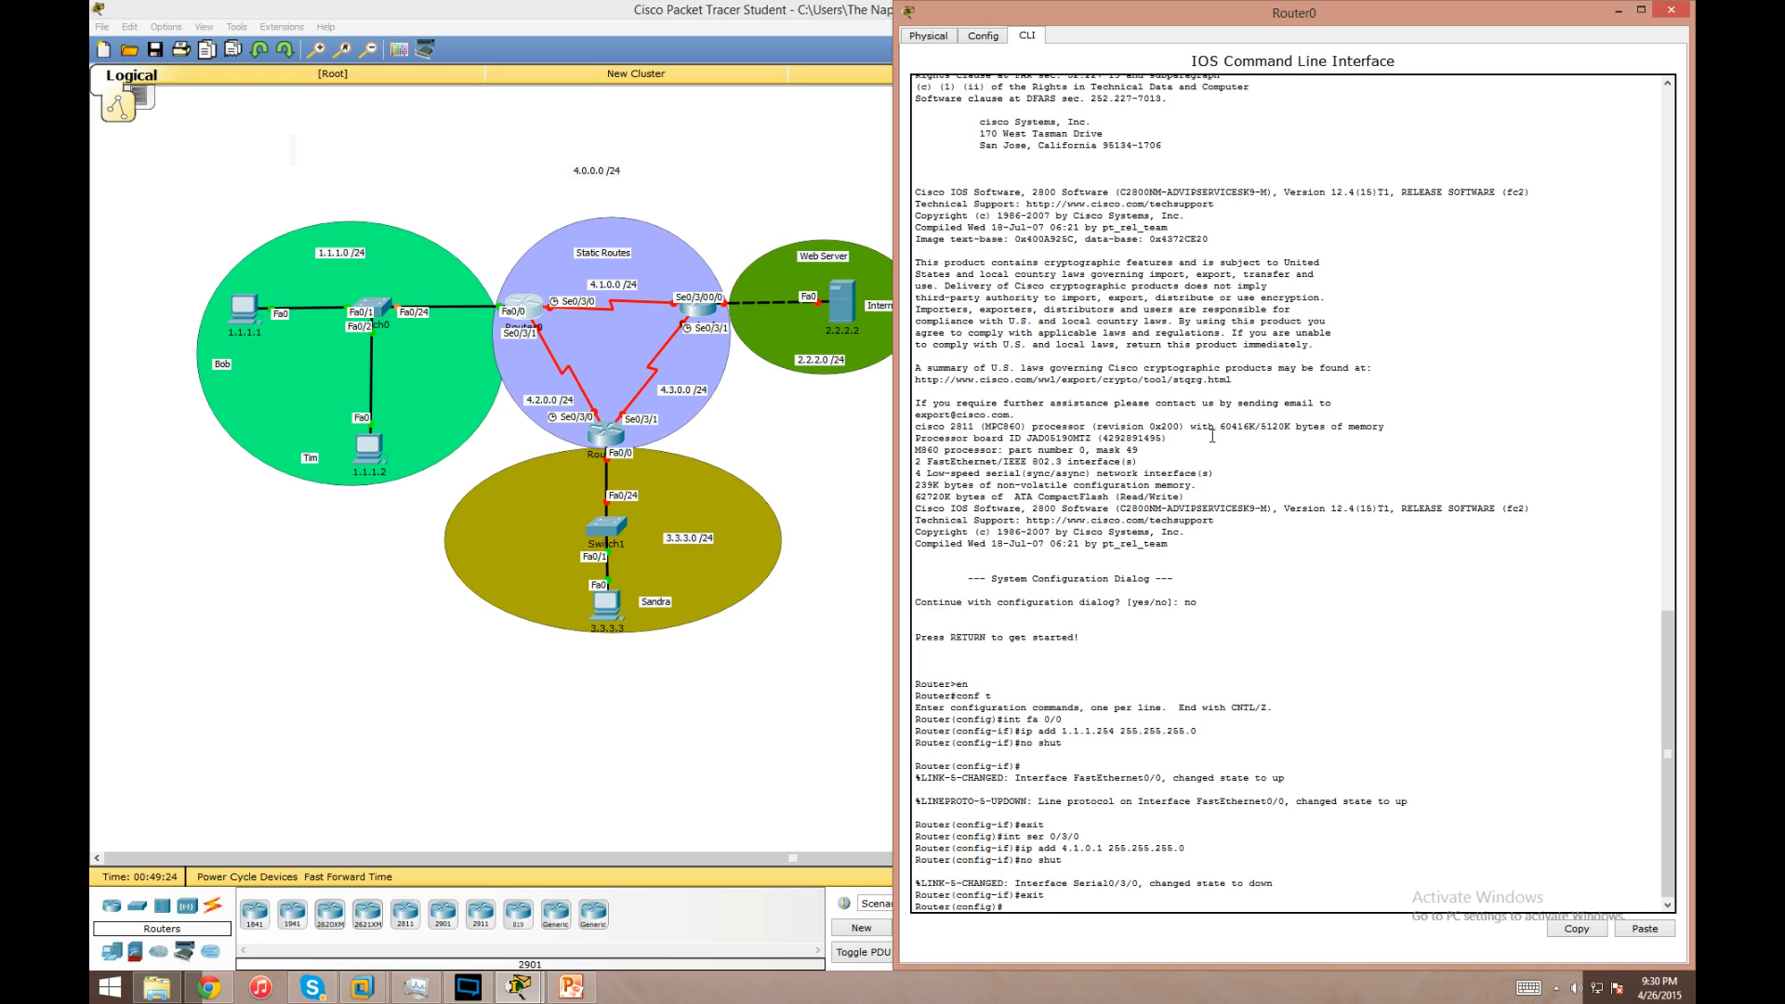
- Address Router0's Serial0/3/1 as 4.2.0.1 255.255.255.0, enable it and save the configuration
type("int")
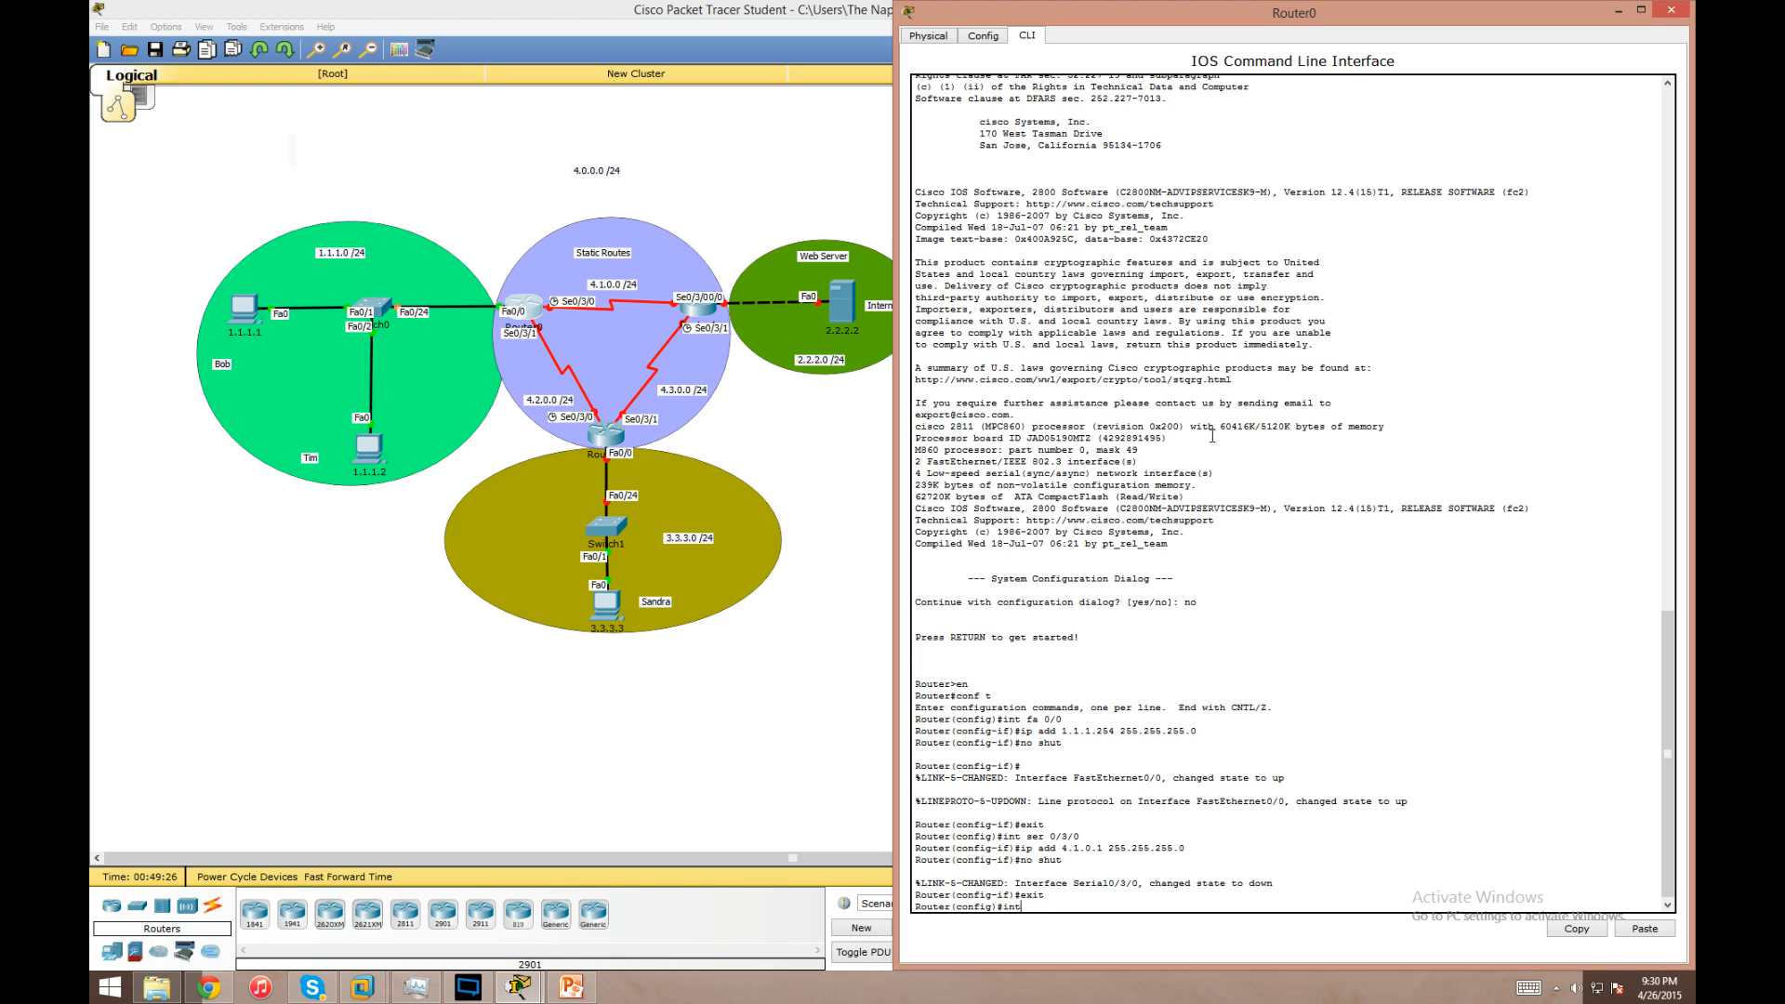
type("ser")
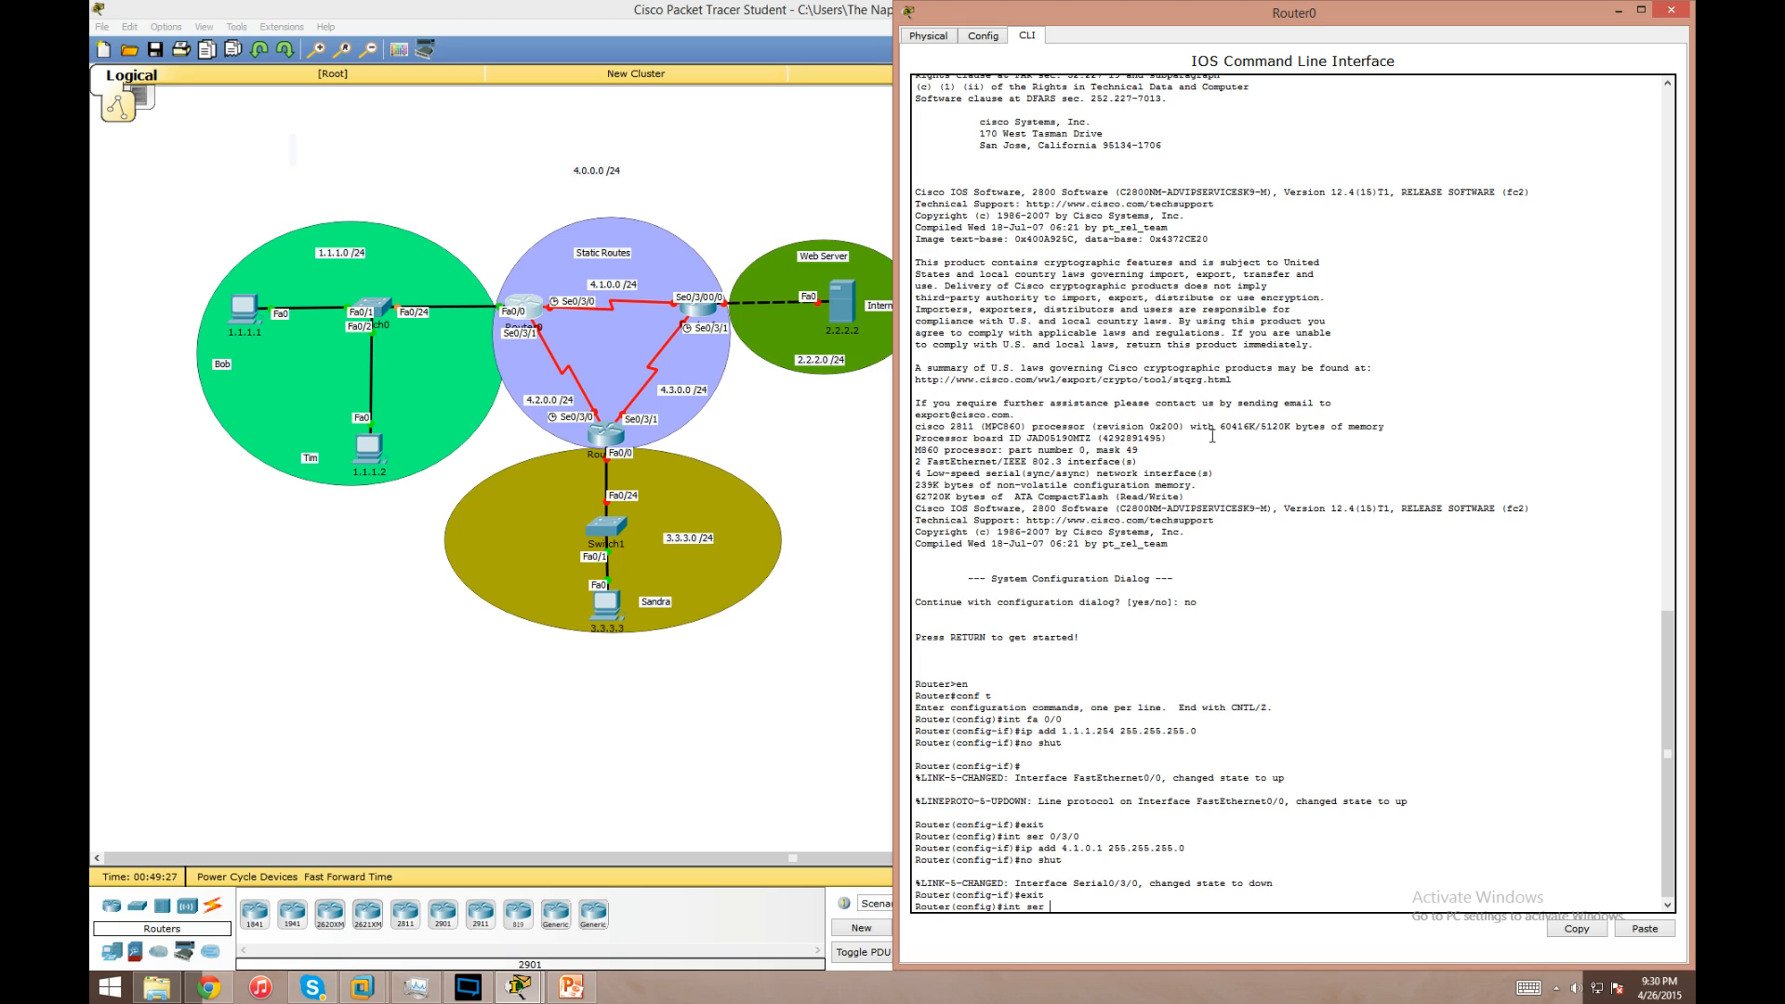
type("0.3")
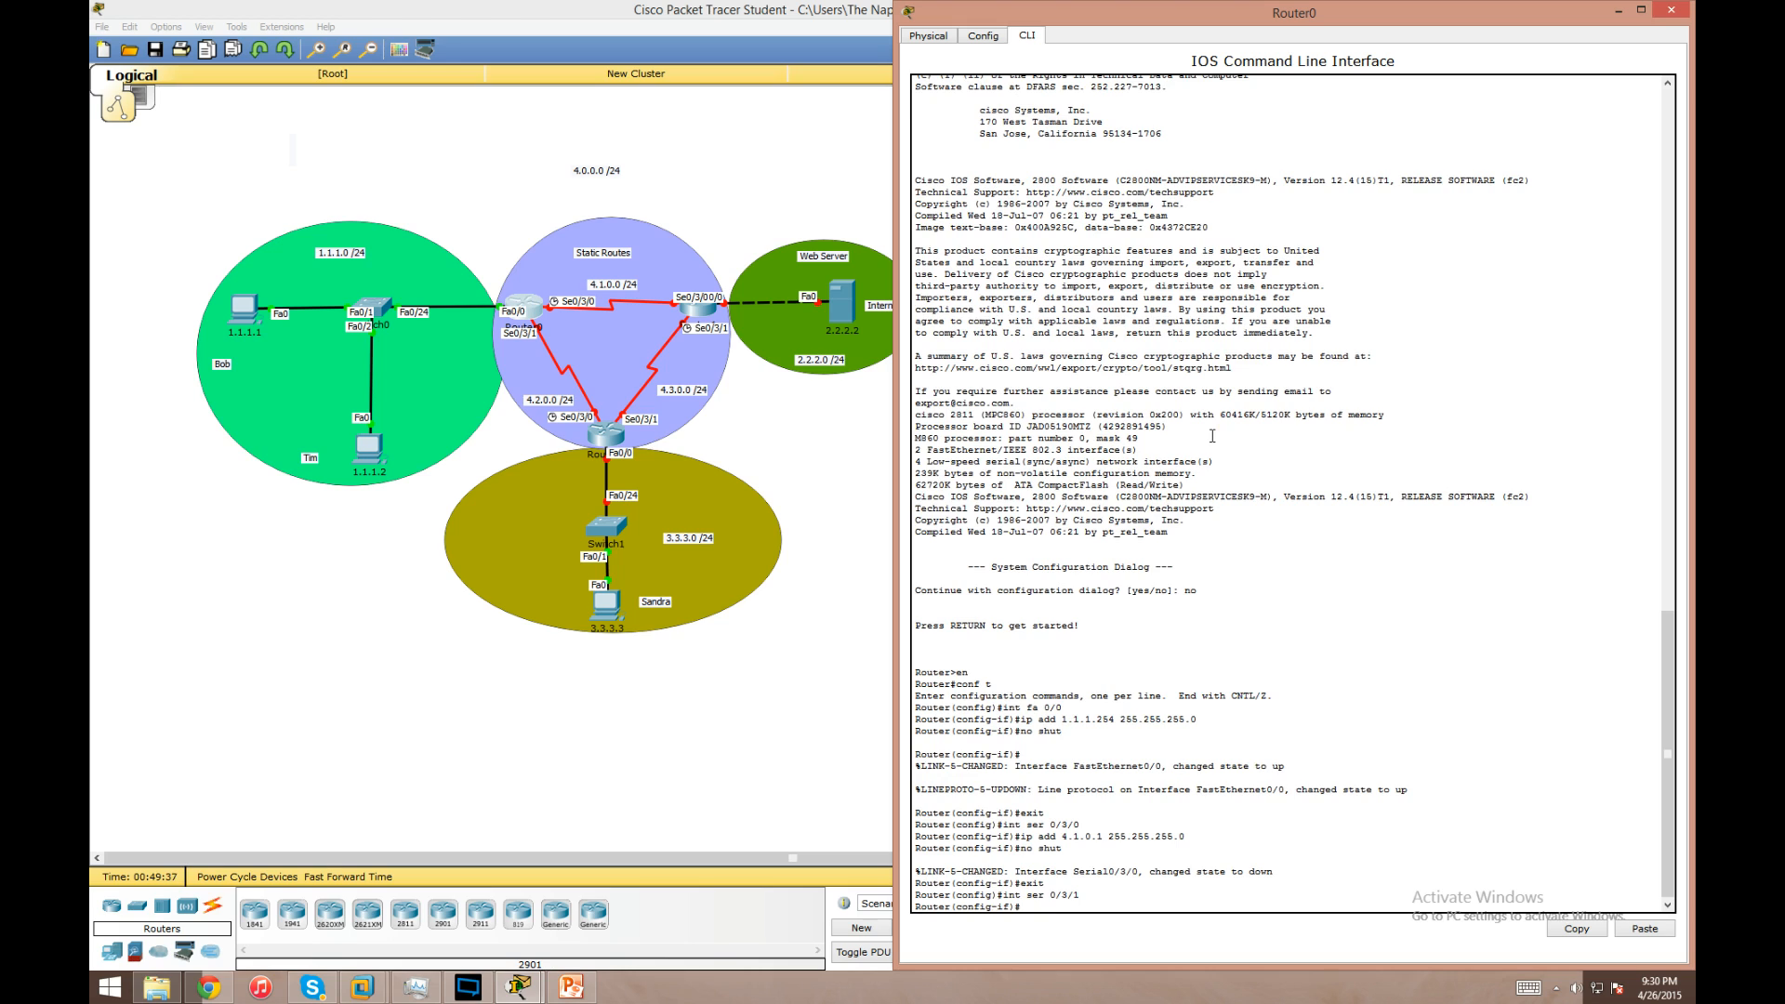
type("ip add 4.2.0.1 255.255.255.0")
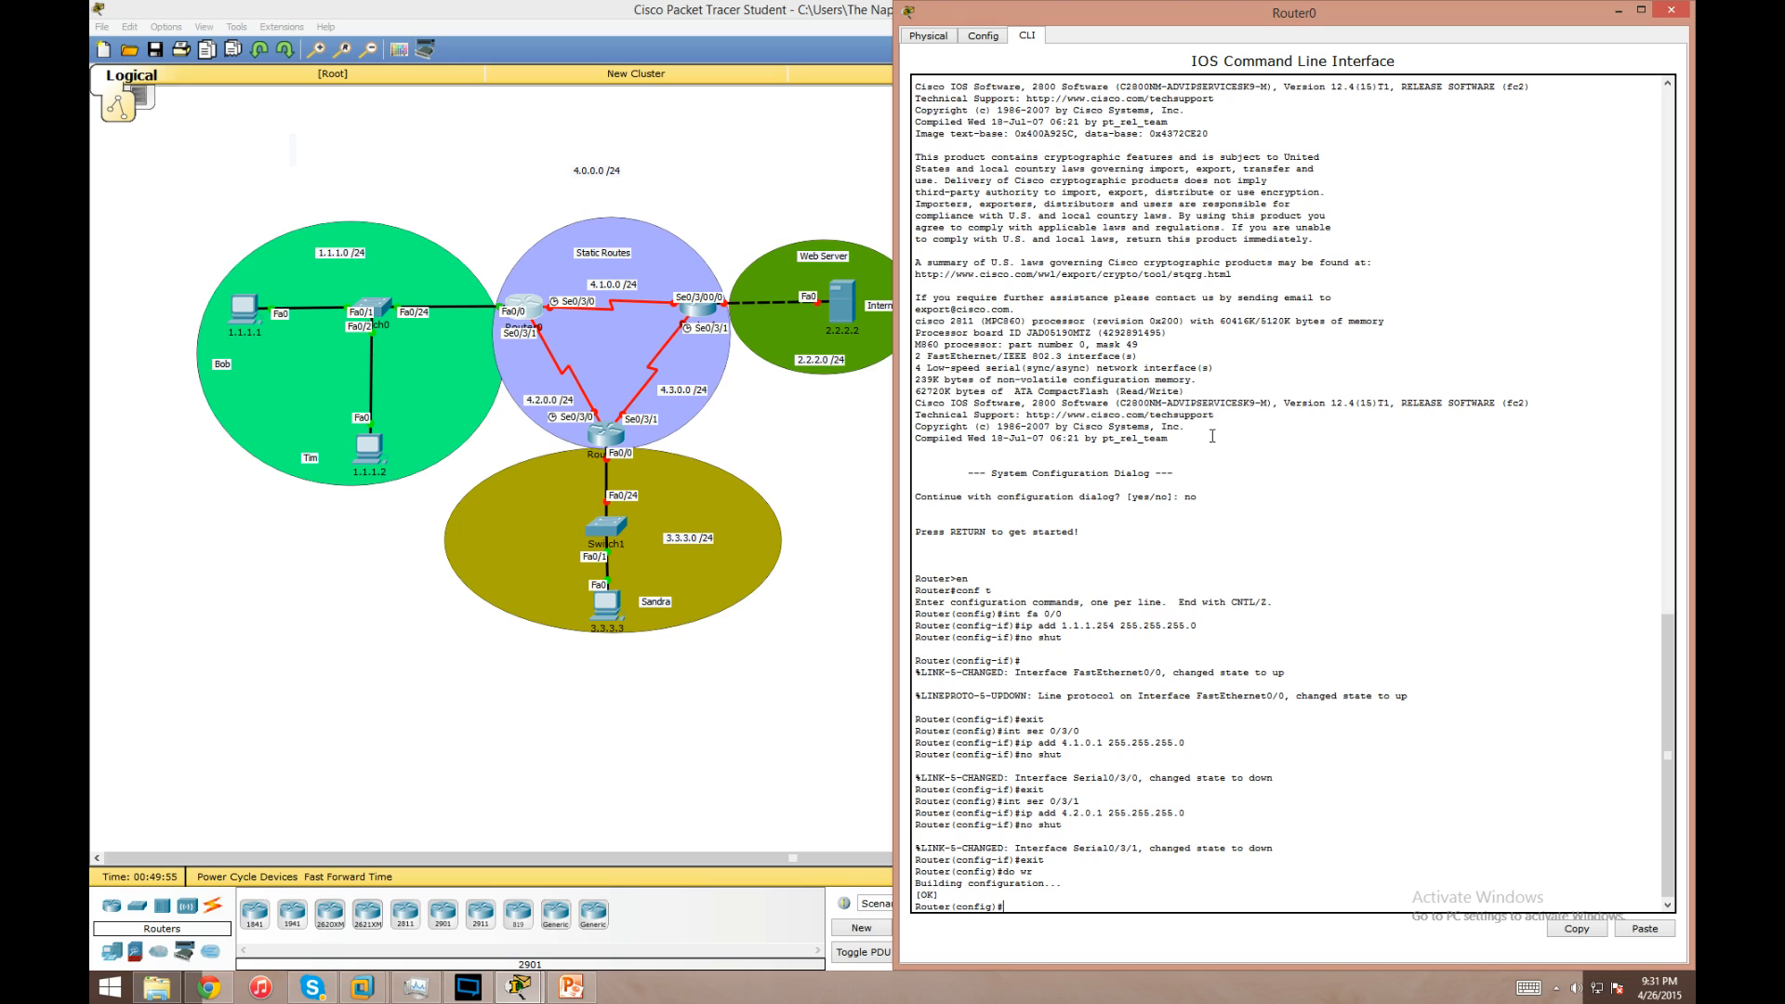
- Enter ip route 3.3.3.0 255.255.255.0 on Router0, using ? to list the accepted next-hop options
type("ip route 3.")
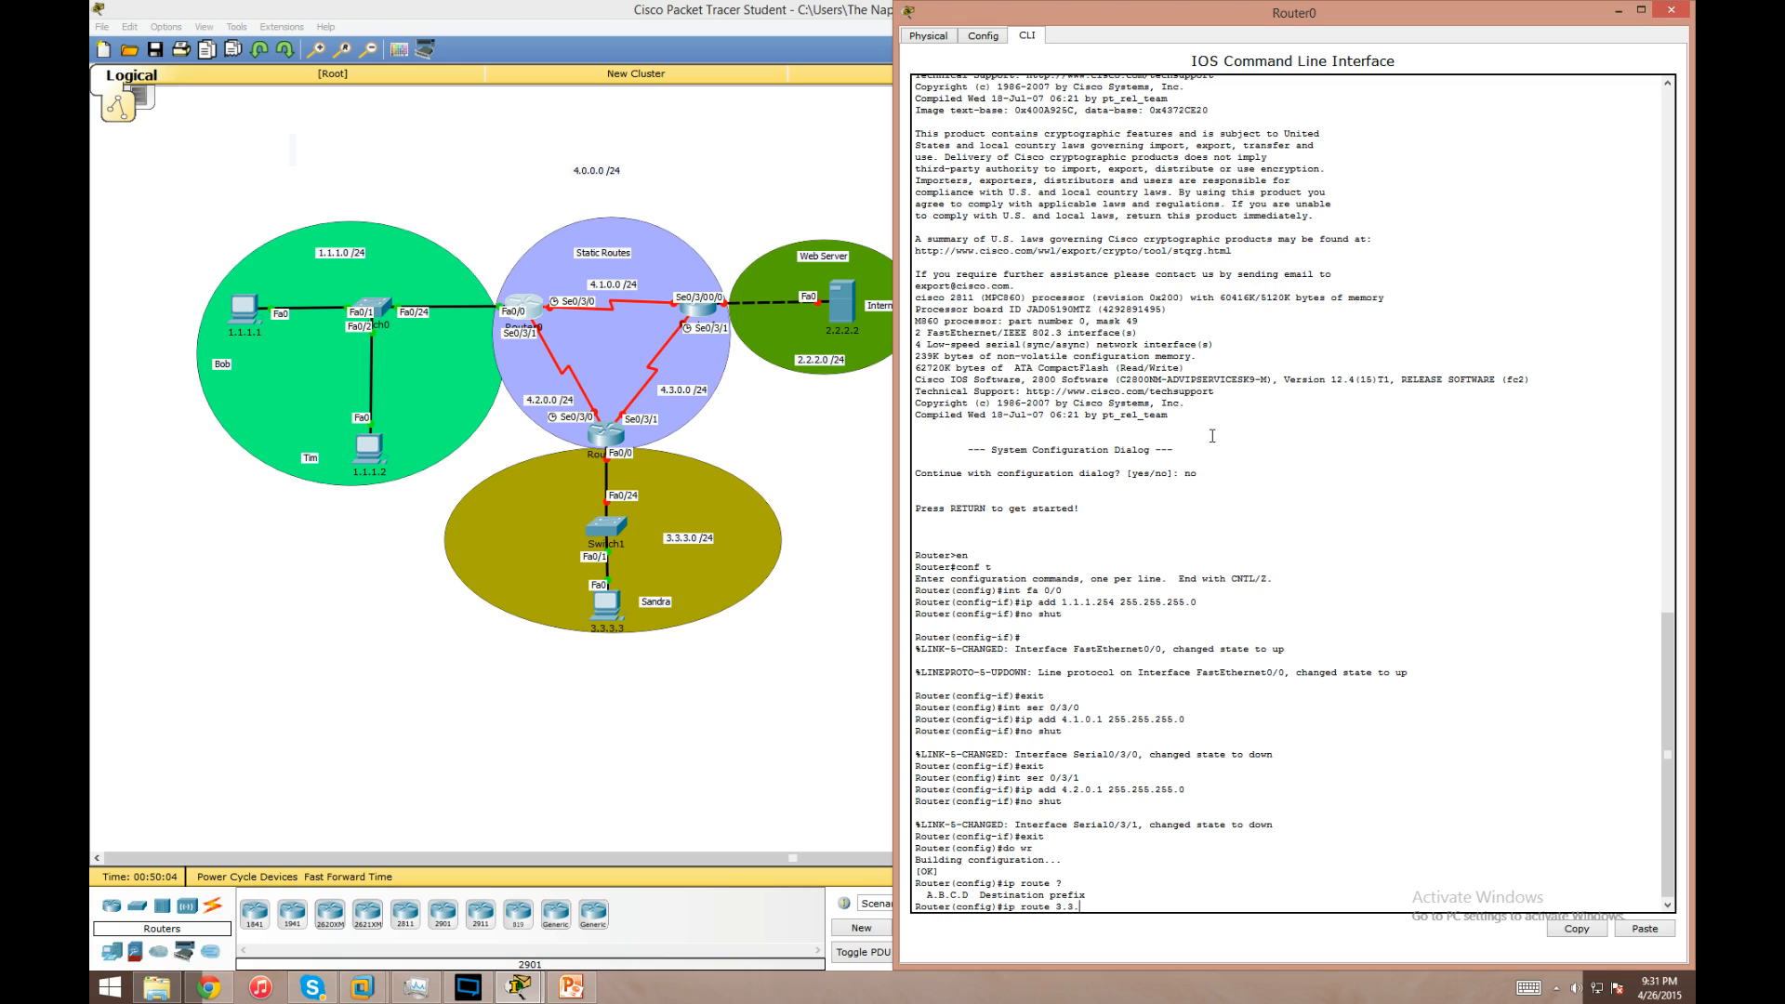
type("3.0")
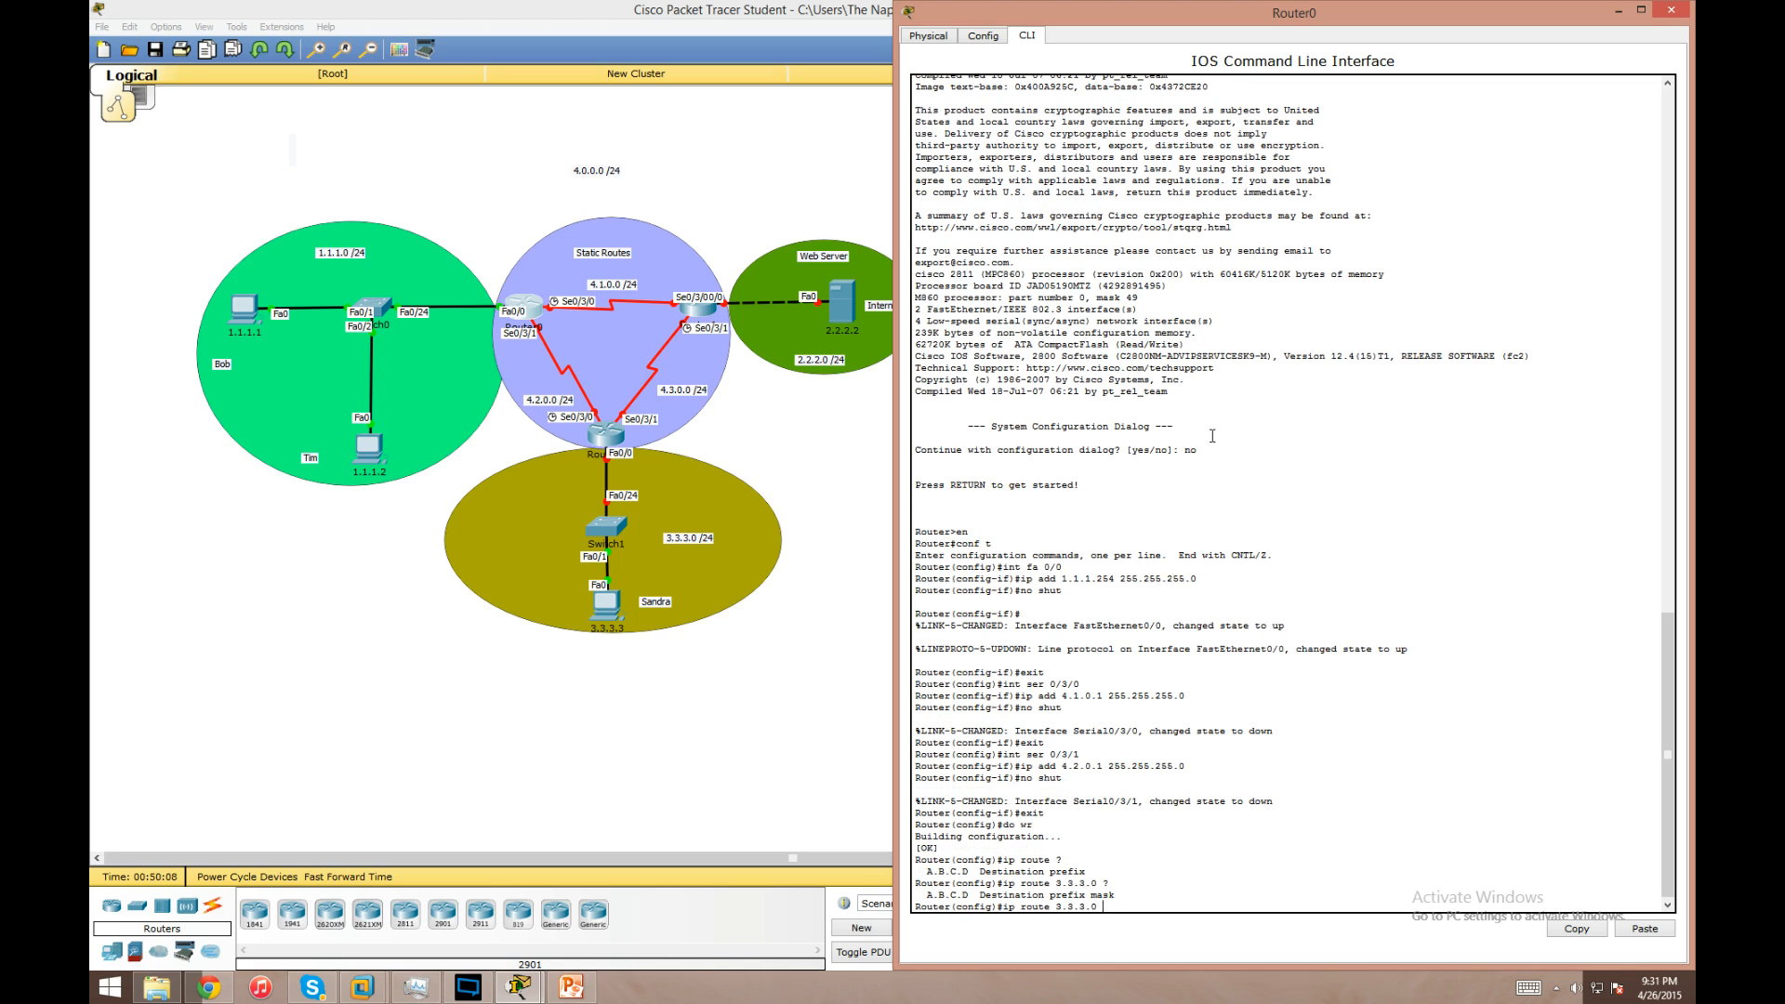
type("2")
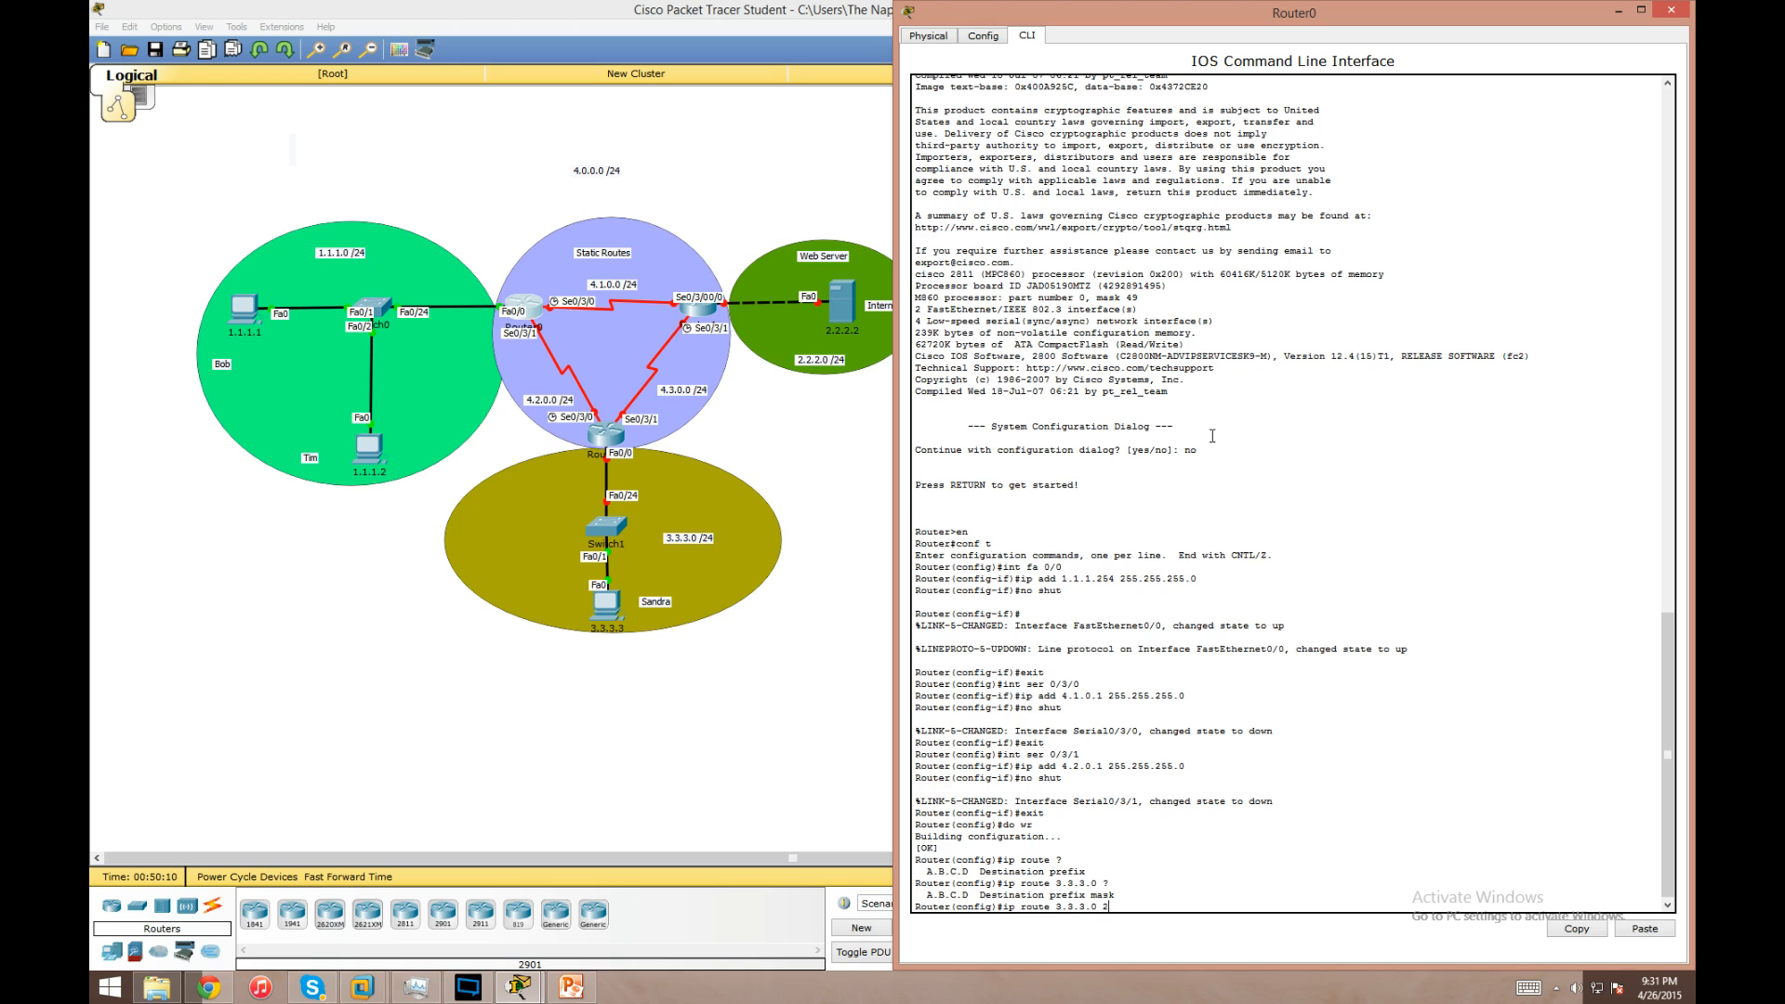
type("55.255.255.0")
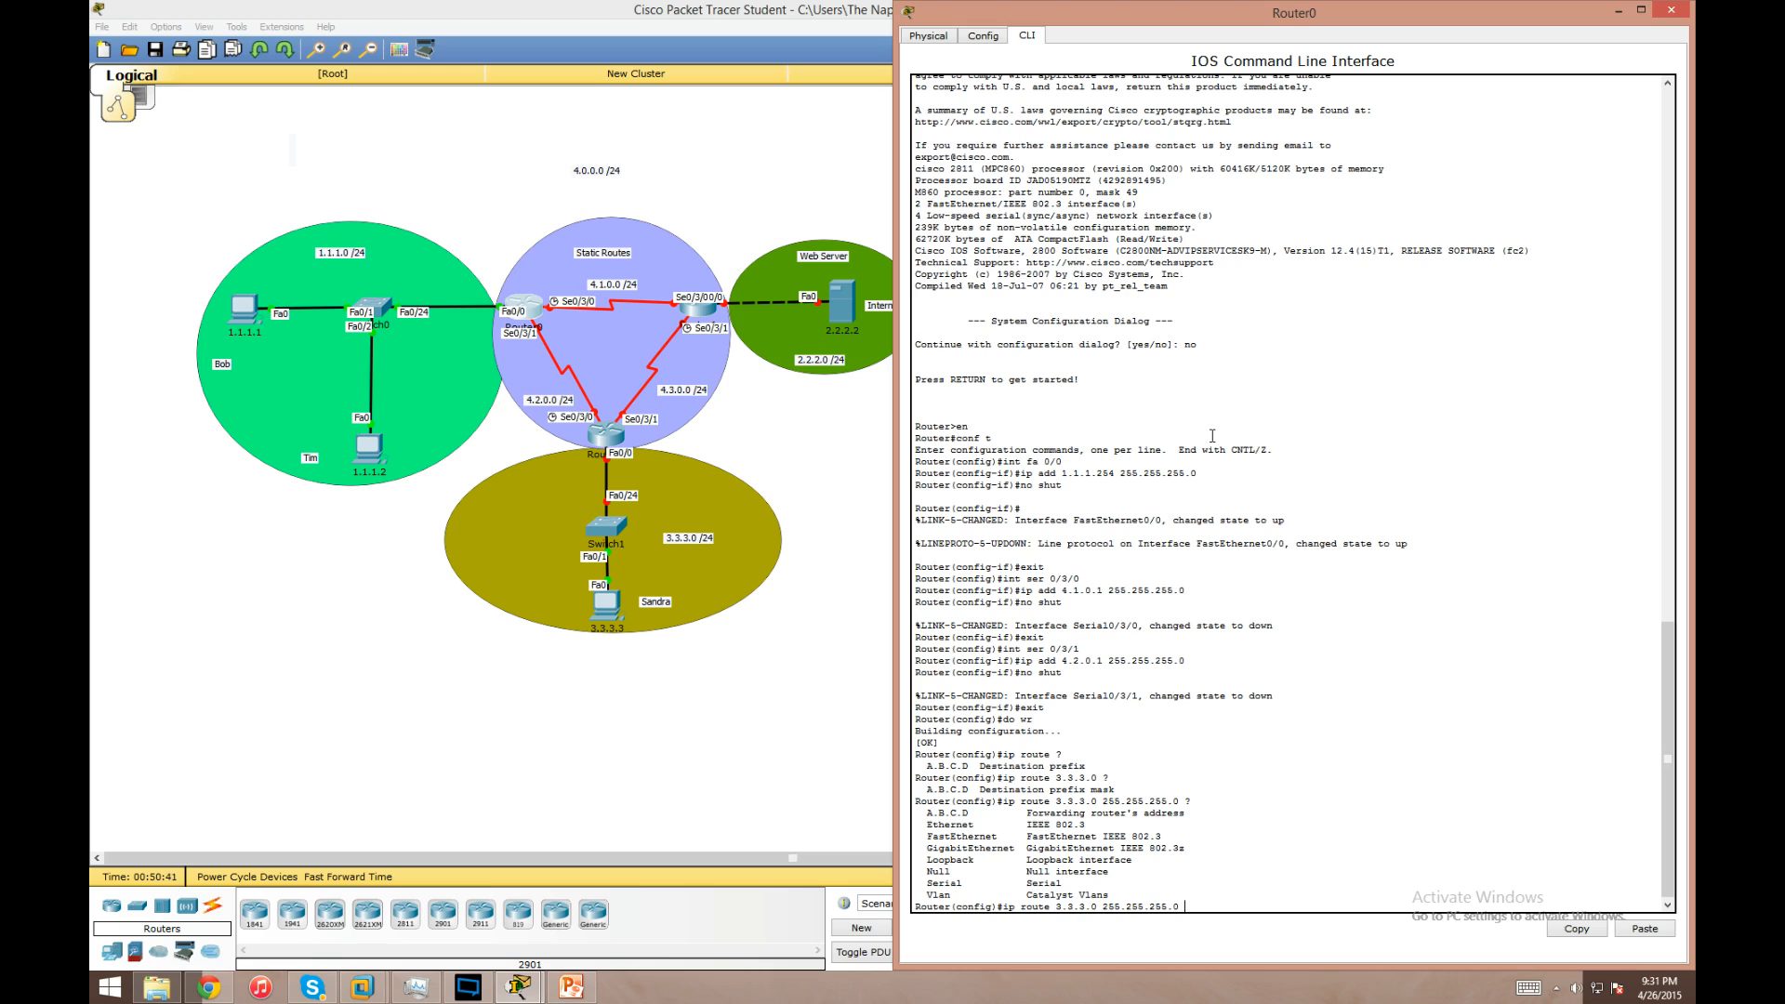
type("ser")
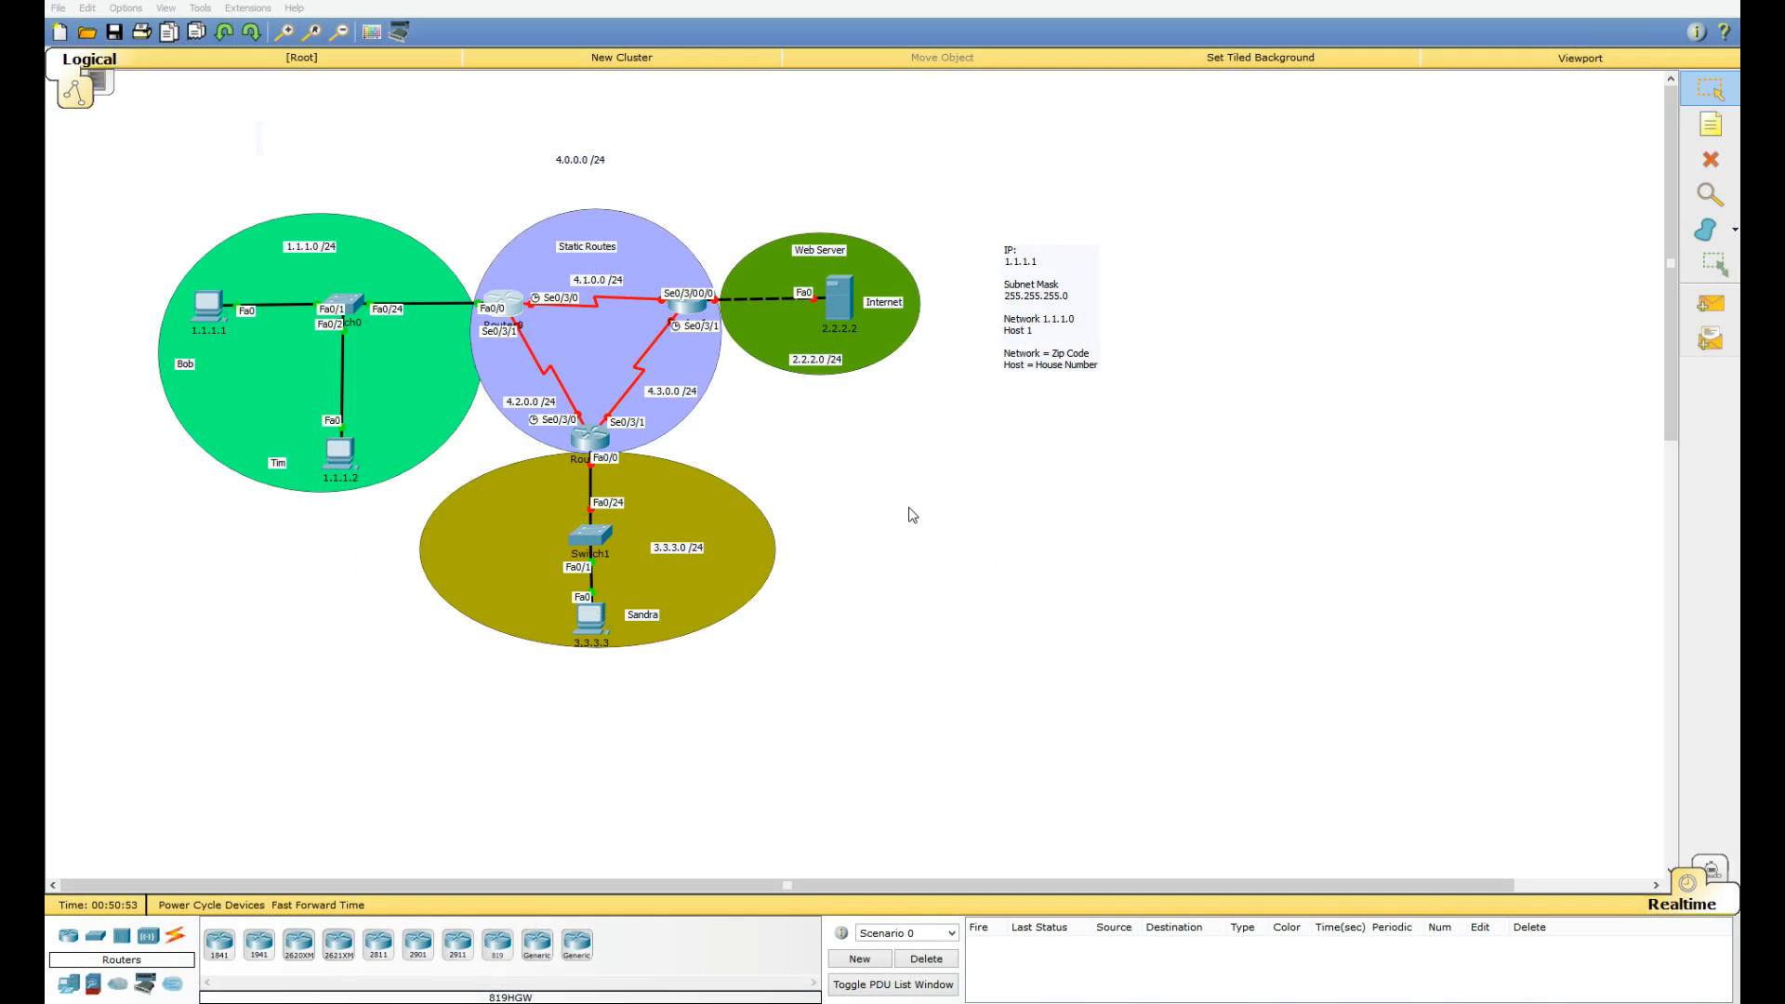
mouse_move(582, 262)
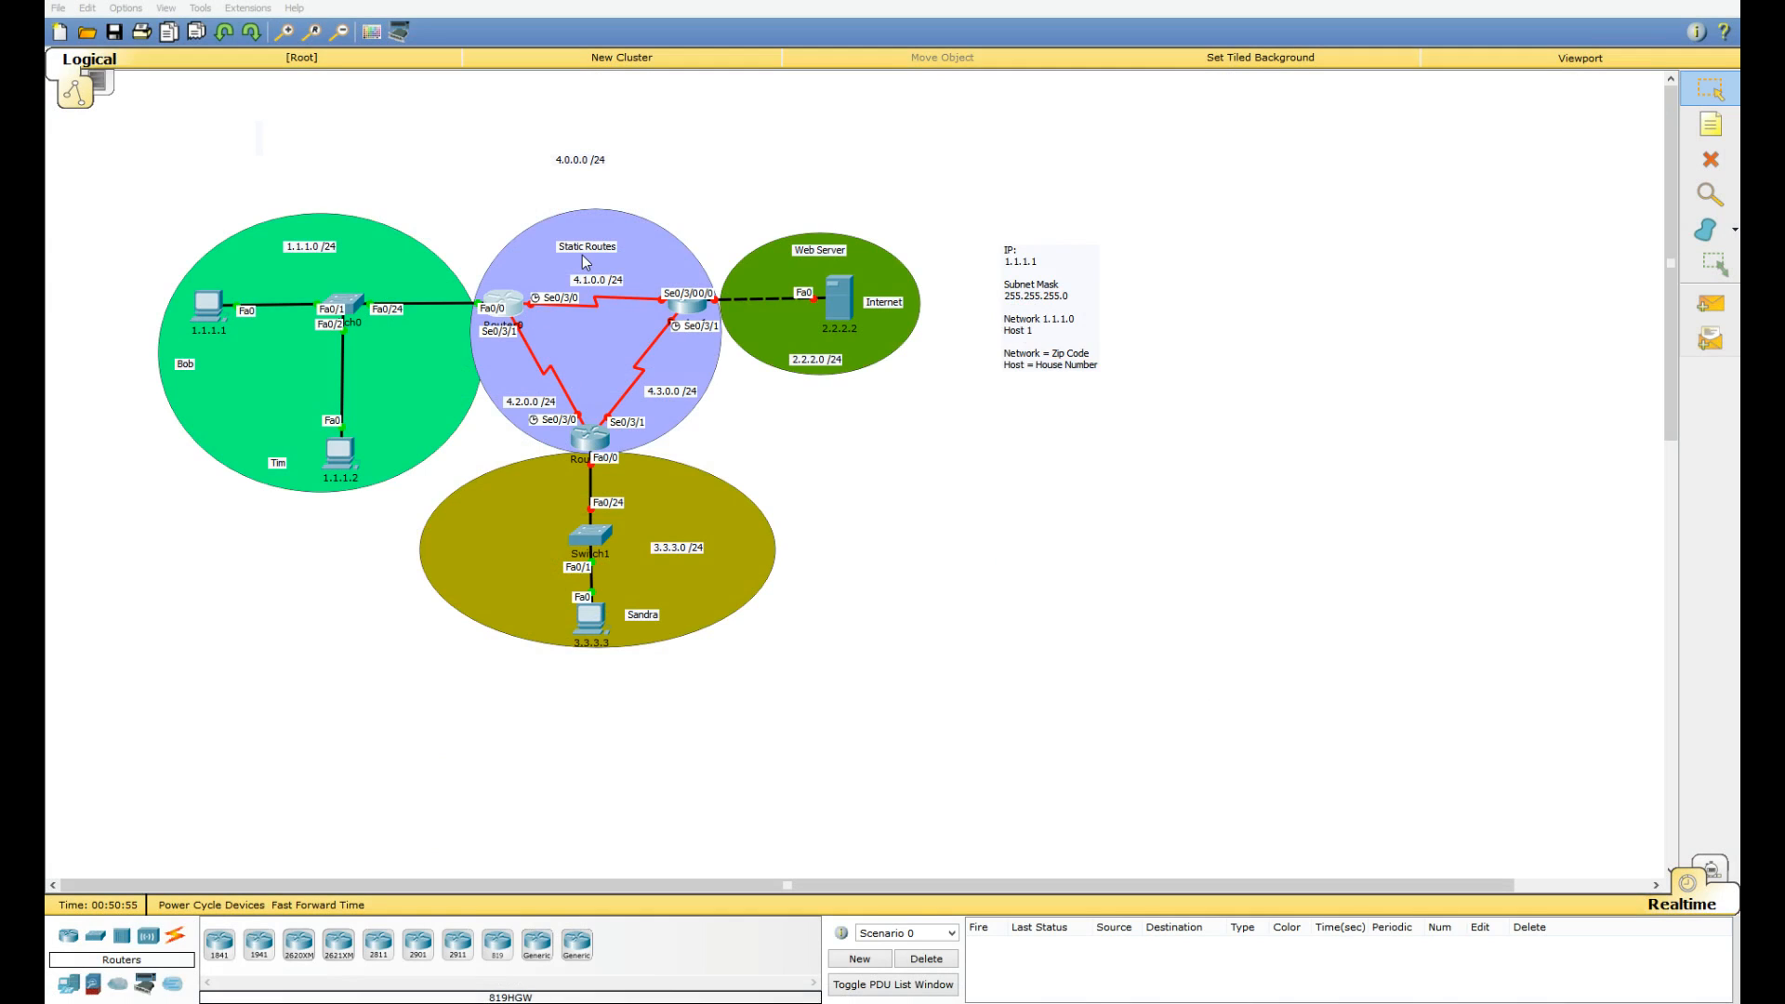
mouse_move(627, 275)
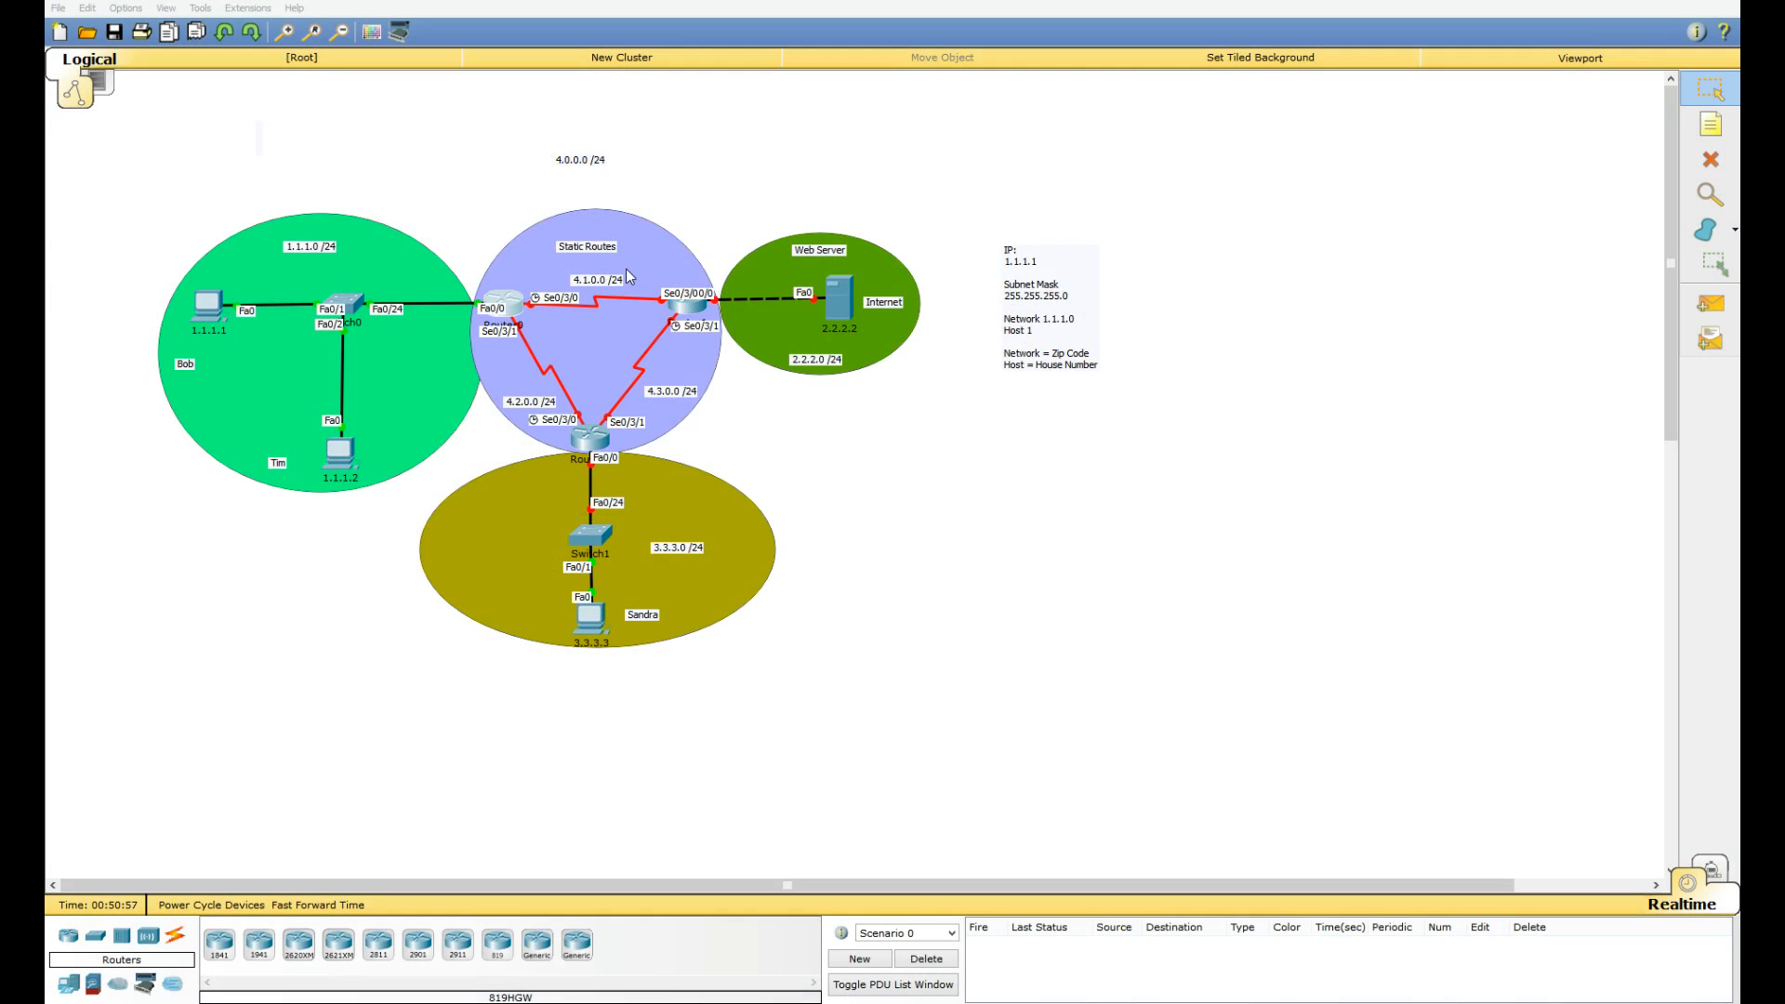
mouse_move(606, 316)
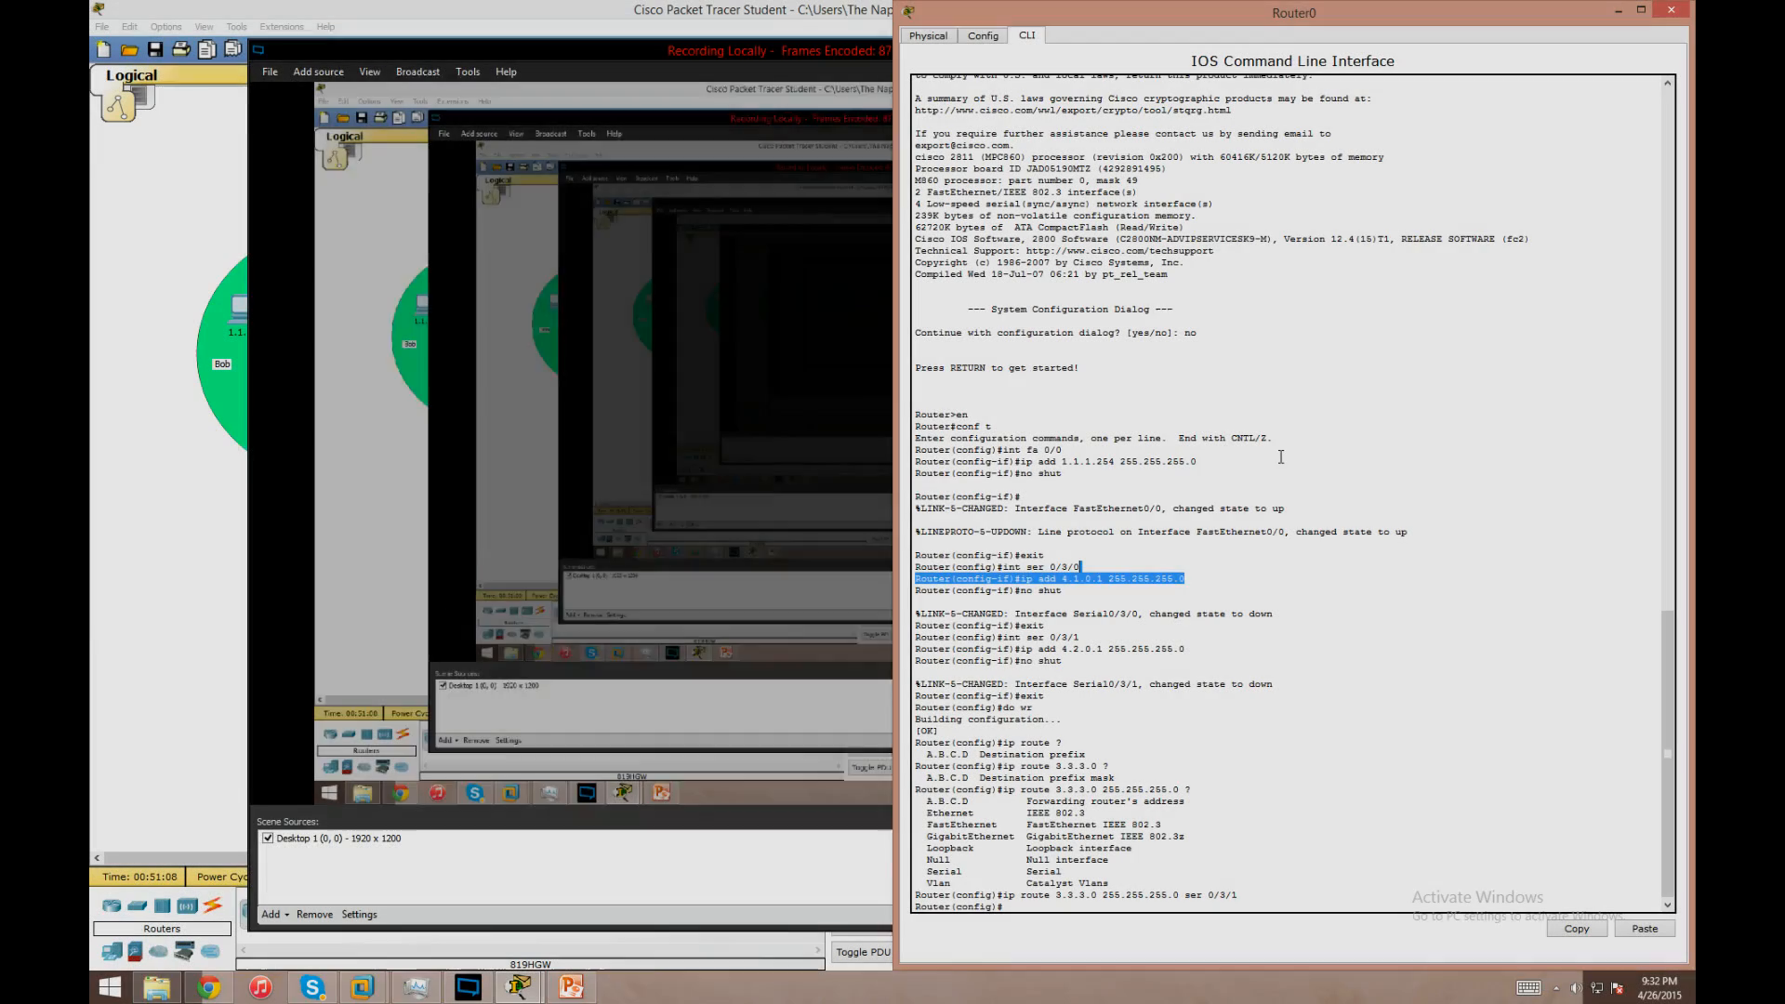
- Add Router0 static routes for 3.3.3.0/24 out Serial0/3/1 and 2.2.2.0/24 out Serial0/3/0
left_click(1670, 11)
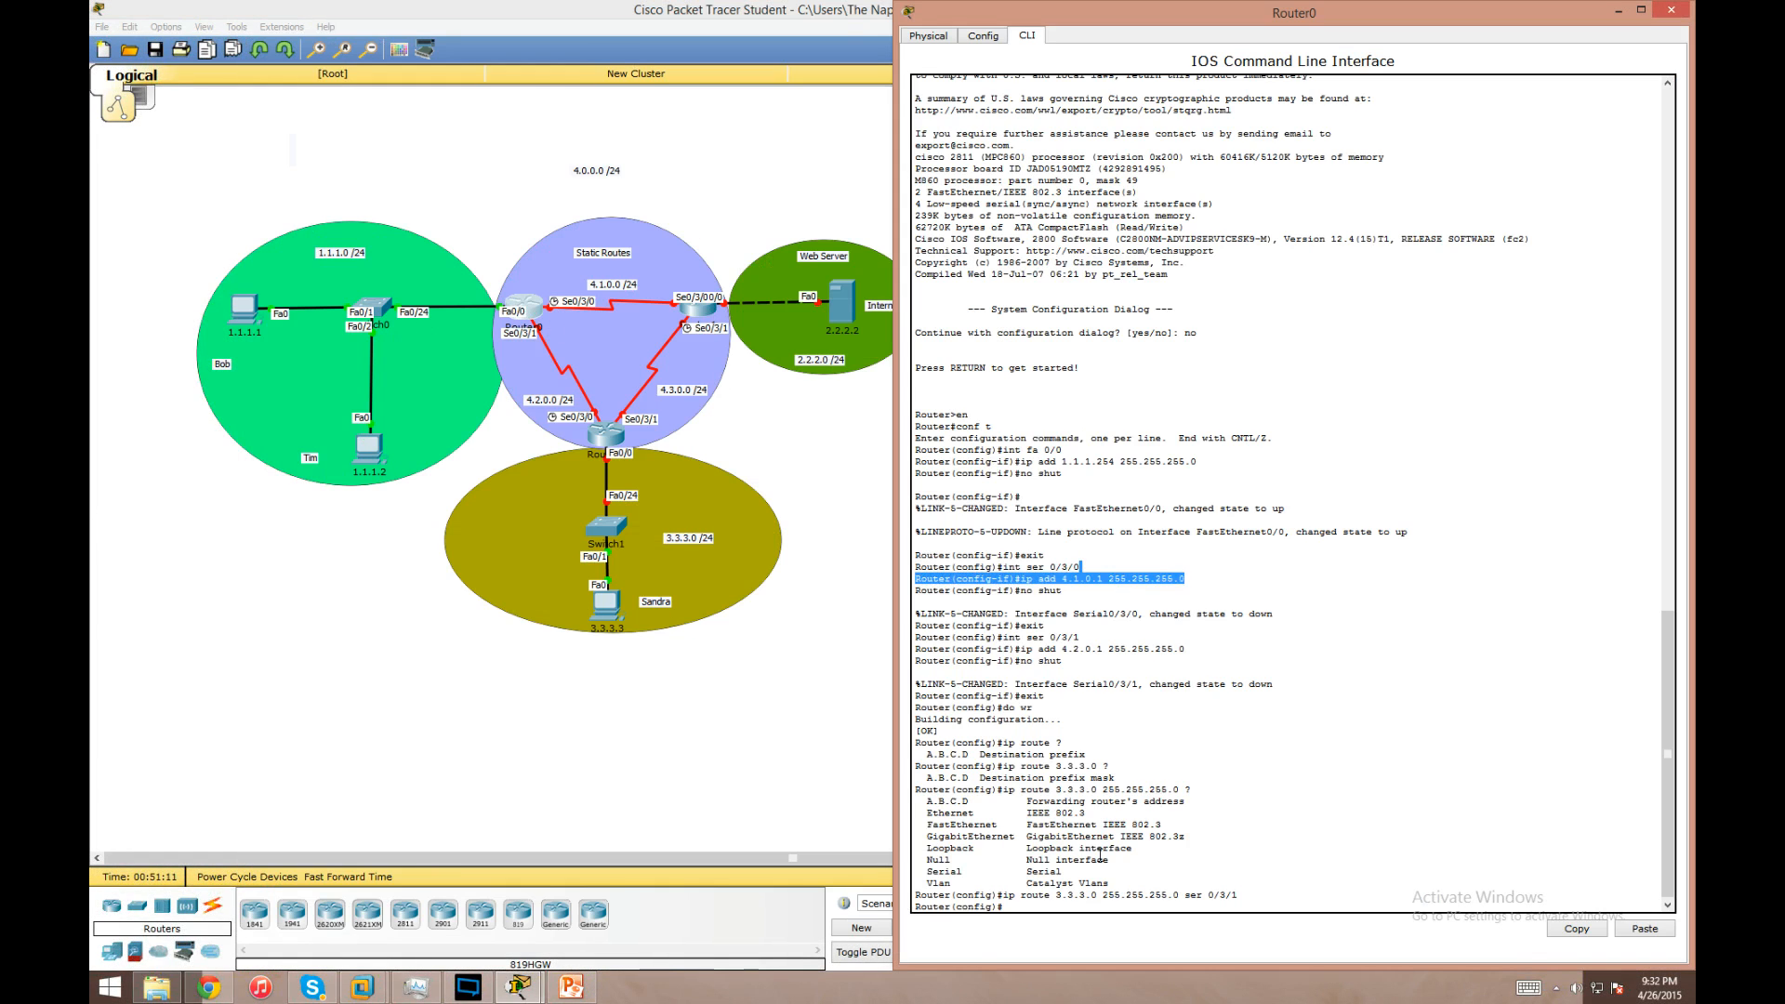
type("ip route 2.2.2.0")
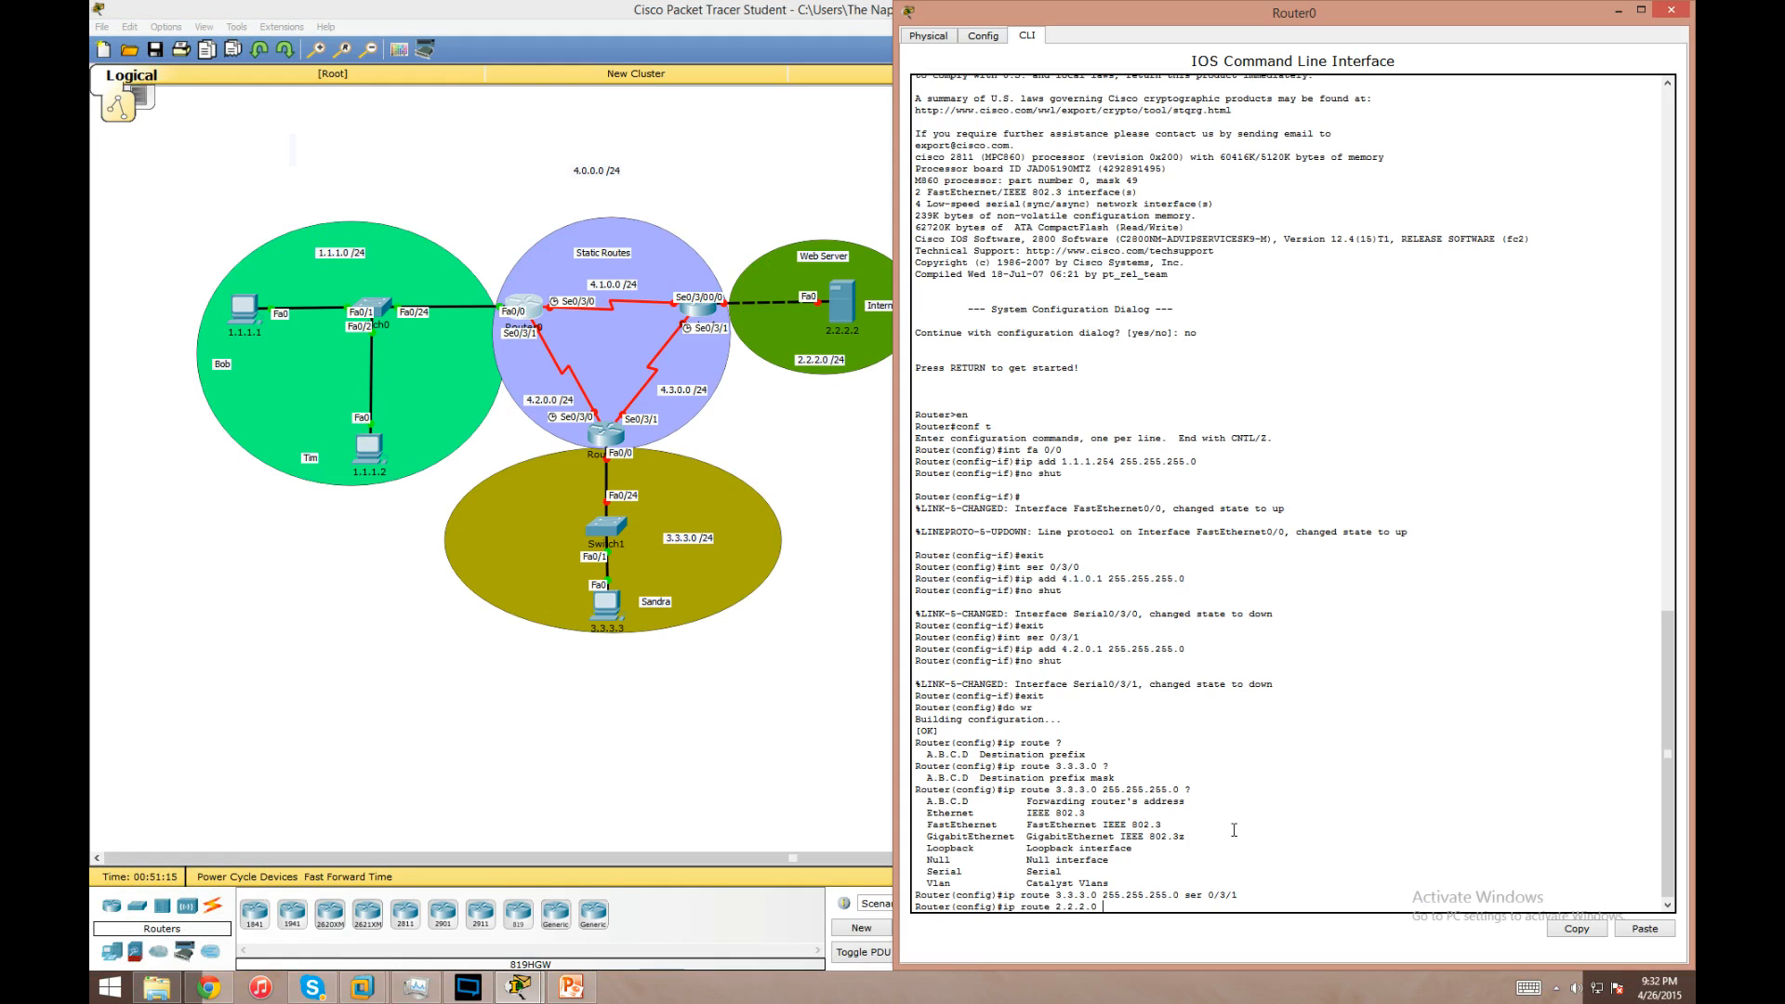
type("255.255.255.0")
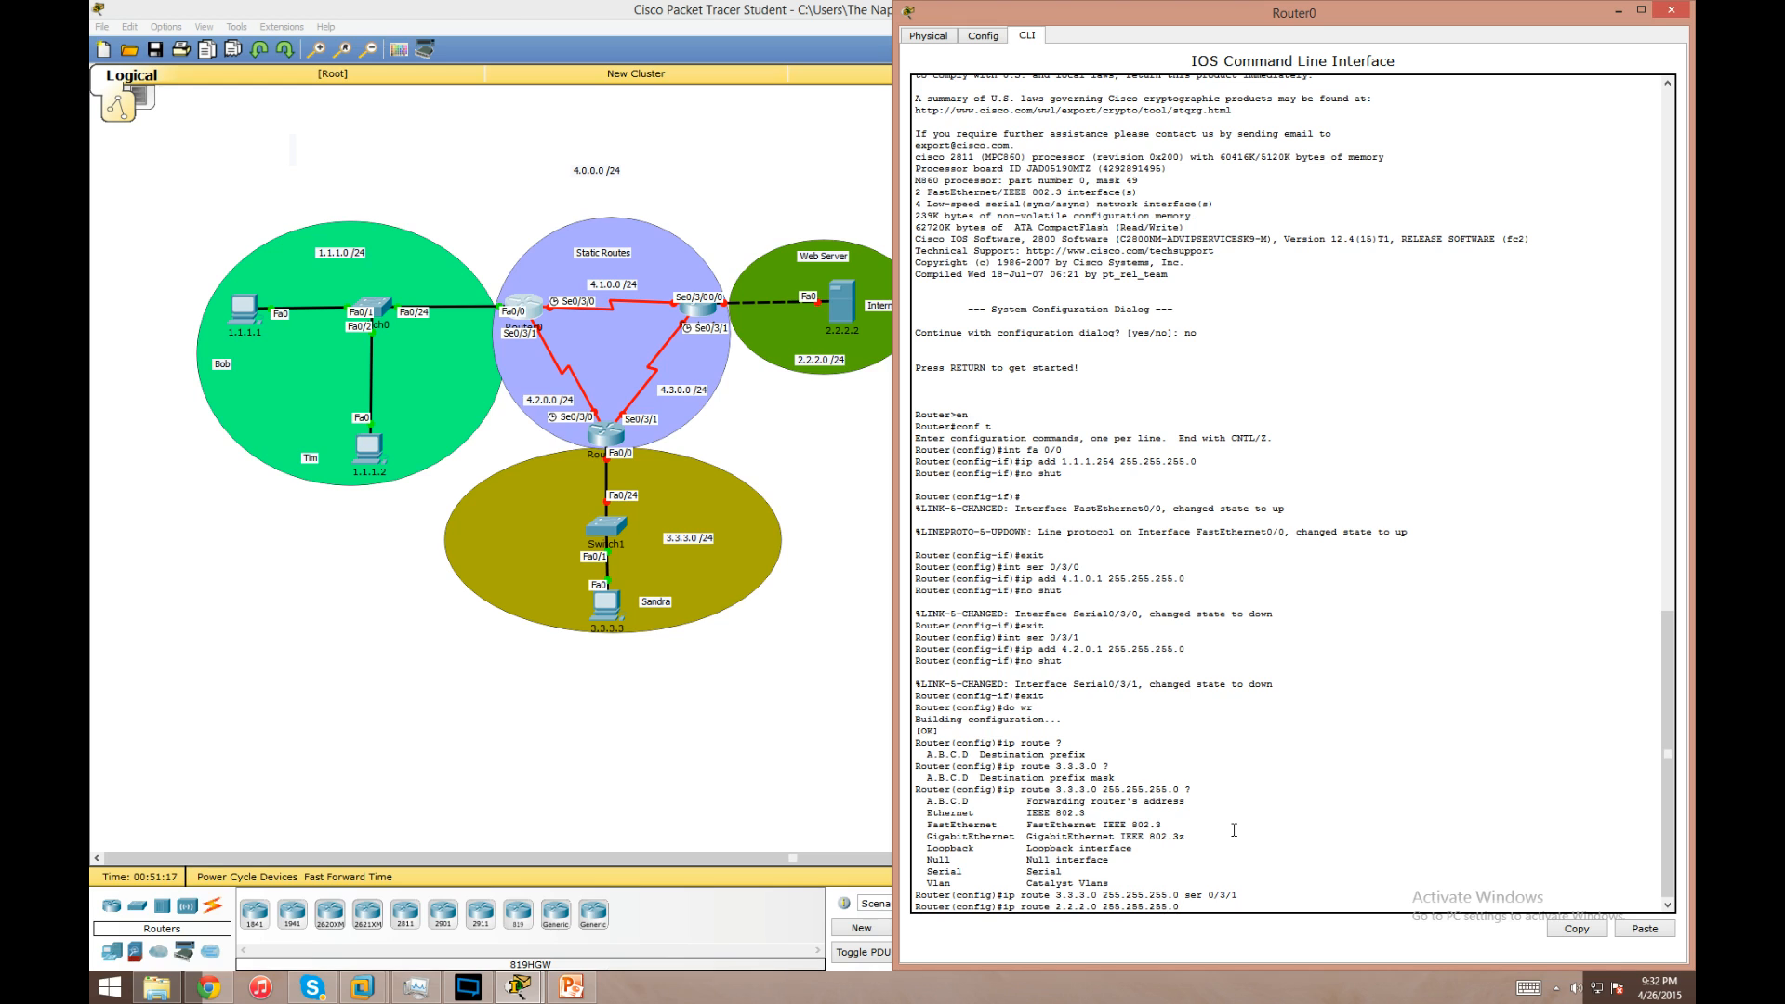
type("ser")
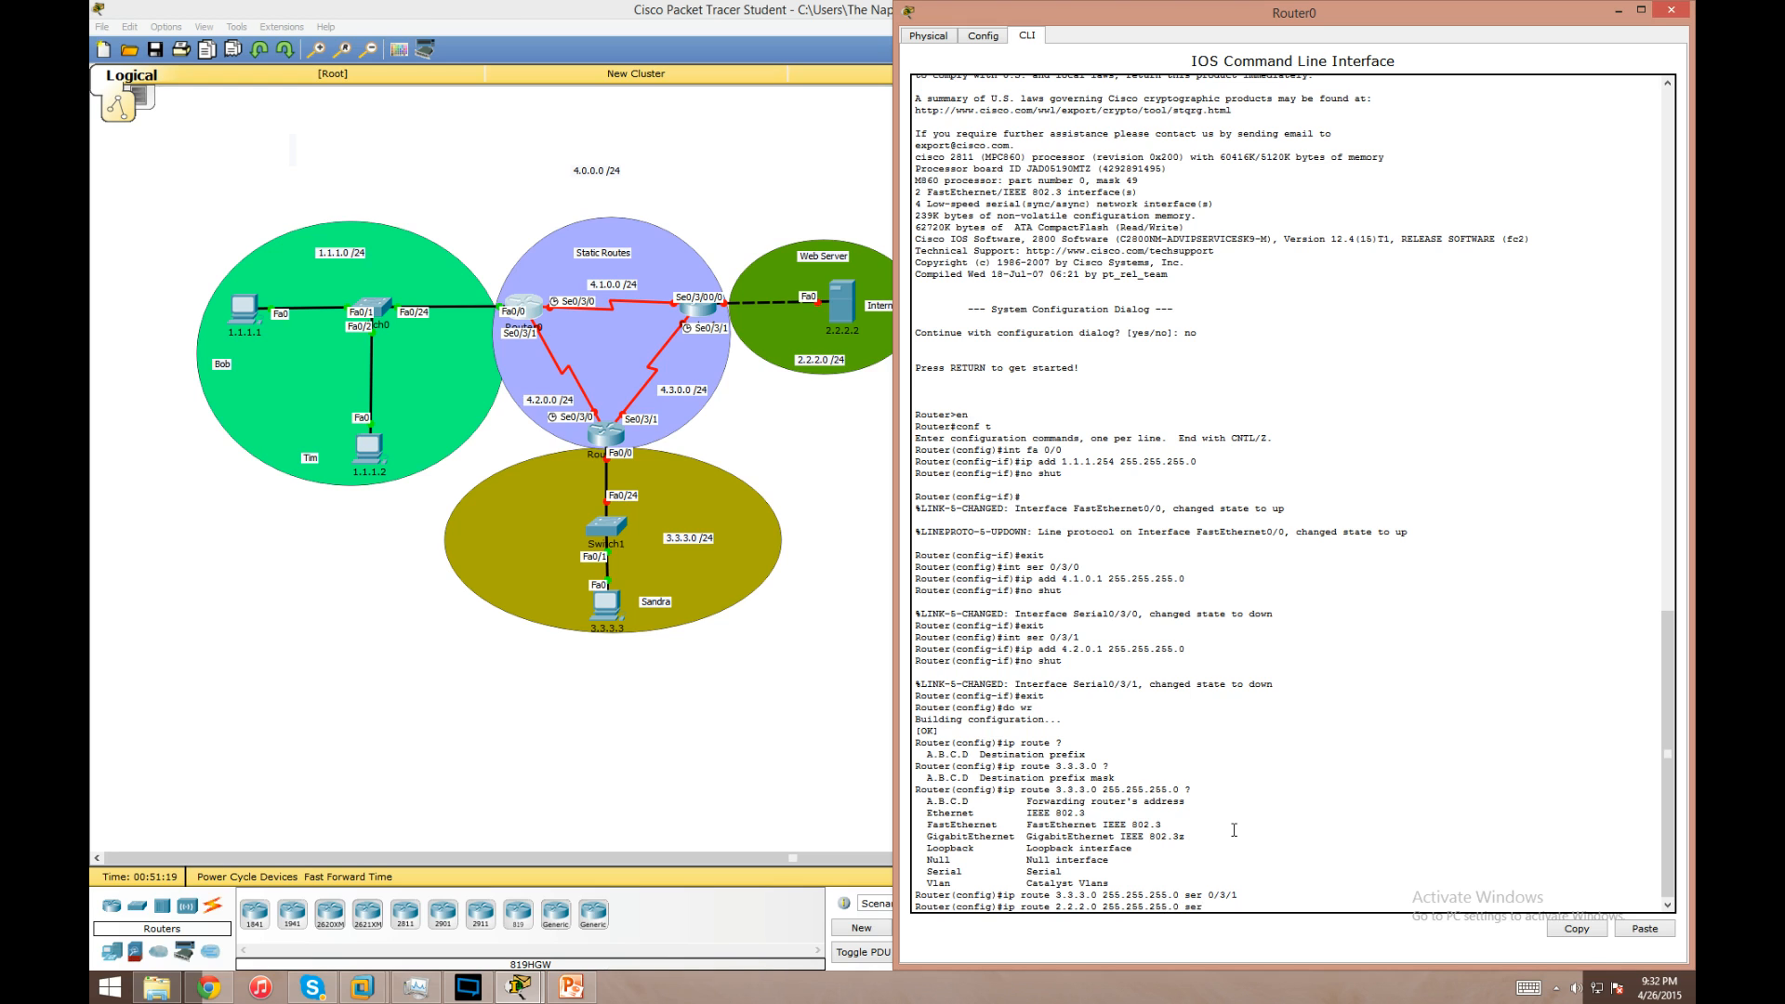
type("0/3/0")
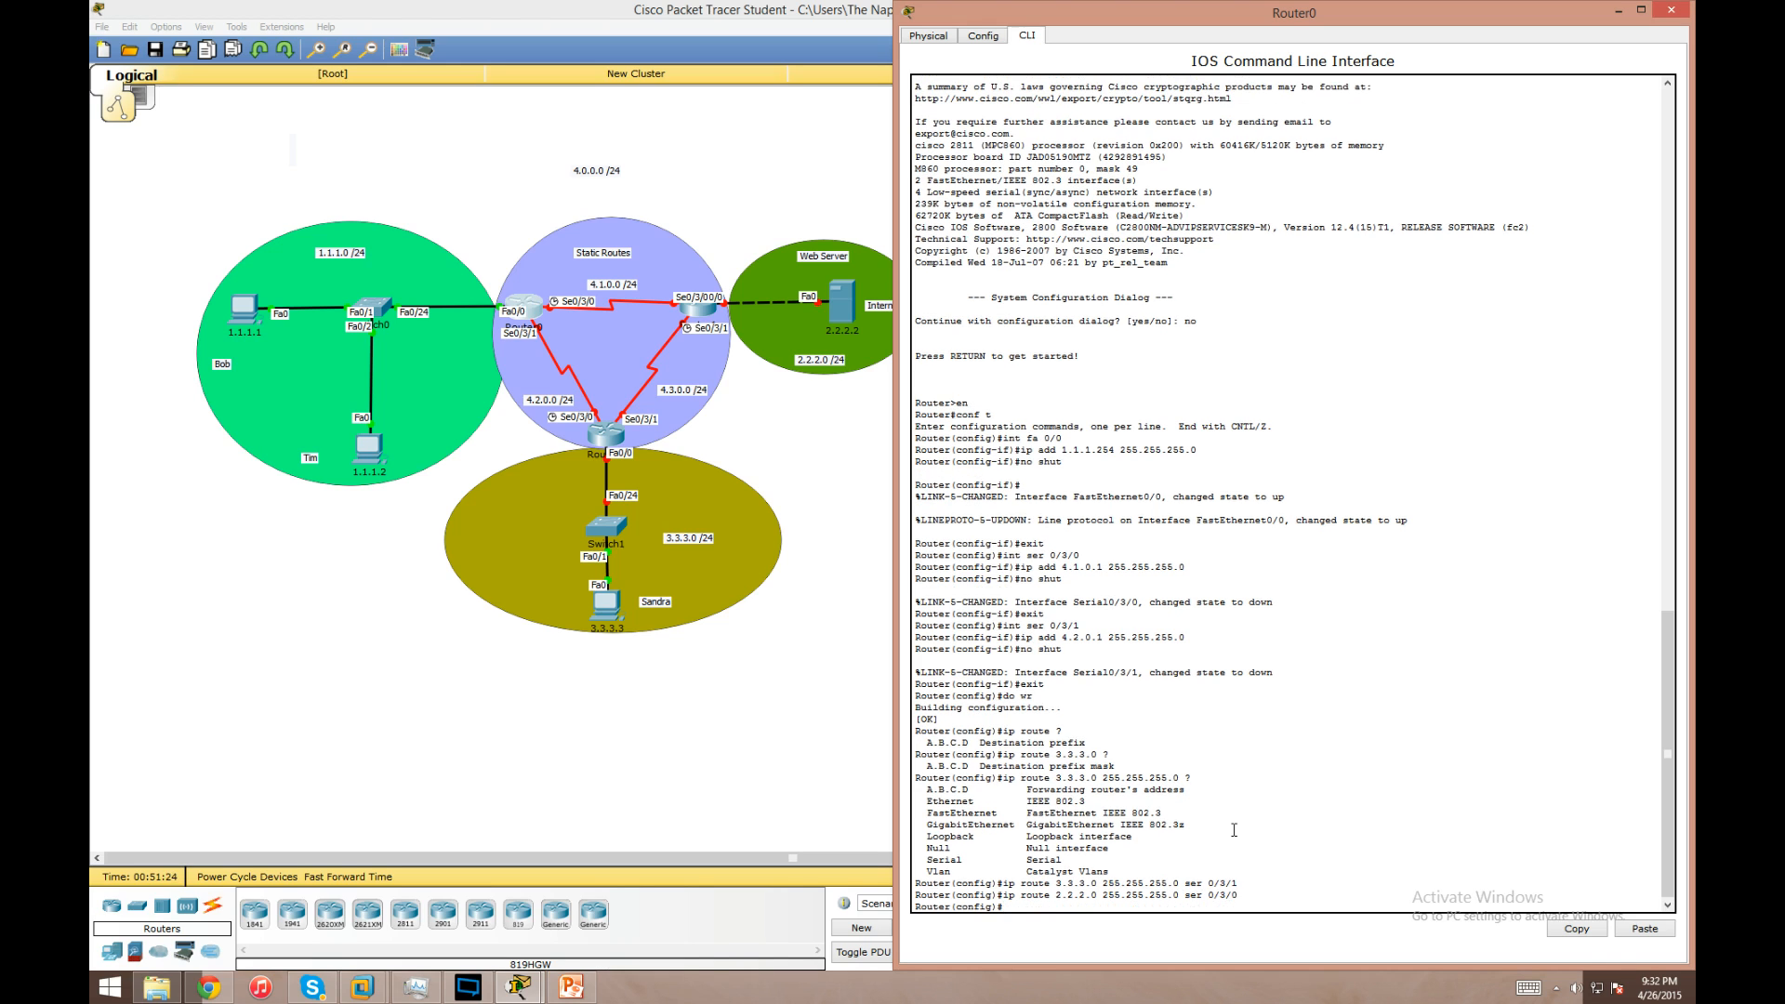
- Start a Router0 static route for 4.3.0.0 255.255.255.0 out a serial interface
type("ip route")
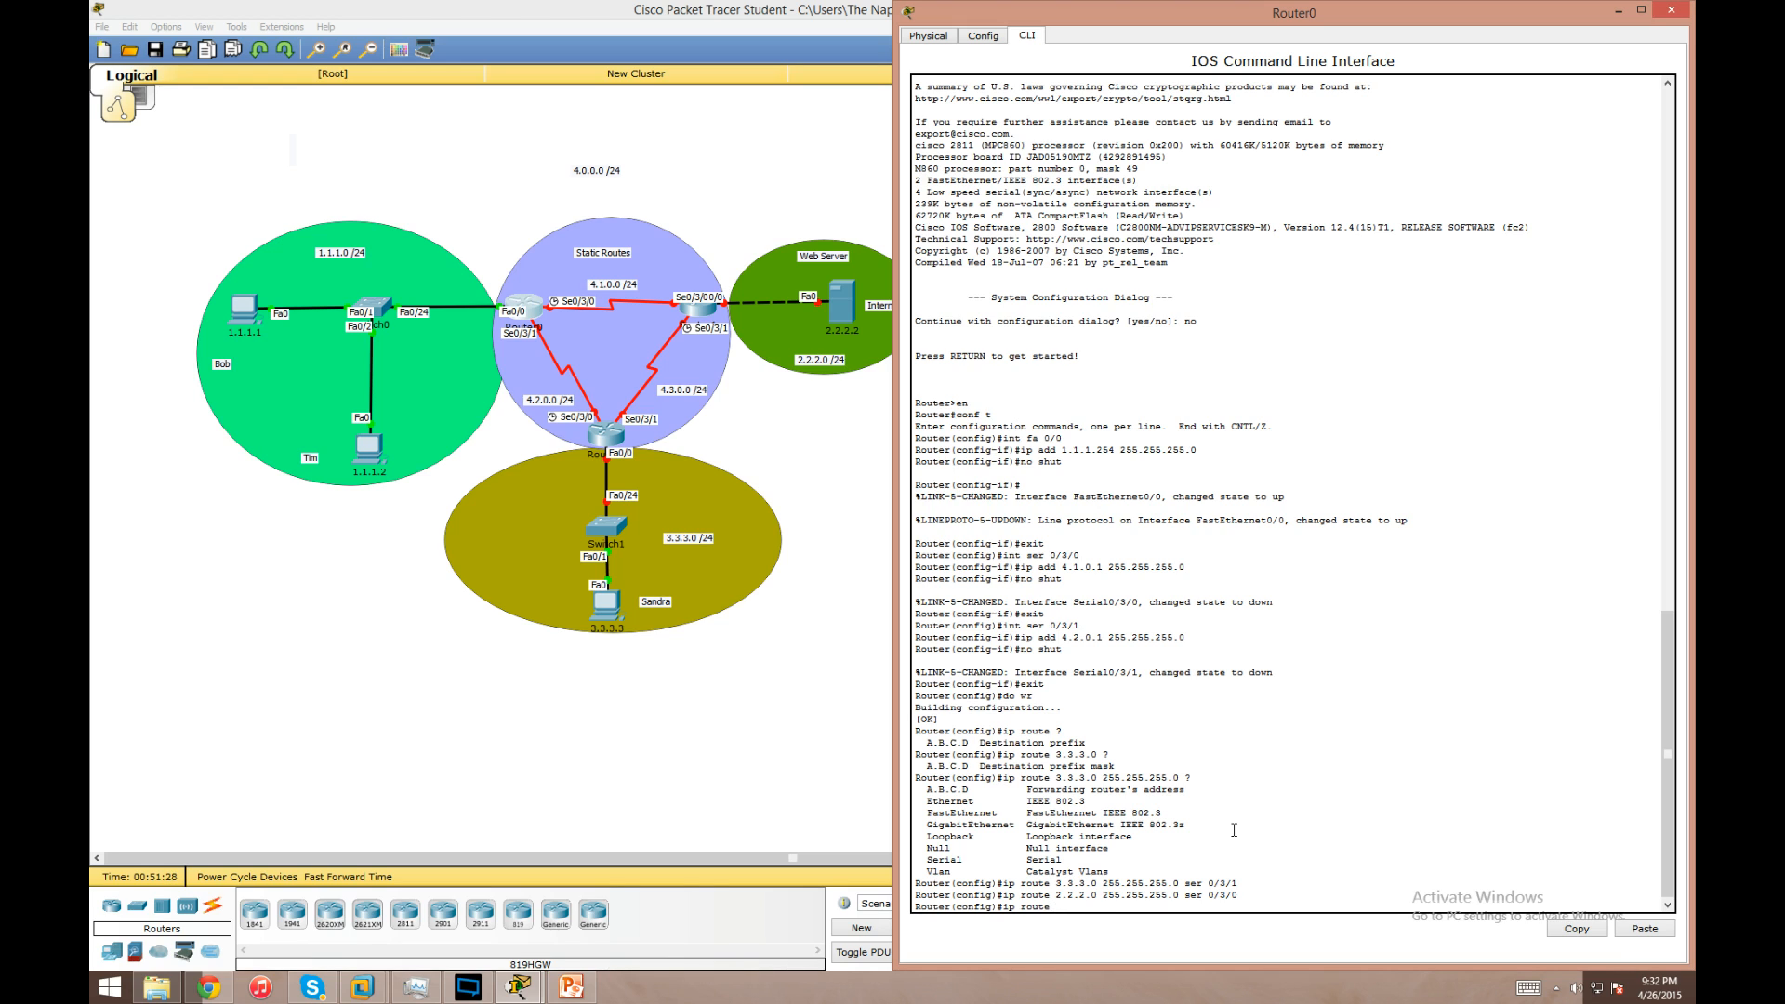
type("4.3.0")
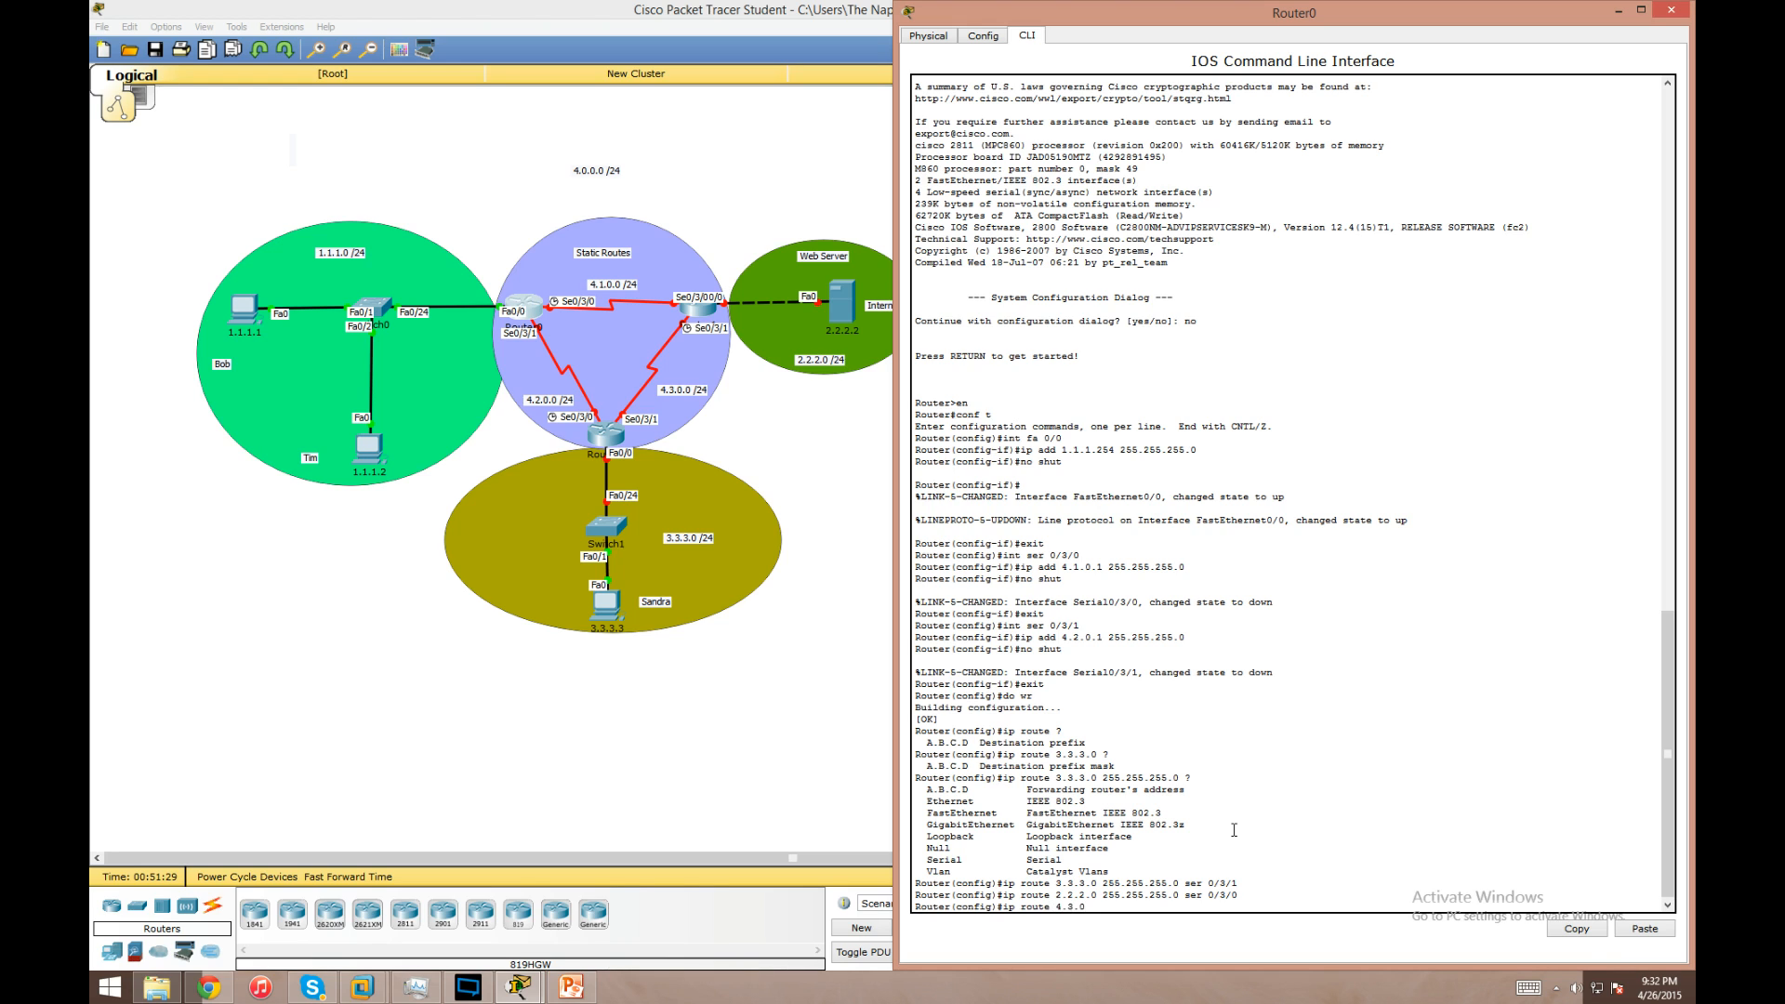
type("0")
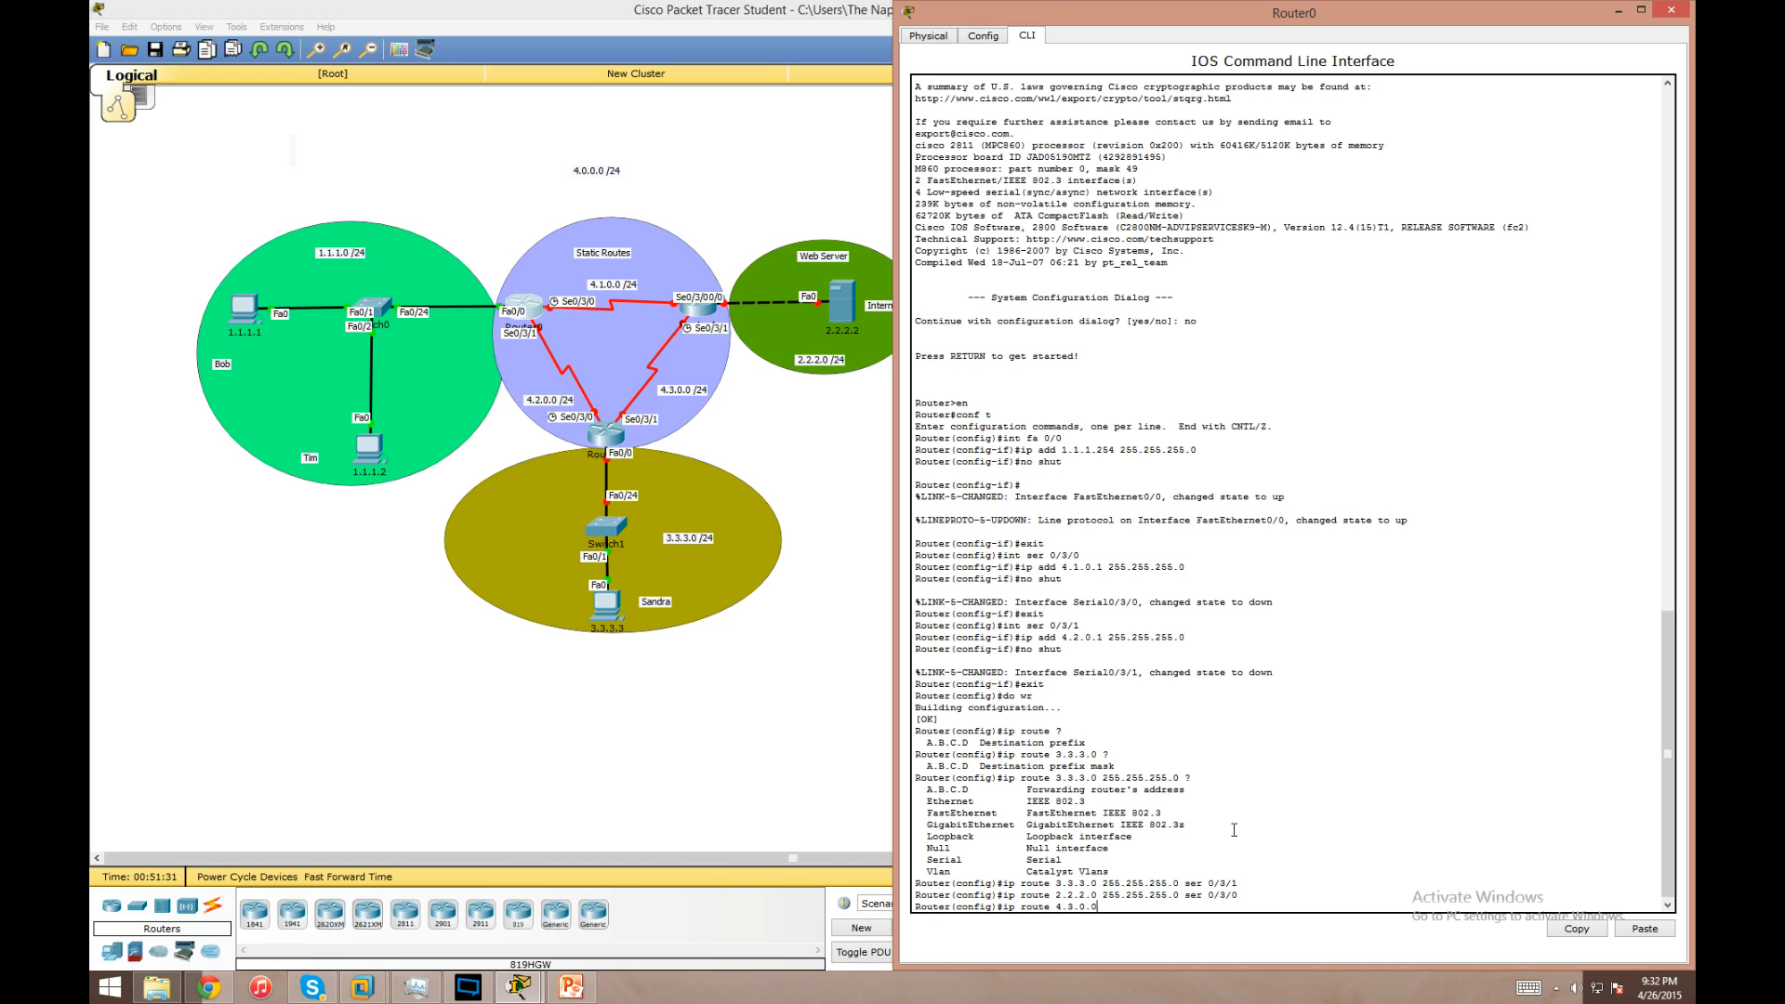
type("255.255.255.0")
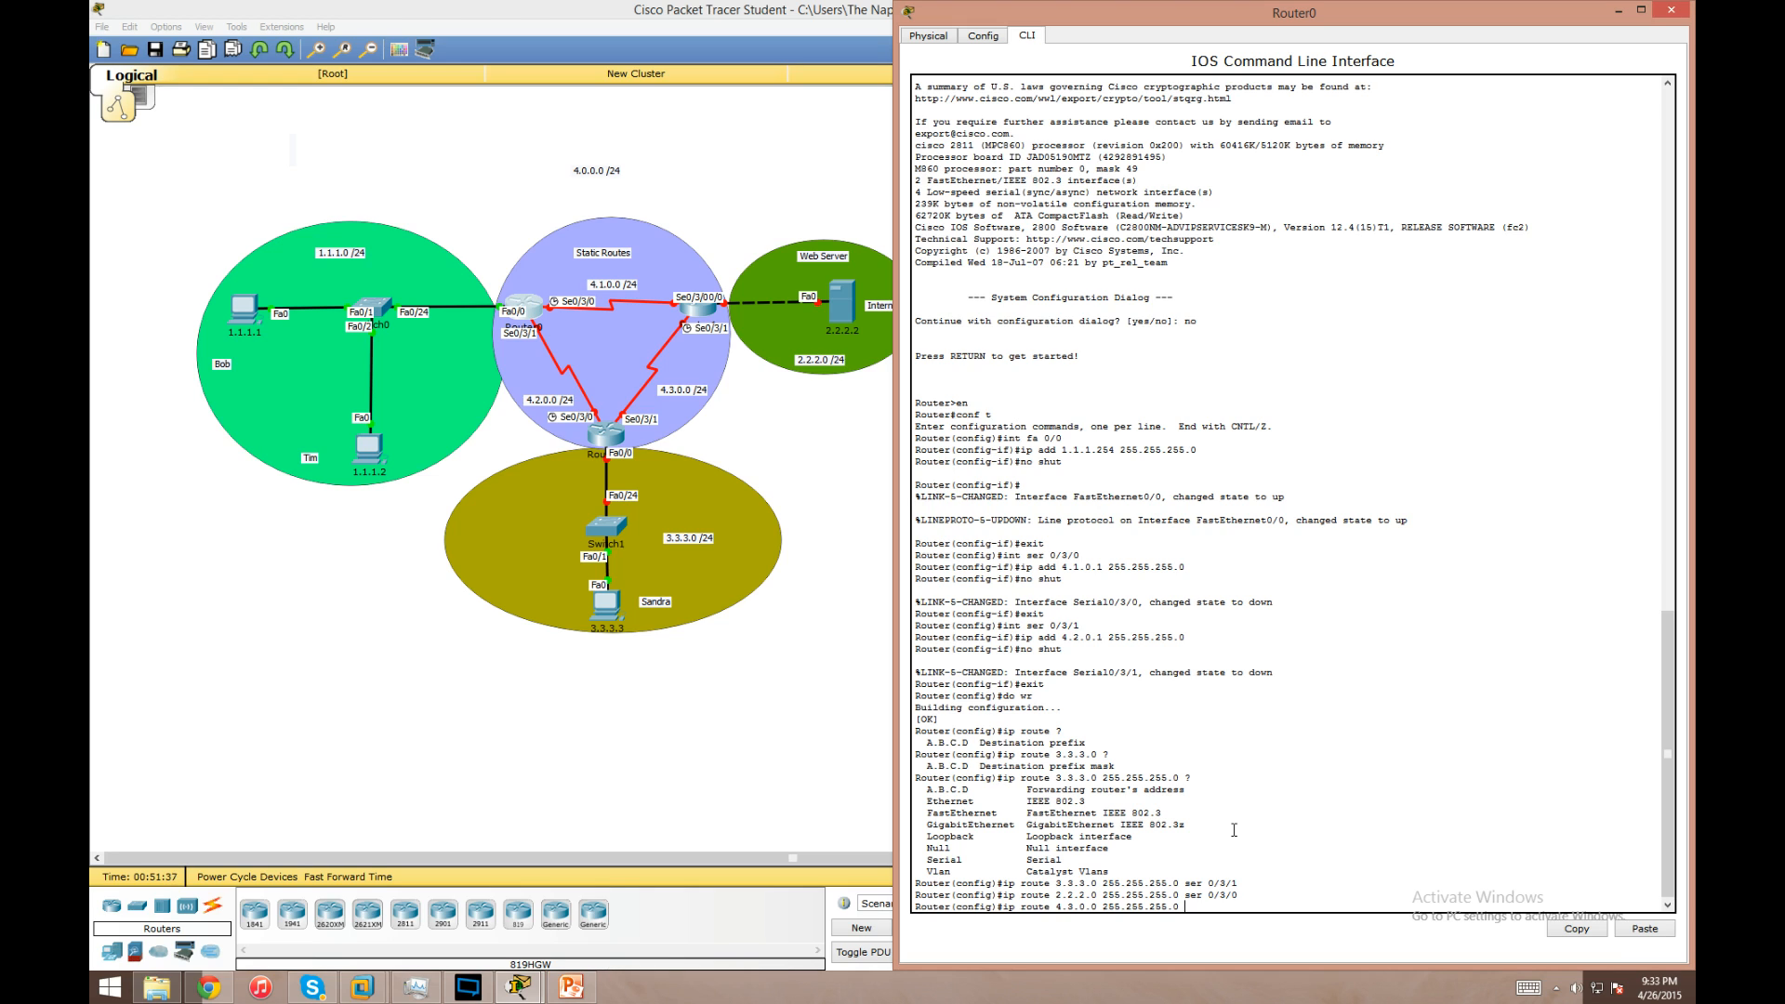
type("ser")
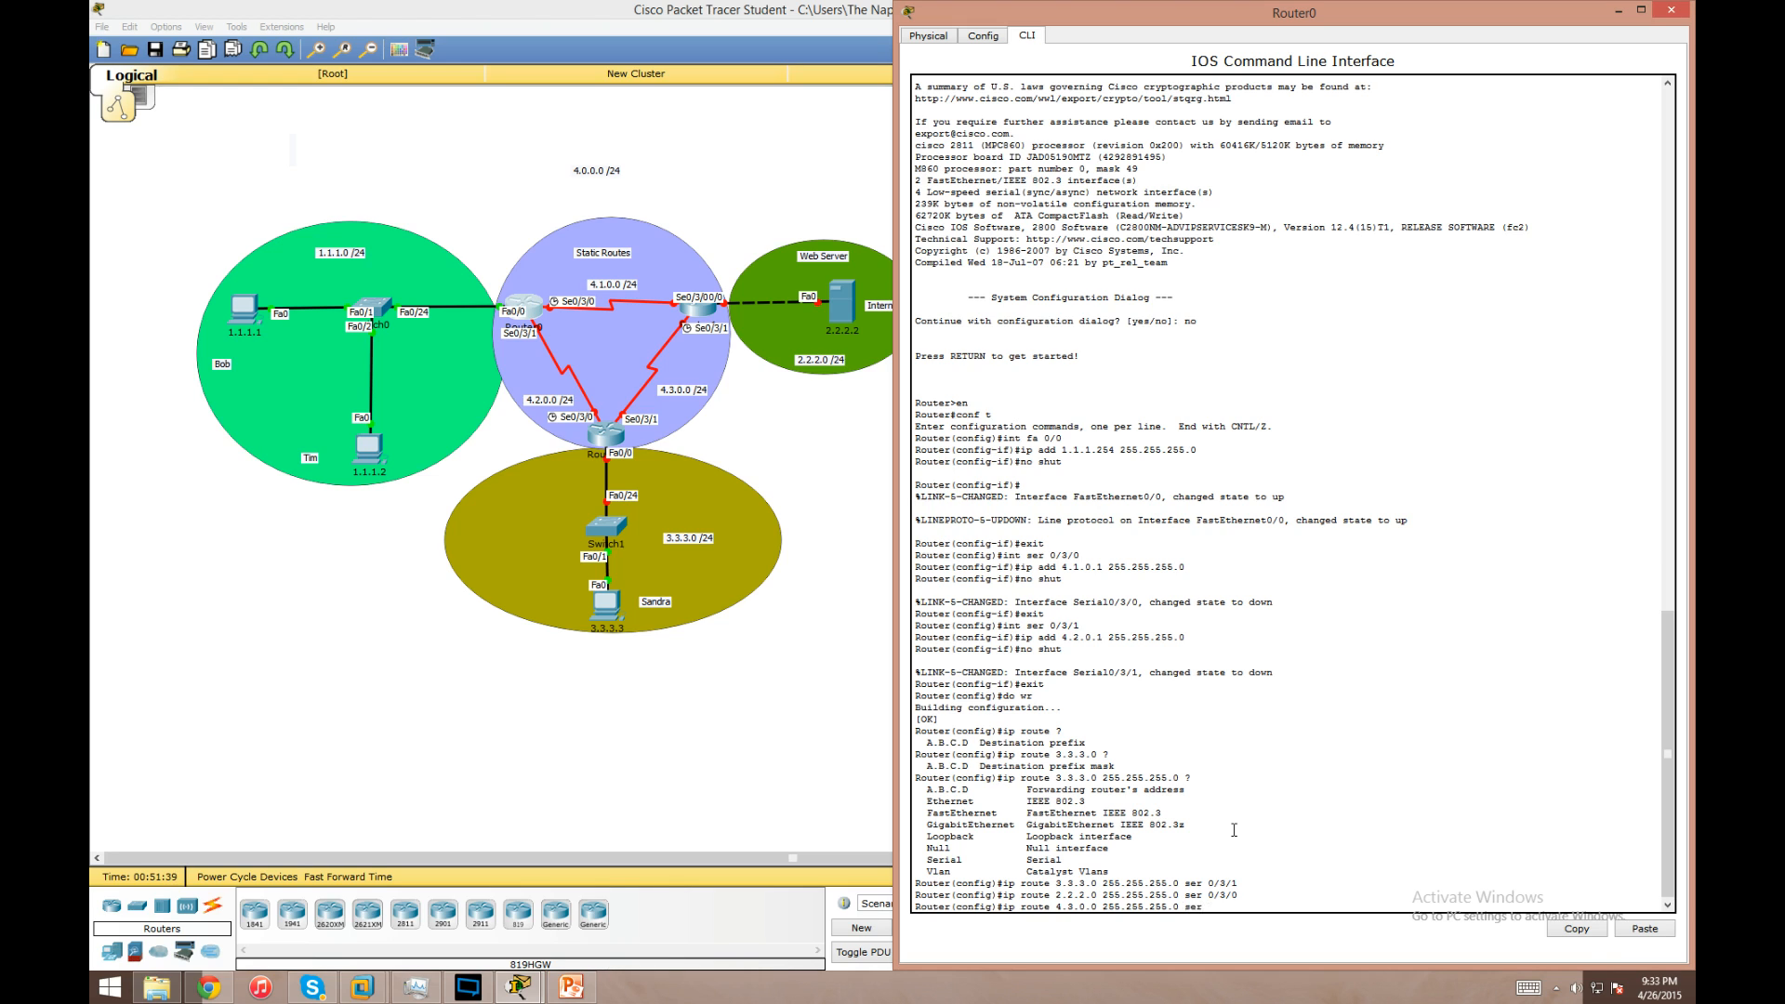
type("3")
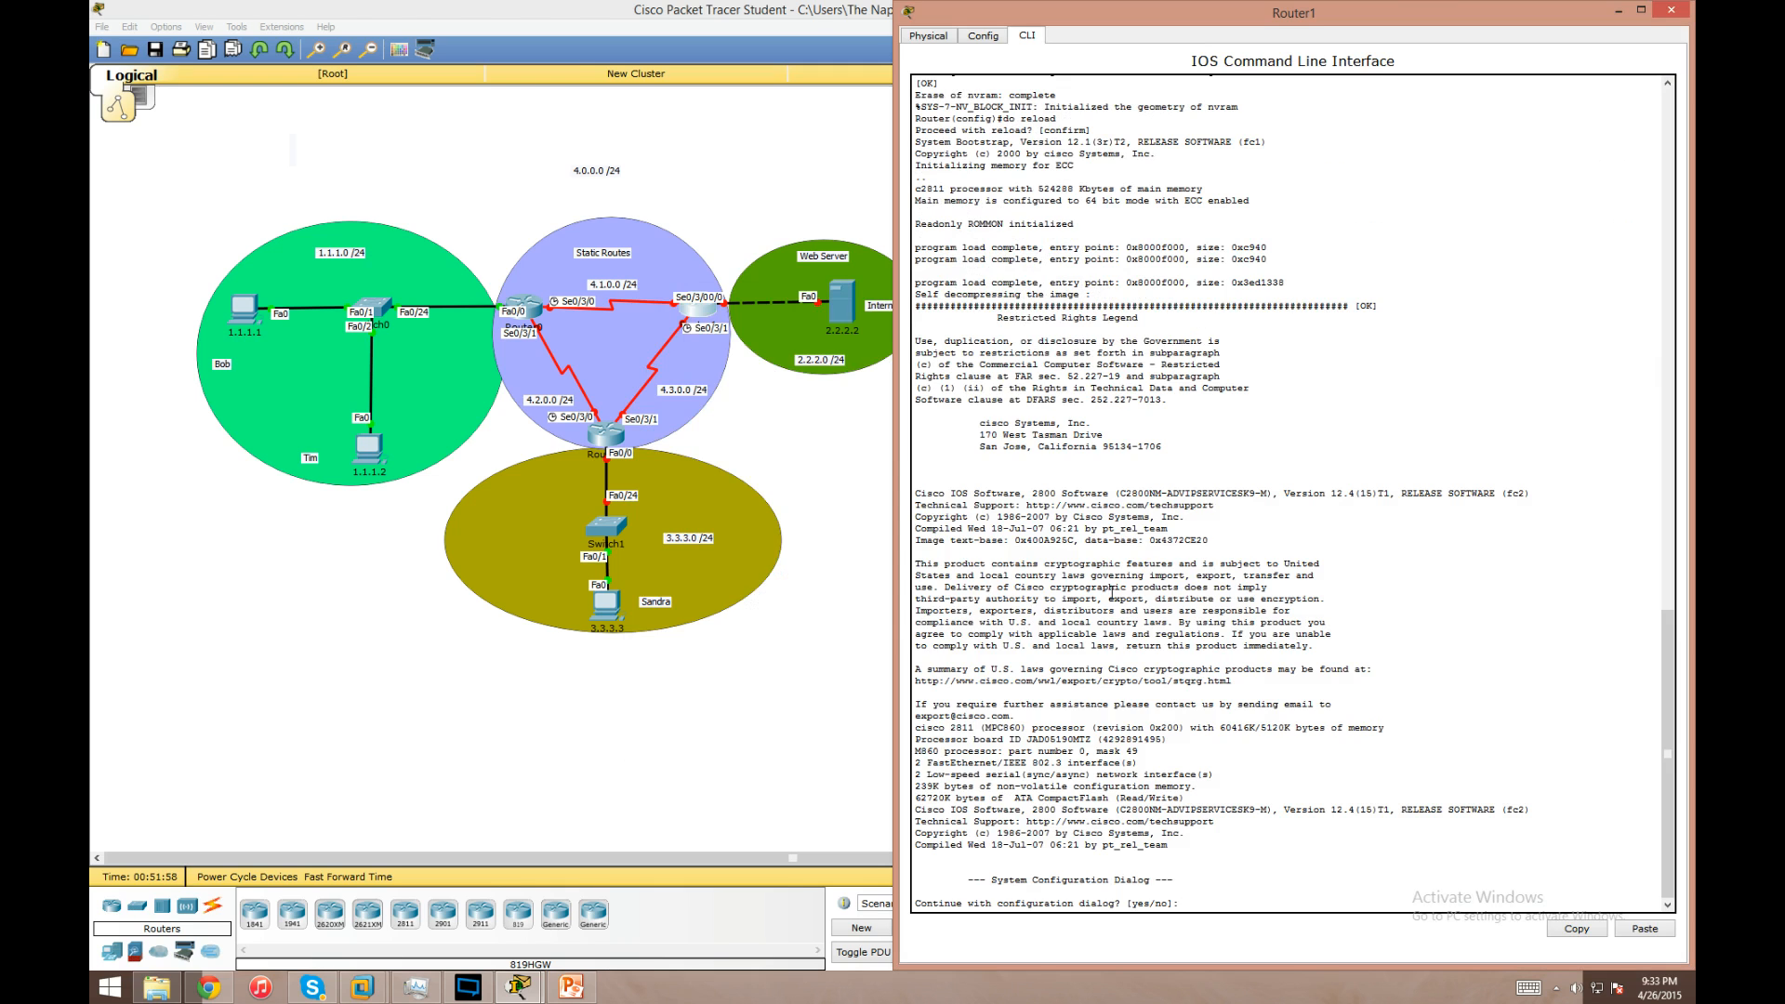
- Decline Router1's setup dialog and address Fa0/0 as 2.2.2.254/24
type("no")
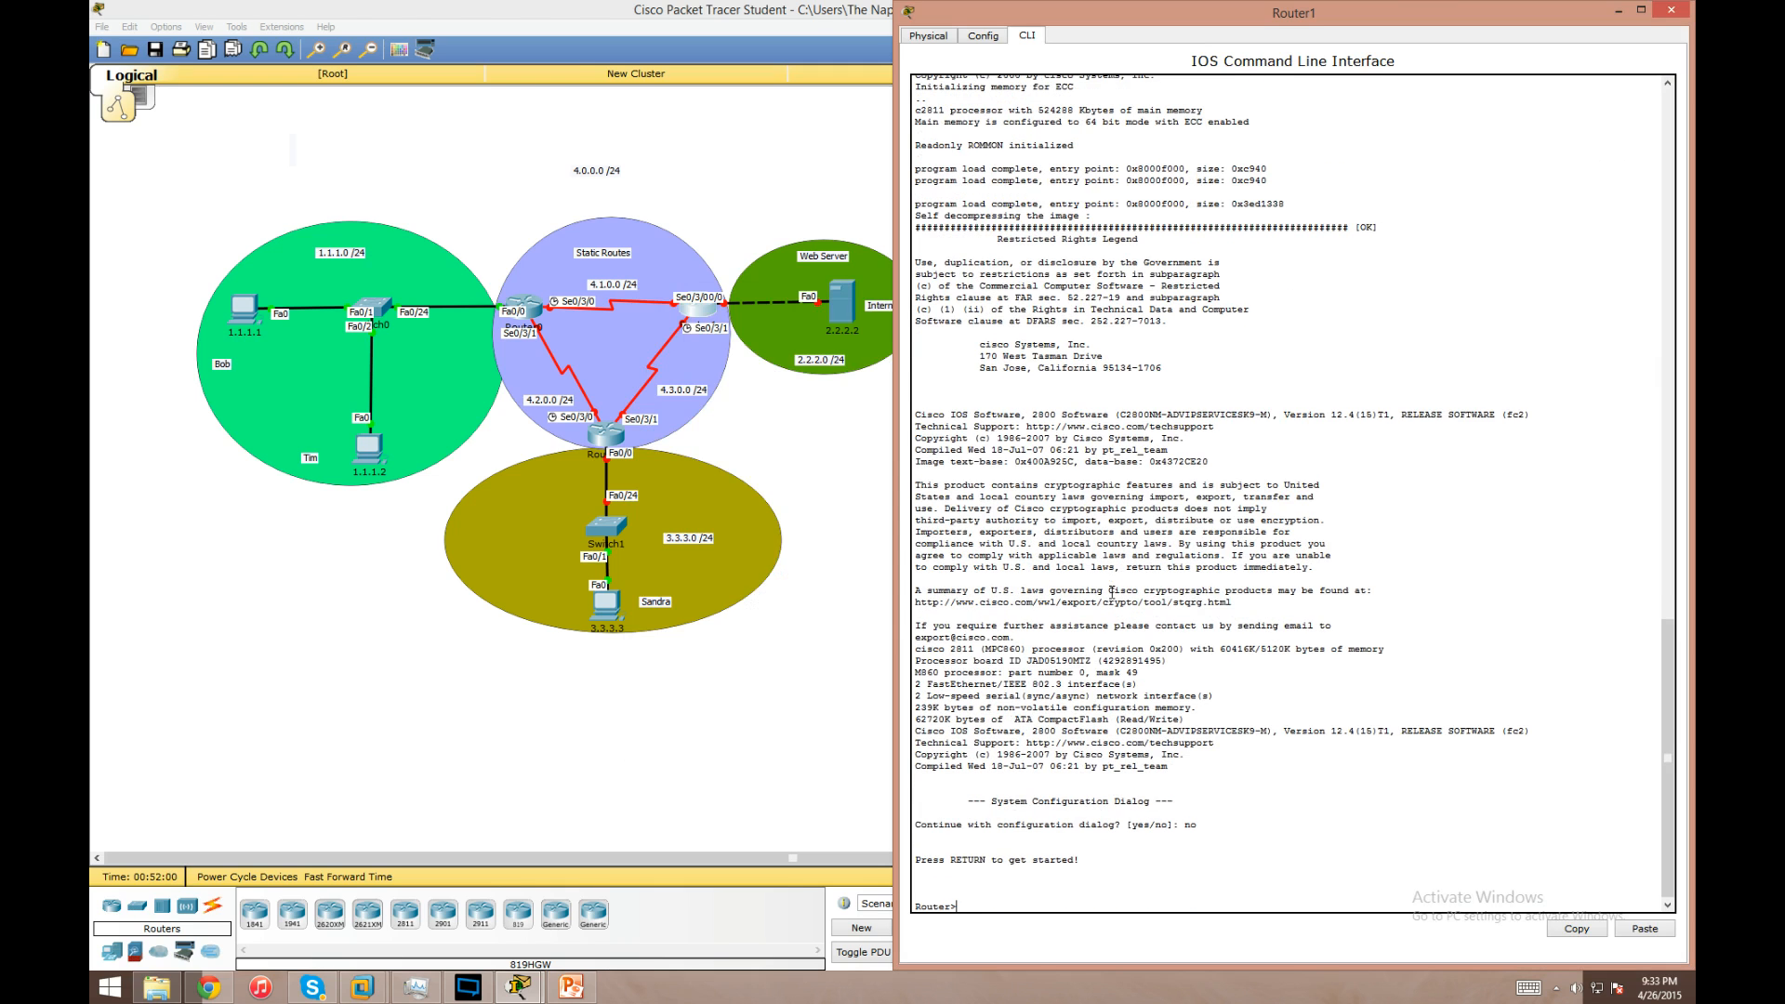
type("int")
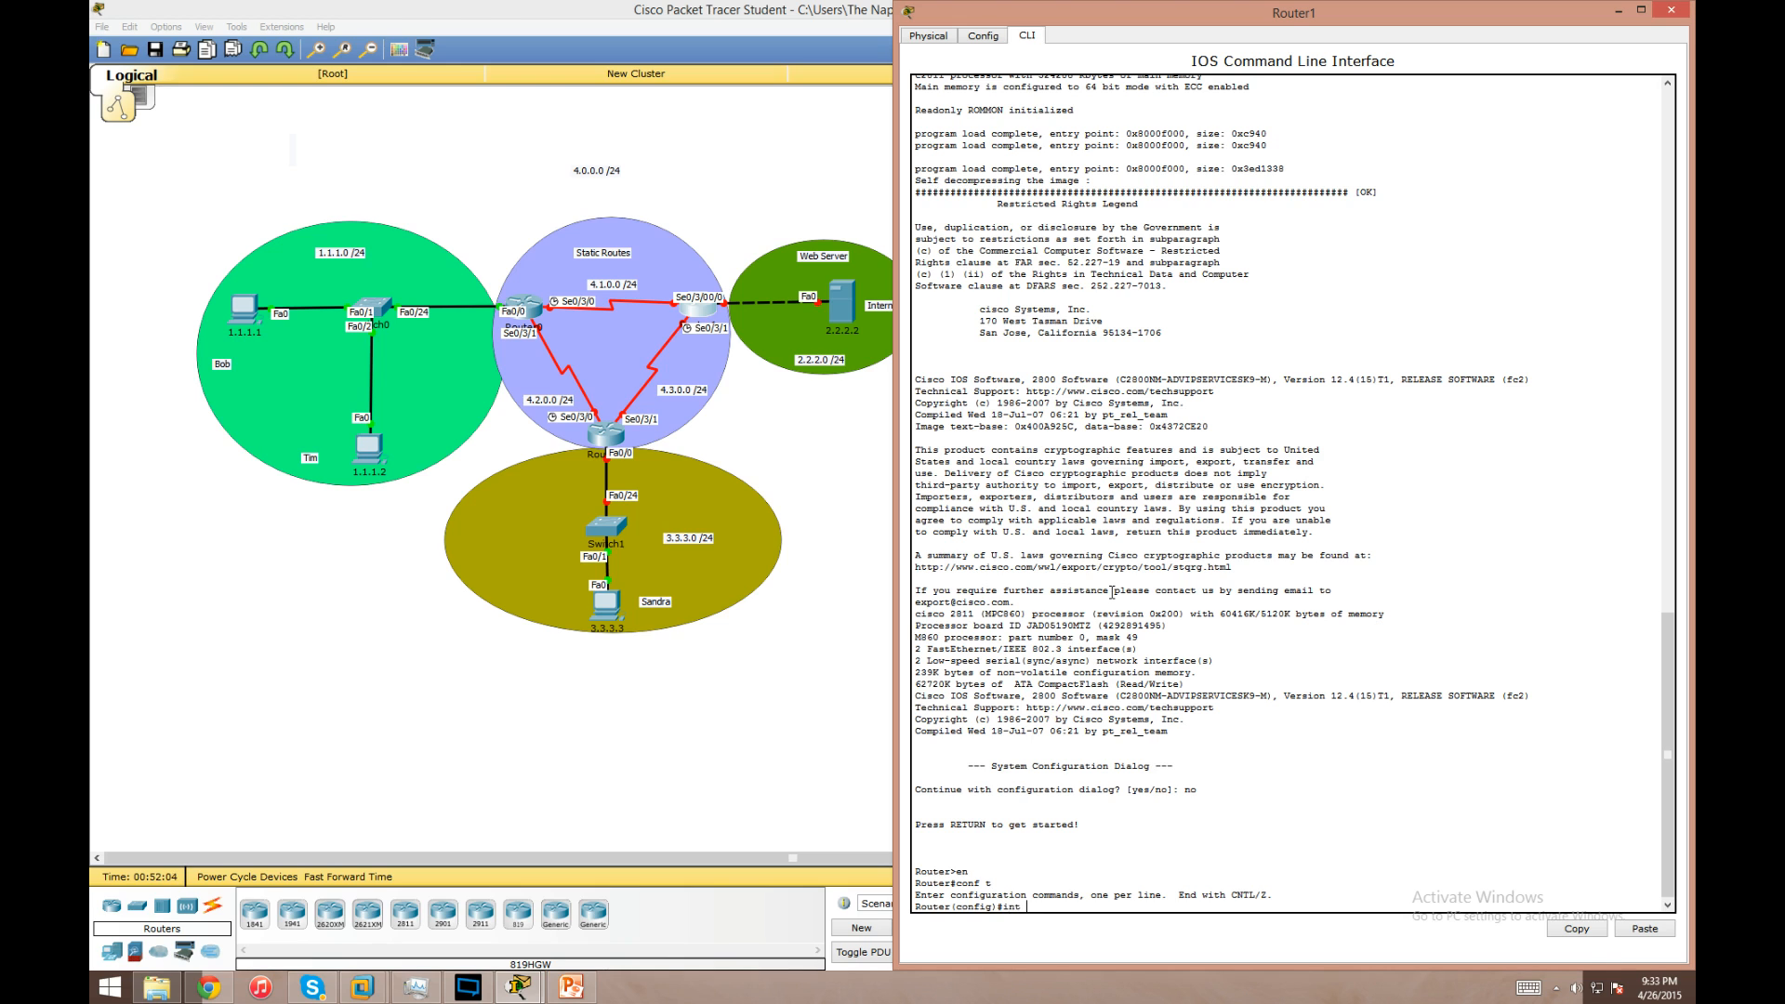
type("int fa 0/0")
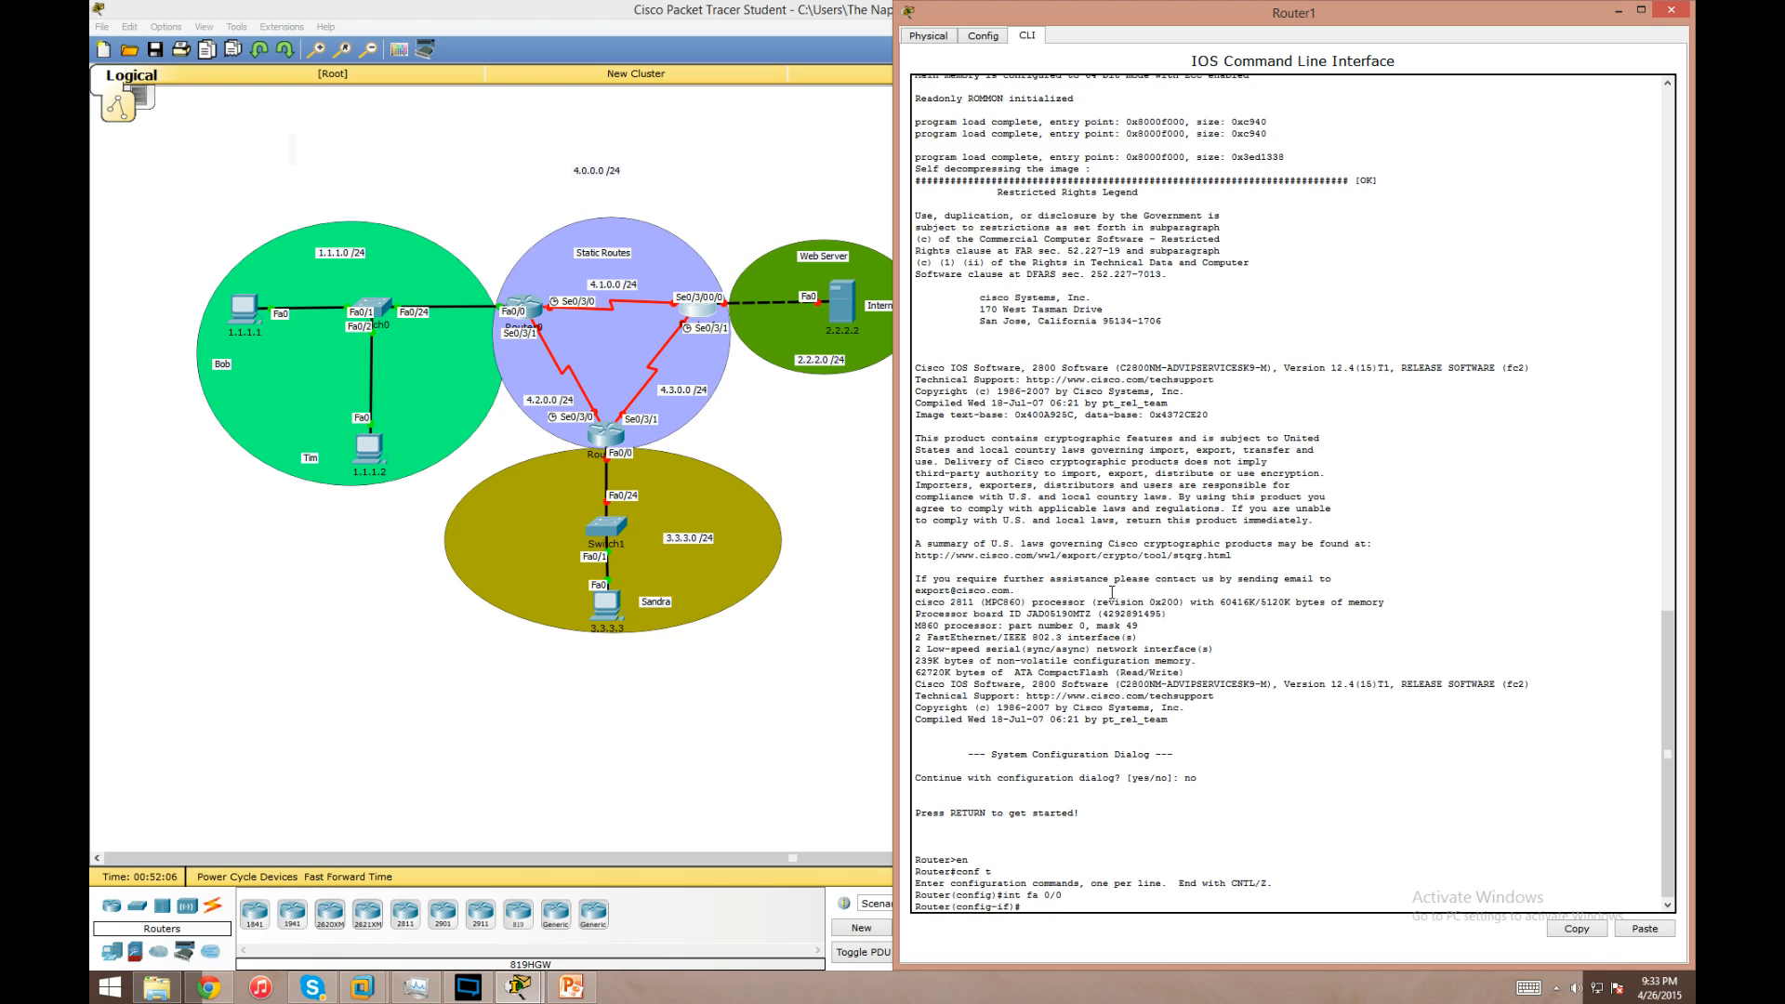
type("ip add")
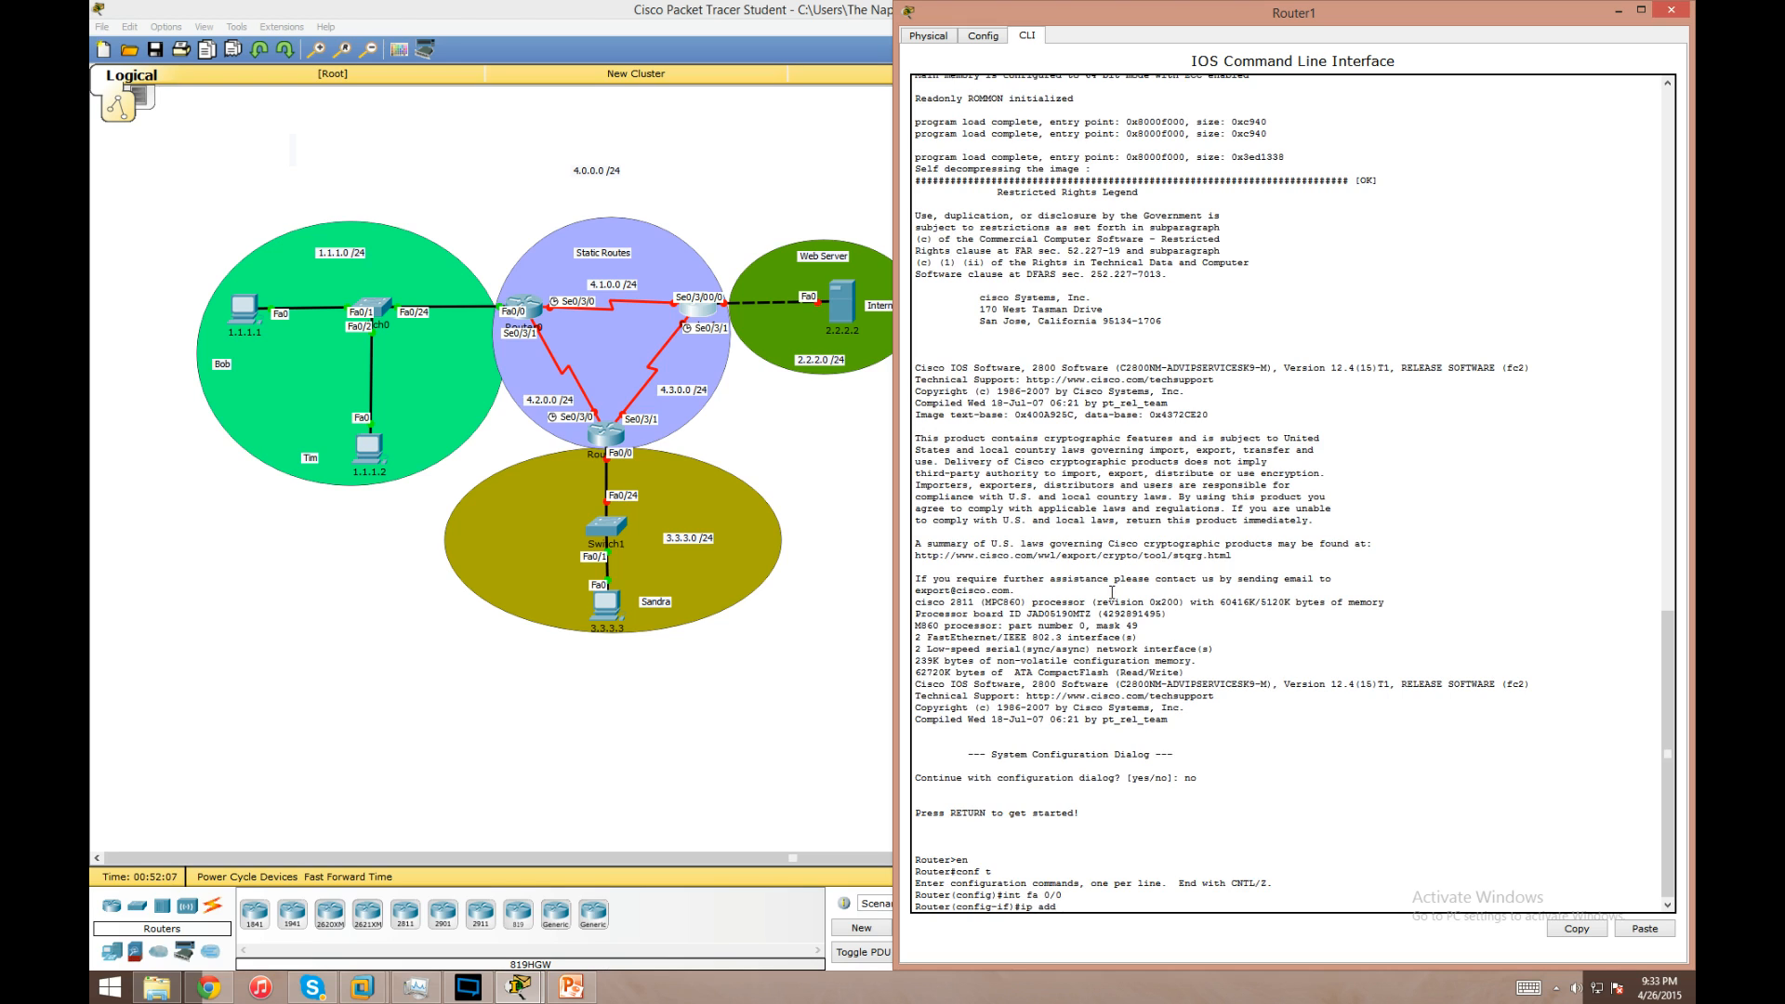
type("2.2.2.254 255.255.255.0")
type("int")
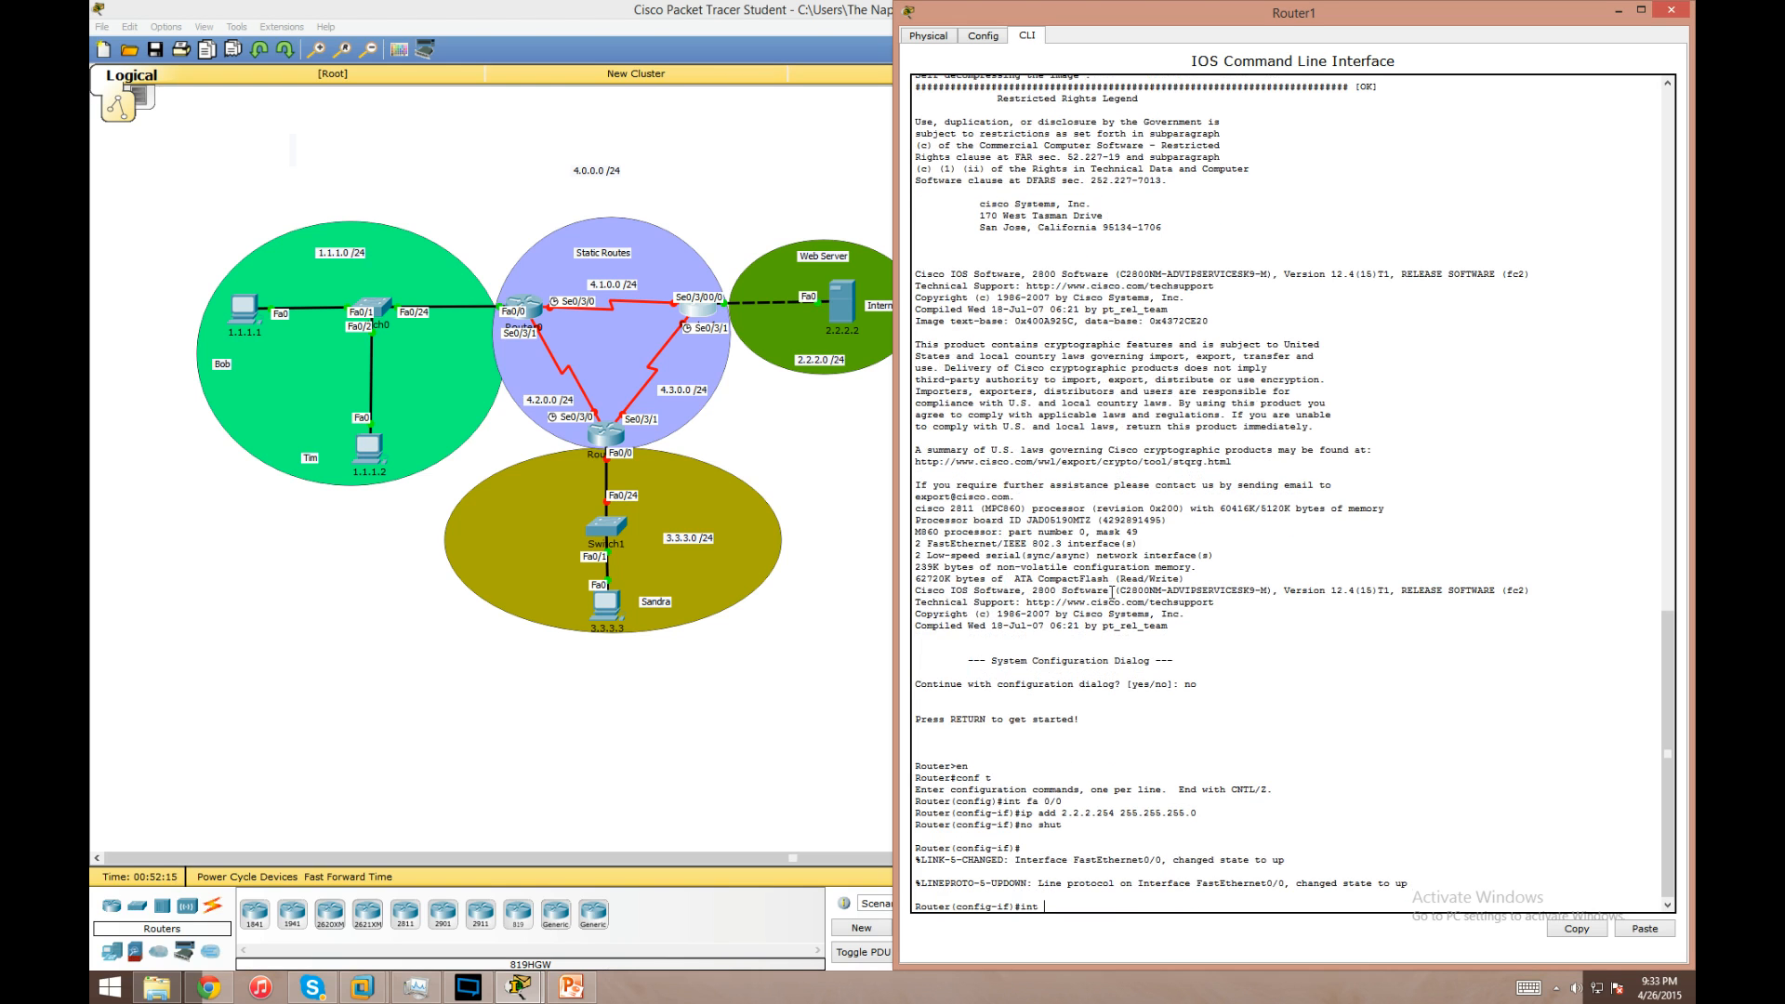
- Address Router1's Serial0/3/0 as 4.1.0.2 255.255.255.0
type("ser 0")
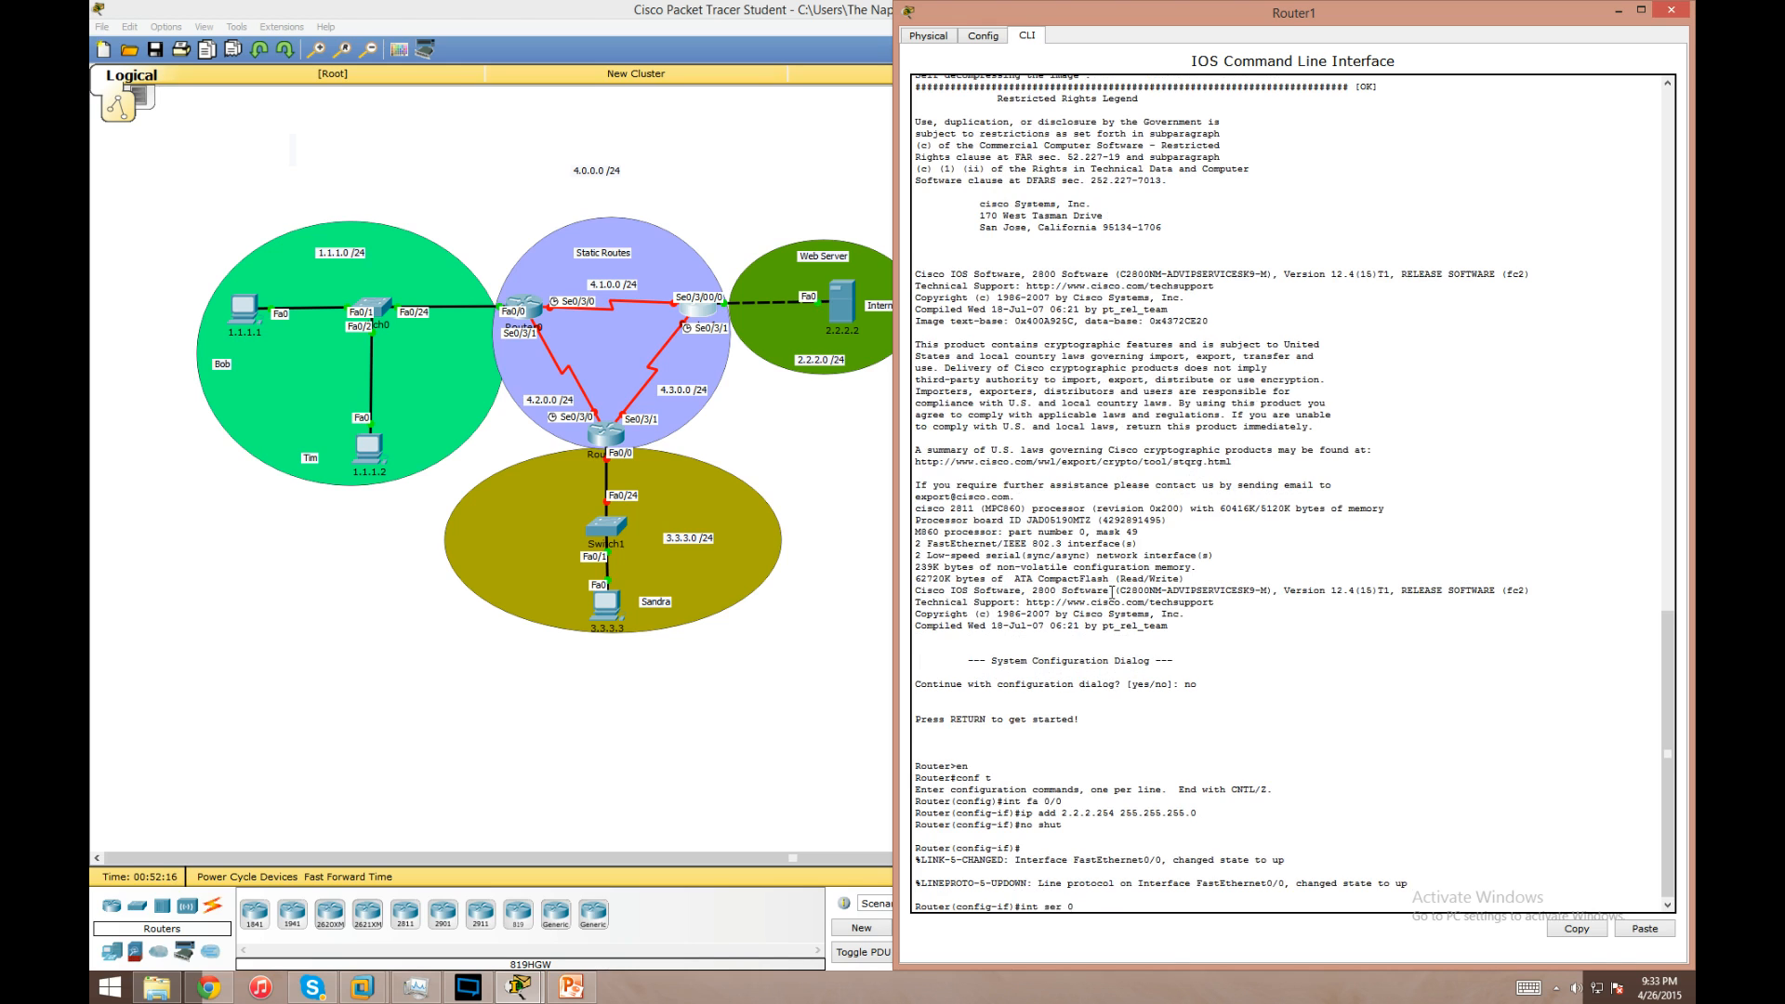
type("int ser 0/3/0")
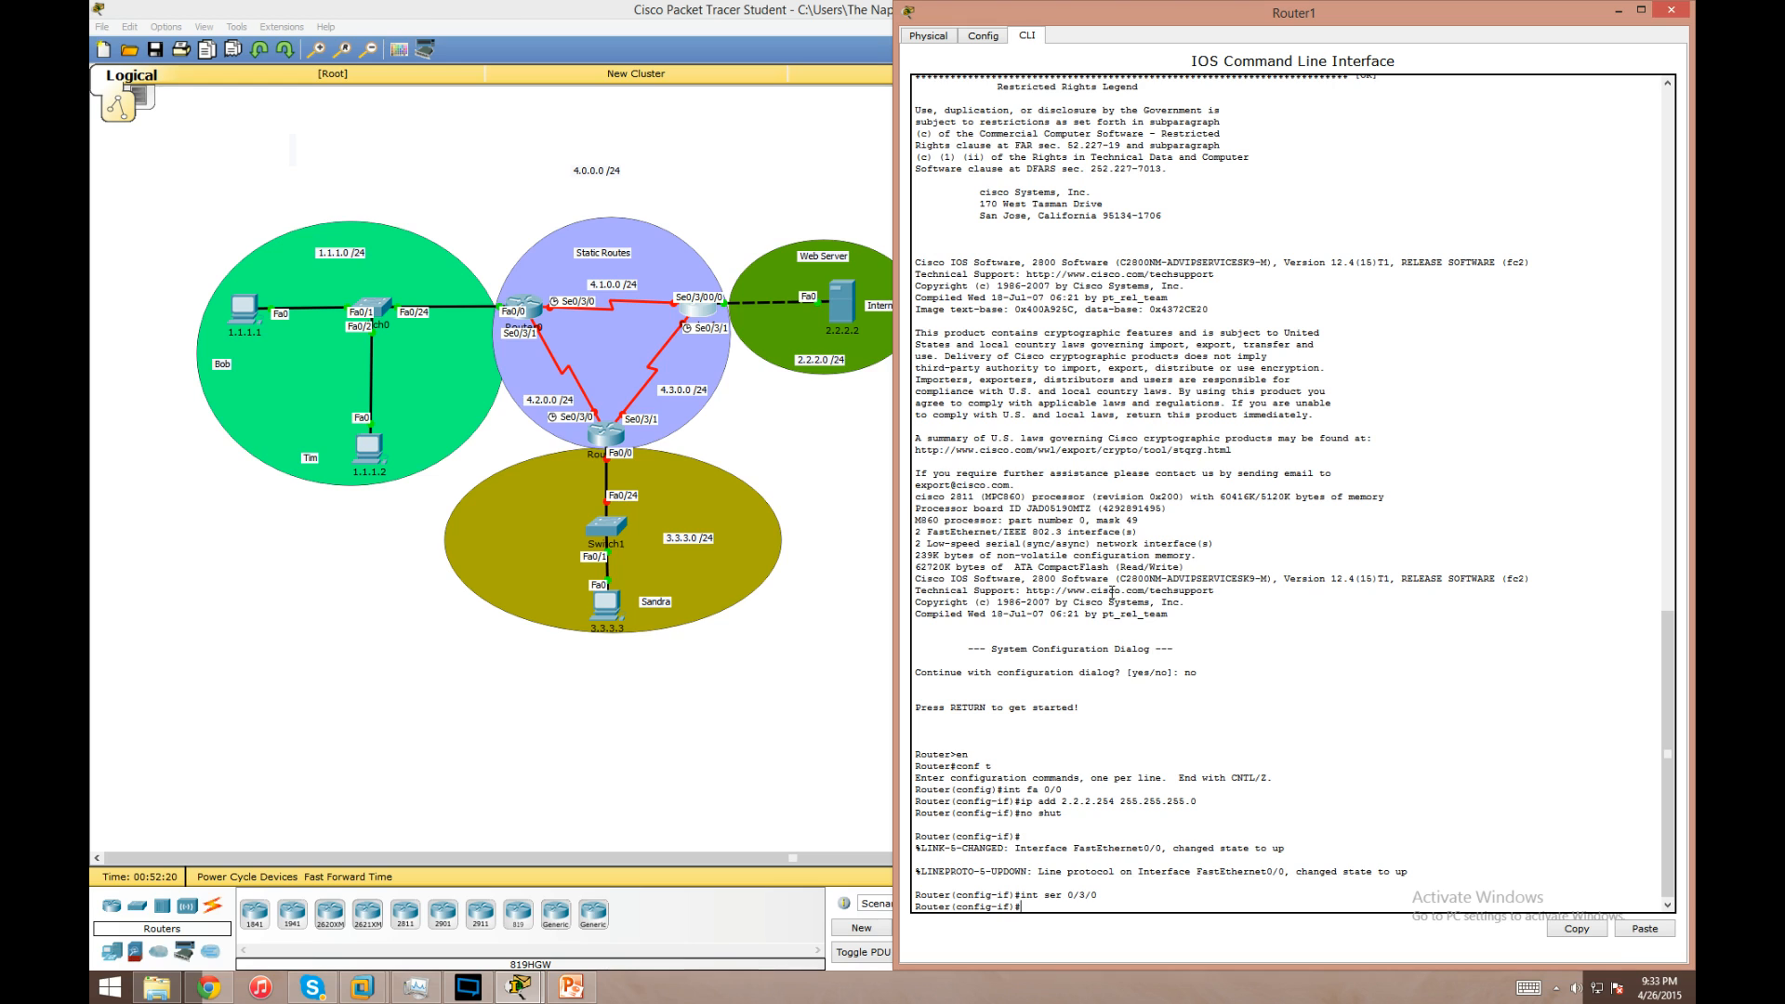
type("ip add")
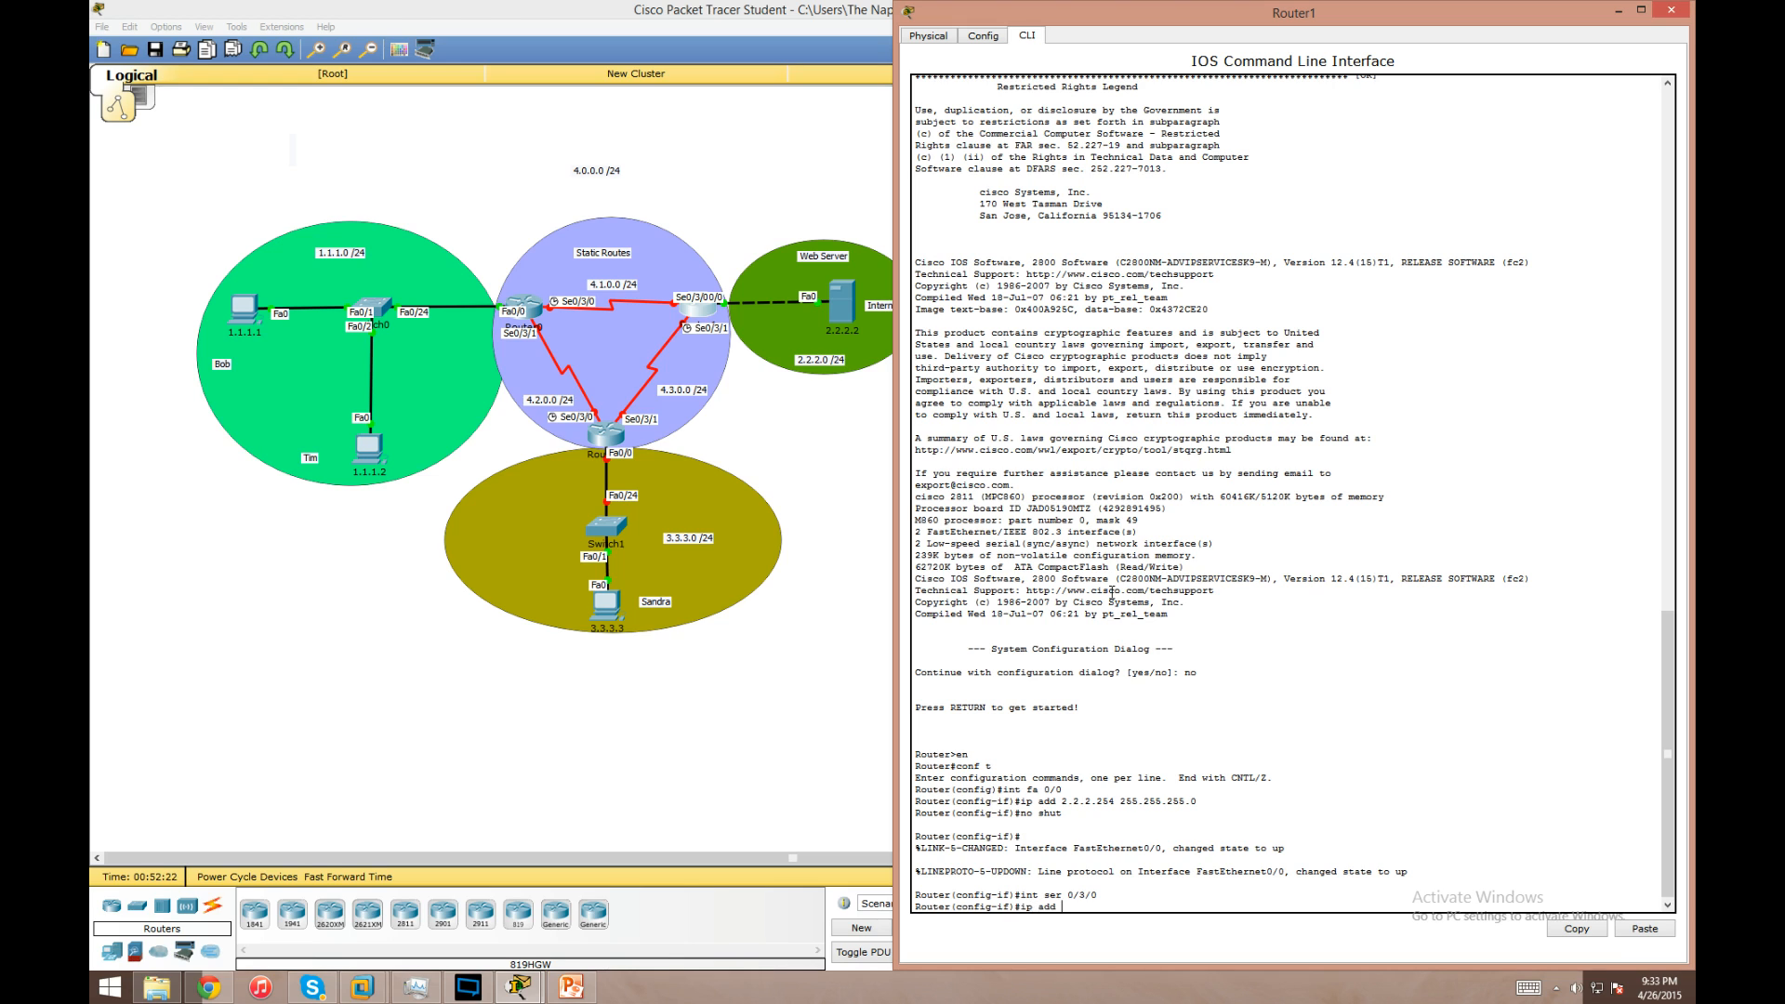
type("4.1.0.2")
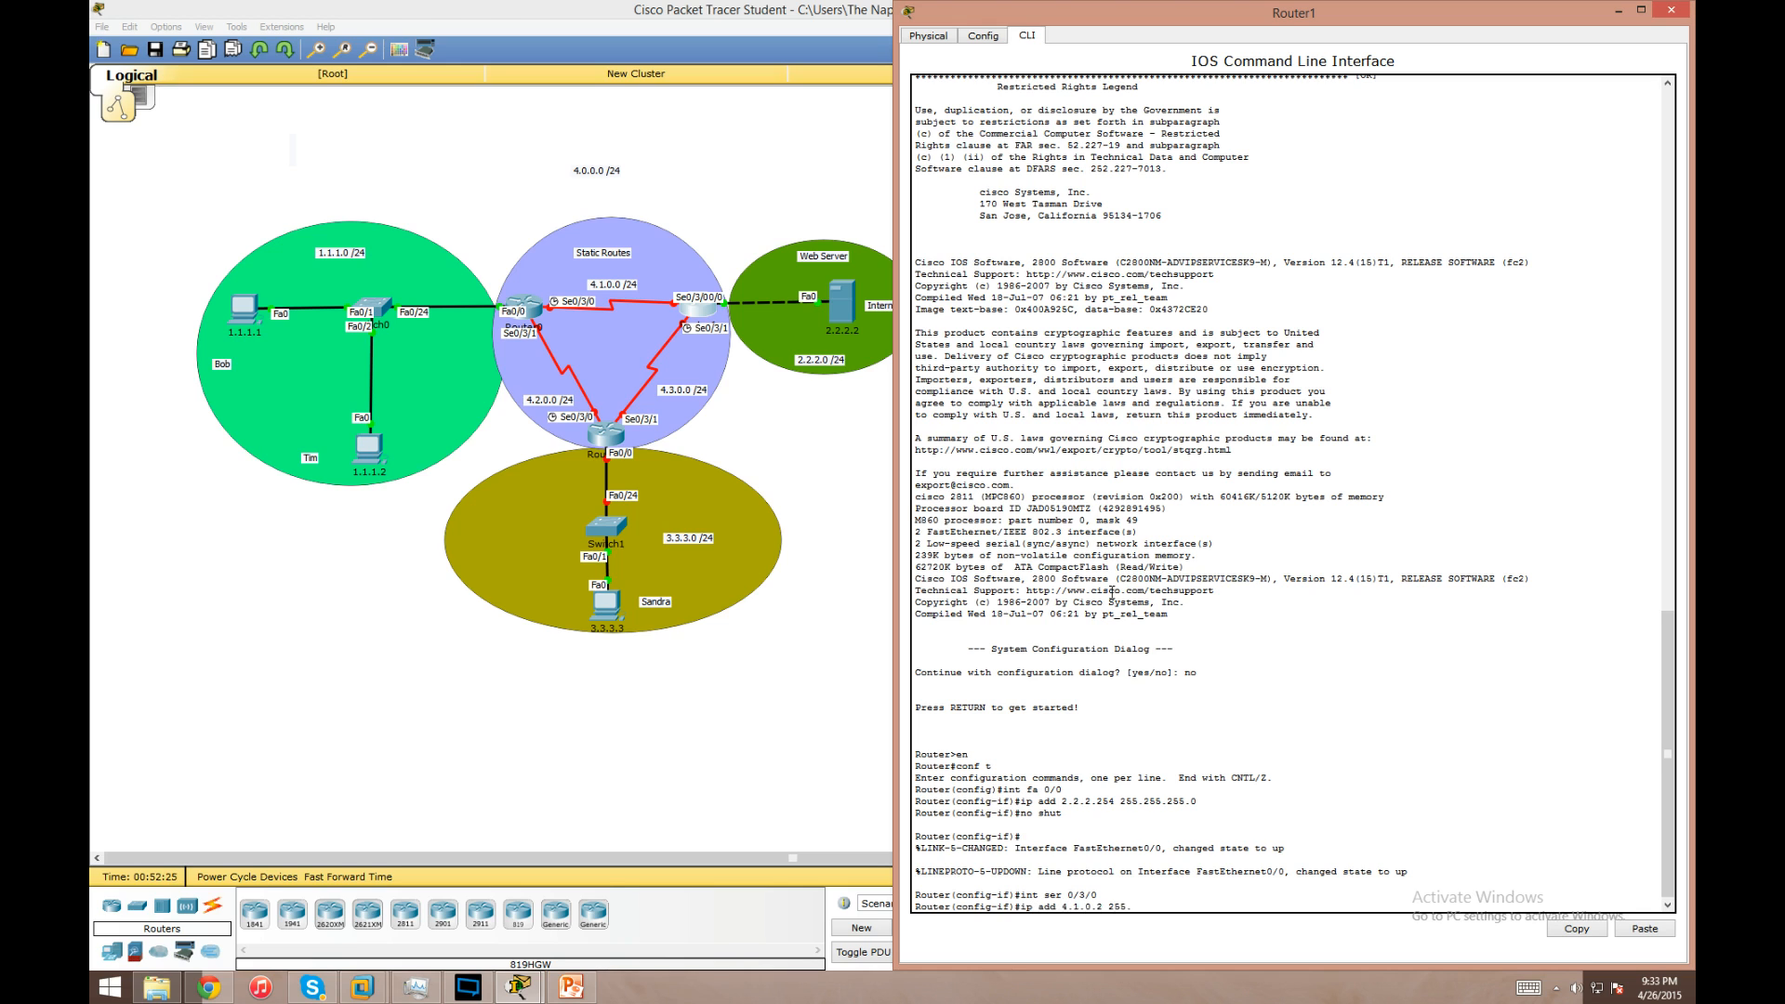
type("255.255.0")
type("no shut")
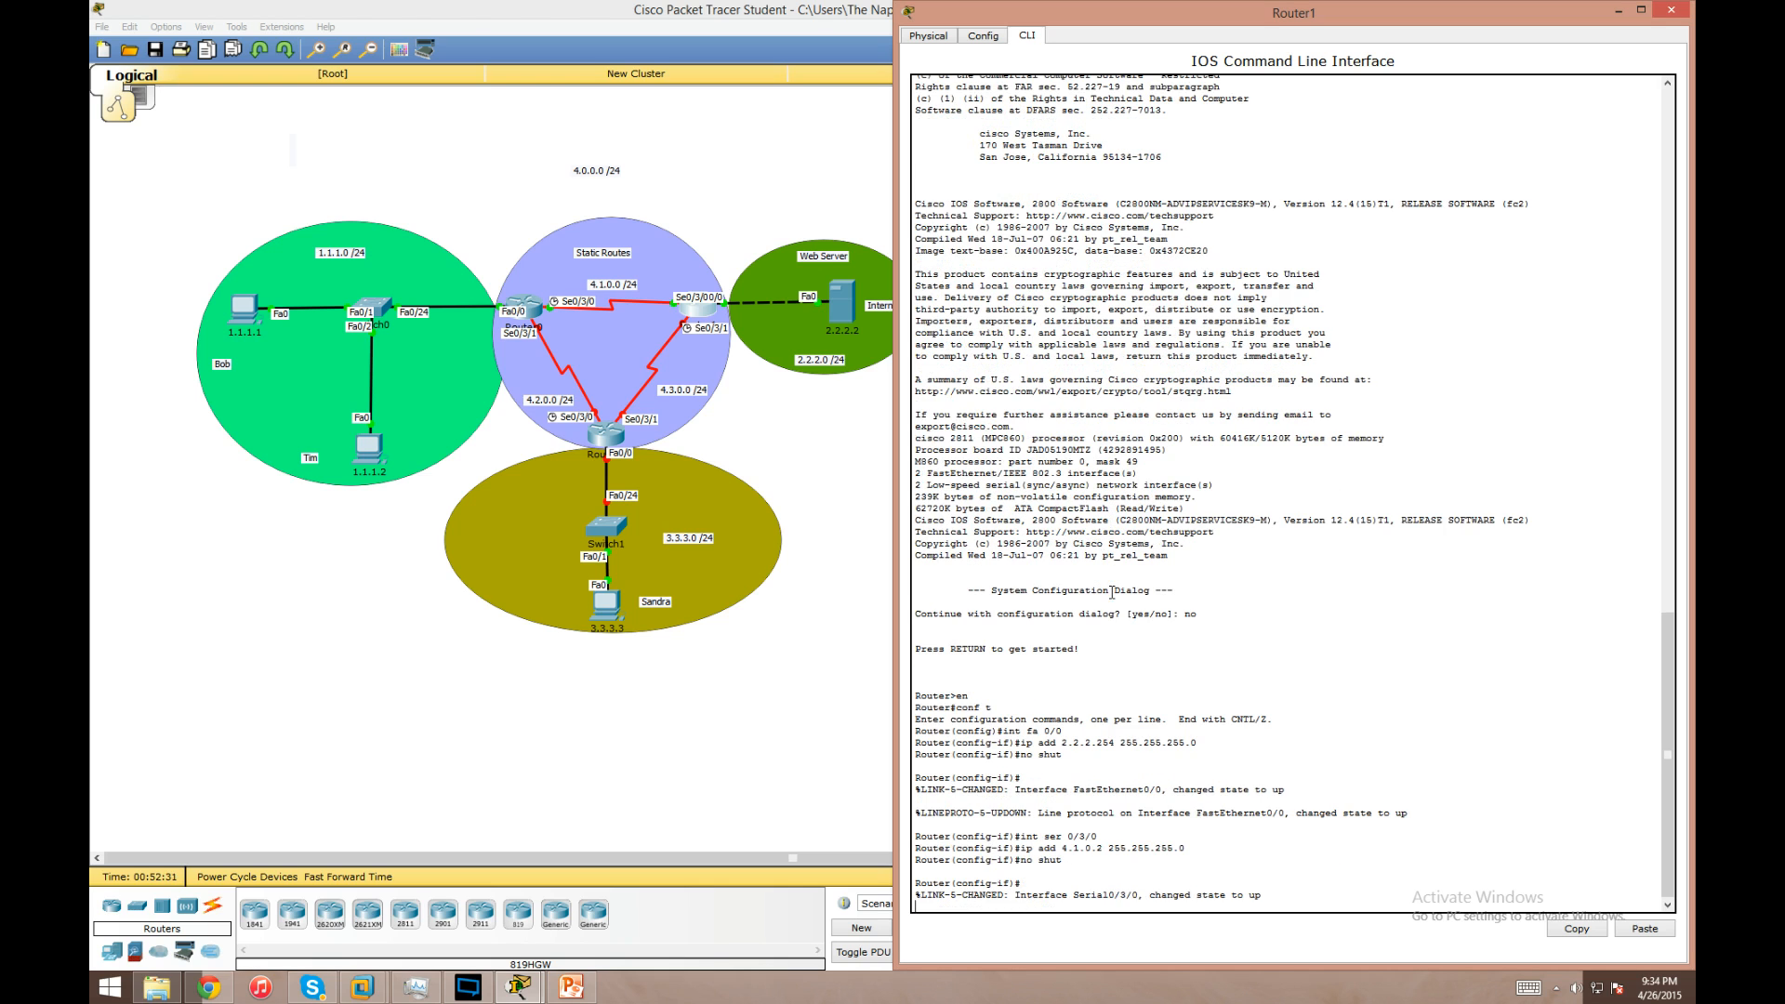
- Address Router1's Serial0/3/1 as 4.3.0.1, bring the interfaces up and save the configuration
type("int ser 0/3/1")
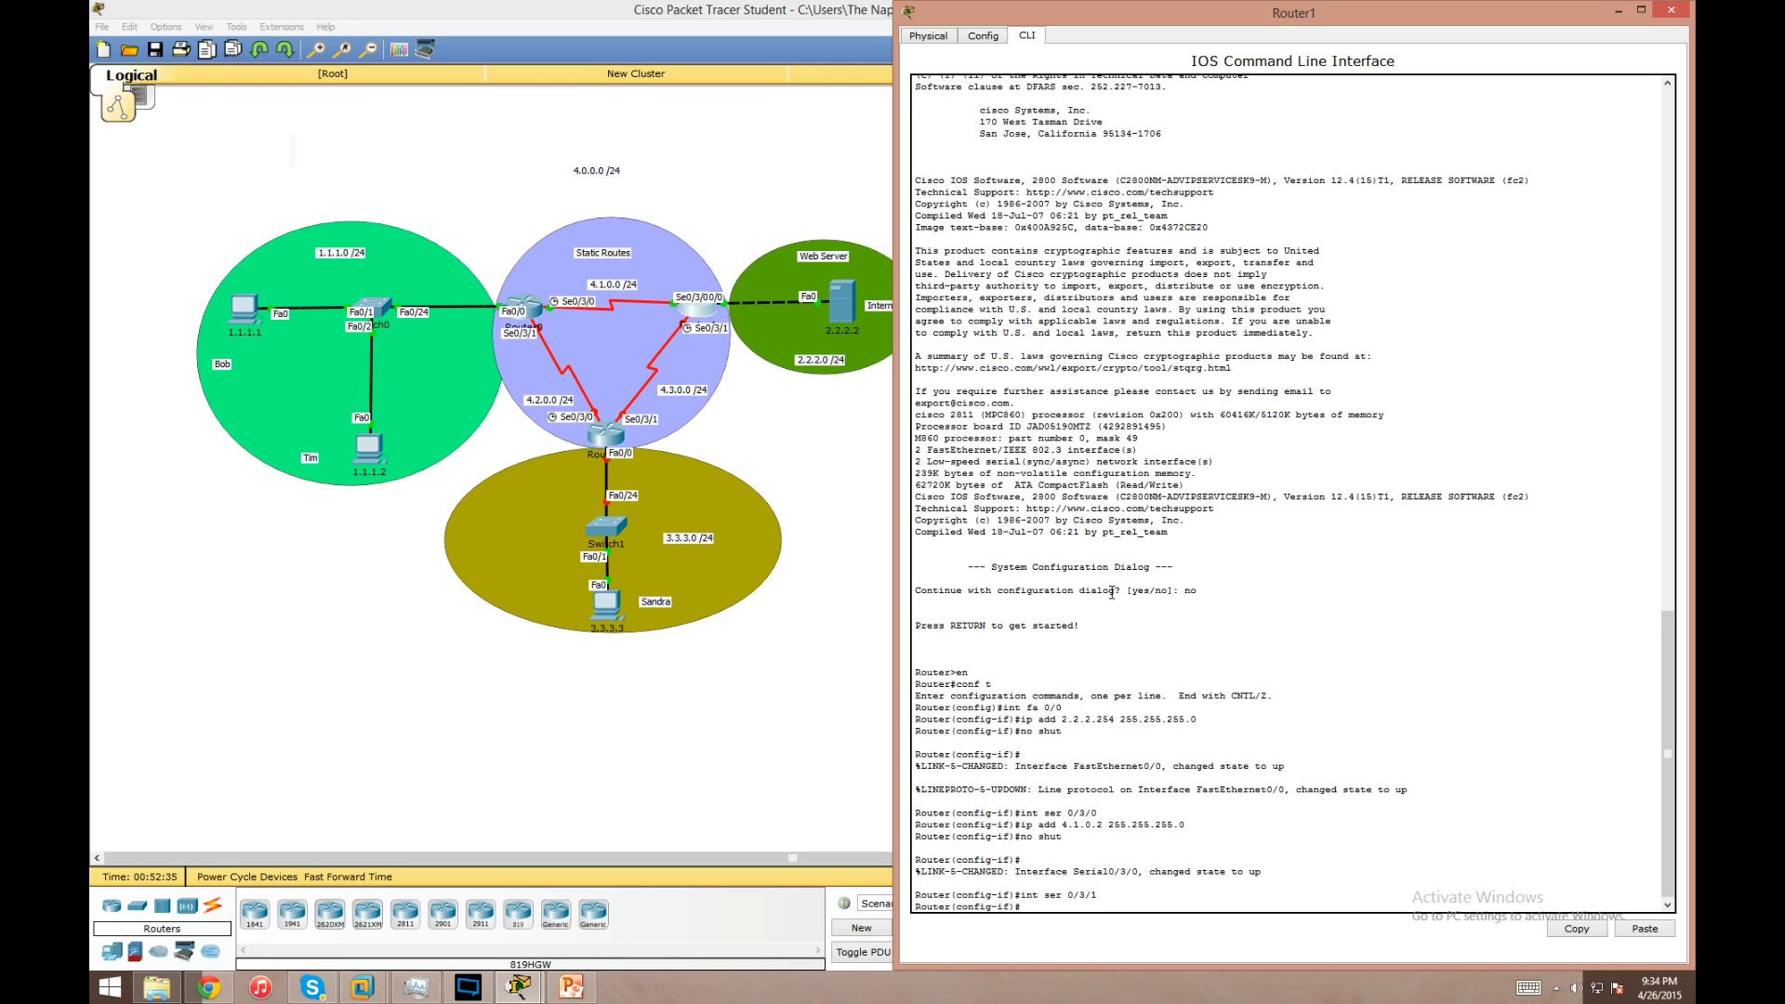
type("ip add 4.3")
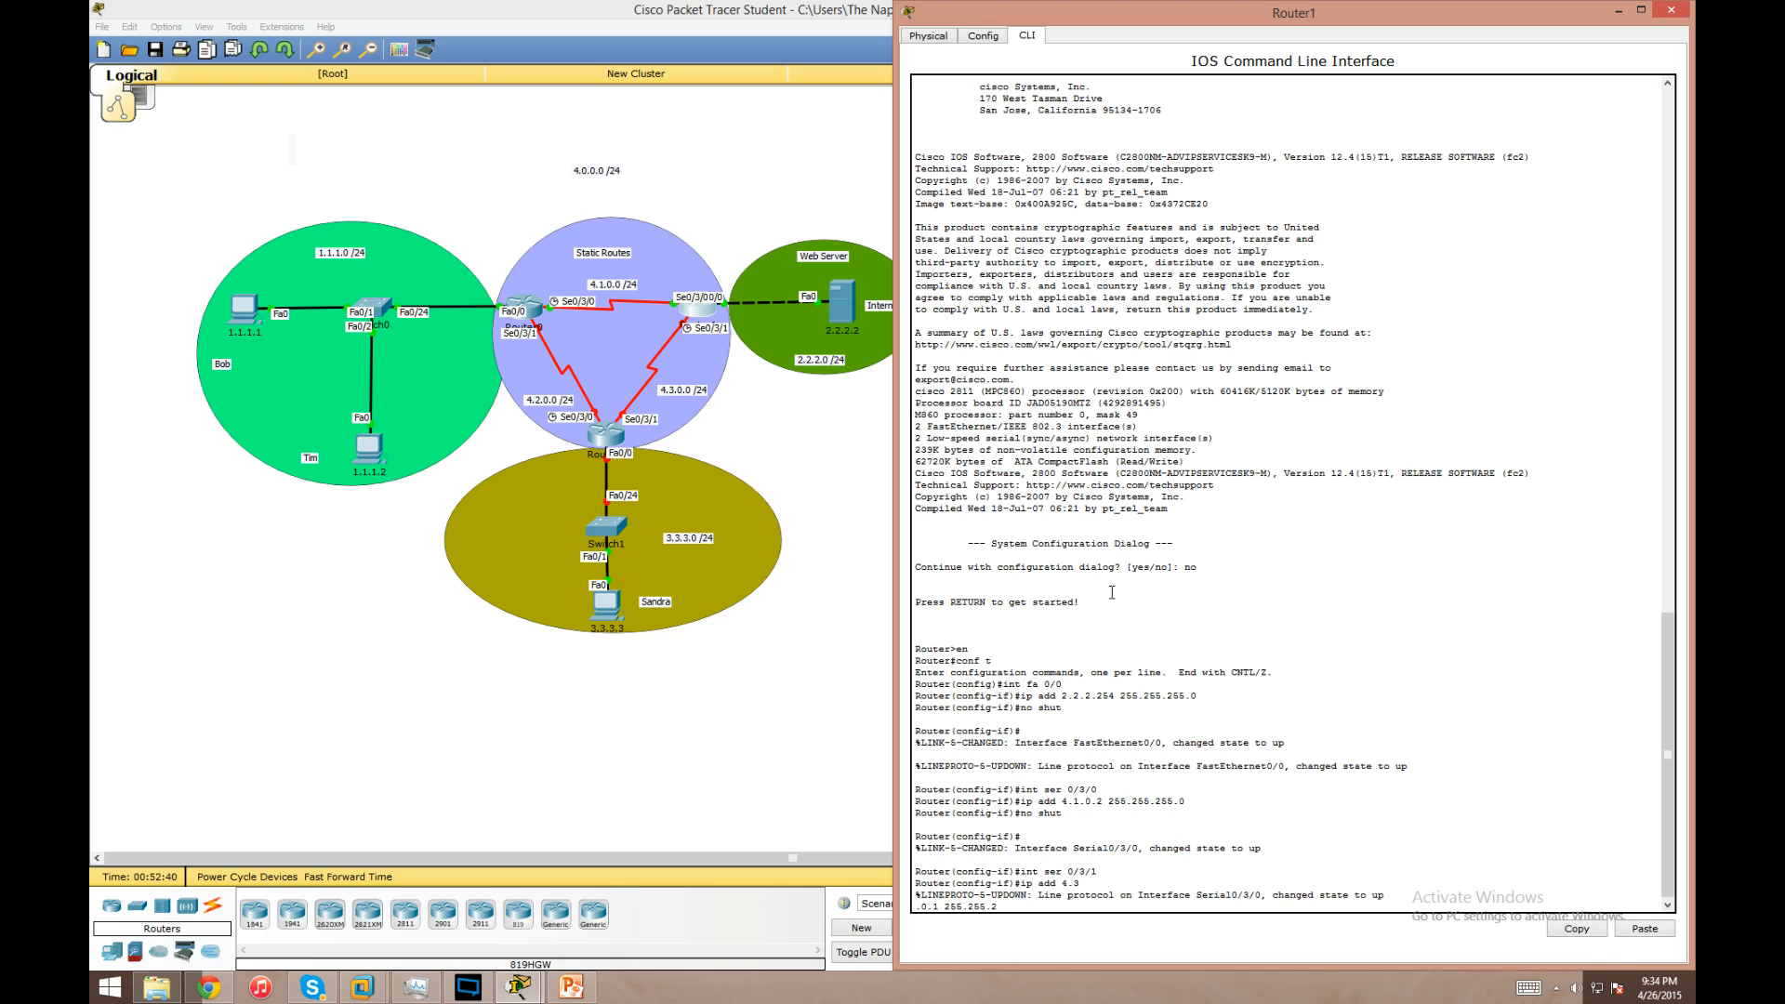
type("no shut")
type("do wr")
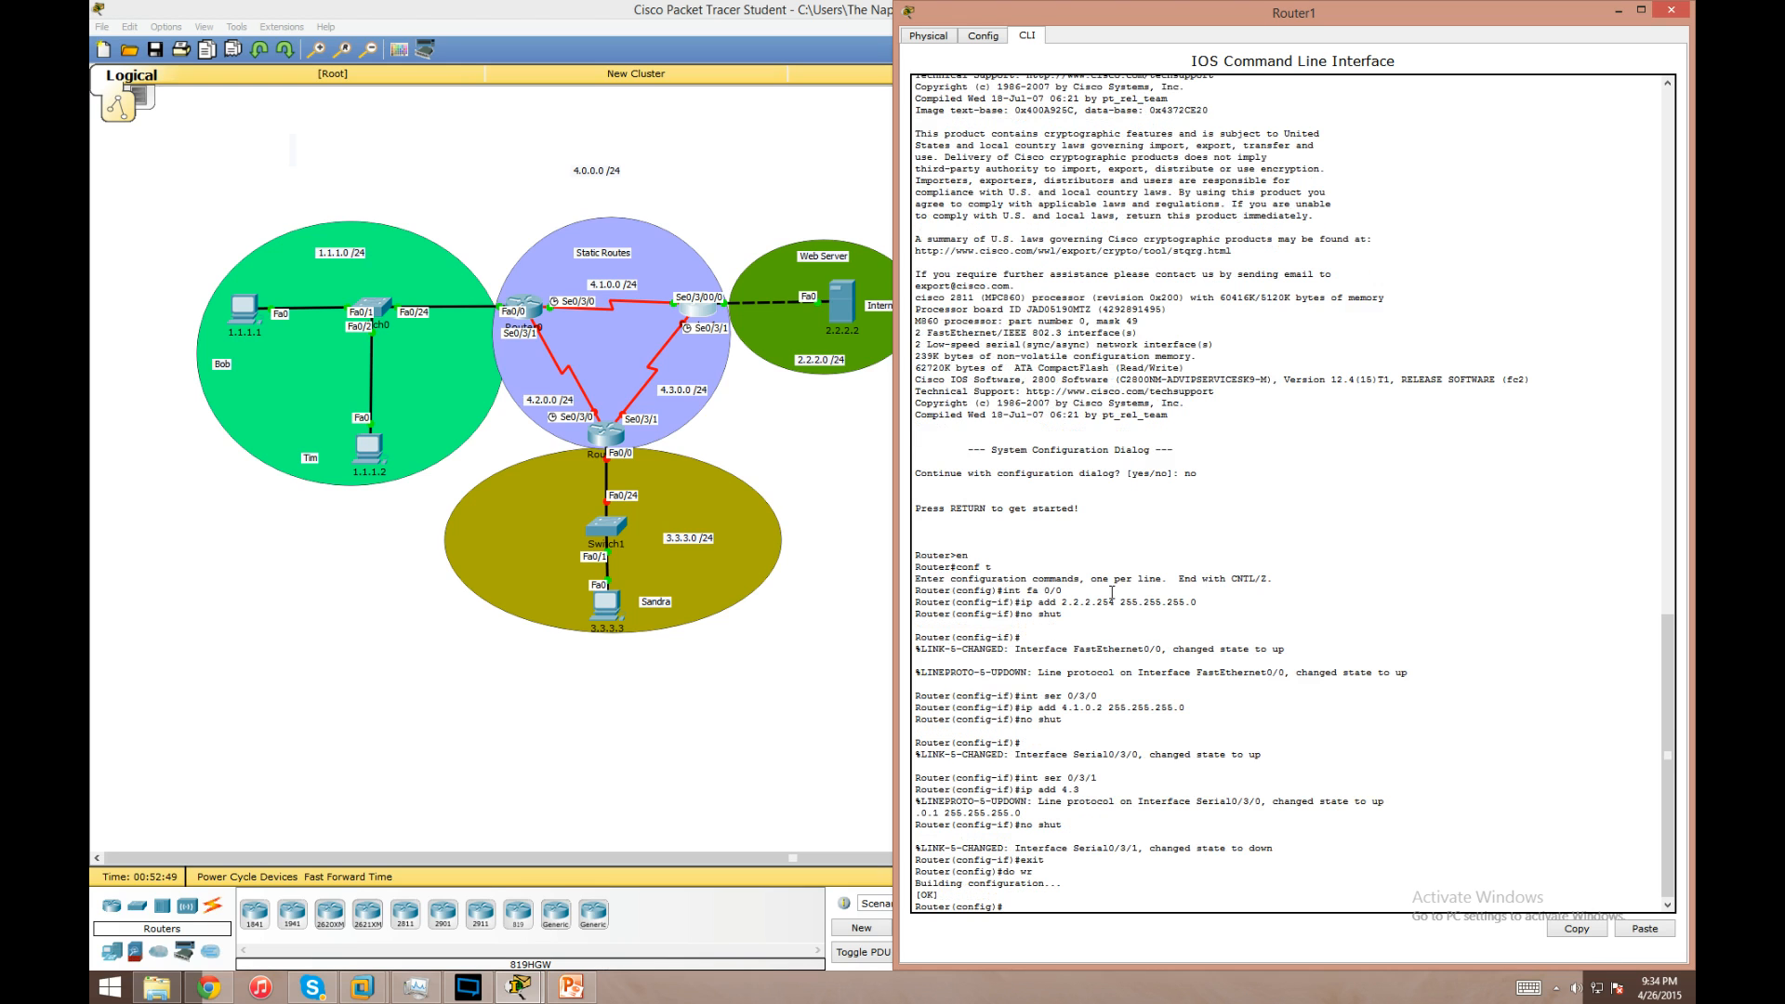
mouse_move(1315, 541)
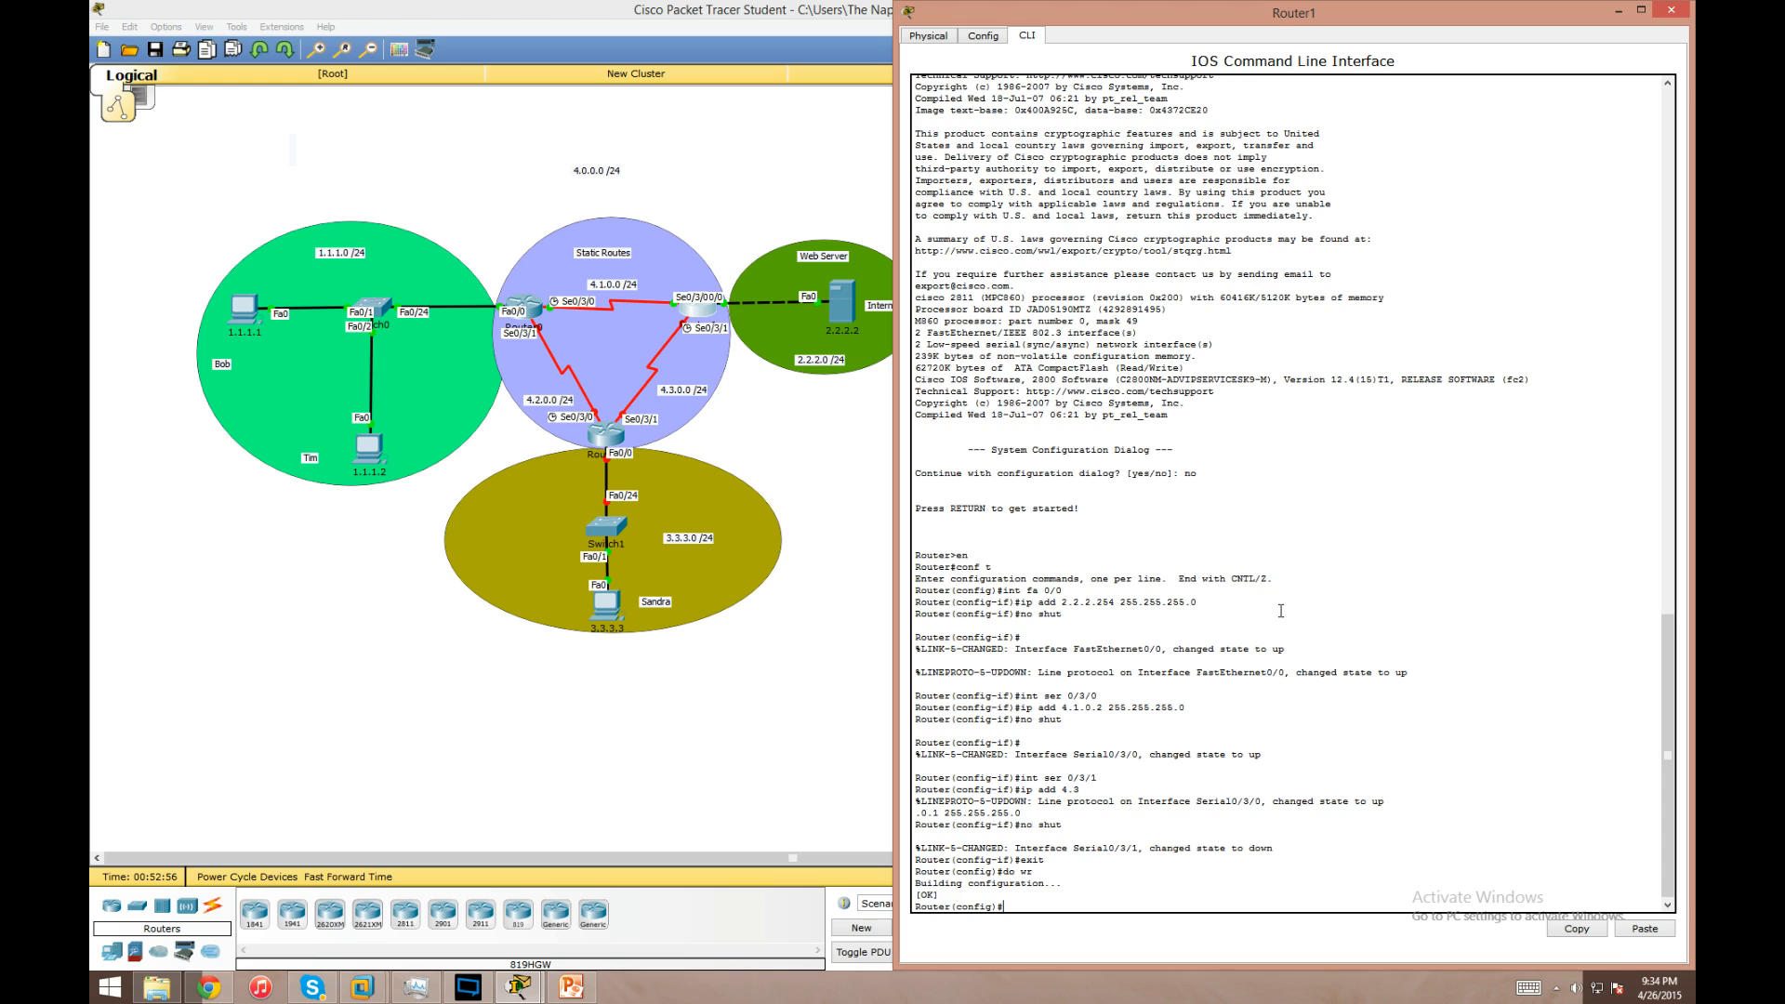
- Add Router1 static routes to 1.1.1.0/24 via 4.1.0.1 and 3.3.3.0/24 via 4.3.0.2
type("ip route")
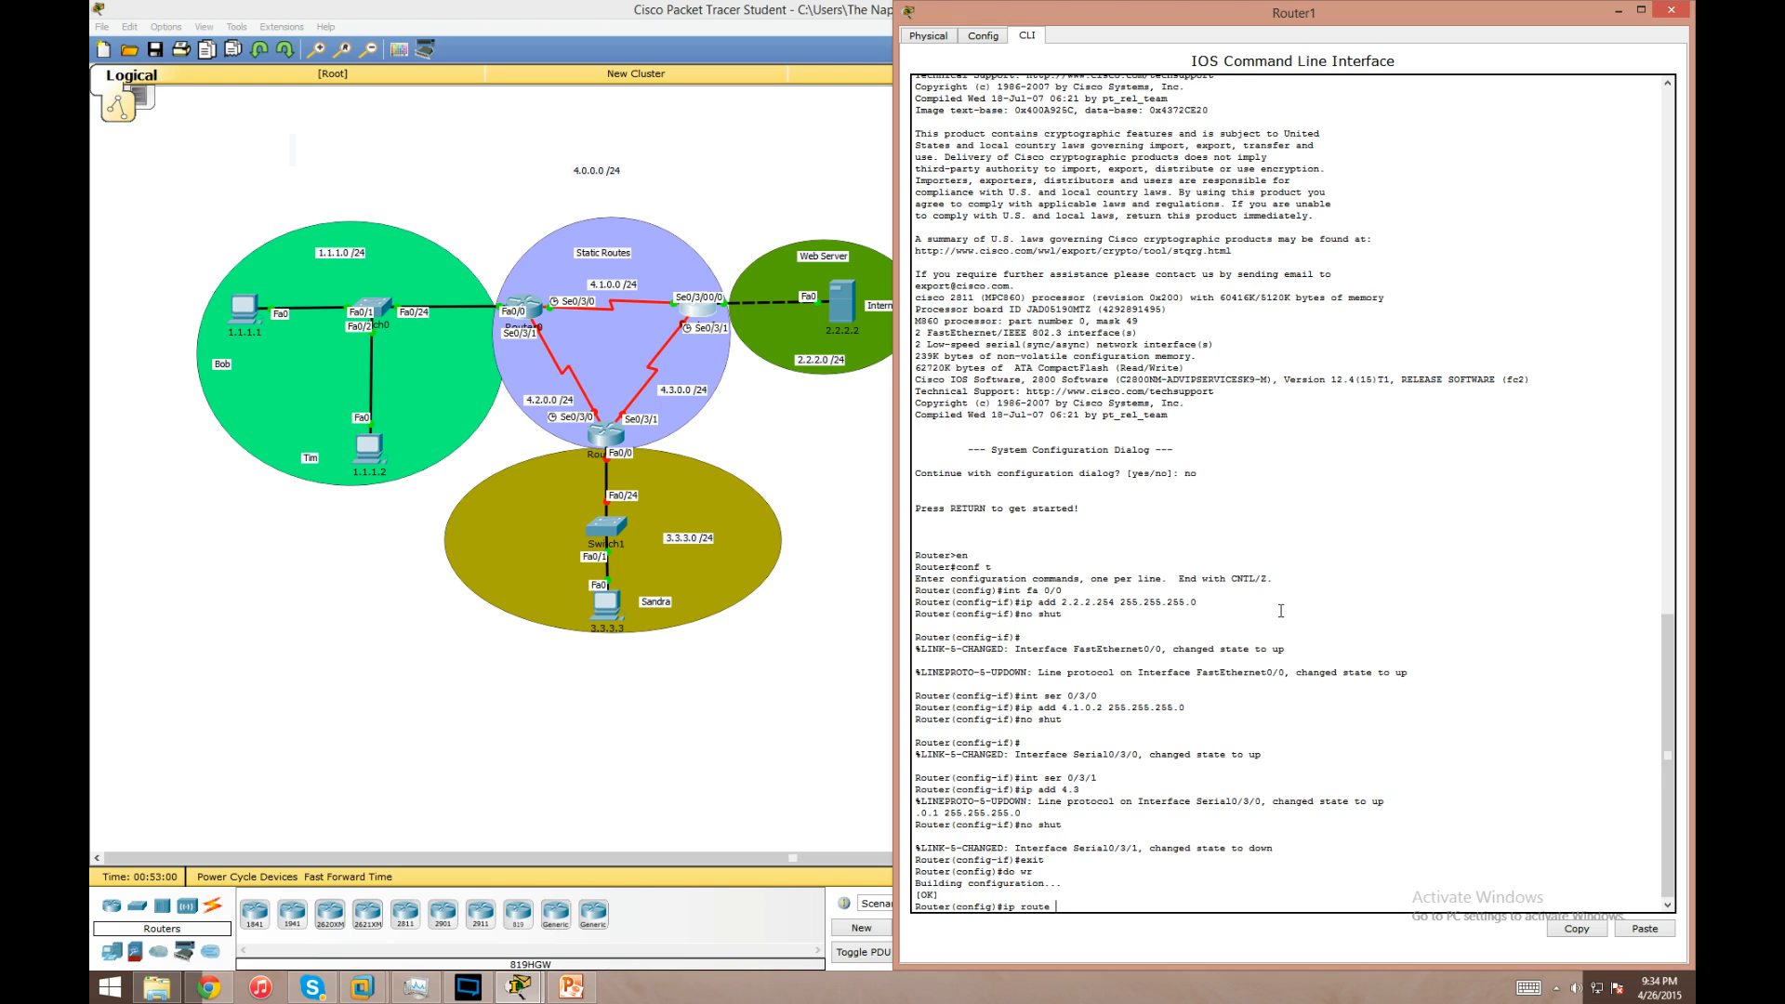
type("1.1.1.0 255.255.255.0")
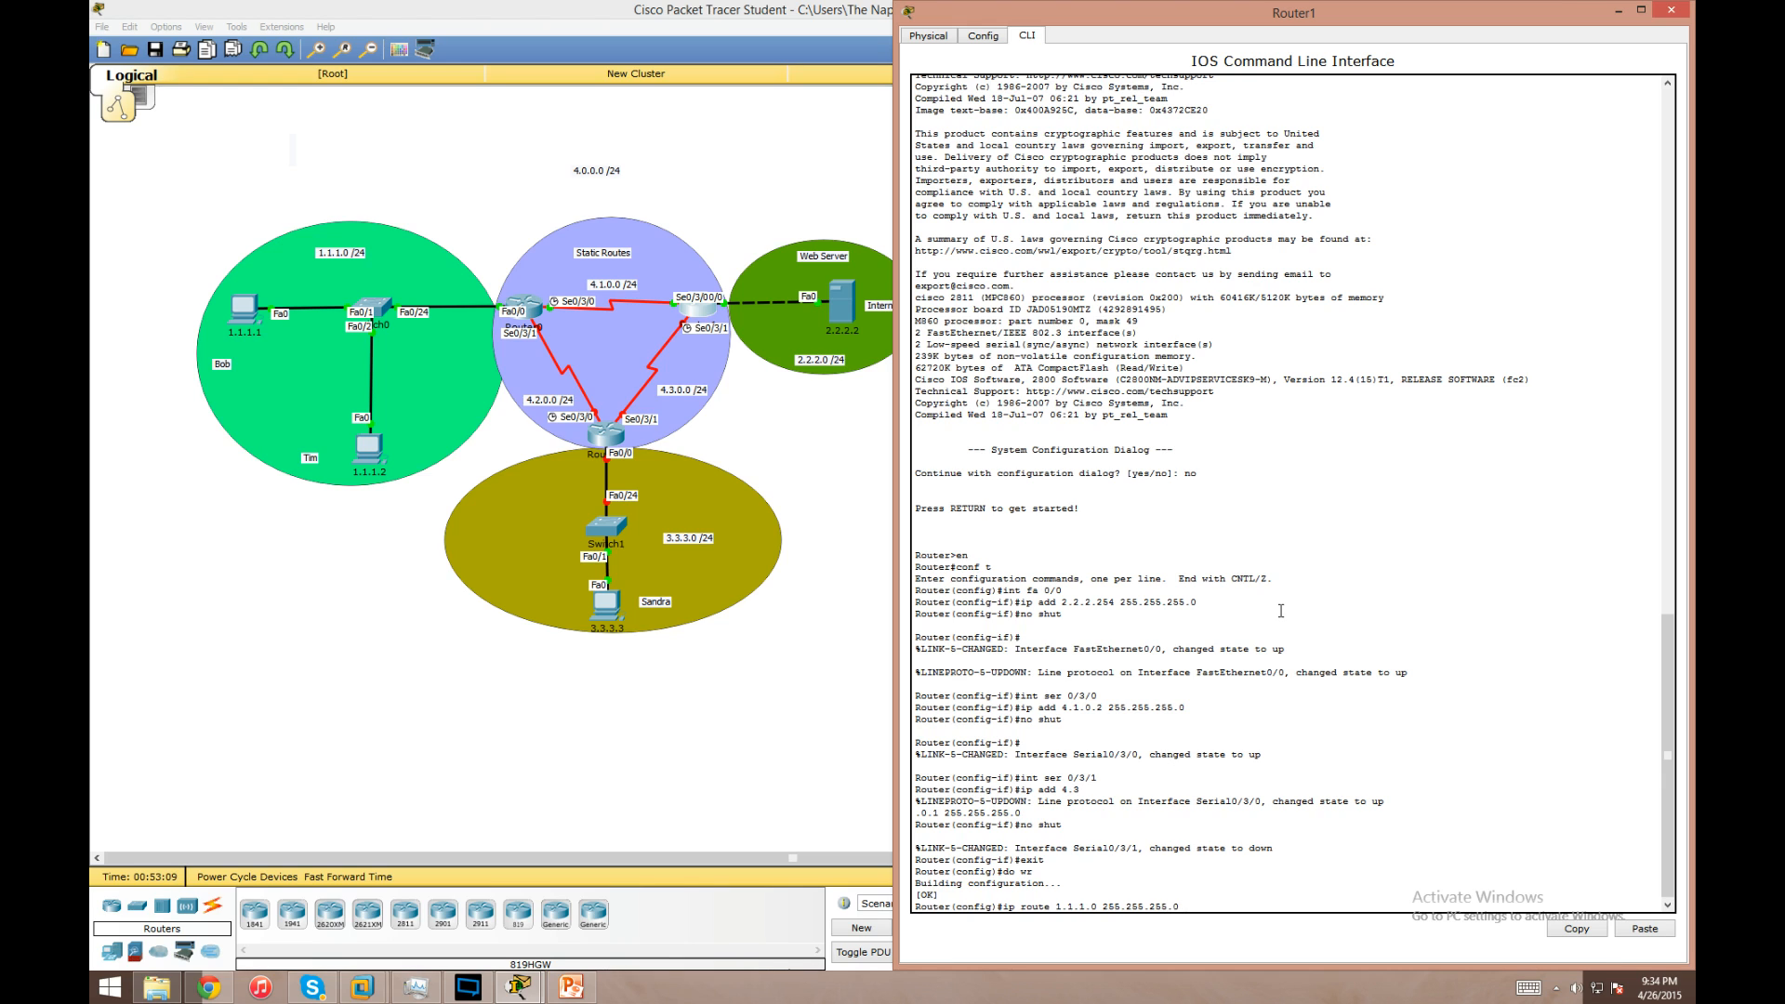
type("4.1.")
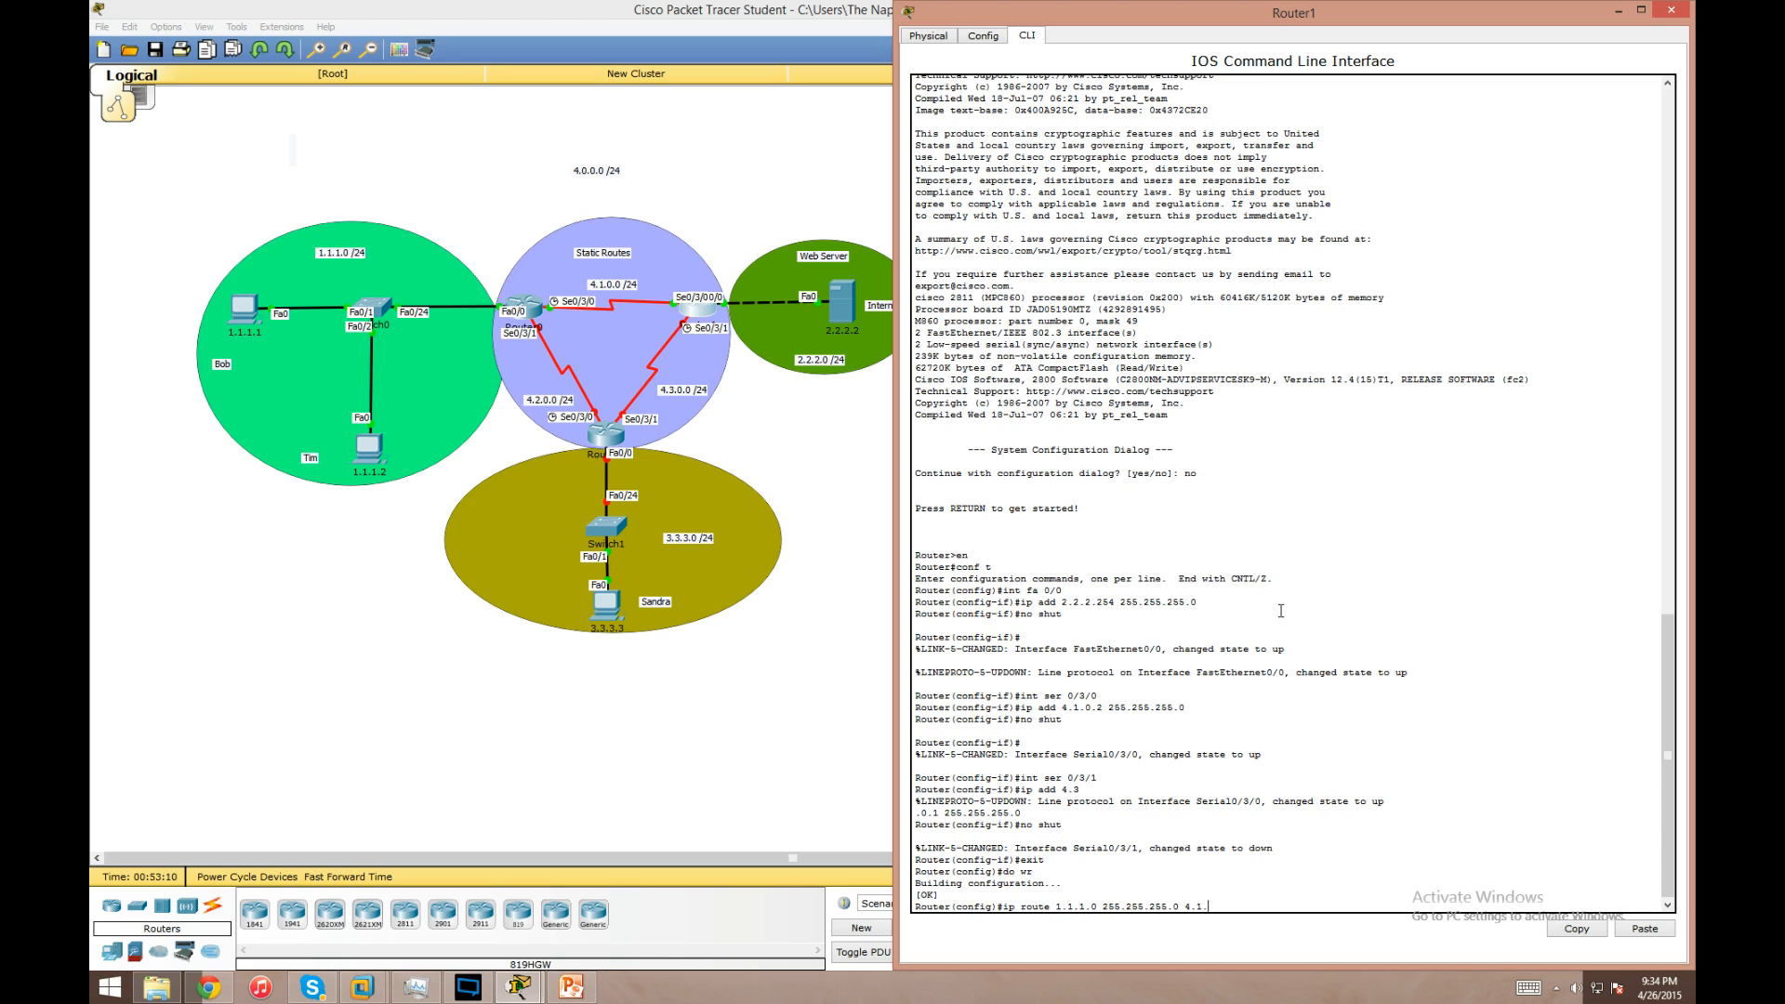
type("0.1")
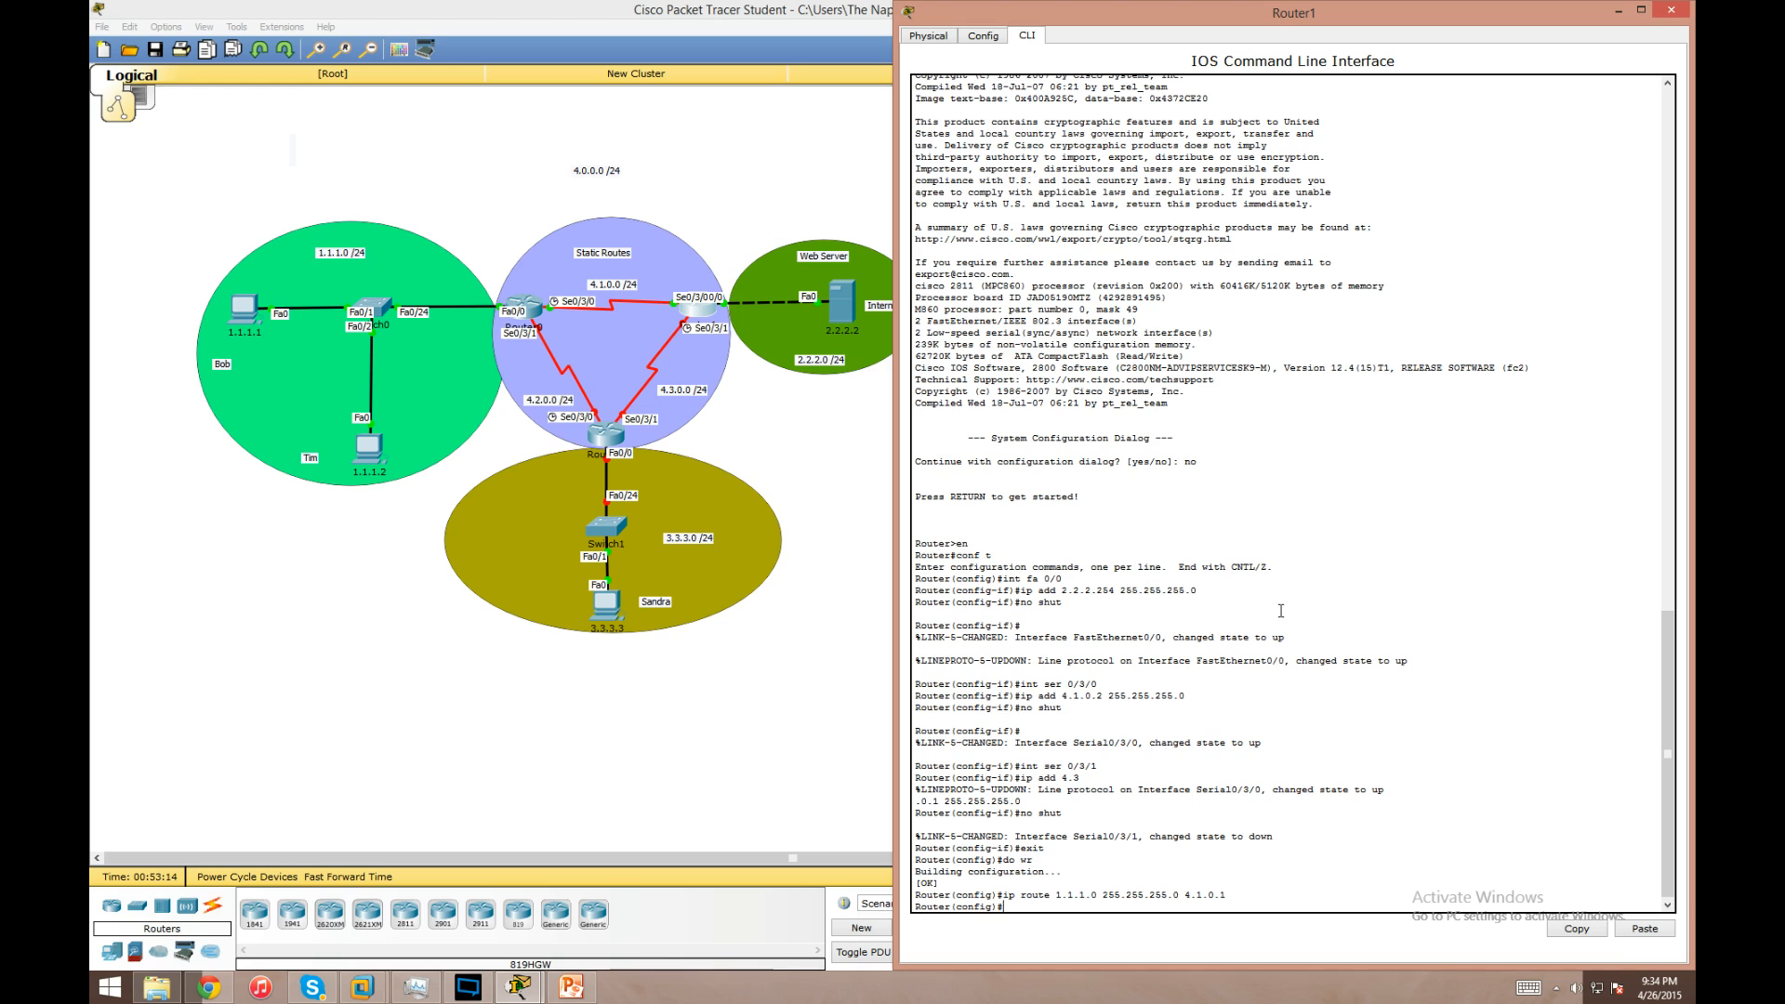
type("ip route")
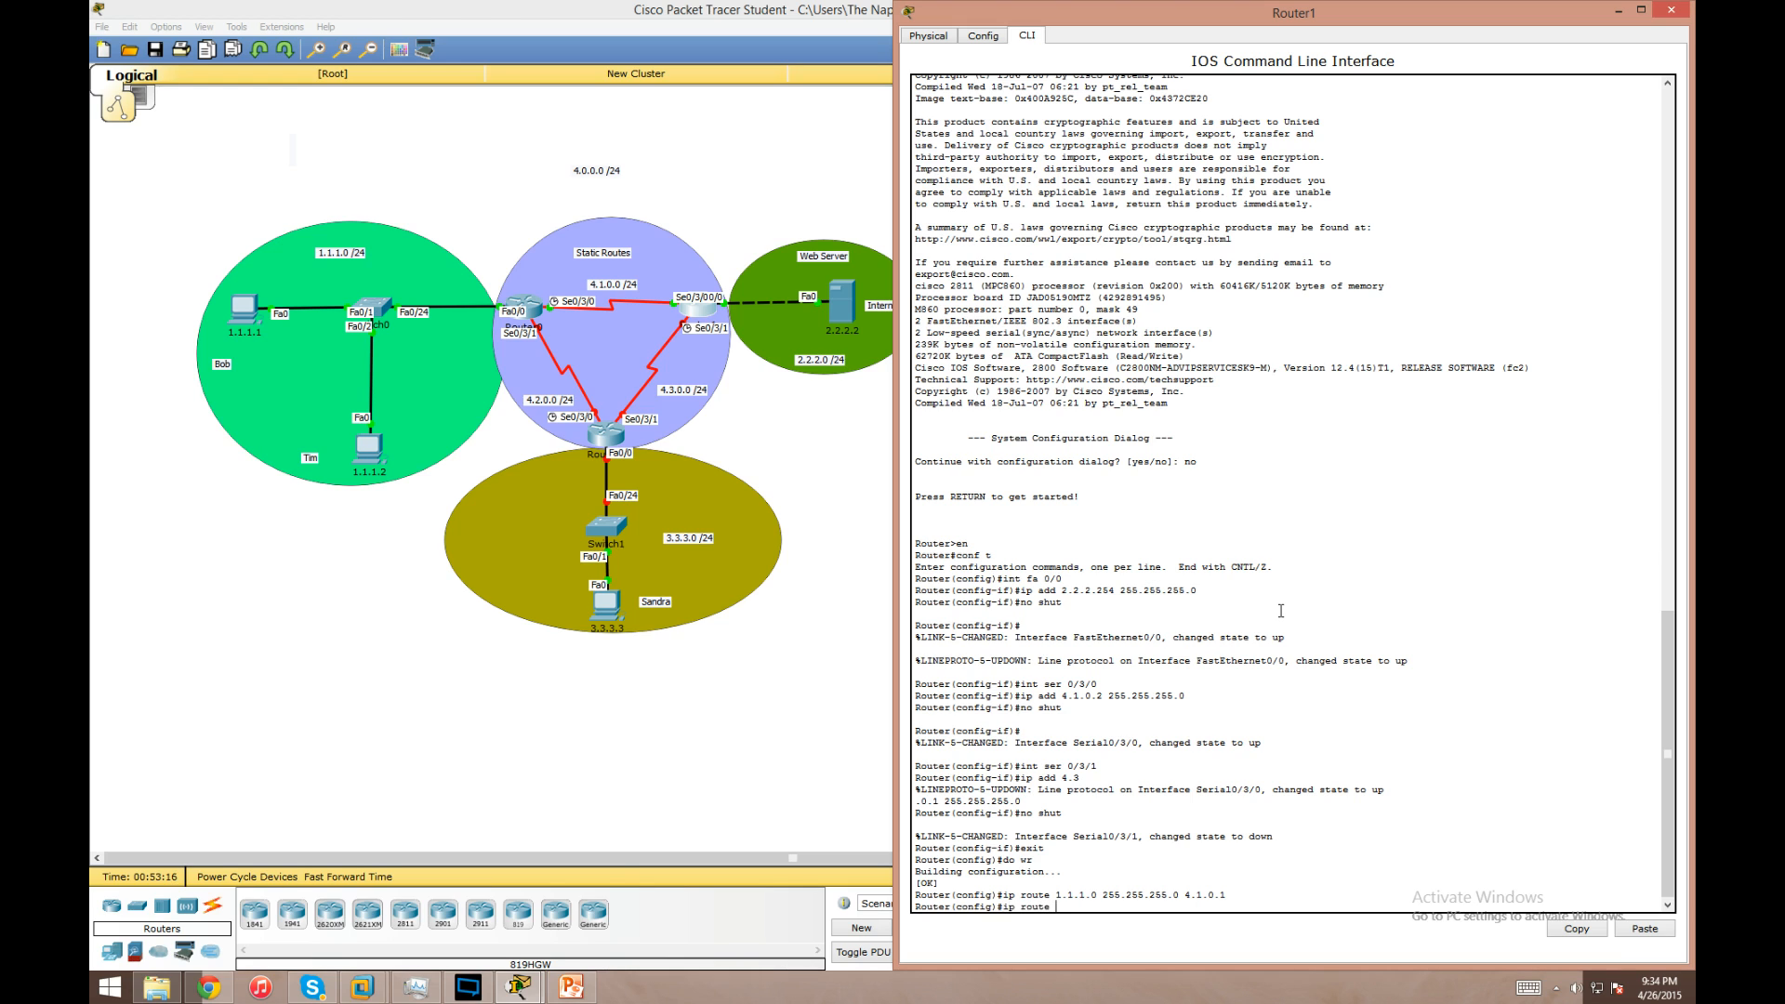
type("3.3.3.0 255.255.255.0")
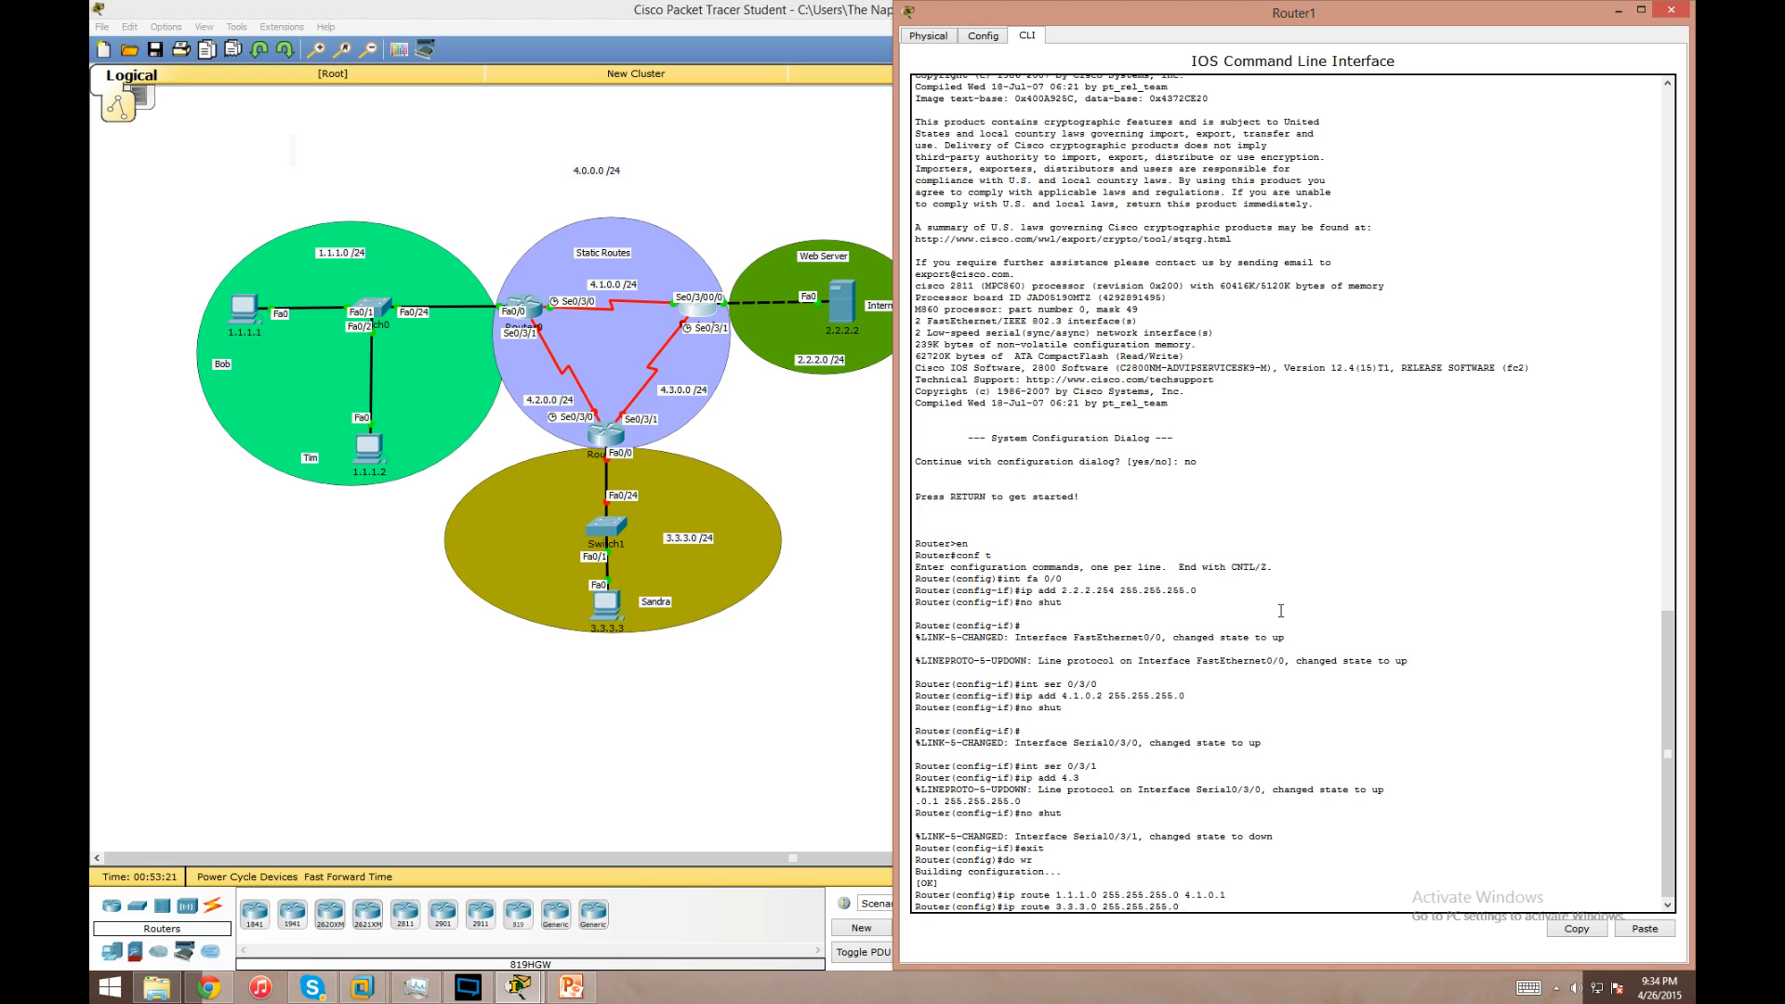
type("4.3.0.2")
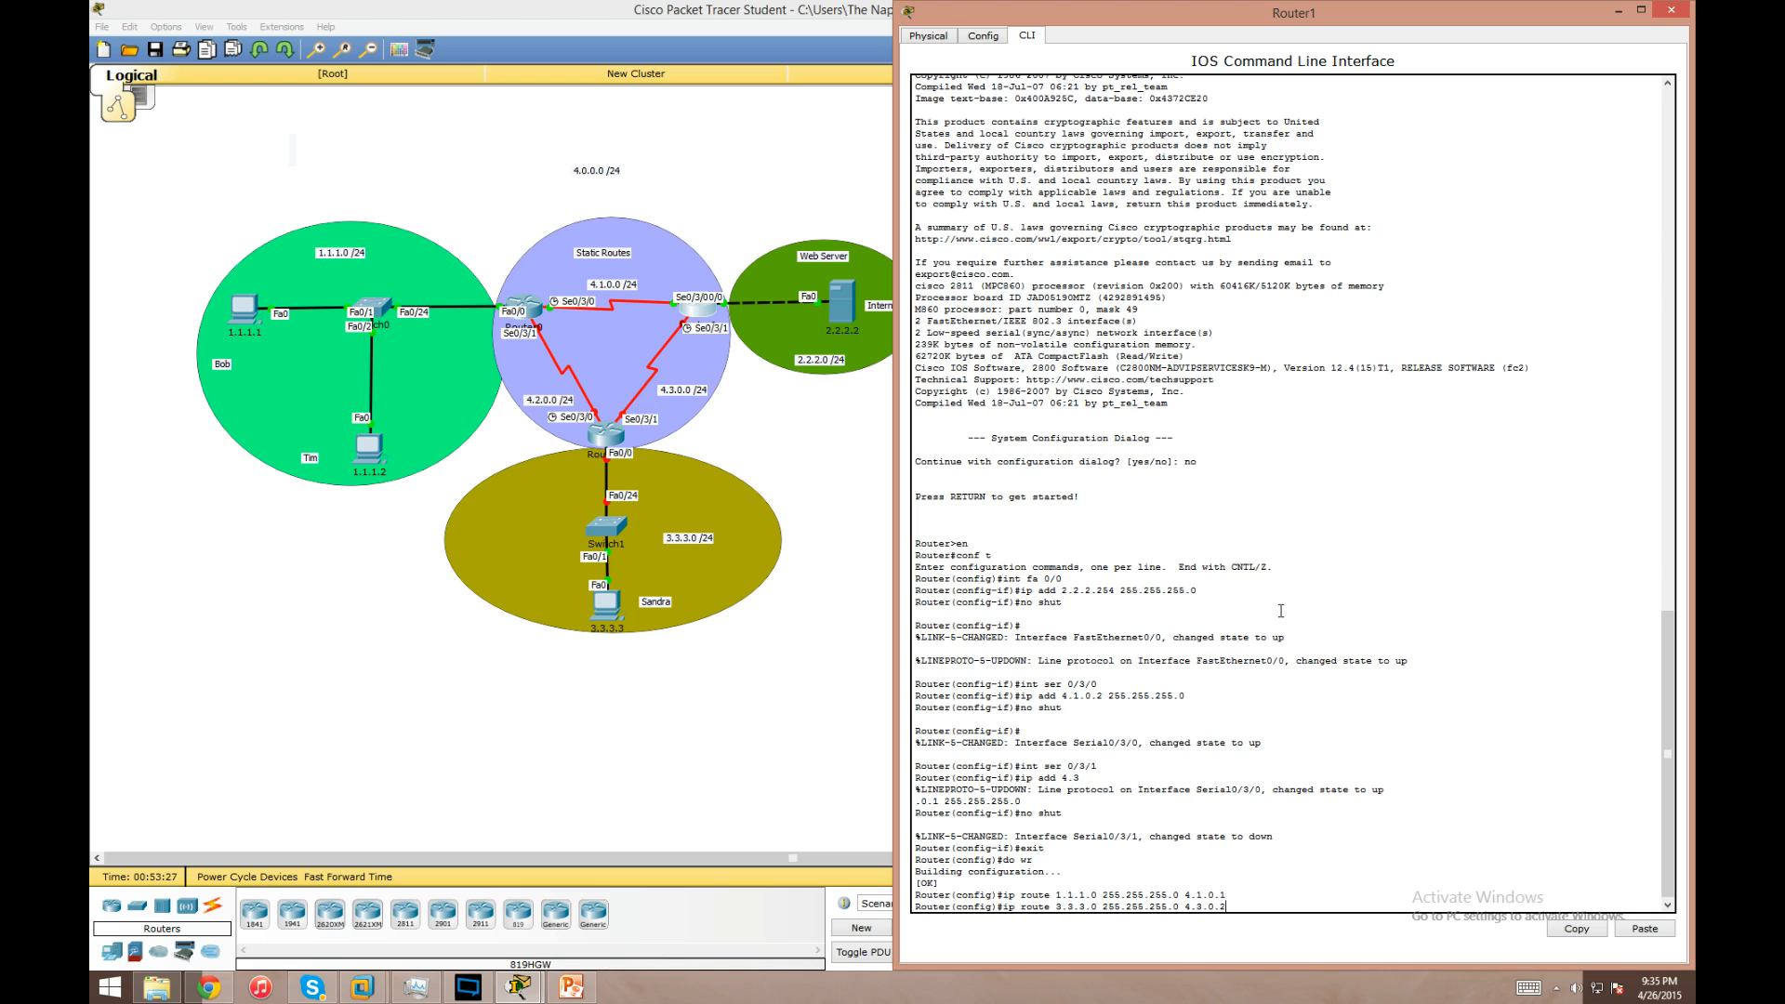
- Add Router1's route to 4.2.0.0/24 via 4.1.0.1, save it and close the Router1 window
type("ip route")
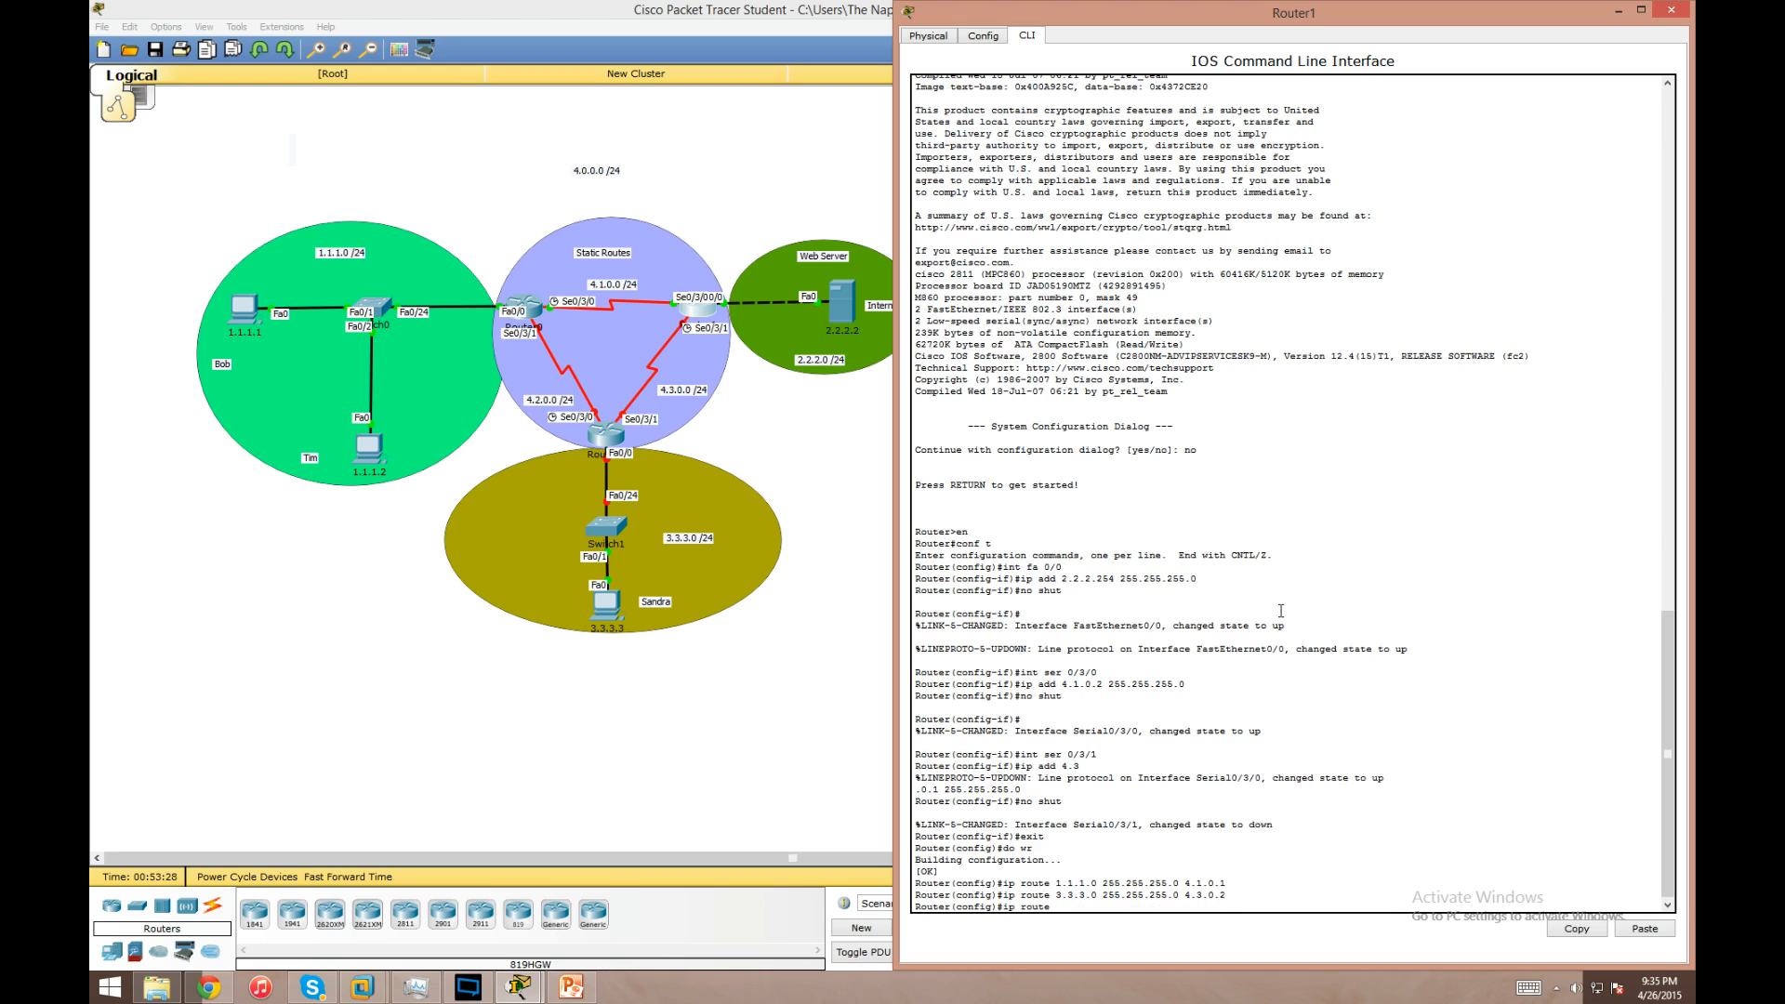
type("4.2.0.0.")
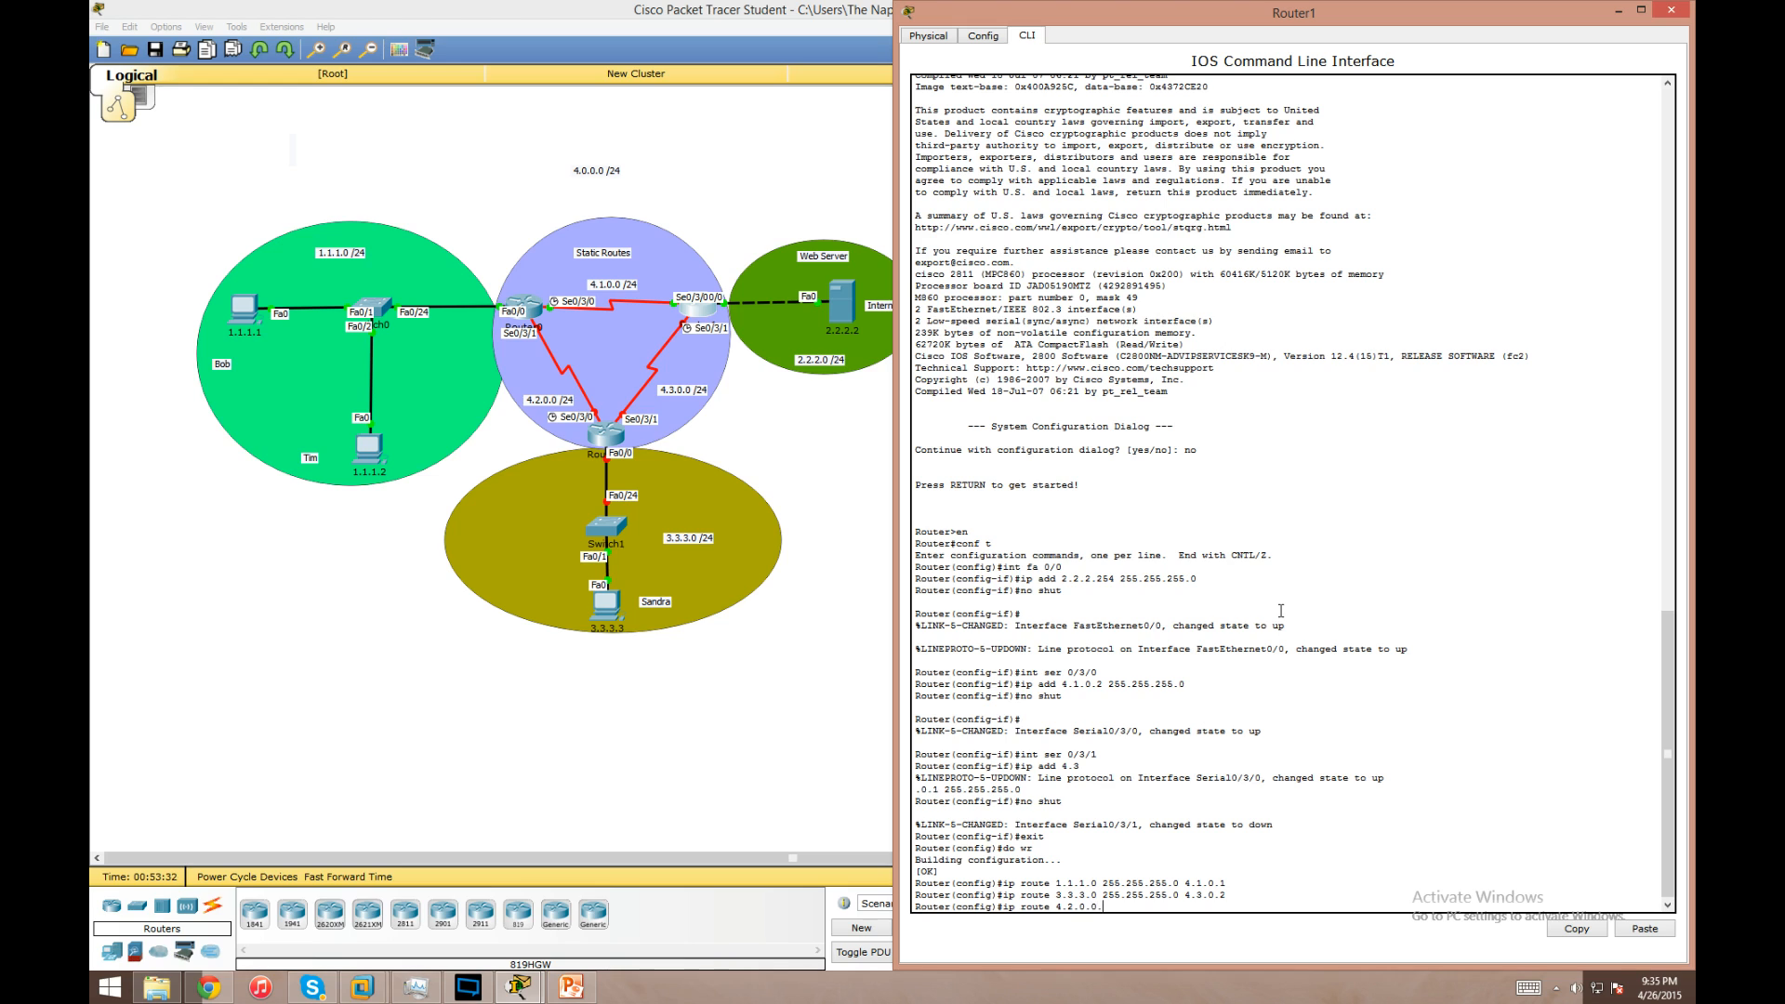
type("255.255.0 4.1.0.1")
type("do wr")
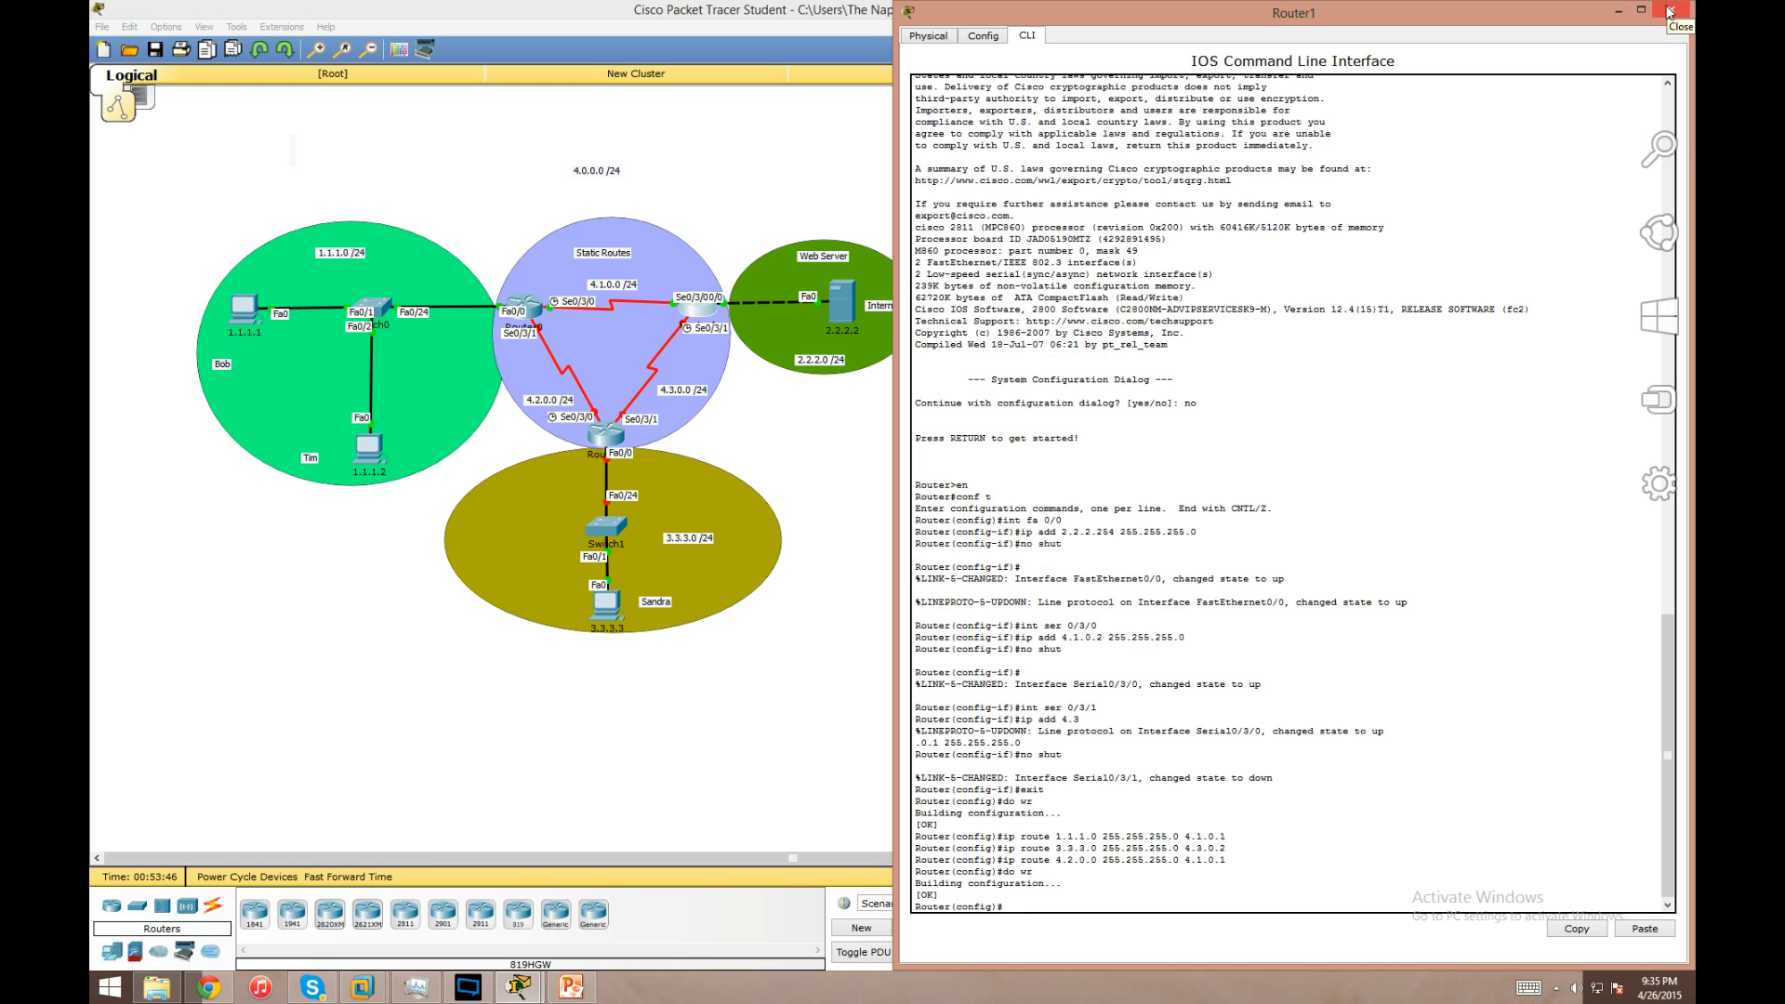
left_click(1682, 26)
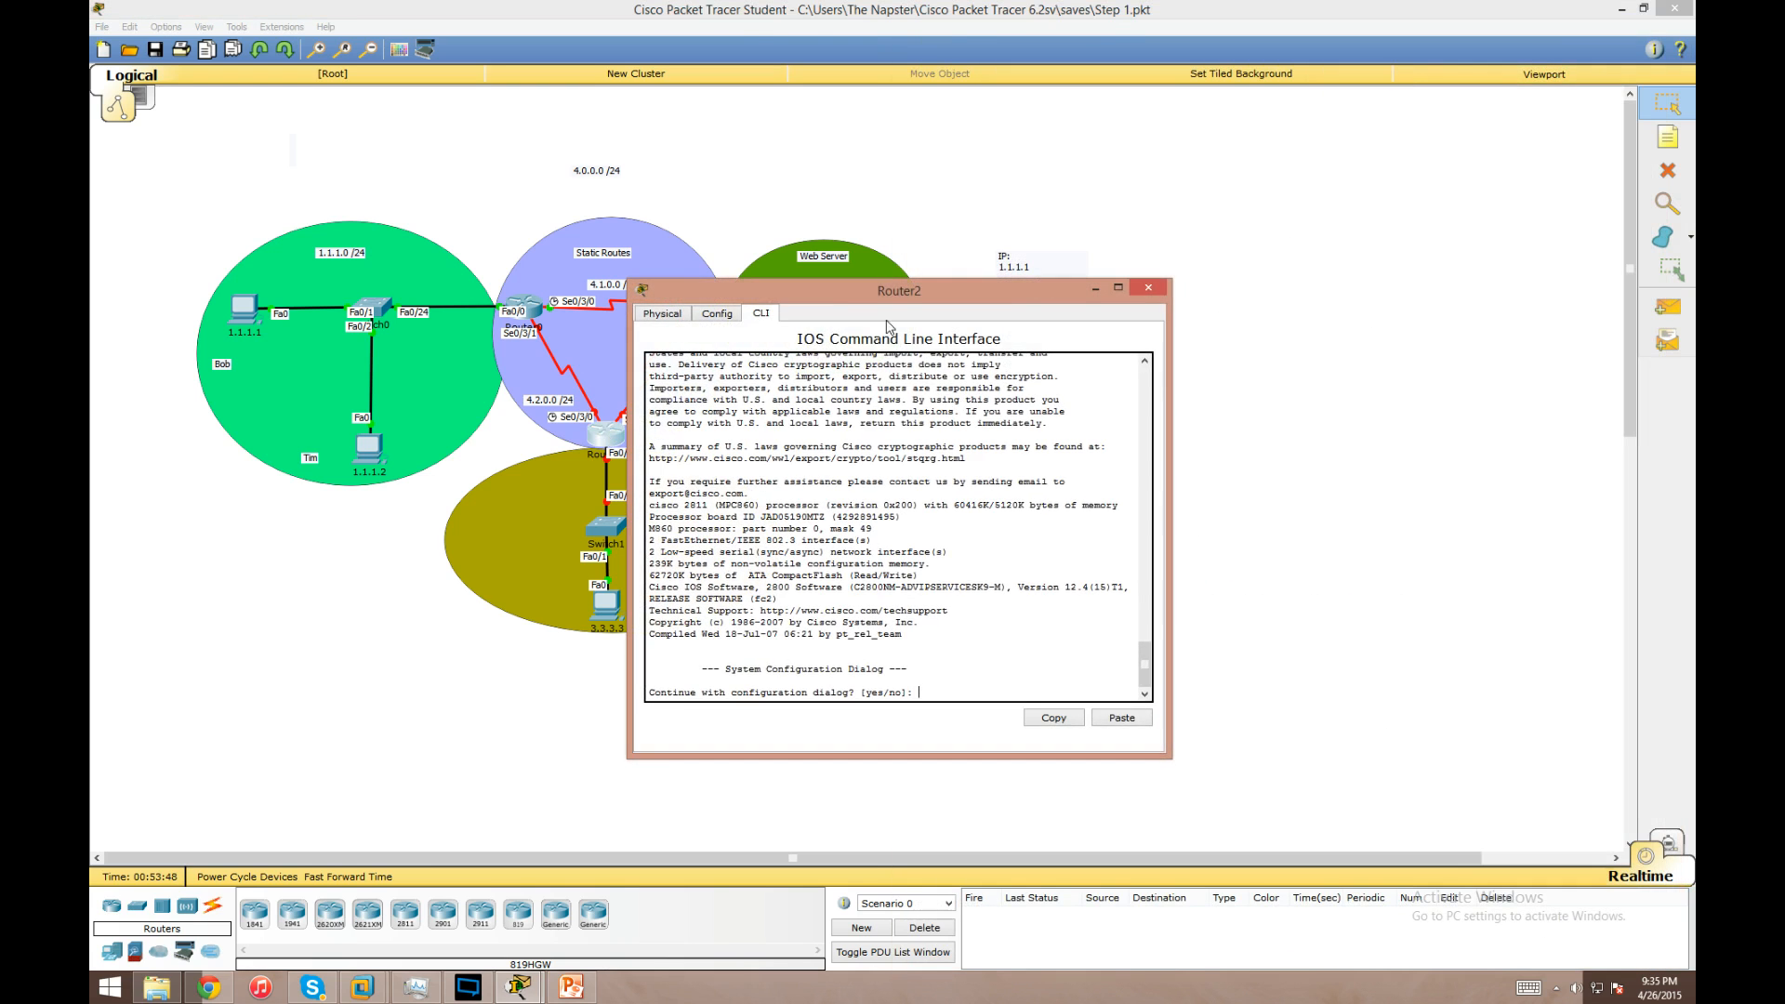
- Decline Router2's setup dialog and bring up Fa0/0 with 3.3.3.254 255.255.255.0
left_click_drag(898, 288, 1203, 309)
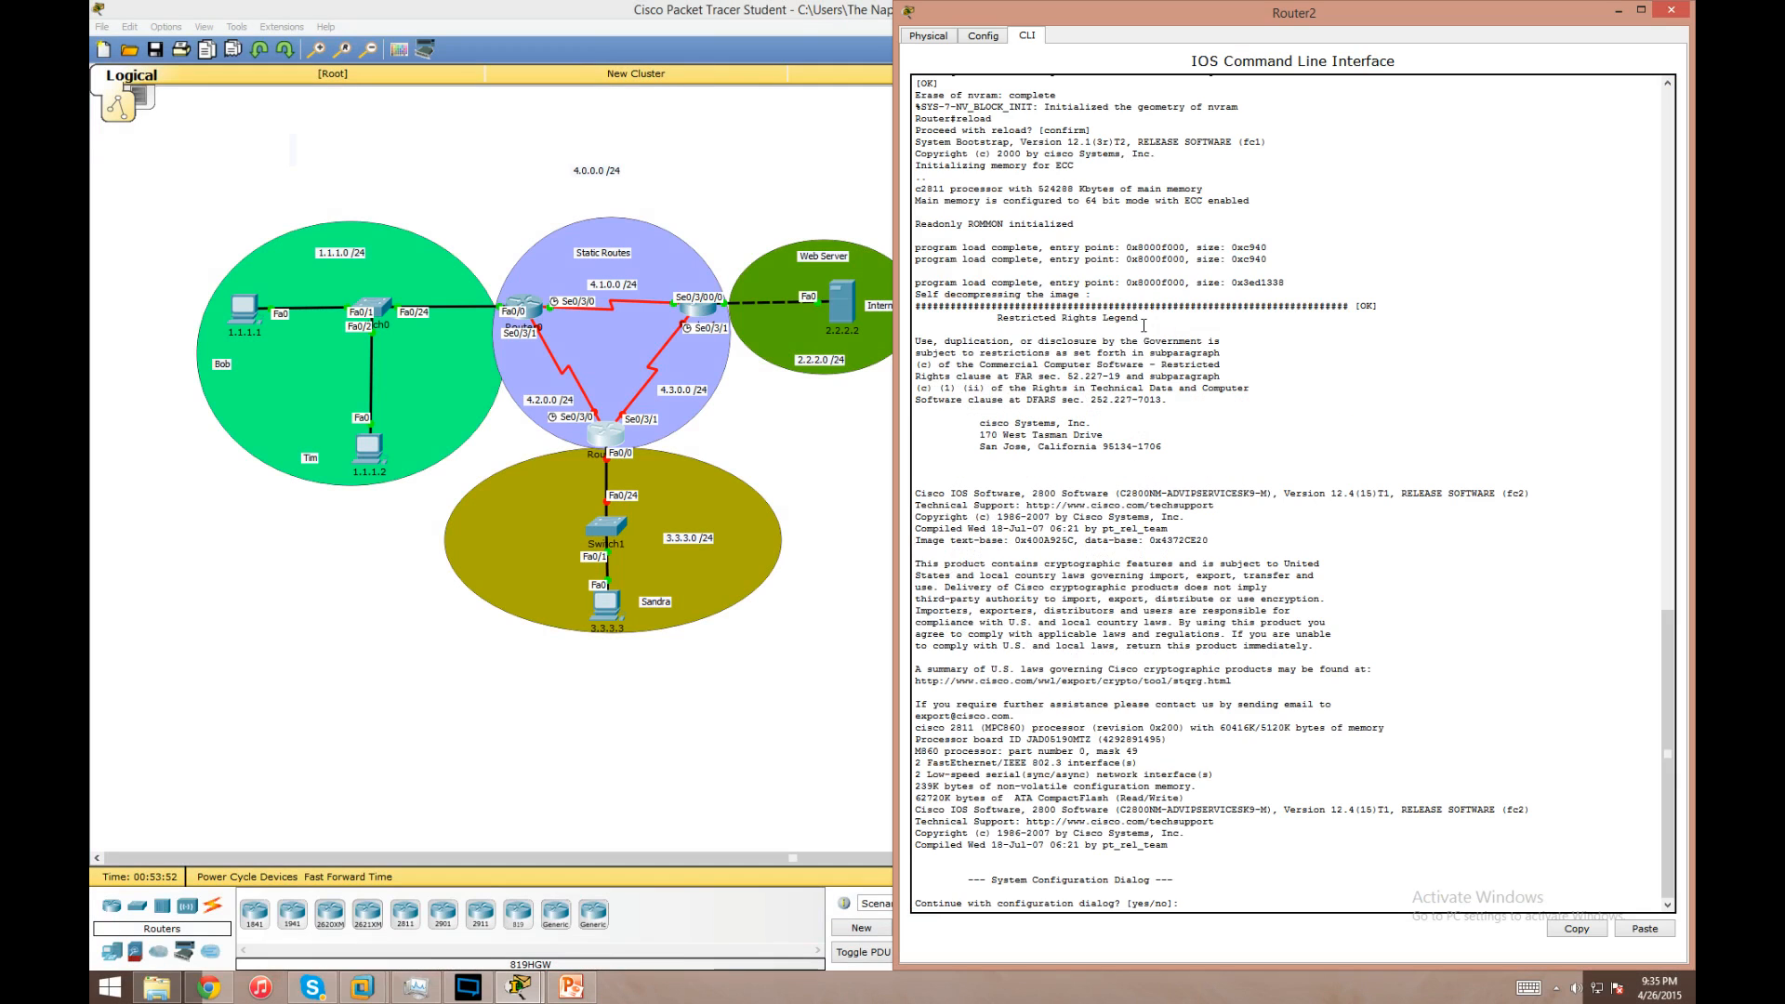
type("no")
type("conf t")
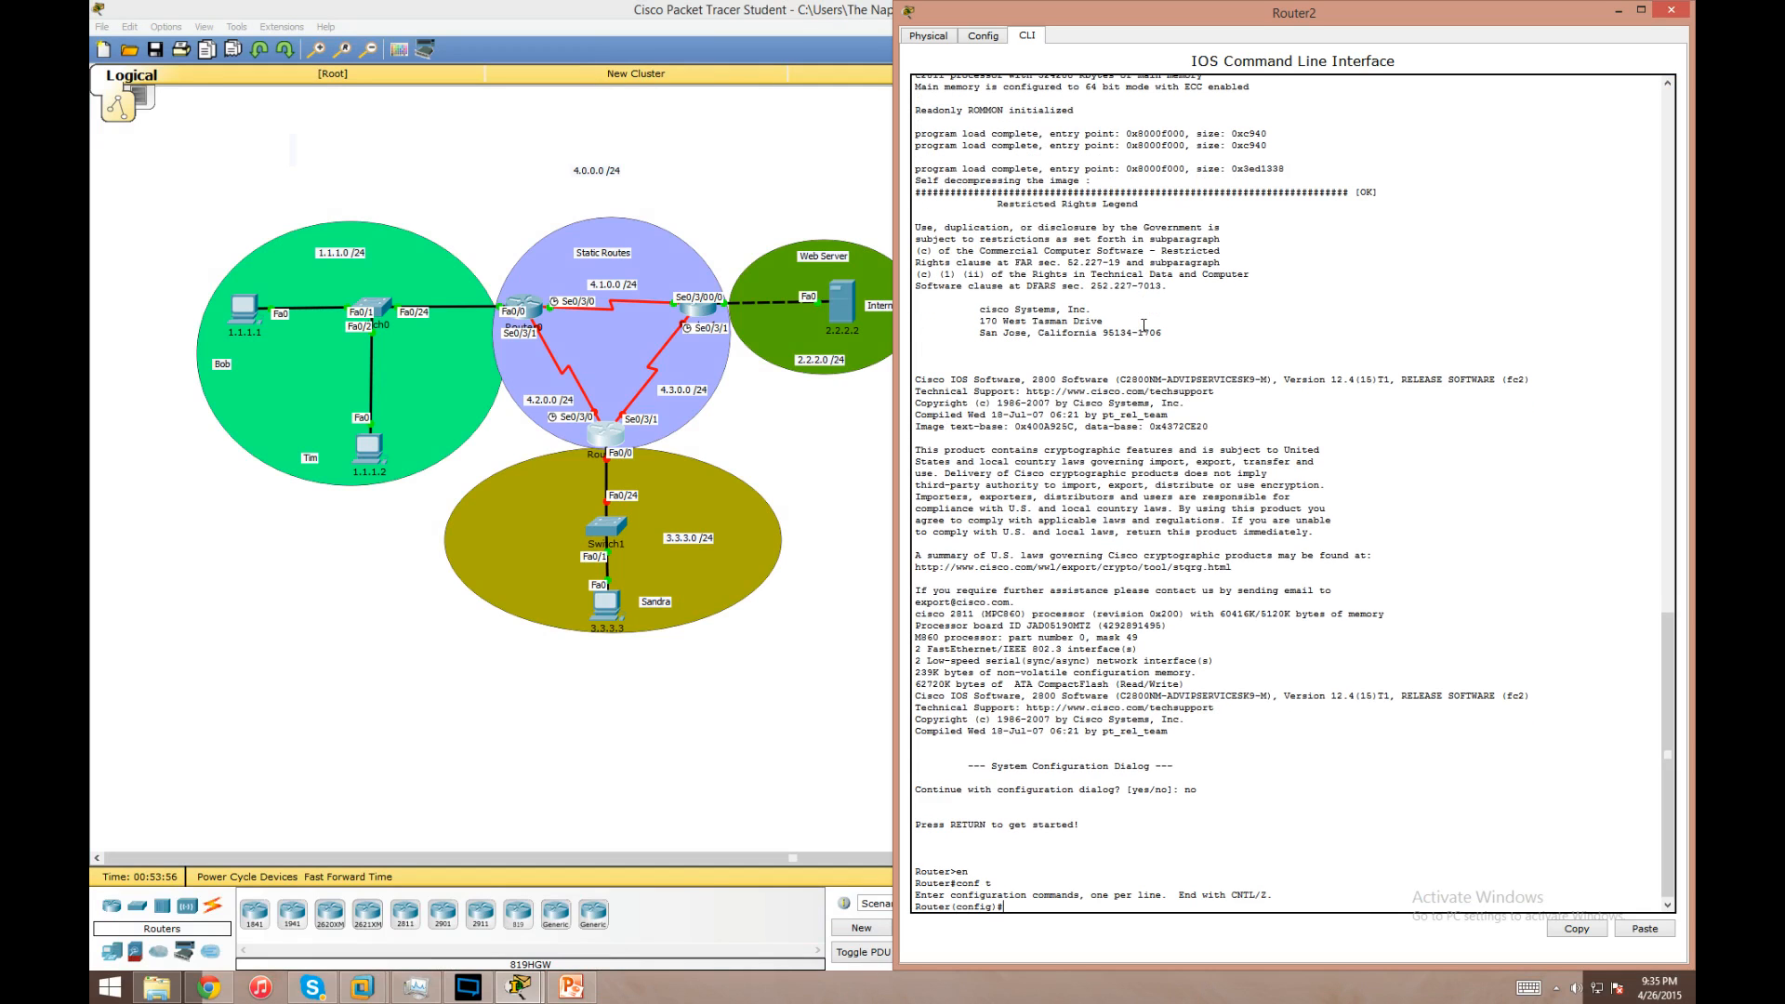
type("int fa 0/0")
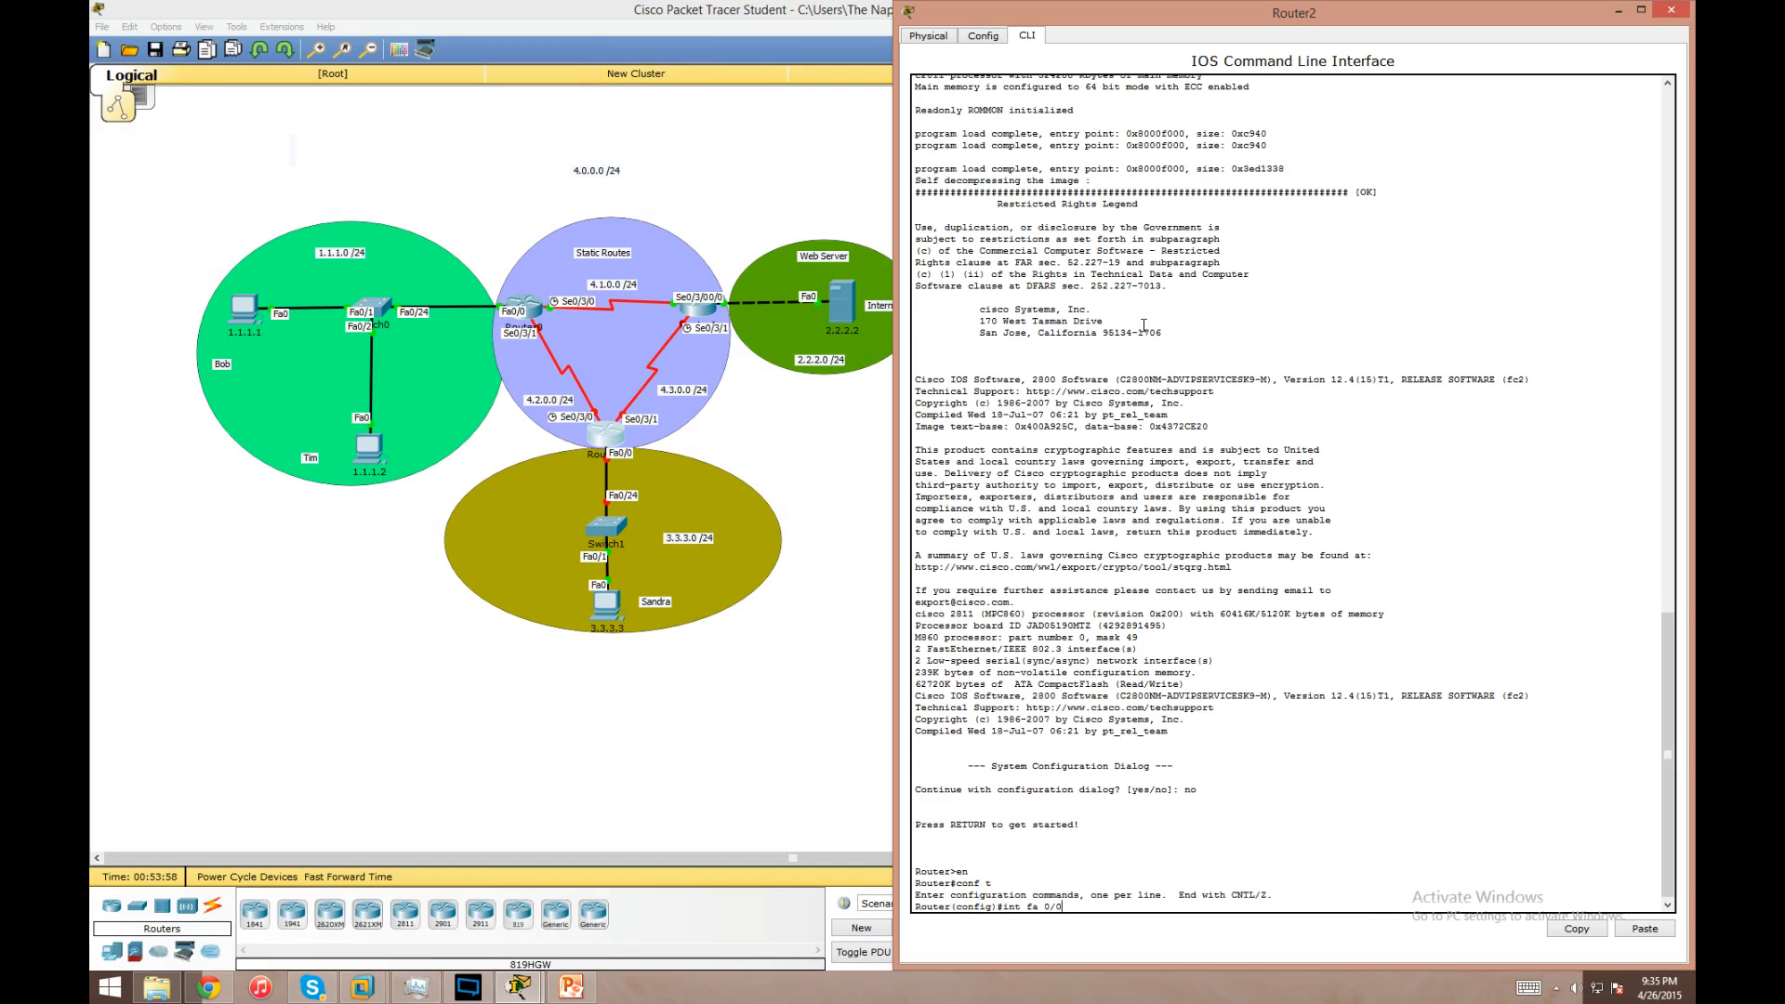
type("ip")
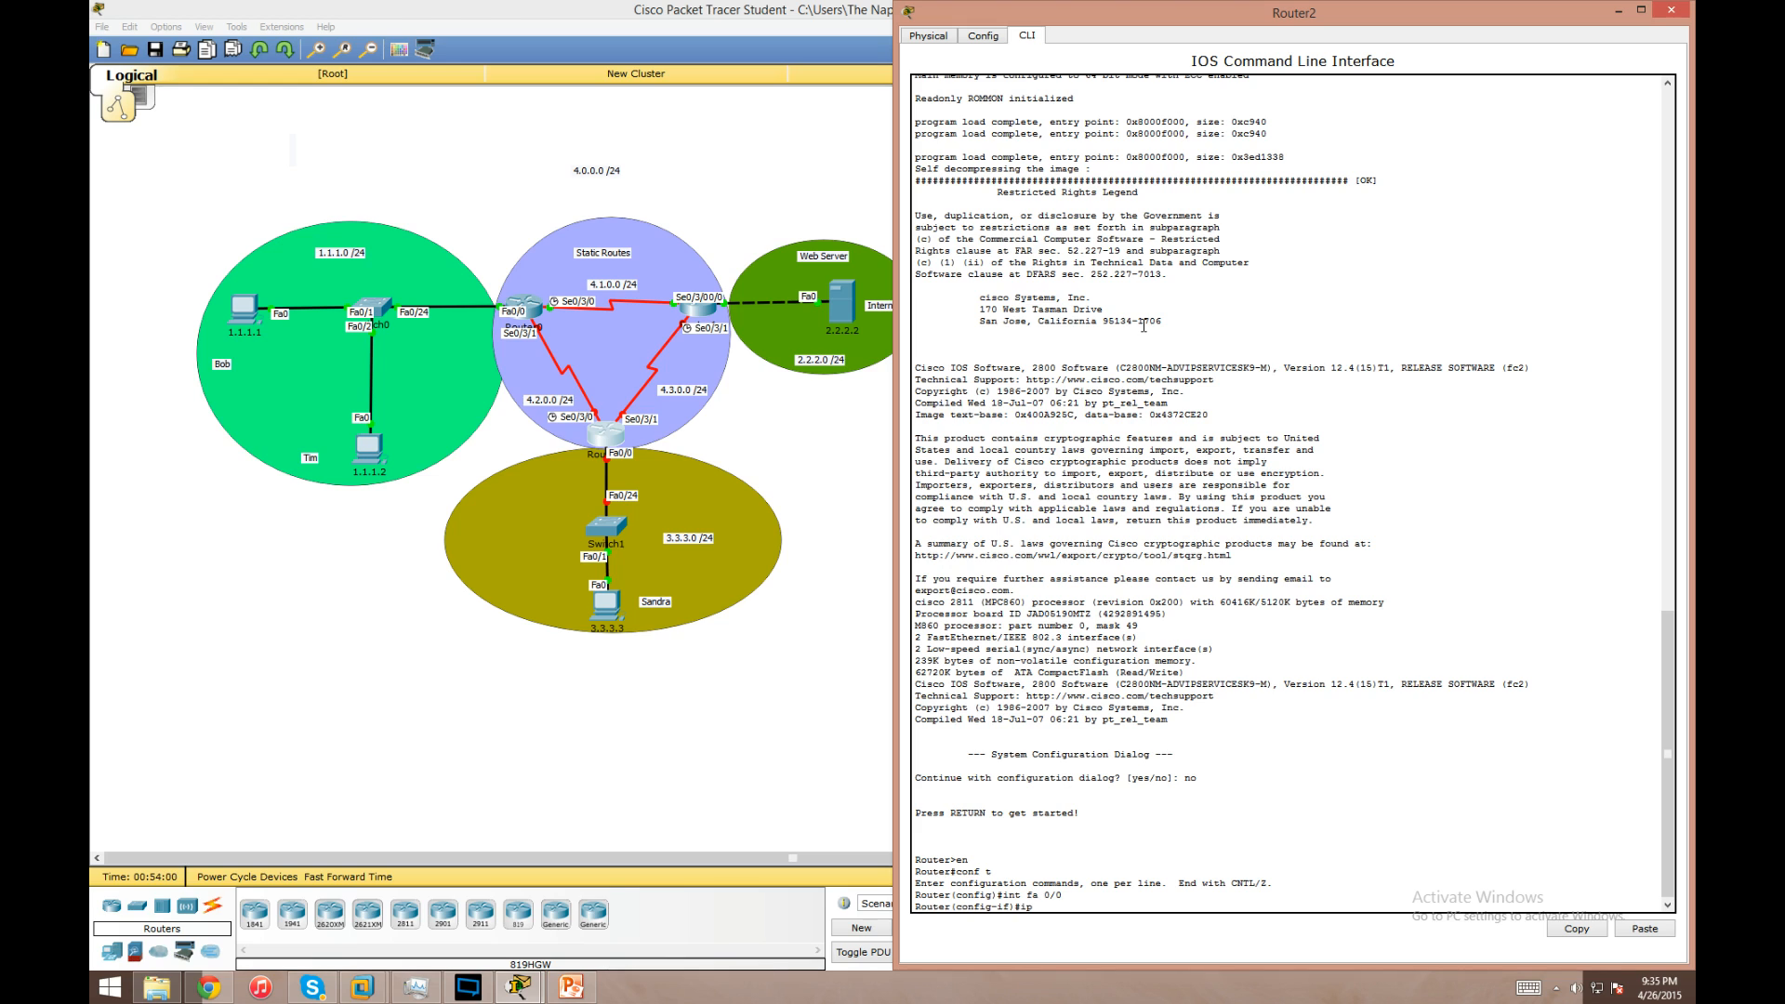
type("add 3")
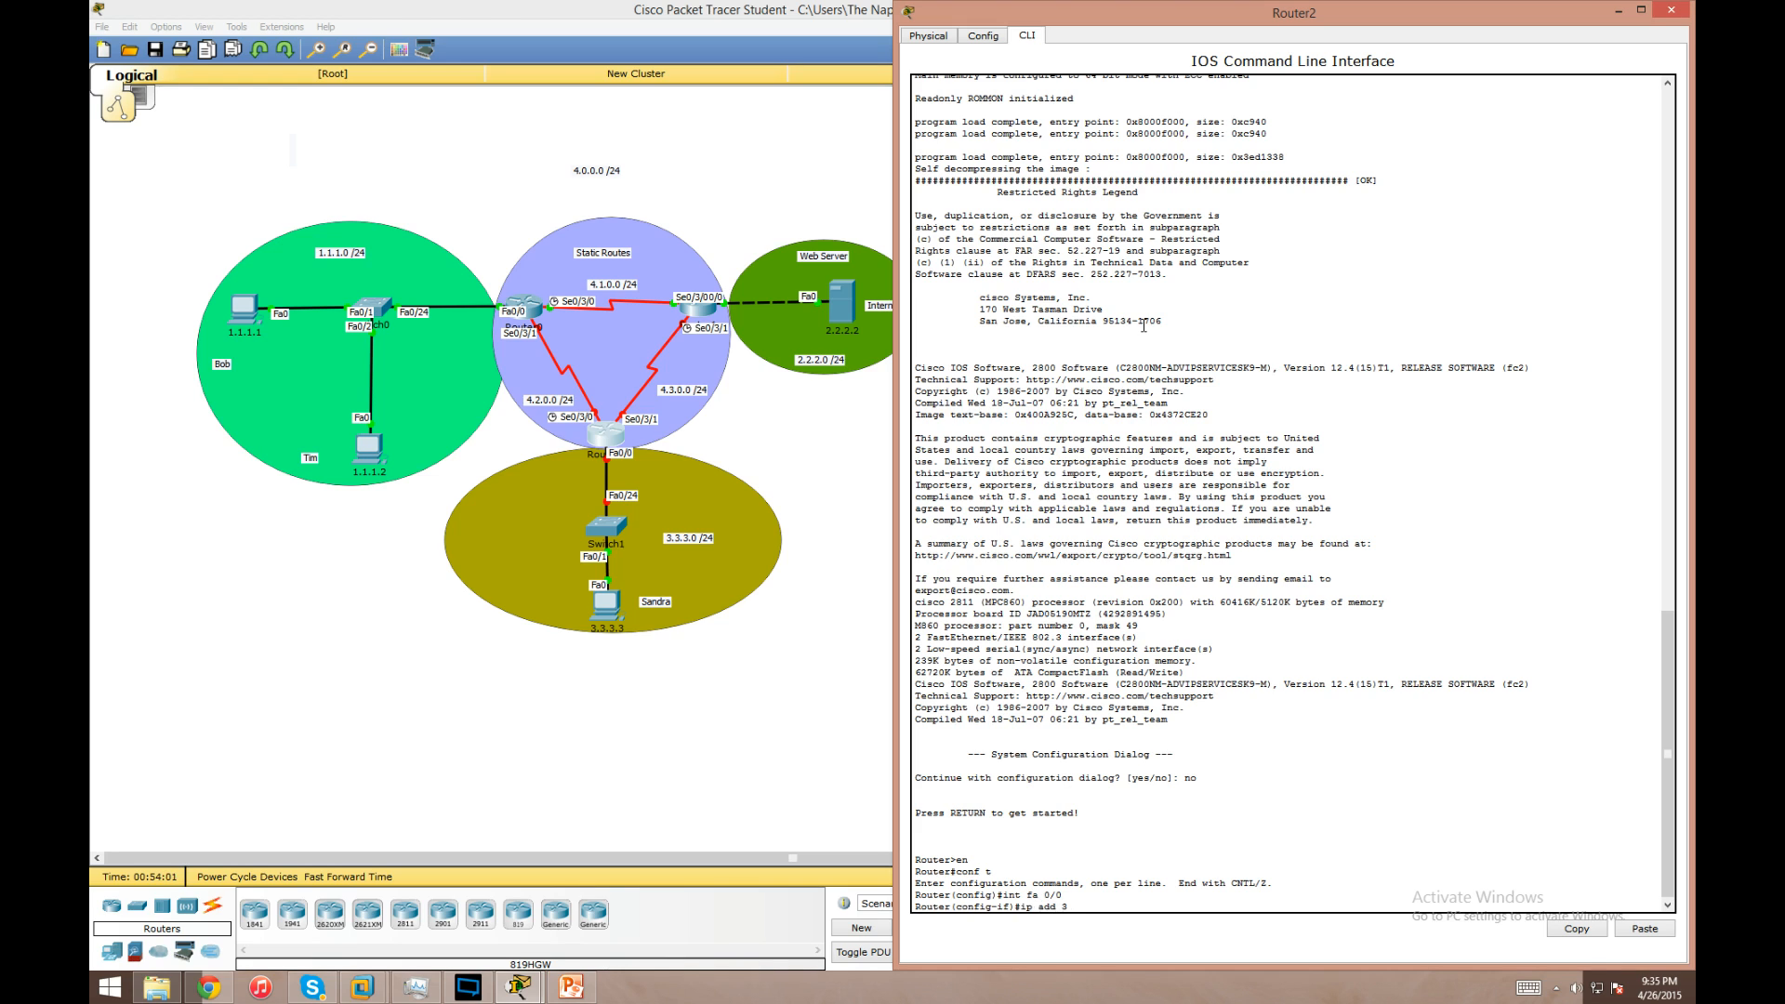
type(".3.3.254 255.255.255.0")
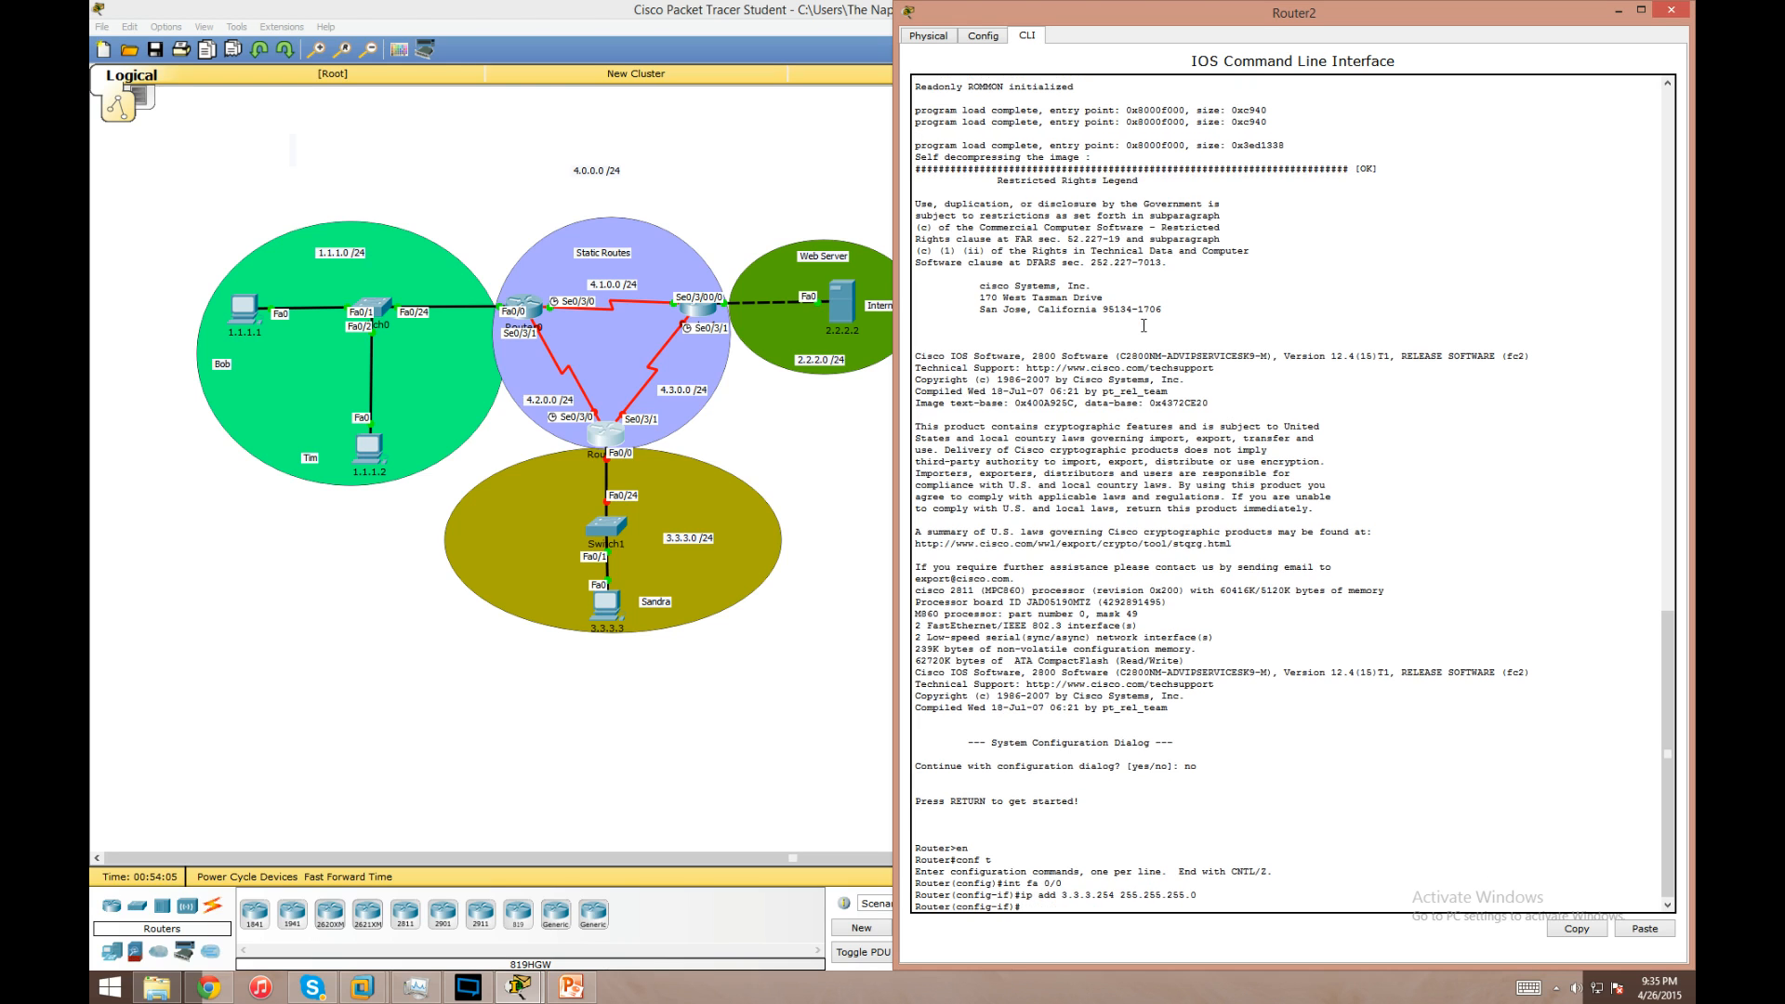
type("no shut")
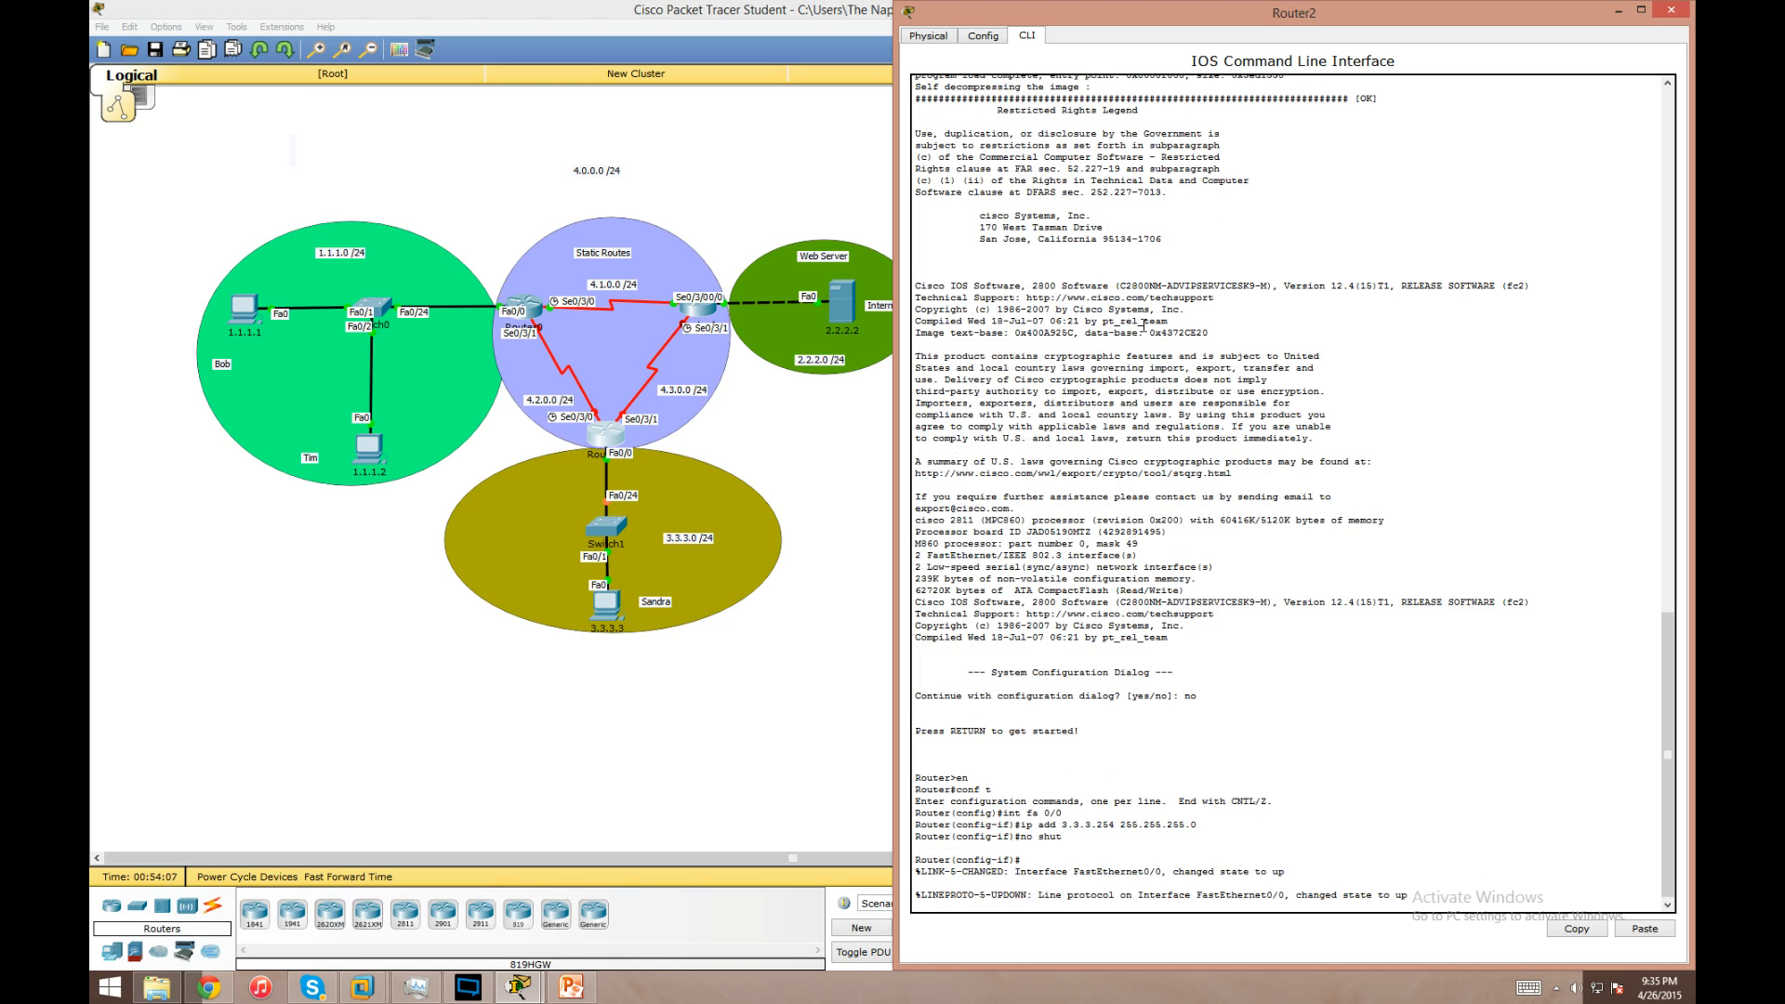
- Address Router2's Serial0/3/0 as 4.2.0.2 255.255.255.0
type("int ser 0")
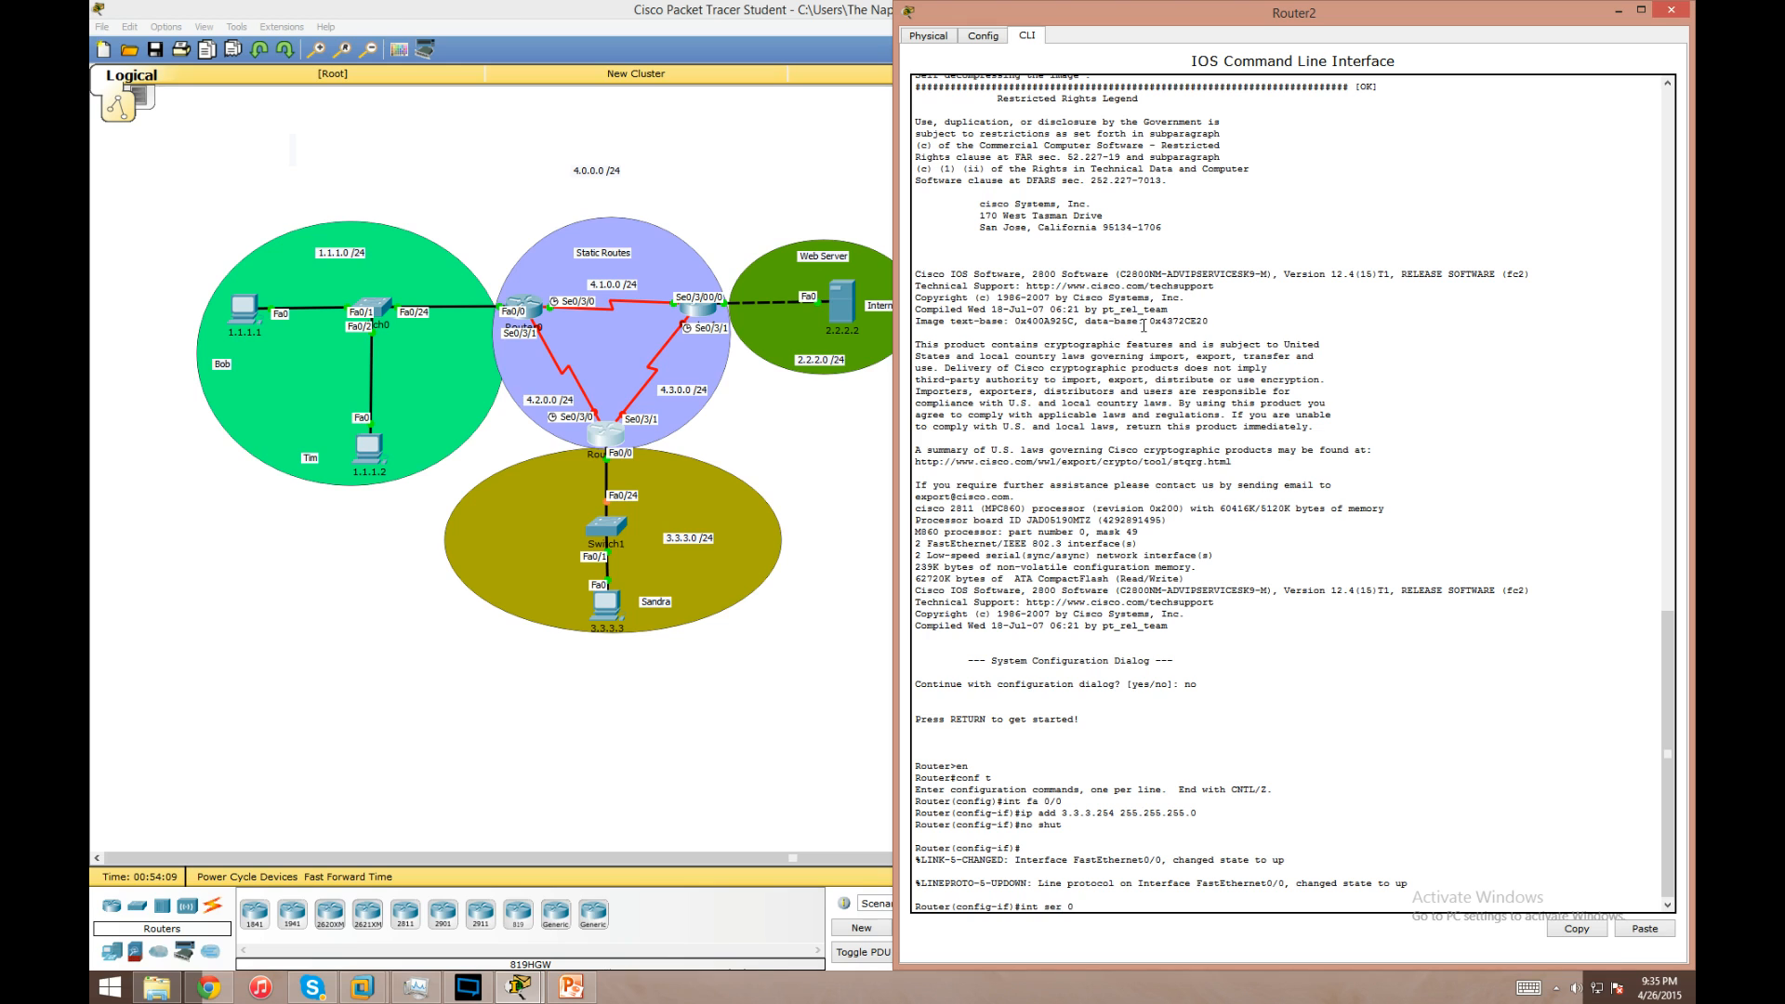
type("/3/0")
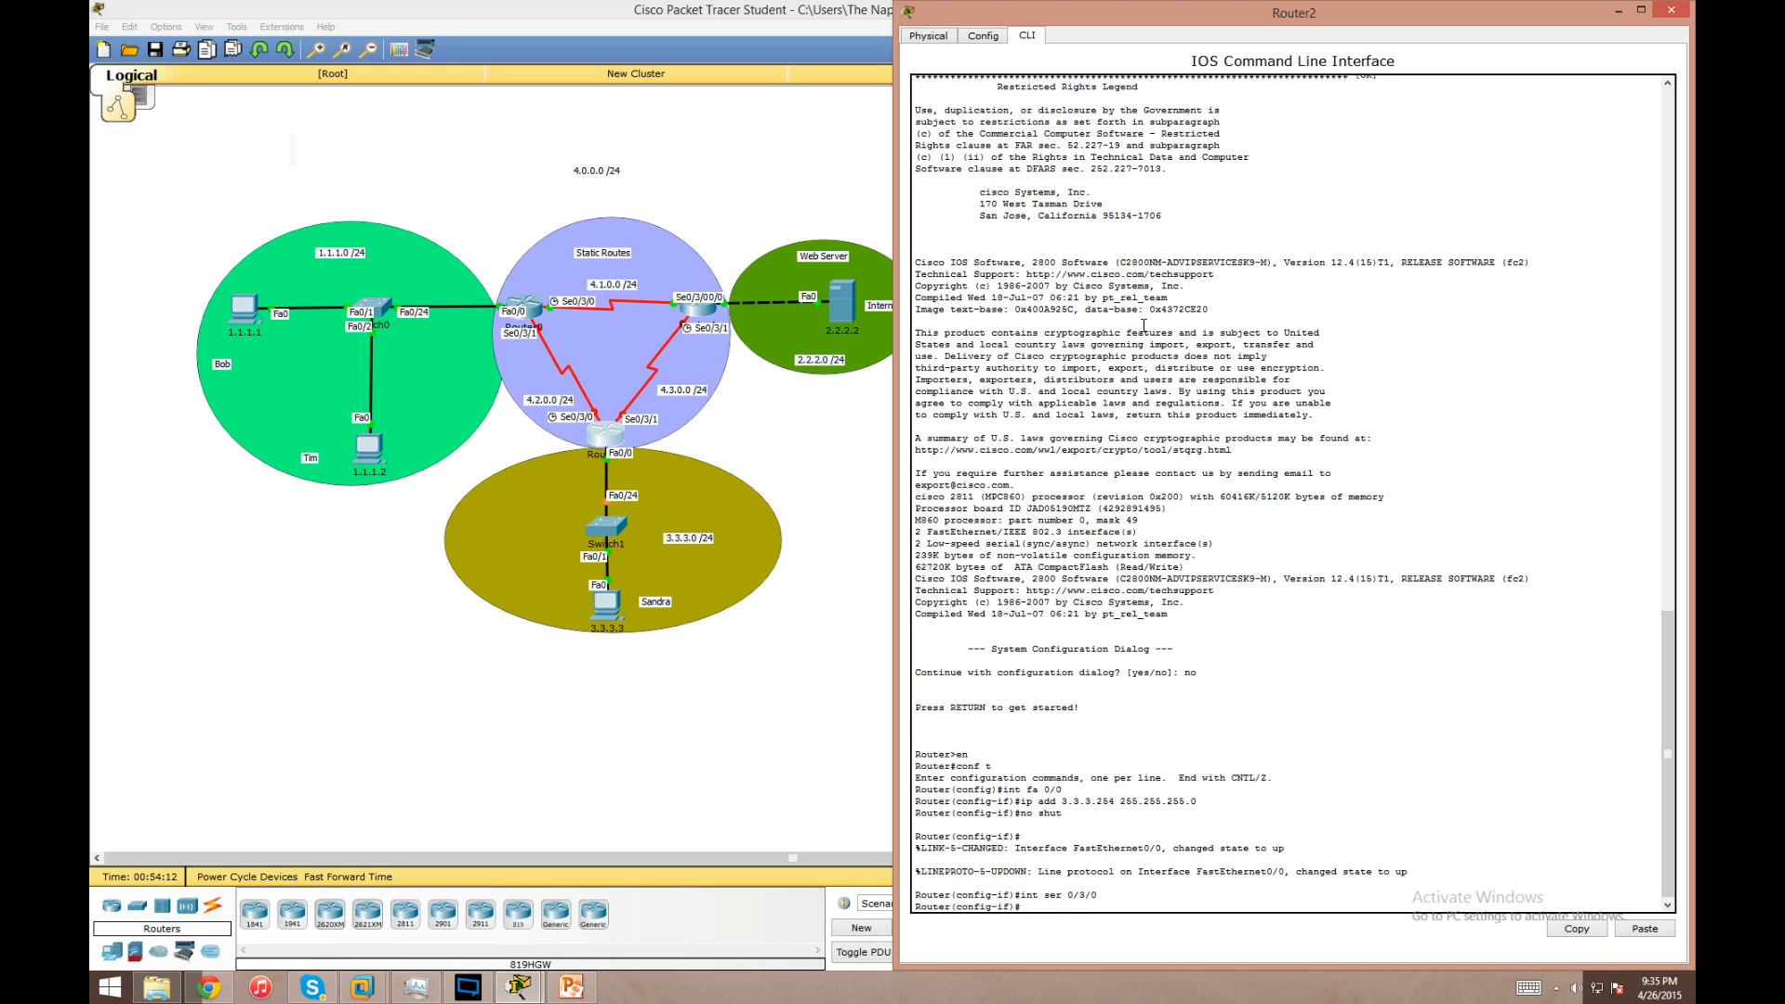
type("ip add")
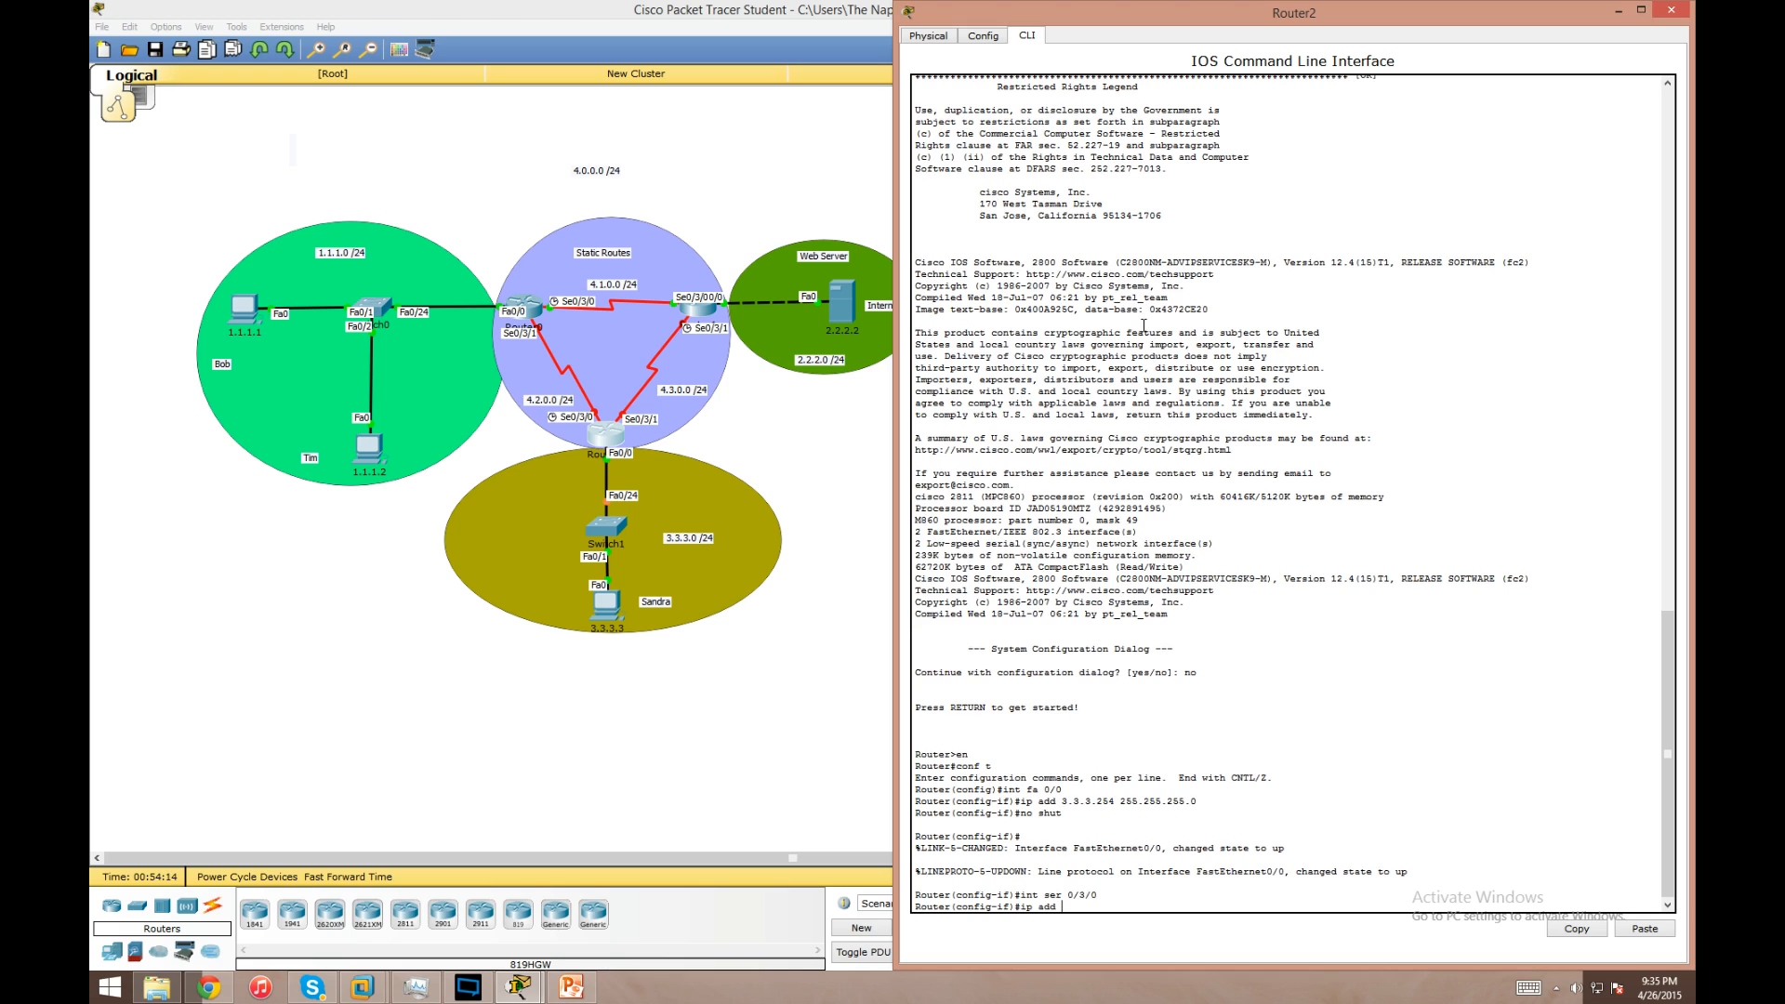
type("4.2.0.2")
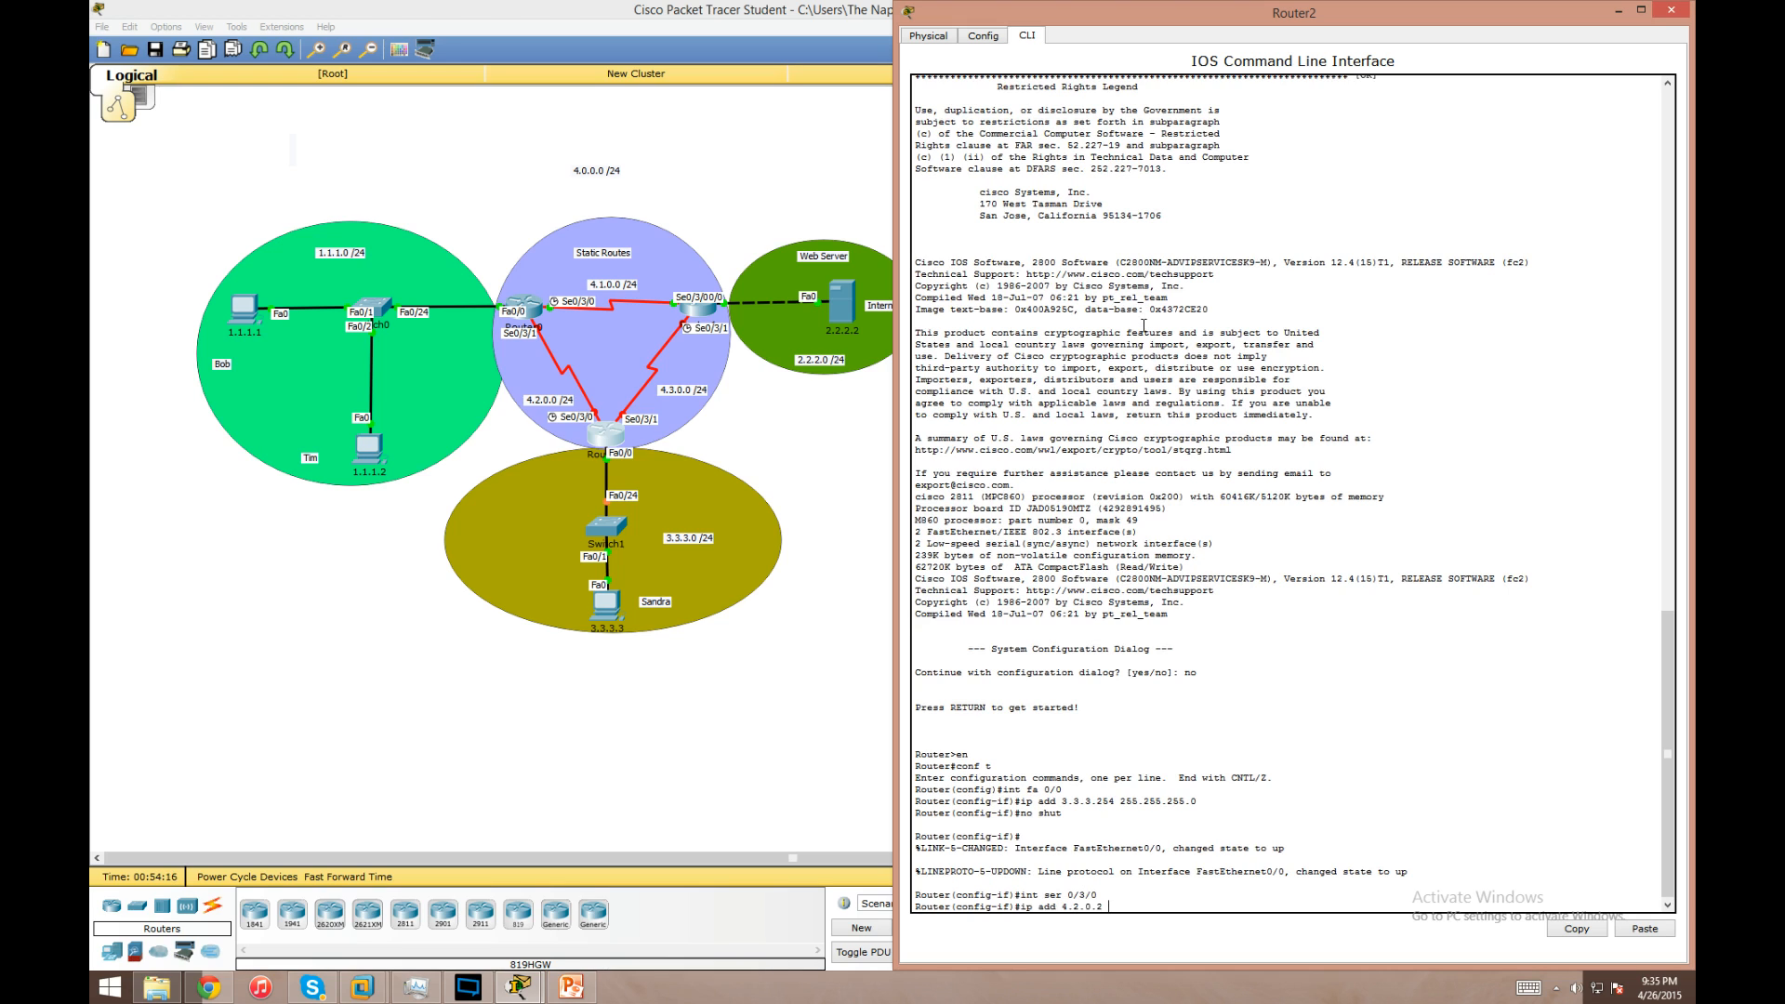
type("255.255.255.0")
type("no shut")
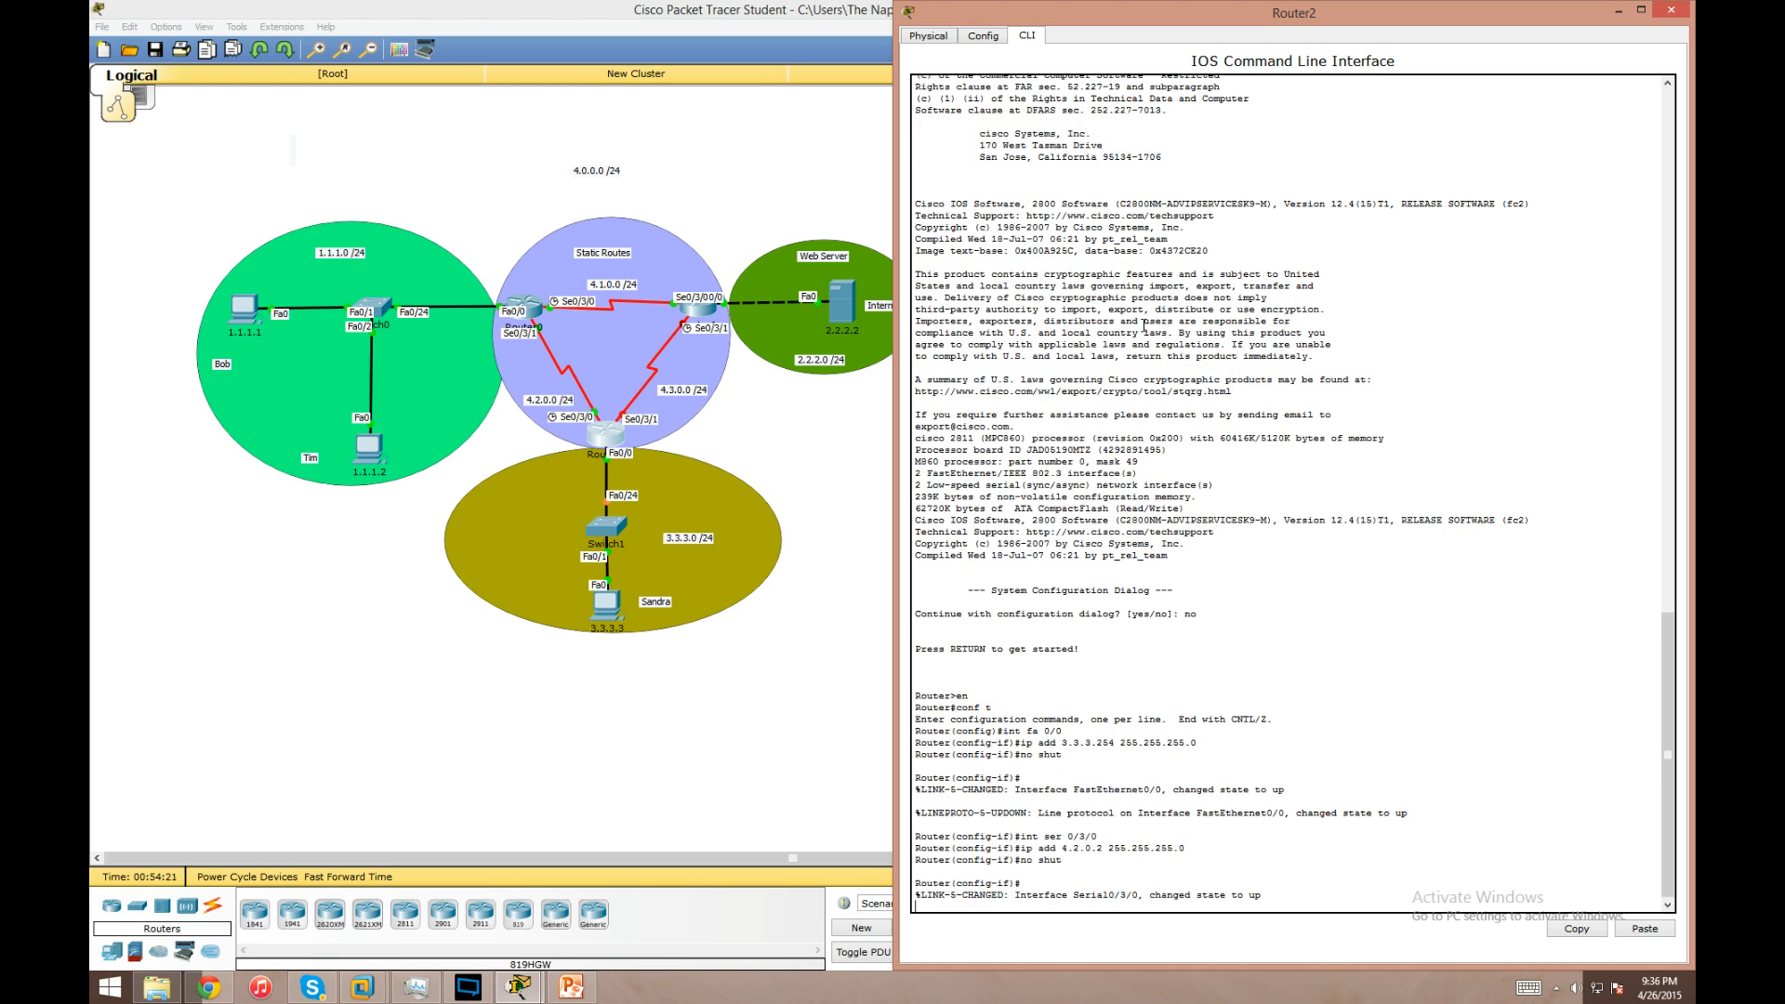
- Address Router2's Serial0/3/1 as 4.3.0.2 255.255.255.0 and bring it up
type("int ser")
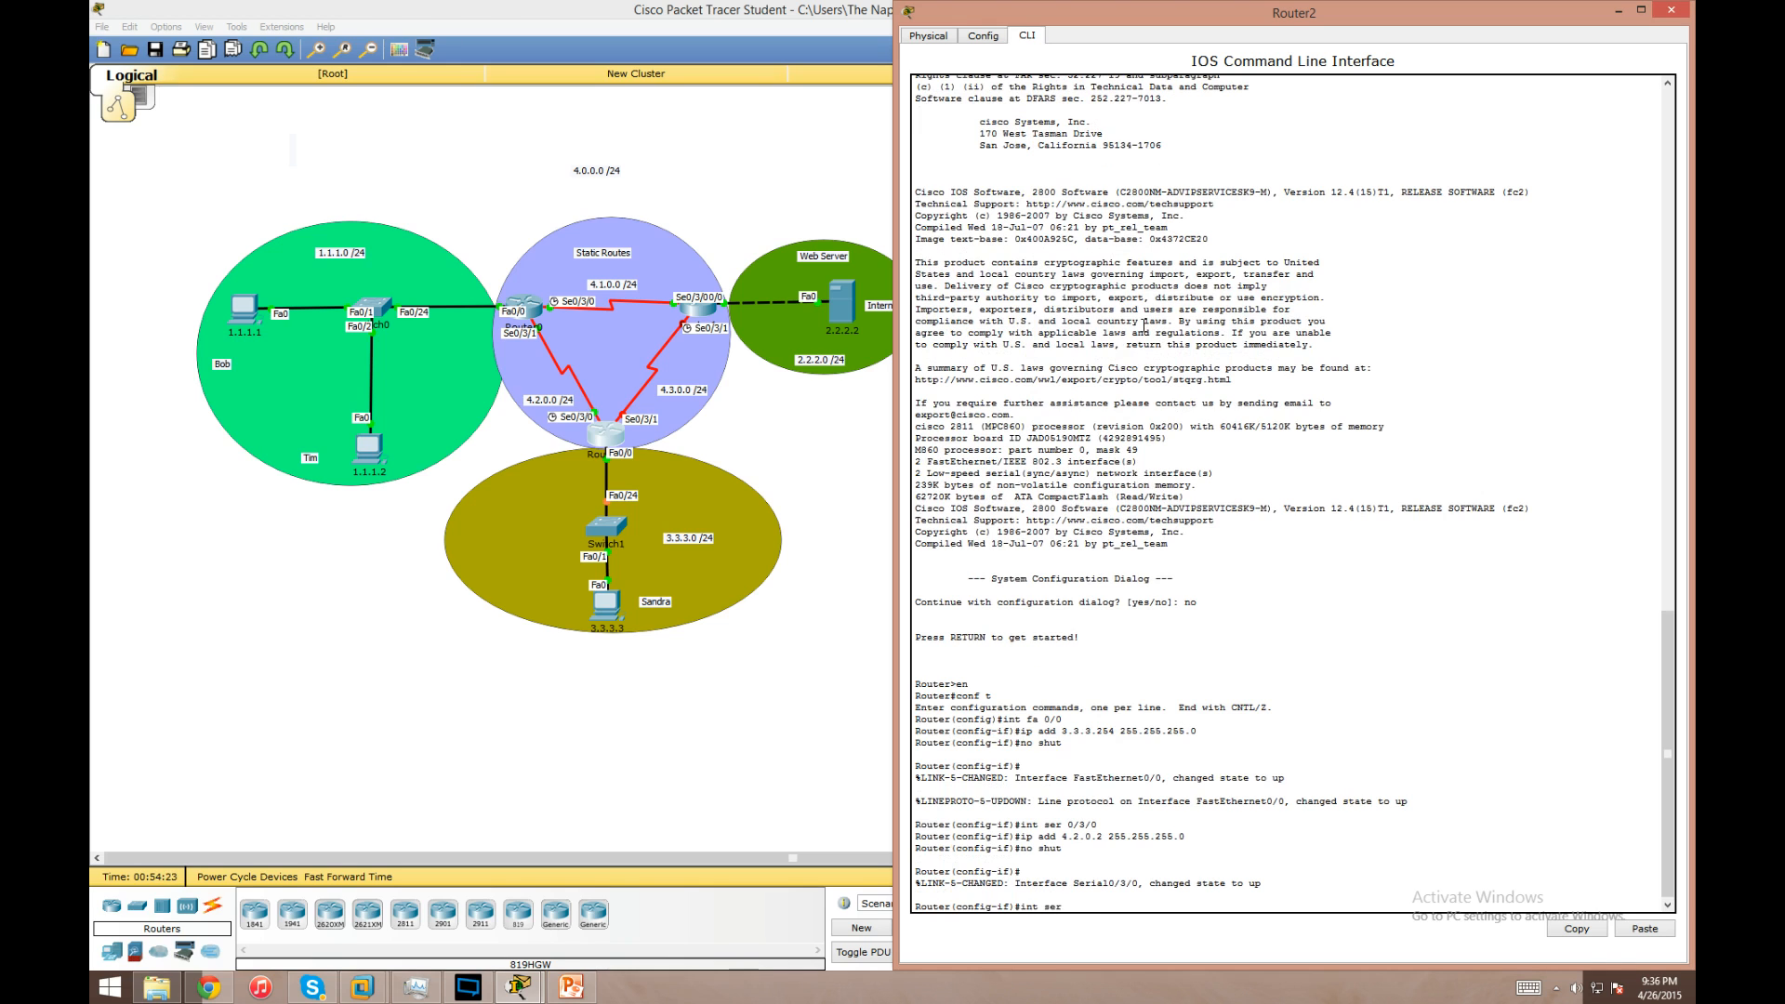
type("int ser 0/3/1")
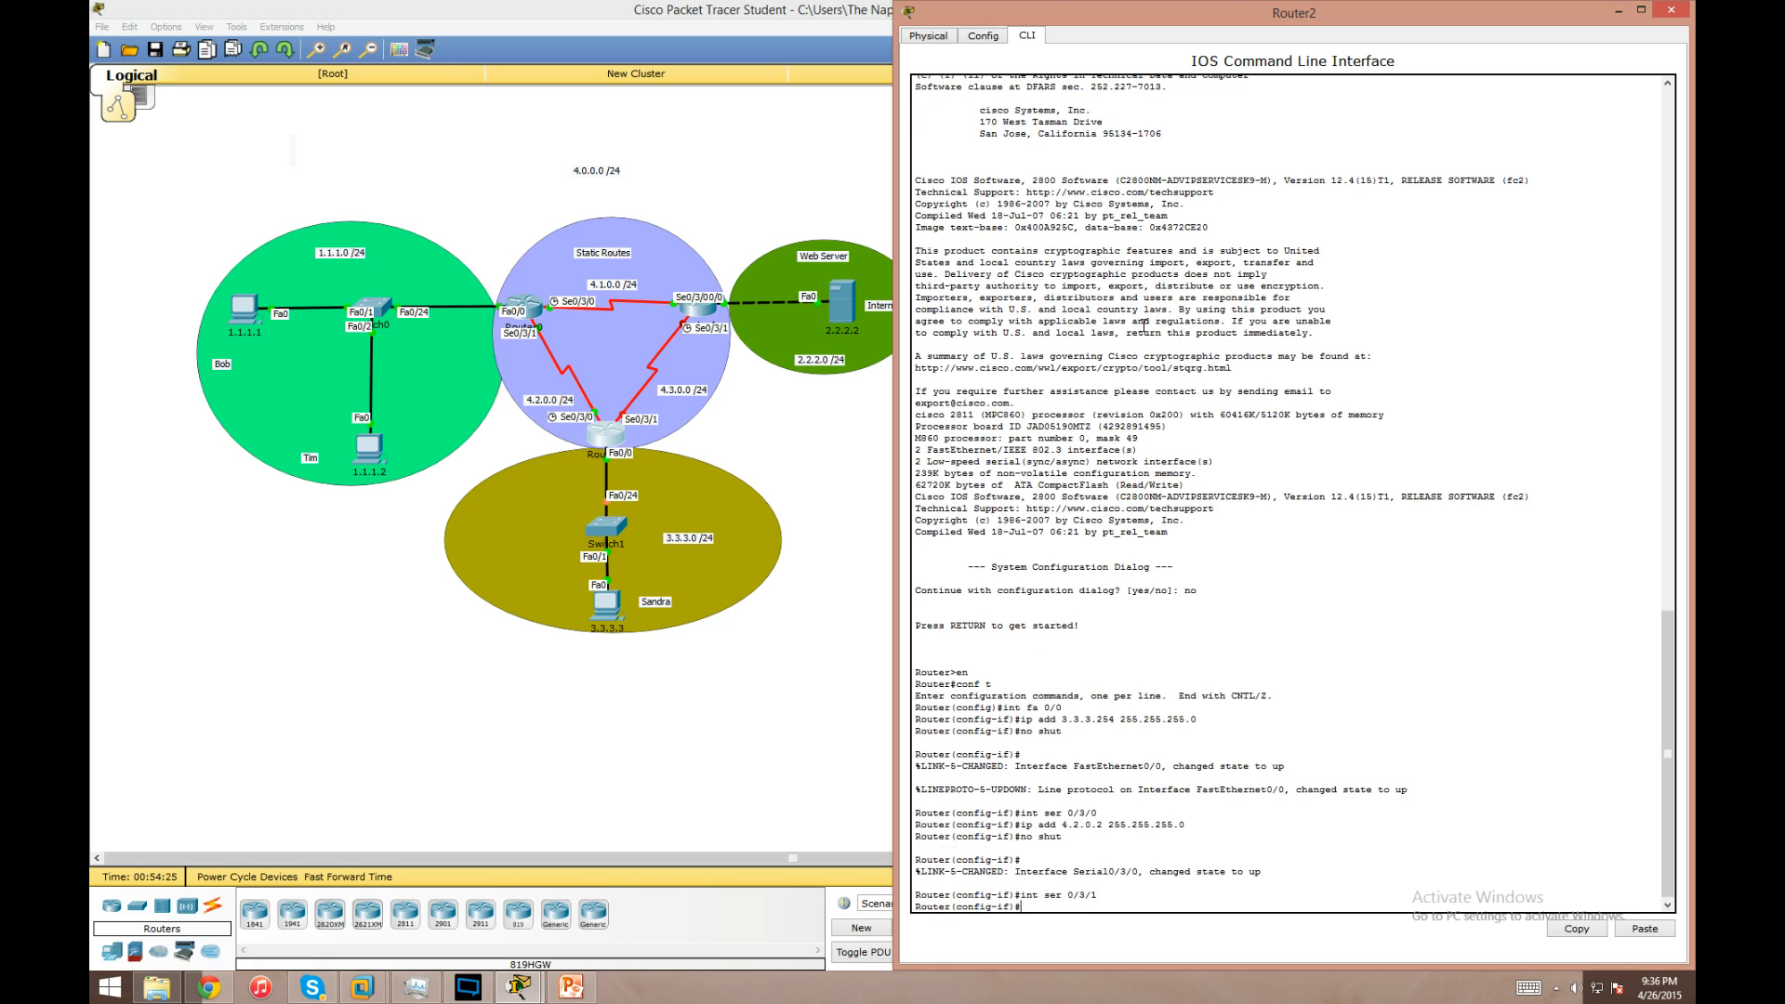
type("ip add")
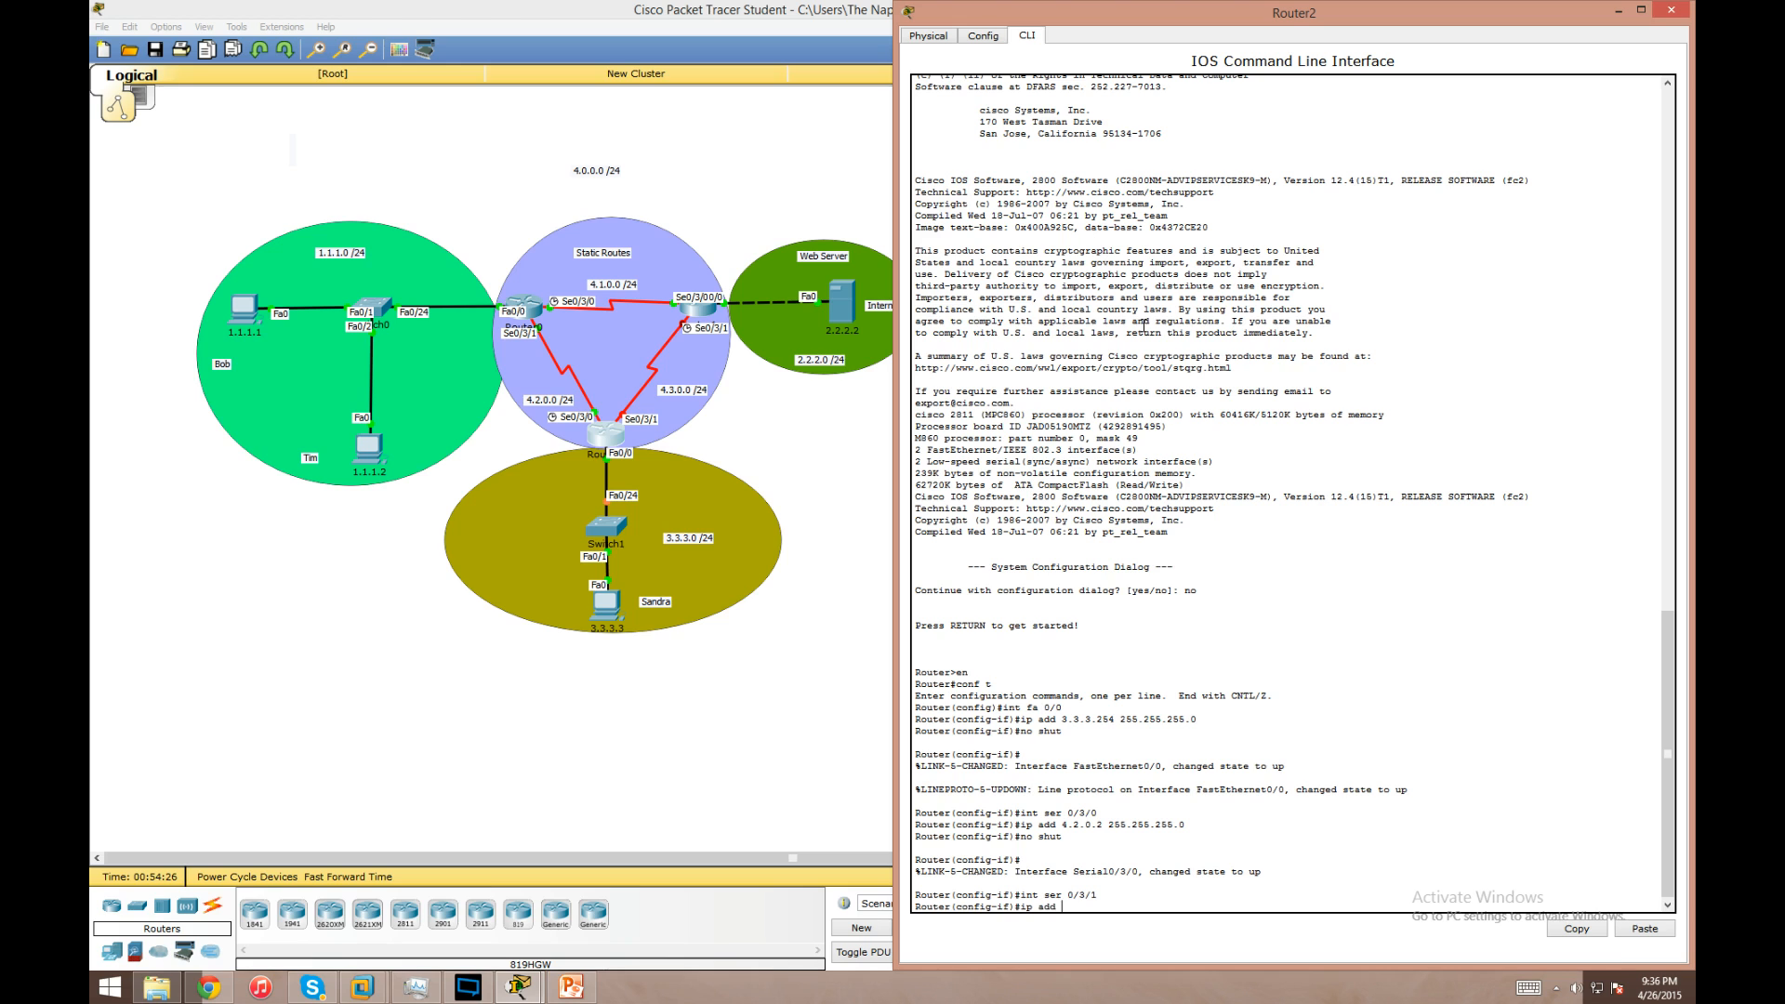
type("4.3.0.2 255")
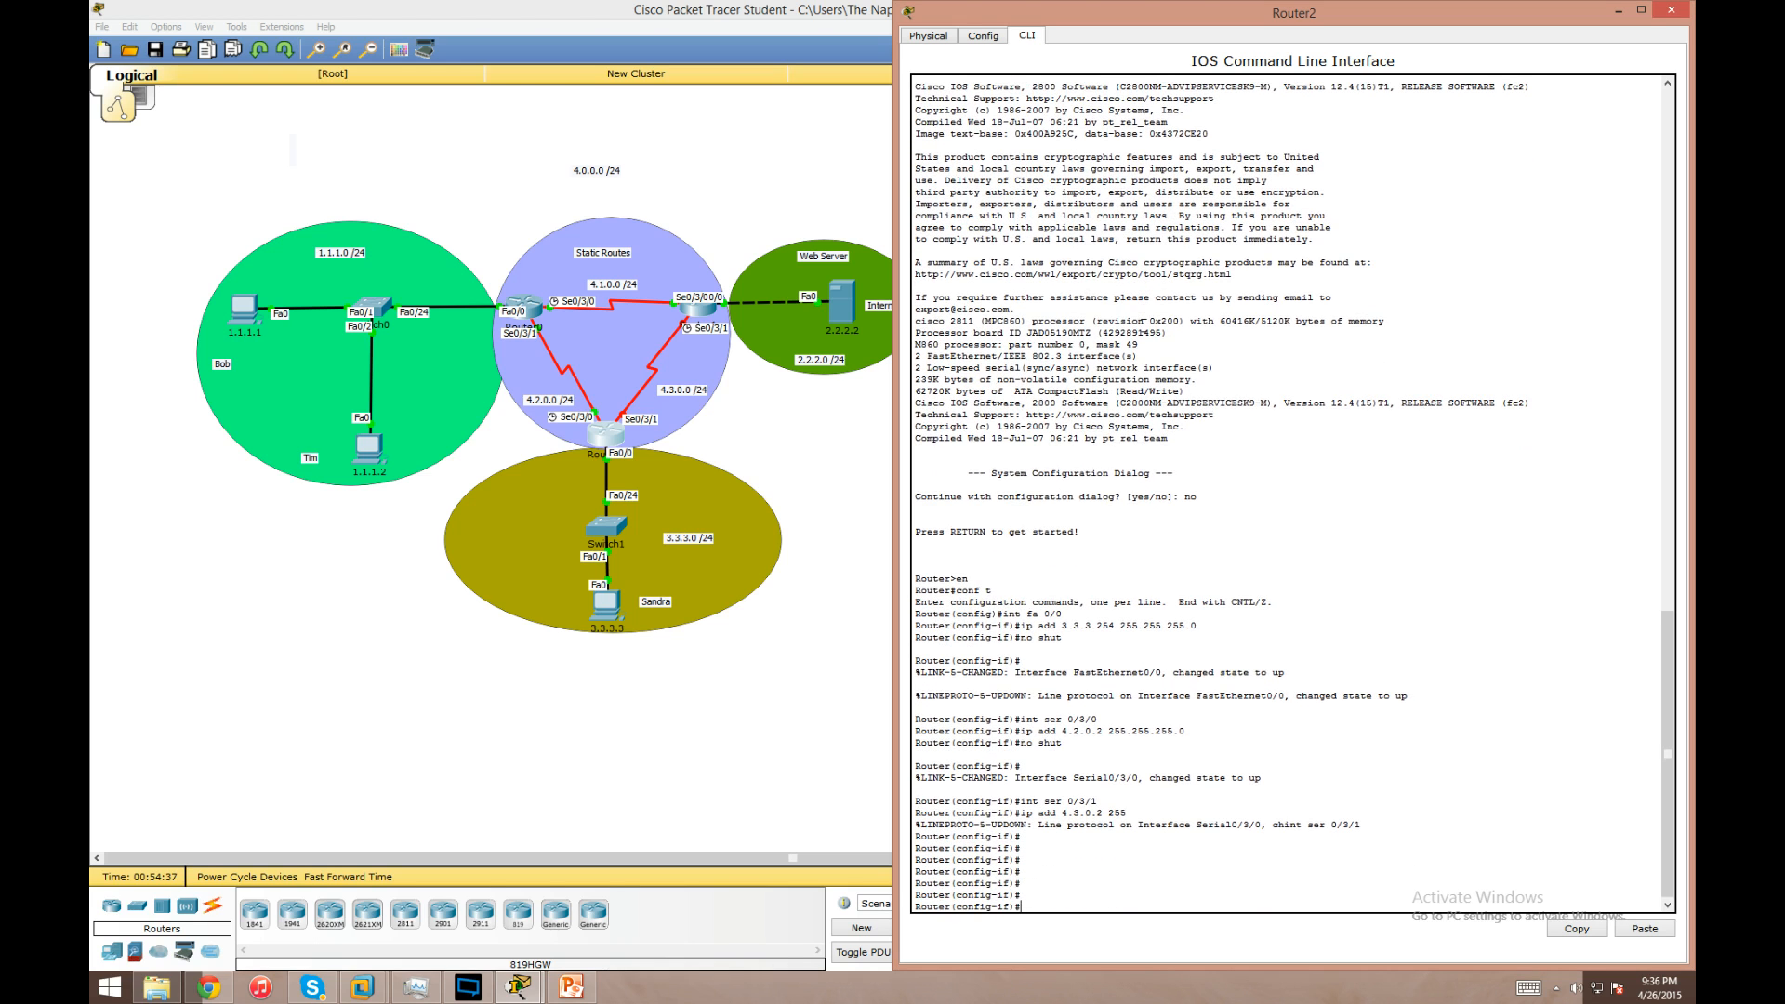
type("ip add 4.3.0.2 255.255.255.0")
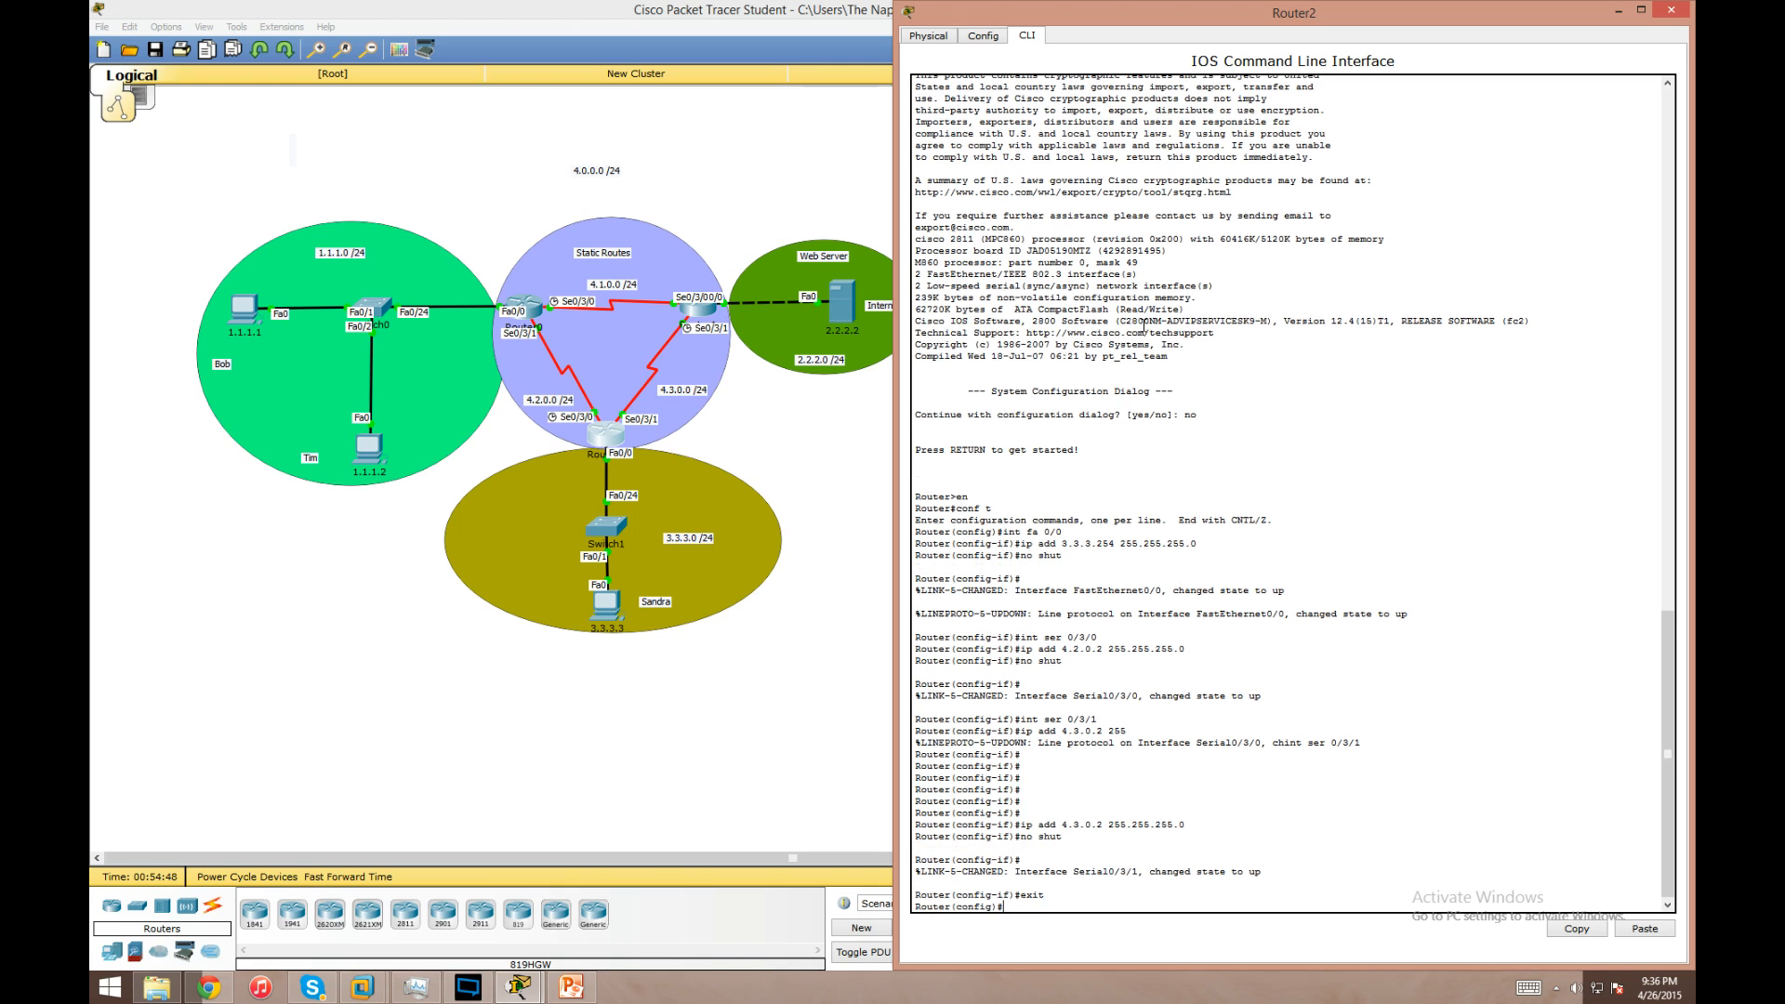
- Add Router2 static routes to 1.1.1.0/24 via 4.2.0.1 and 2.2.2.0/24 out Serial0/3/1
type("ip route")
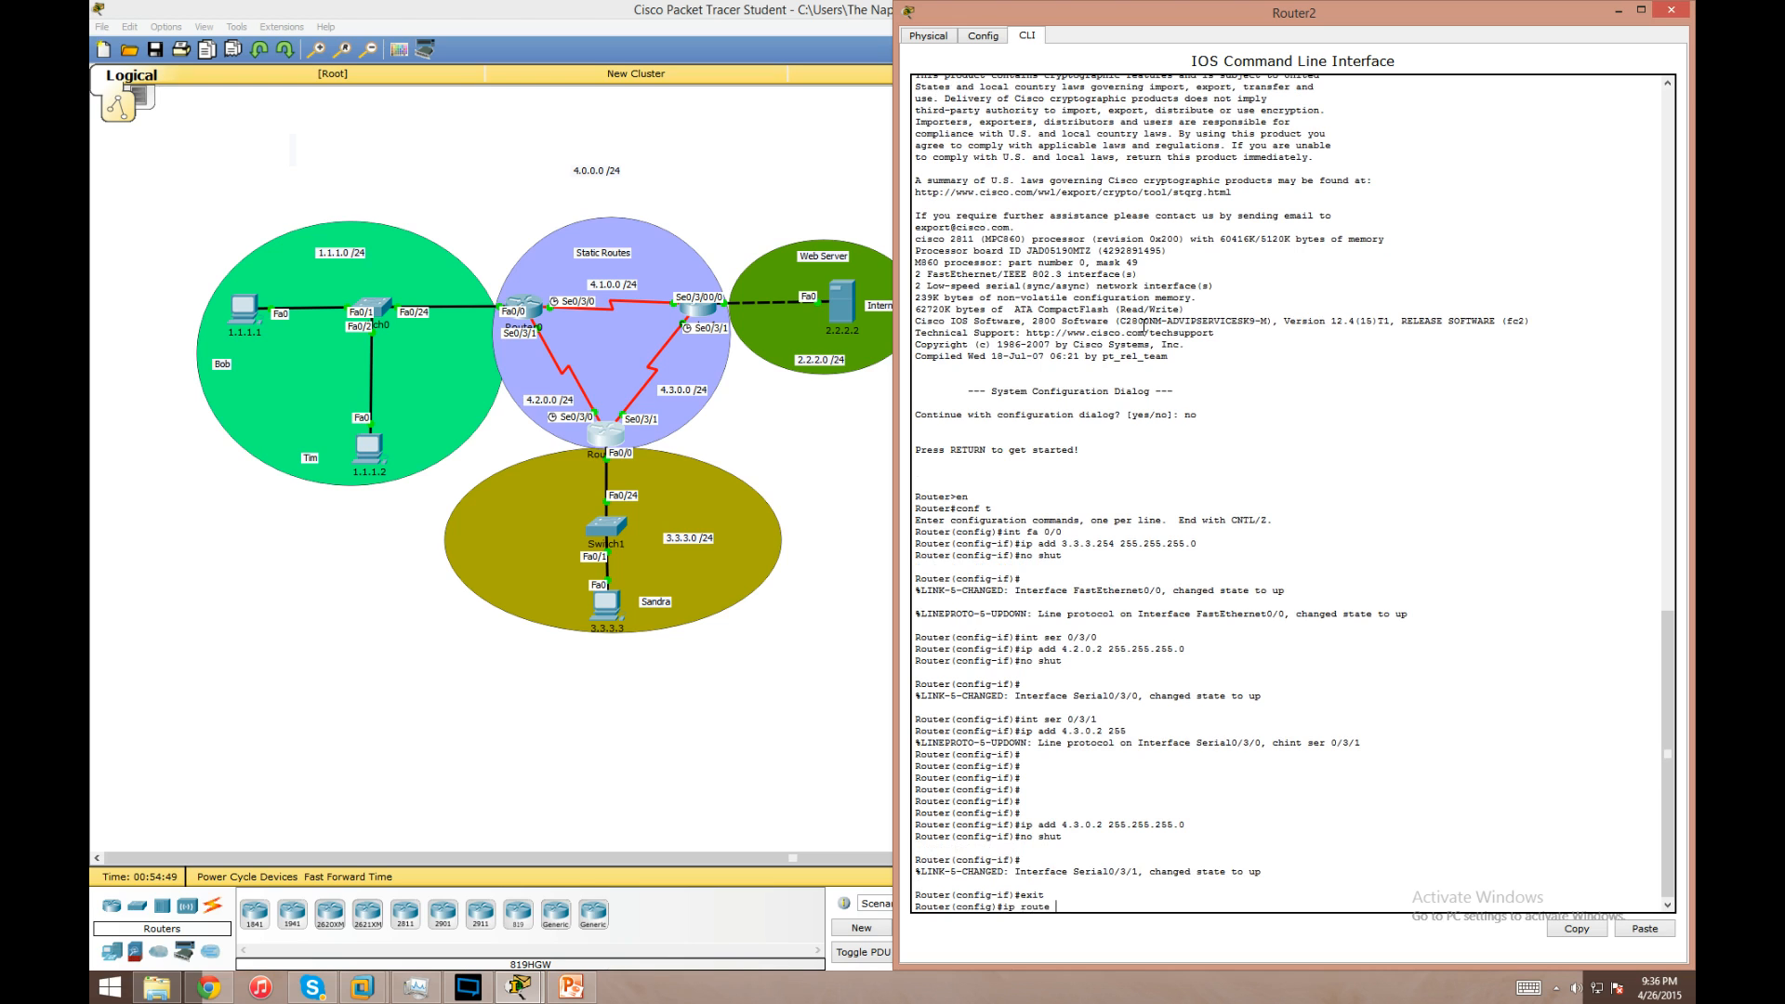
type("1.1.1.0")
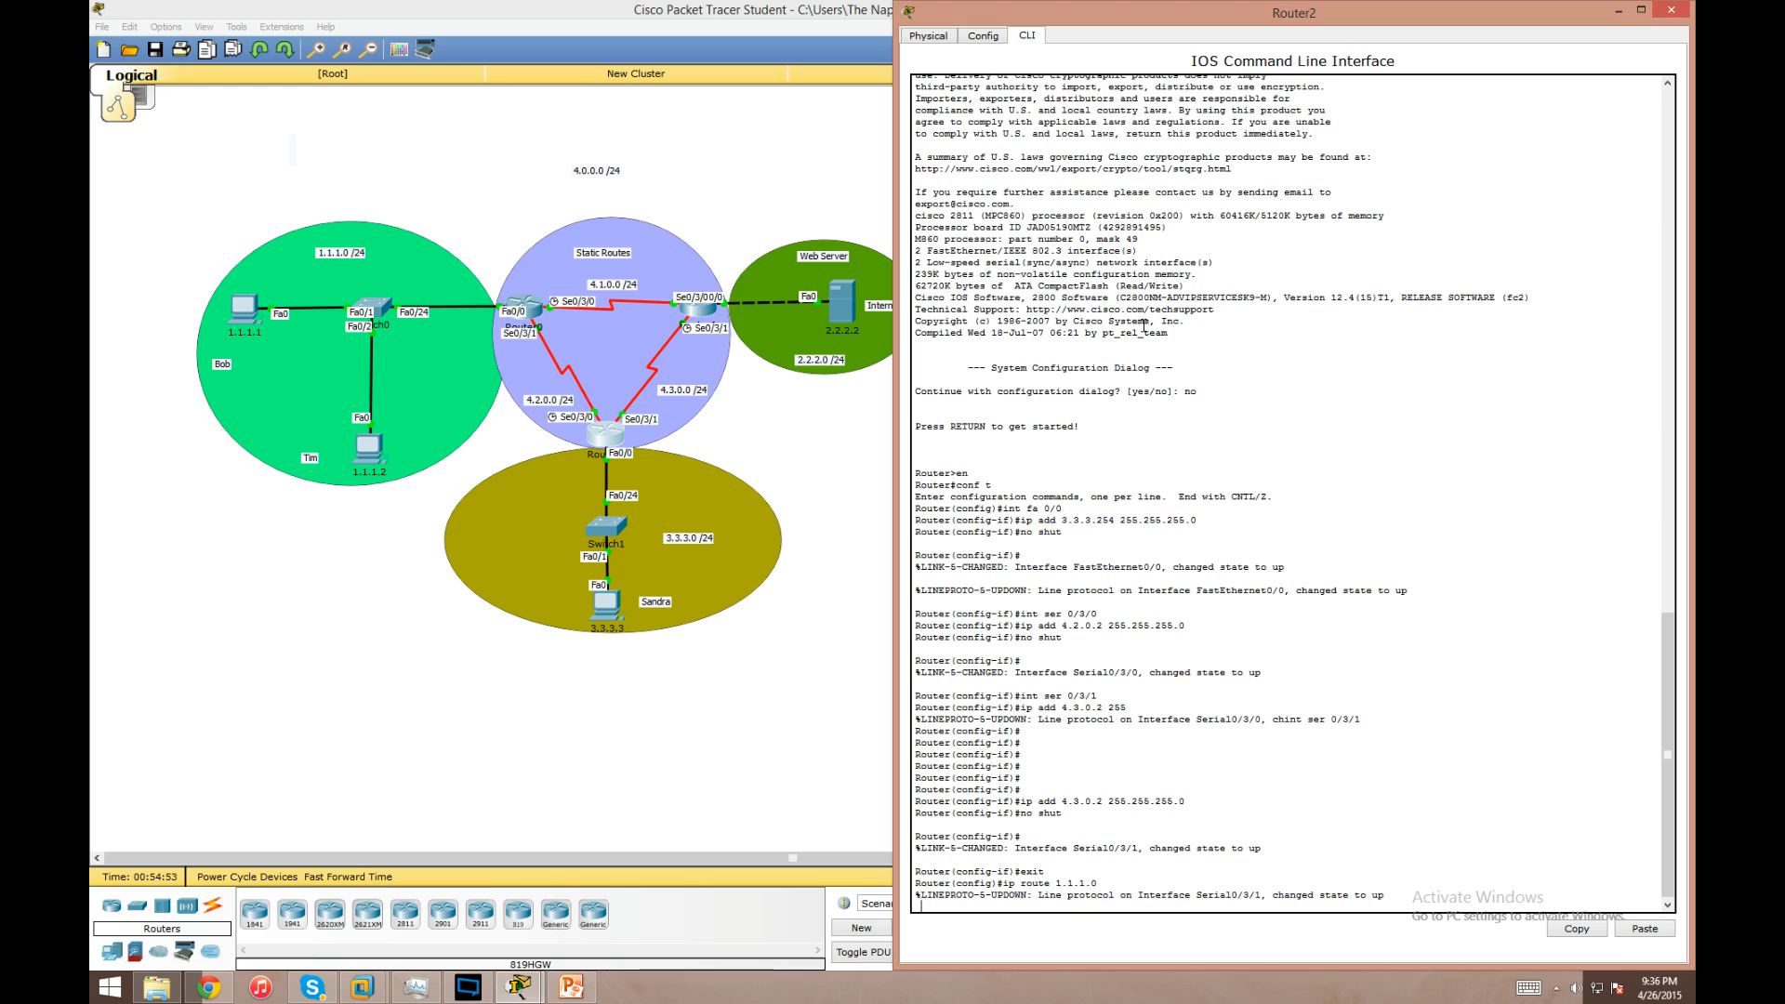
type("255.255.255.0")
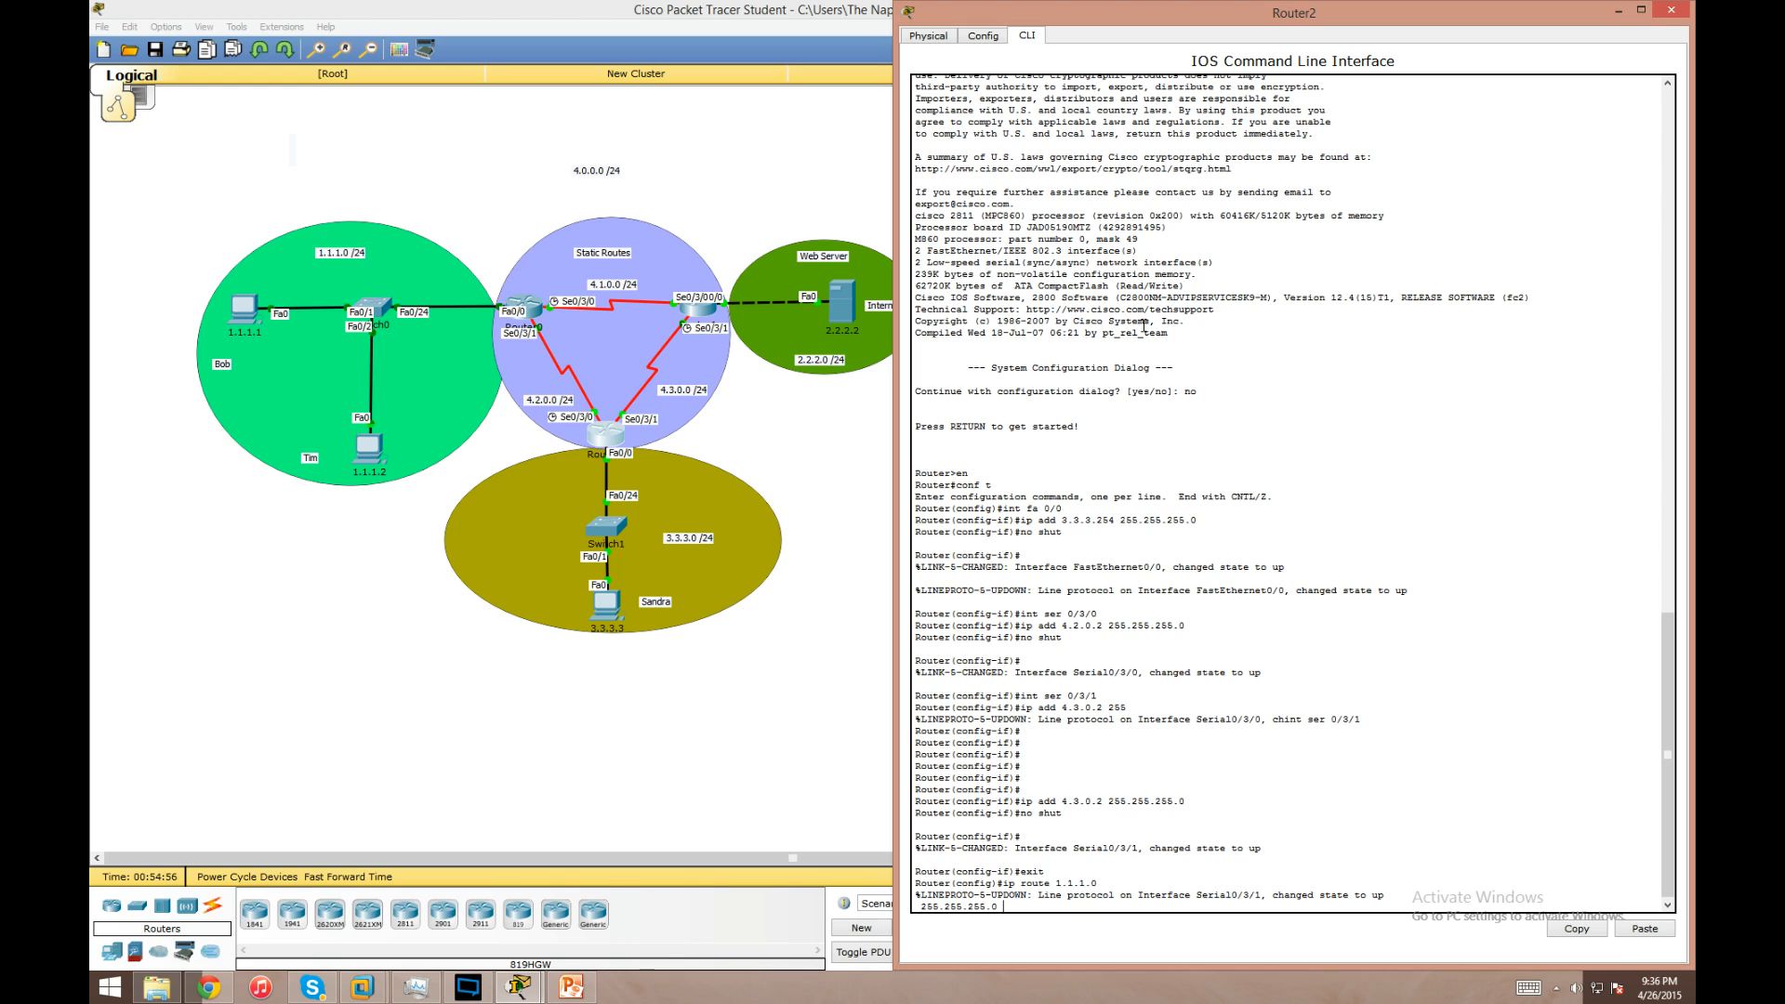
type("4.2.0.1")
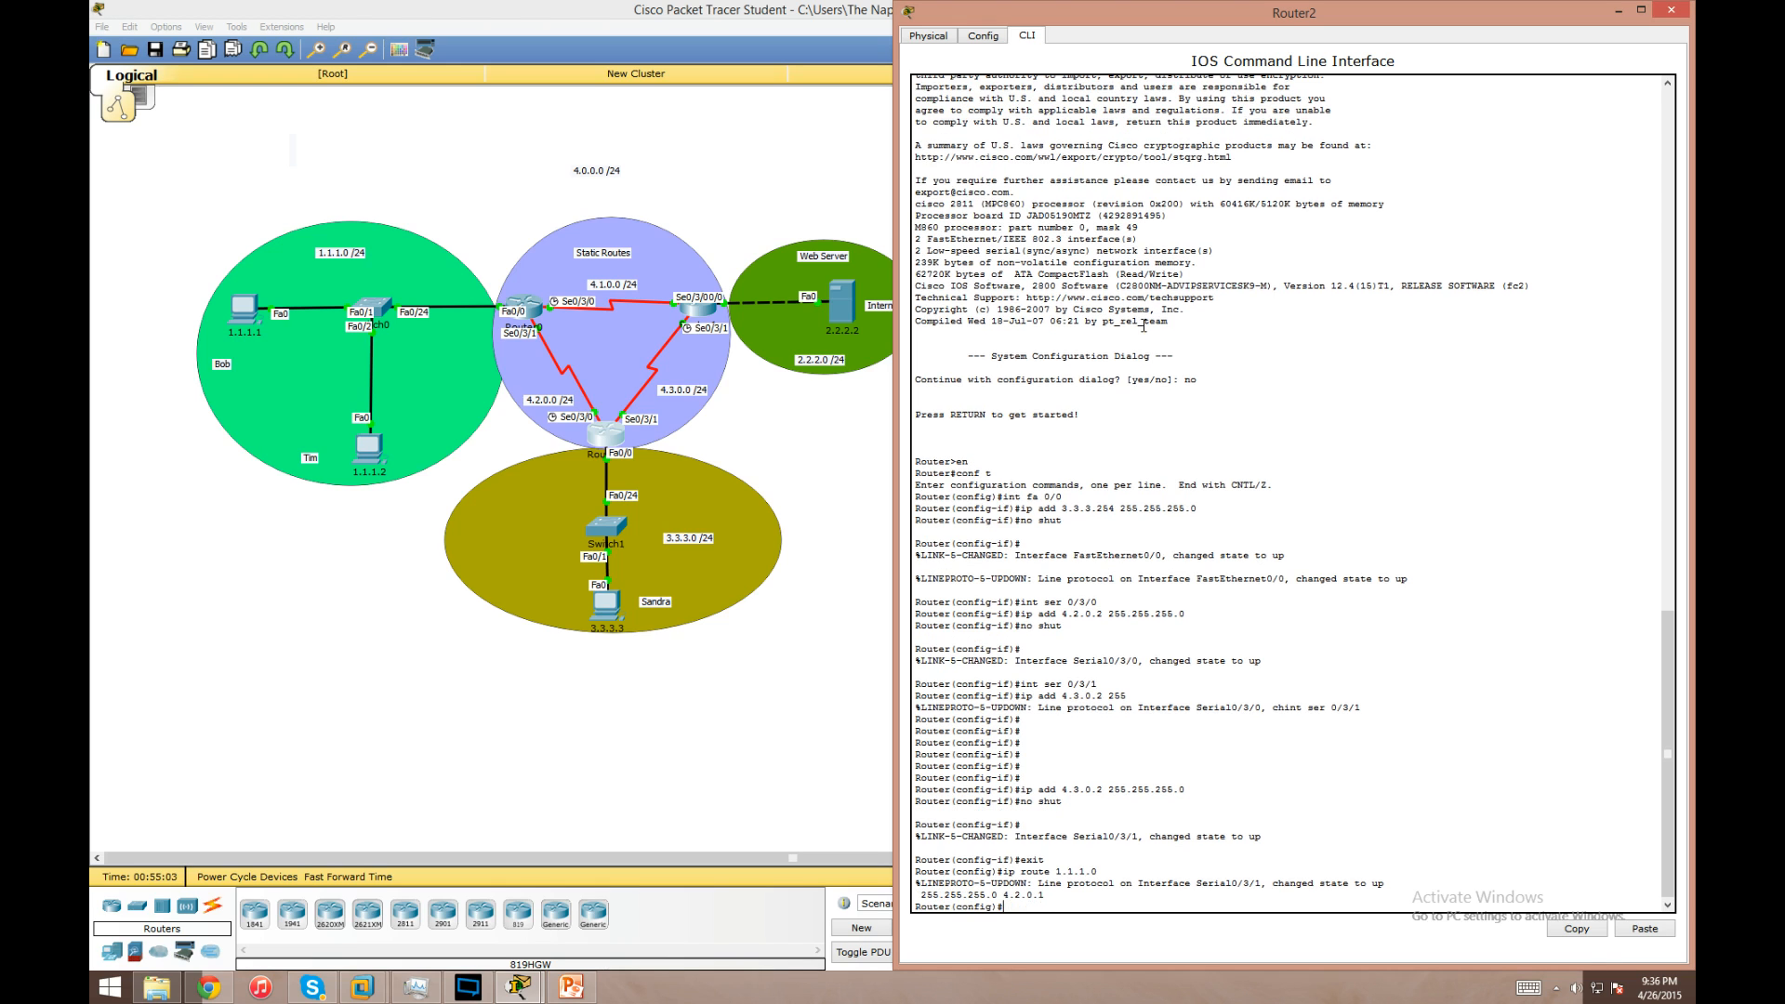
type("ip route 2.2.2.0 255.255.255.0")
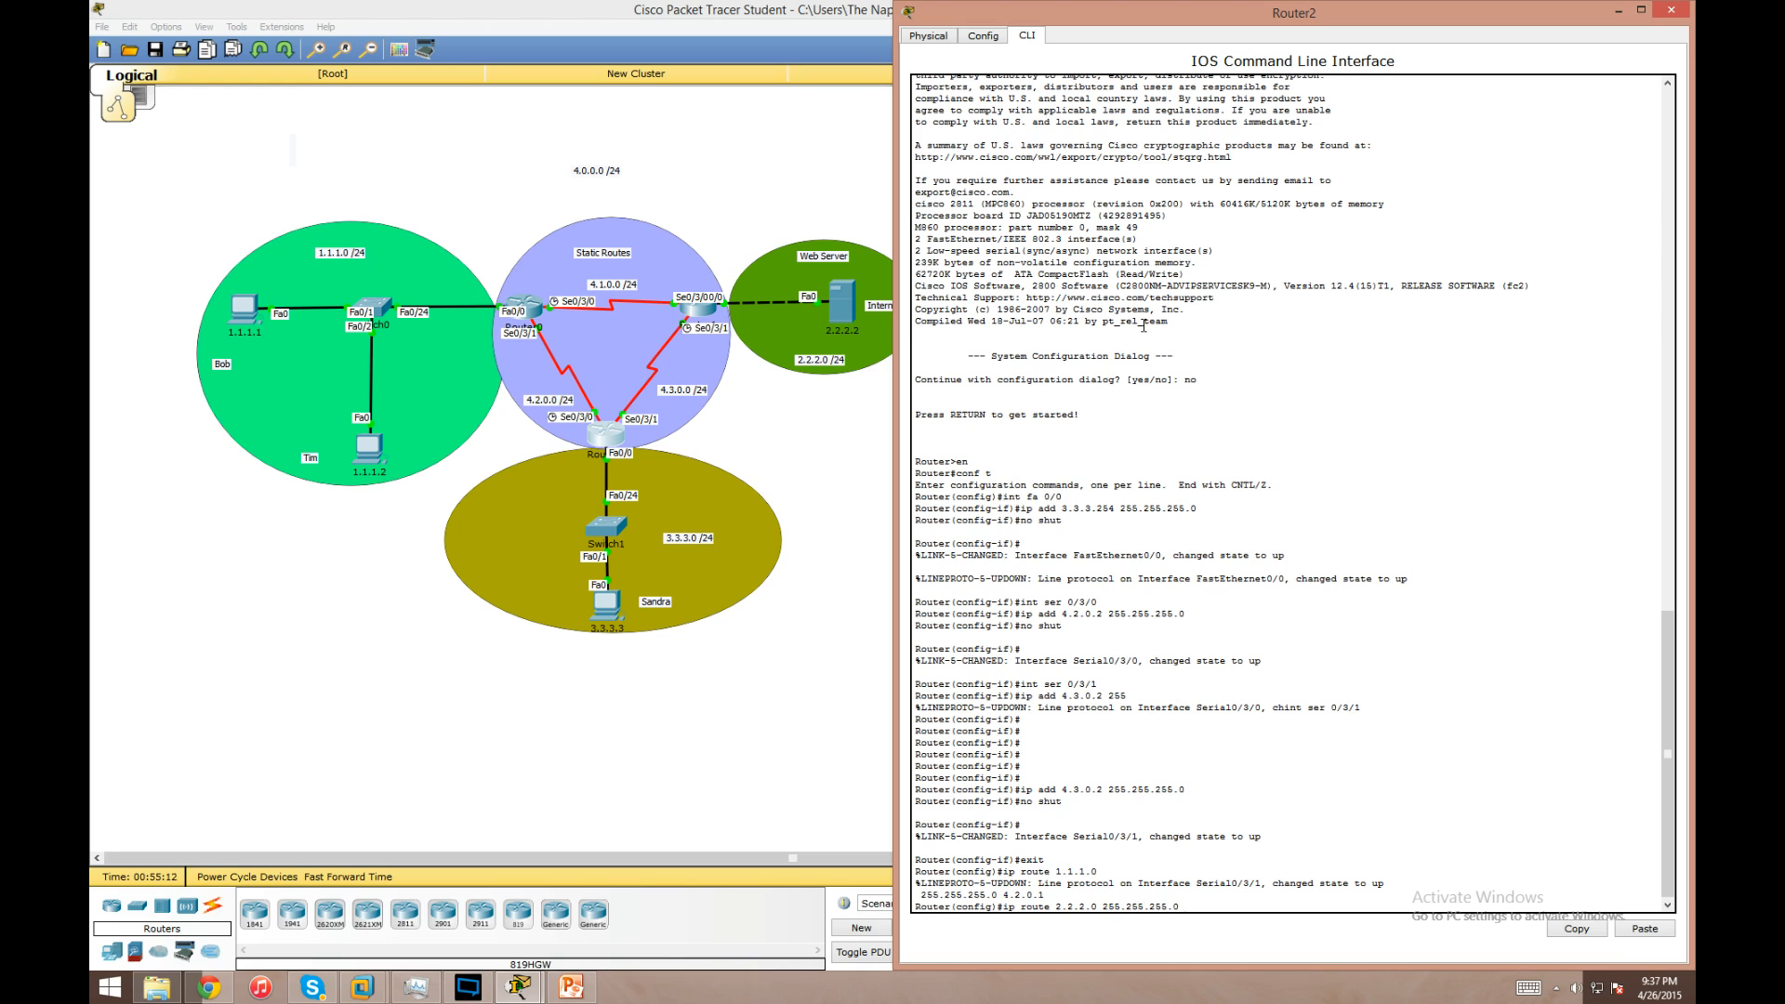
type("ser")
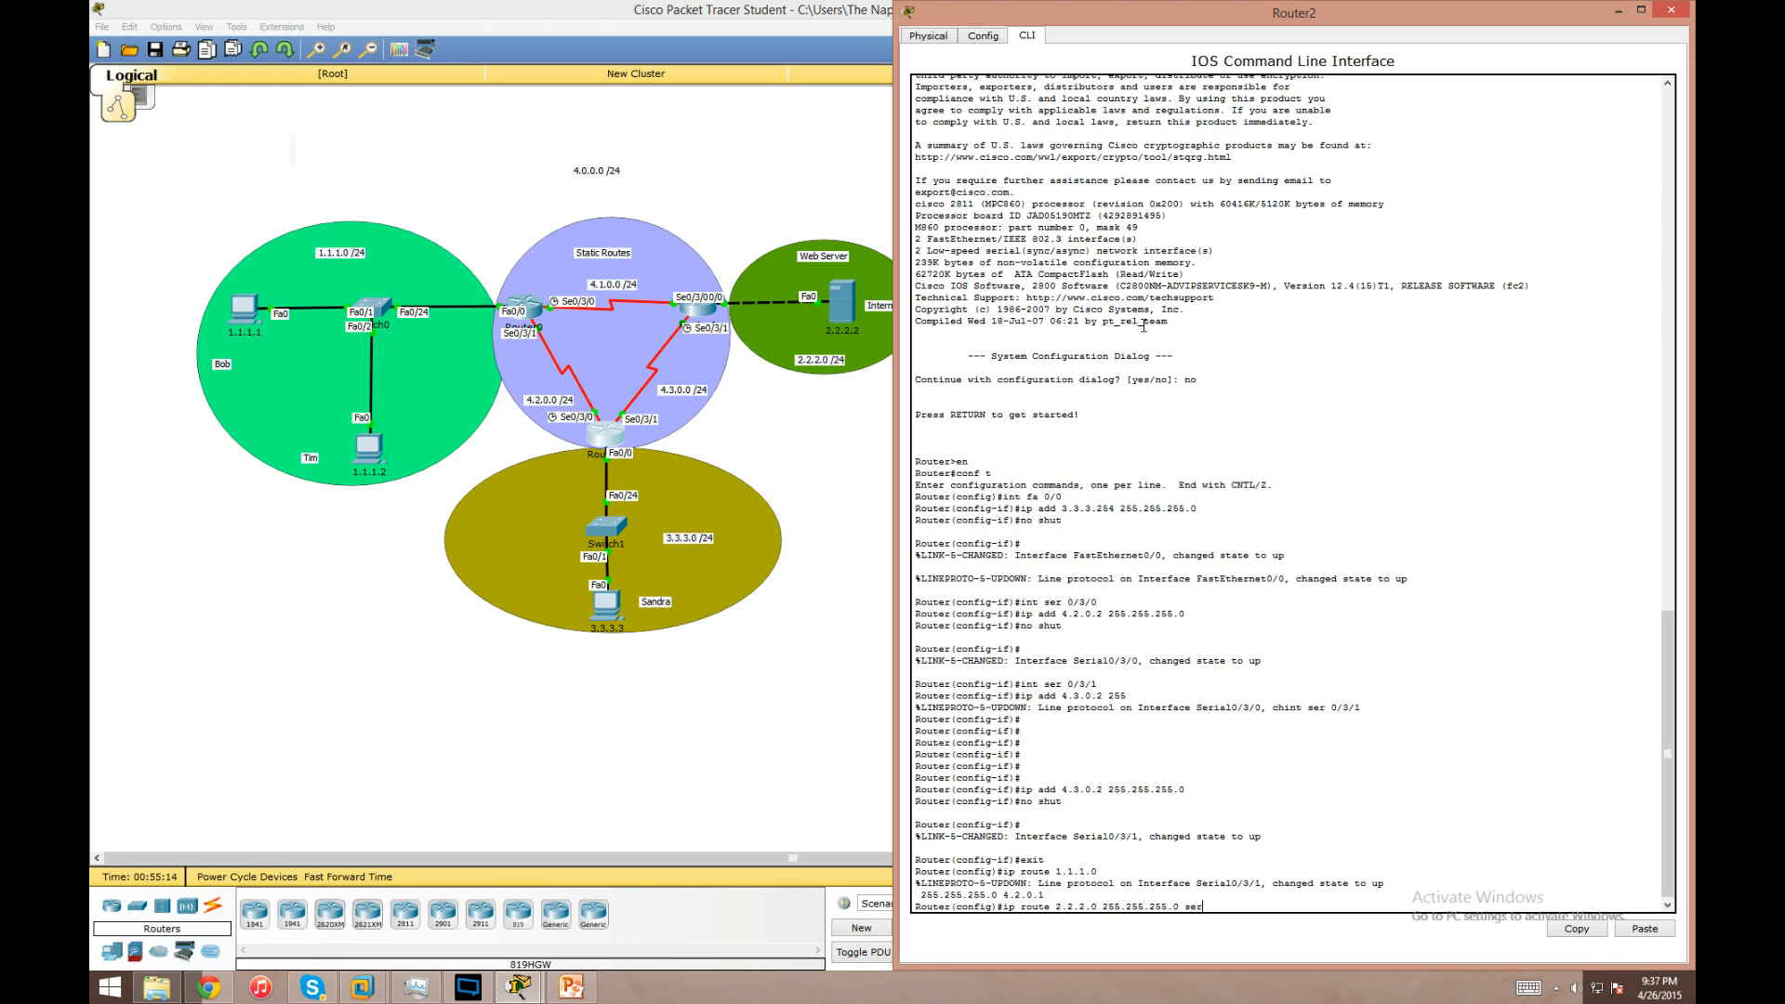
key("enter")
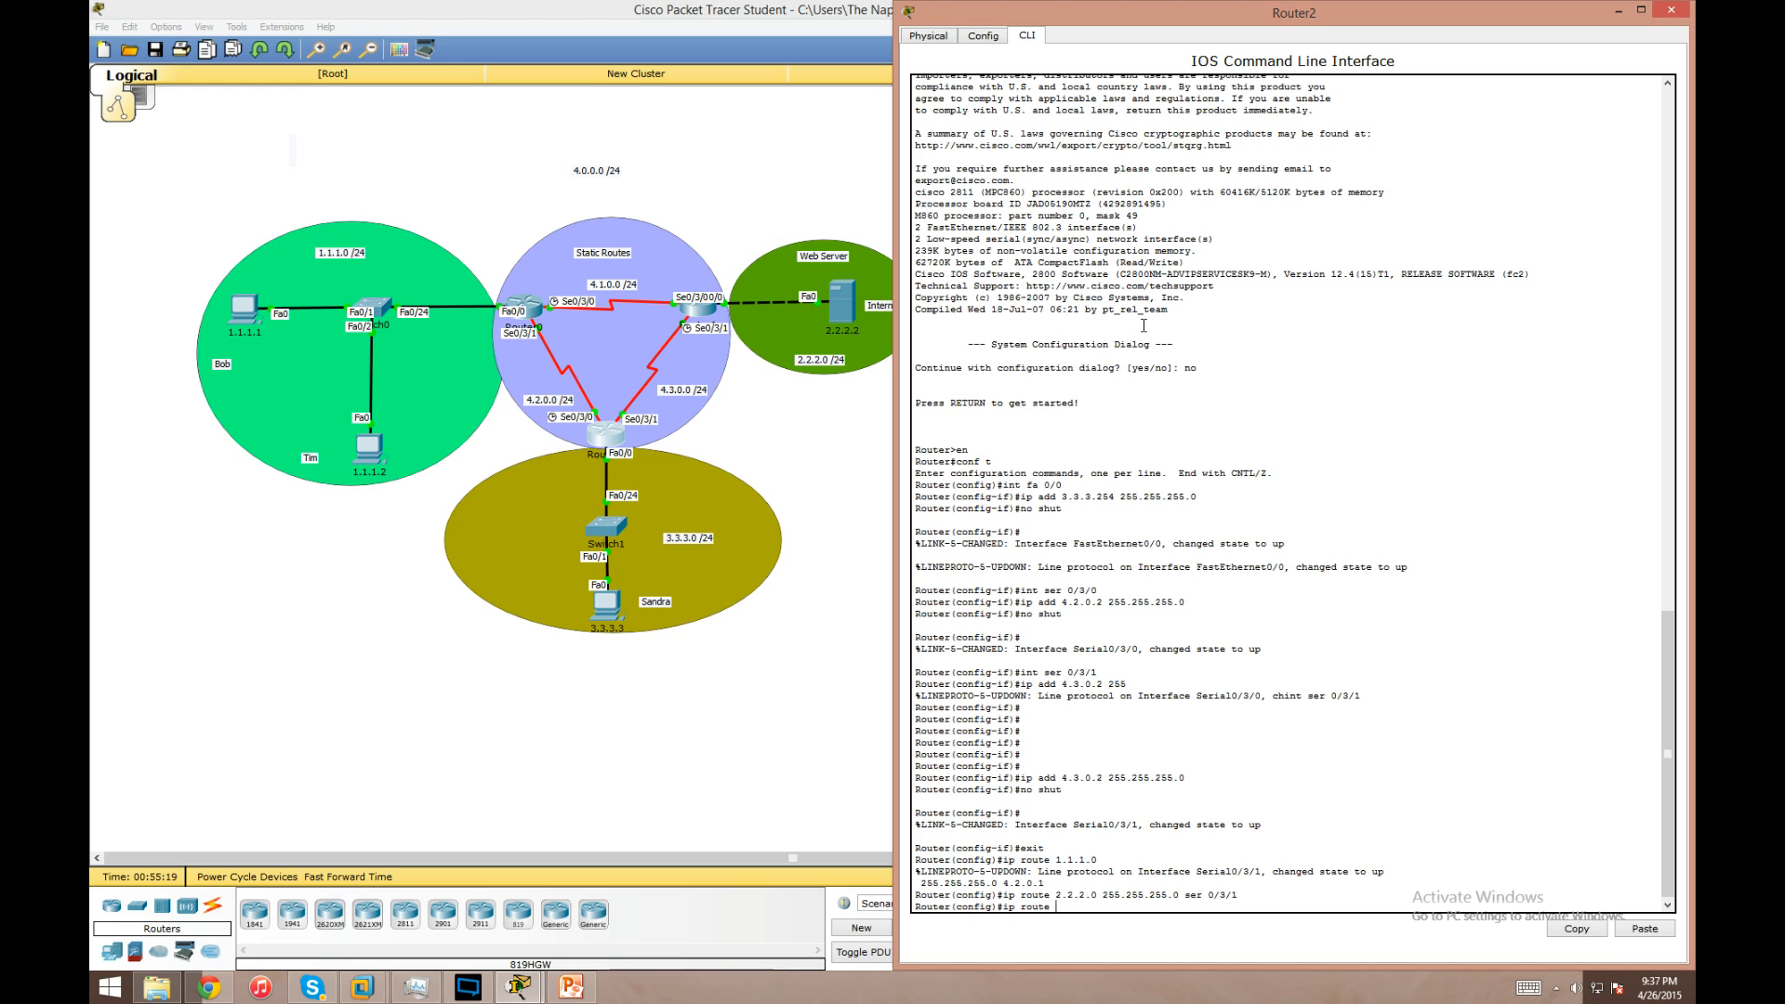
- Add Router2's route to 4.1.0.0/24 via 4.2.0.1 and save with do wr
type("4.1.0.0")
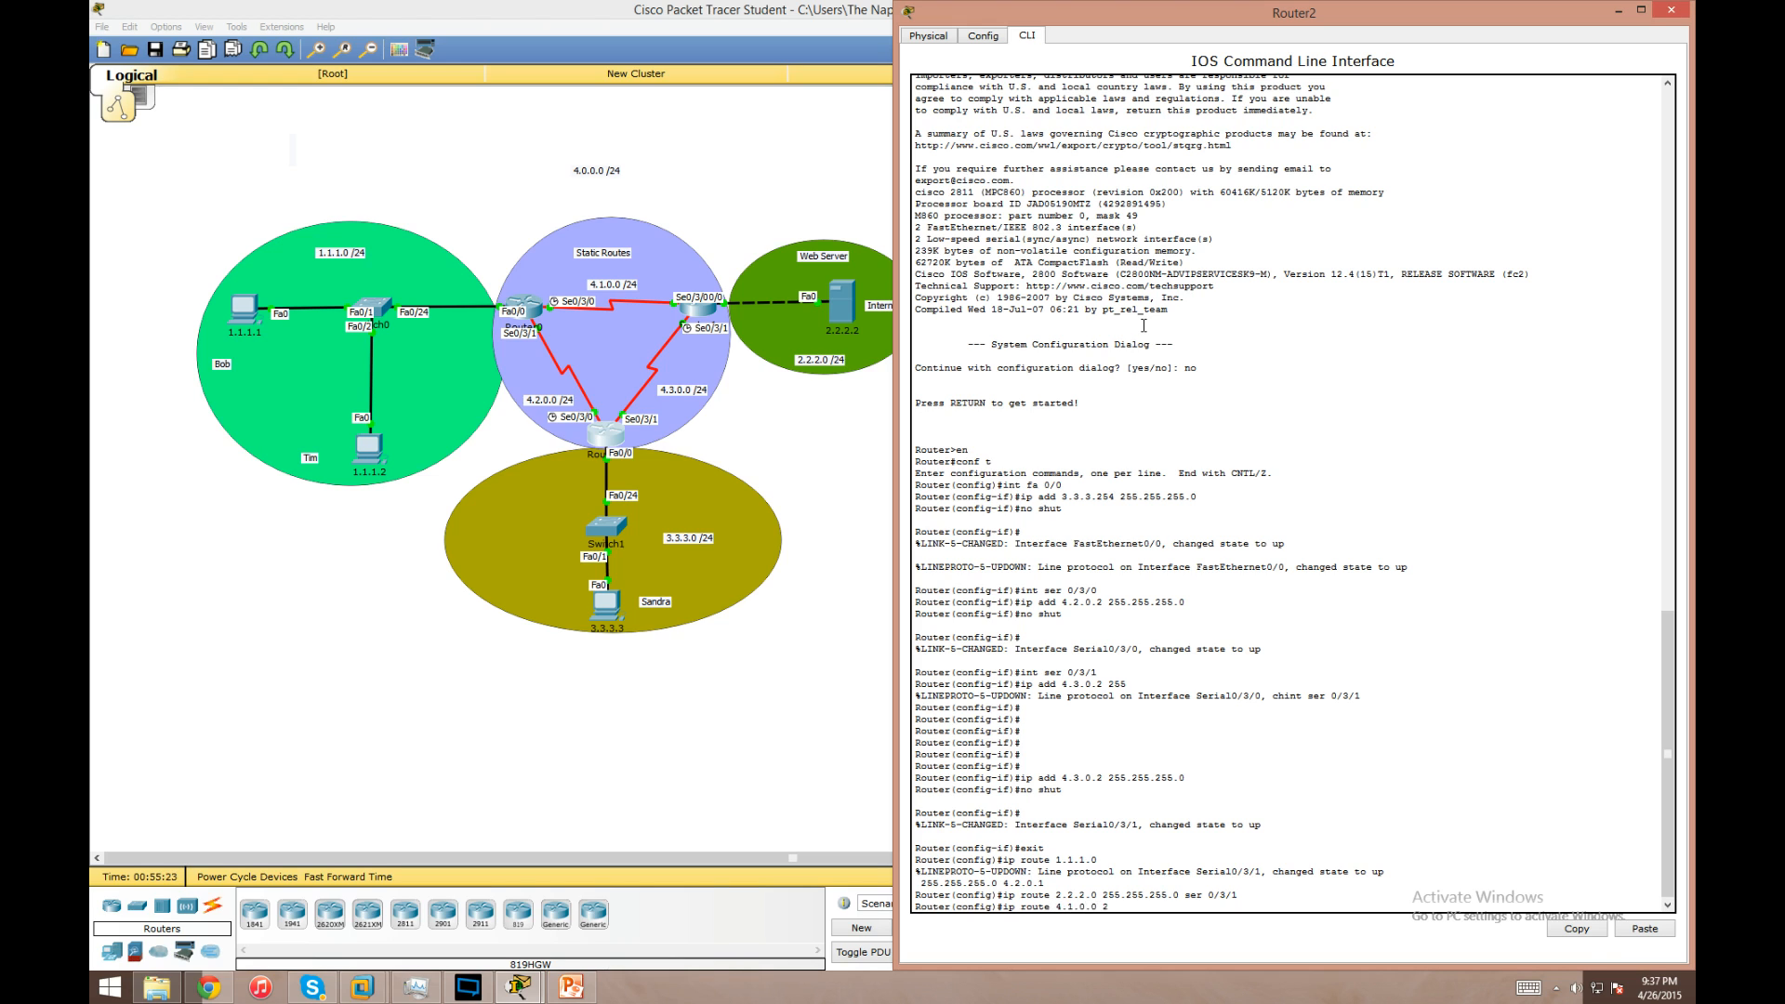
type("255.255.255.0")
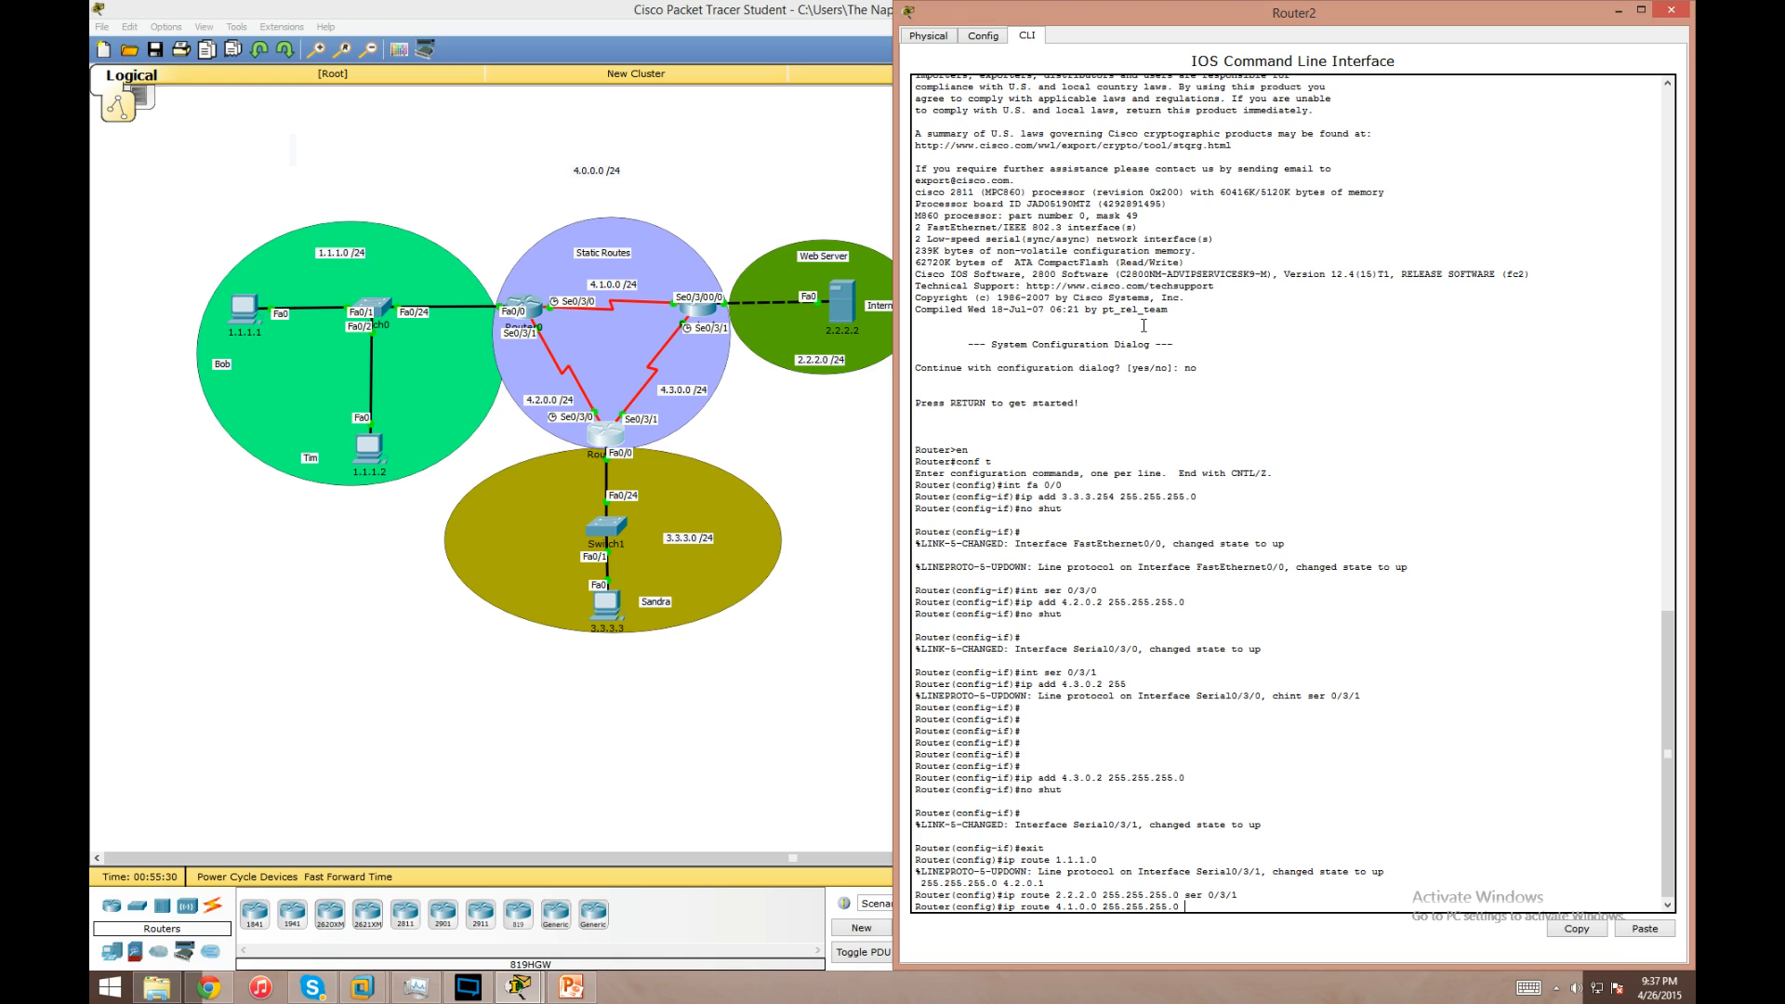
type("4.2.0")
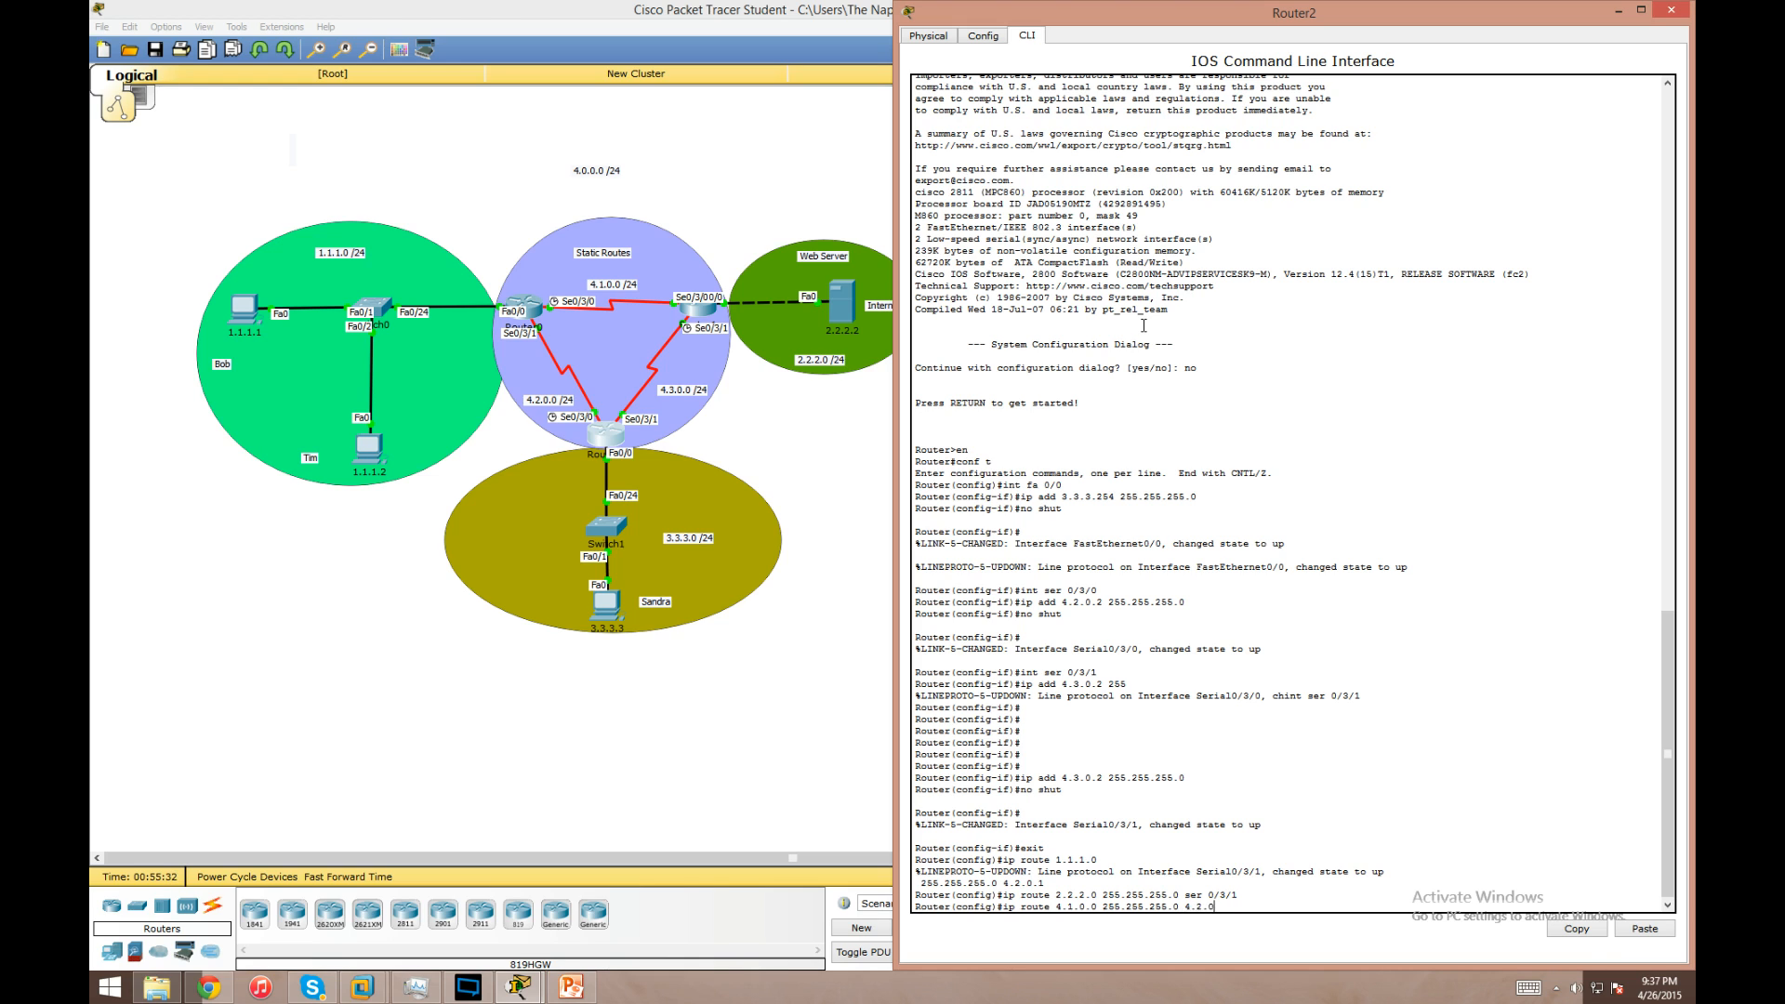
type("1")
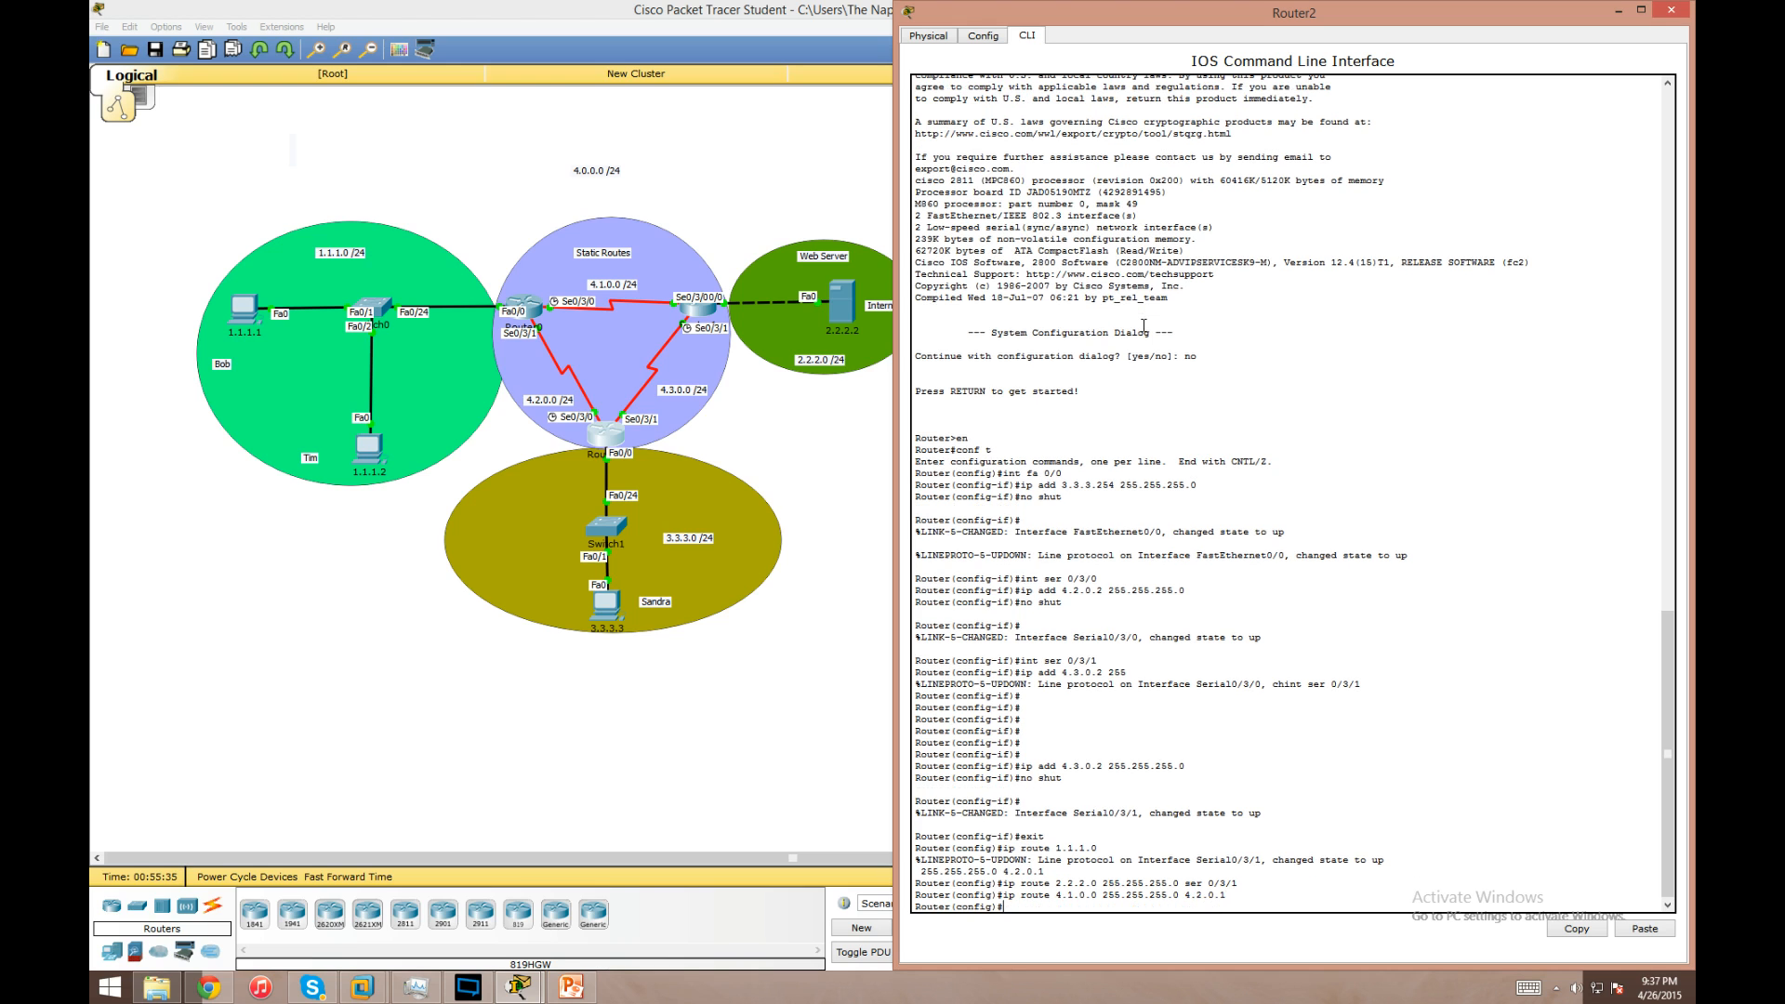
type("do wr")
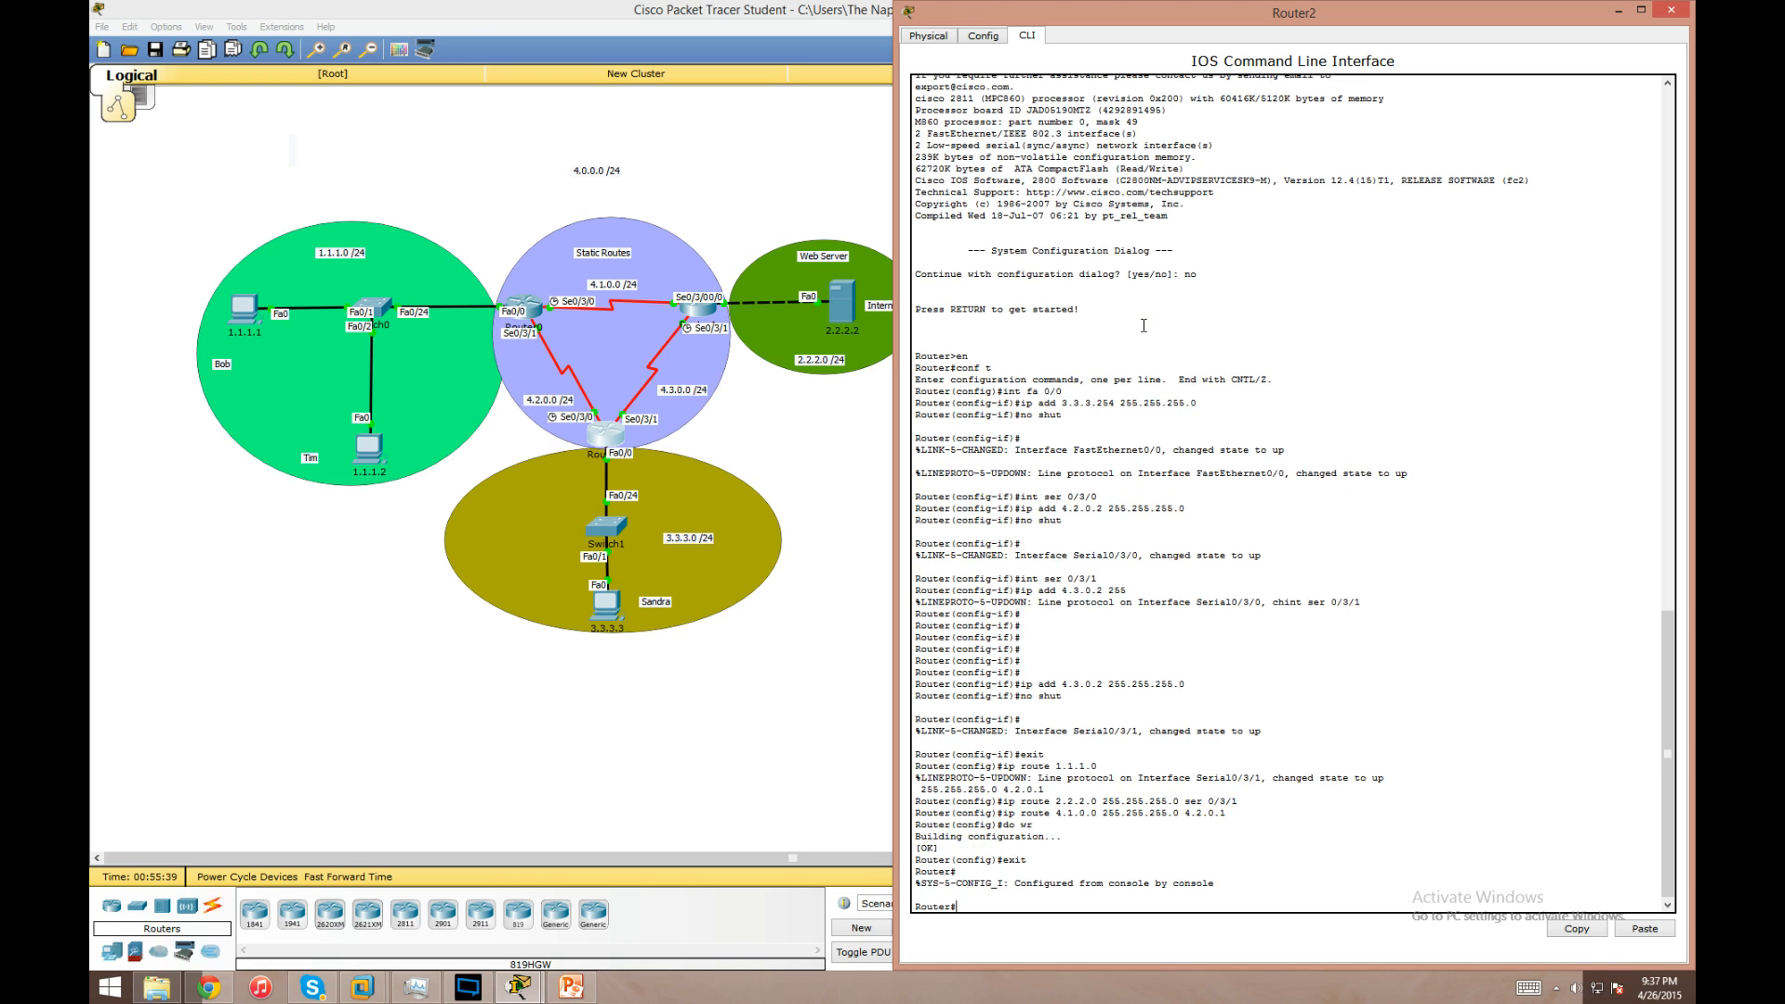
- Ping 4.2.0.1 and 4.1.0.2 from Router2, getting 5 of 5 replies each
type("ping")
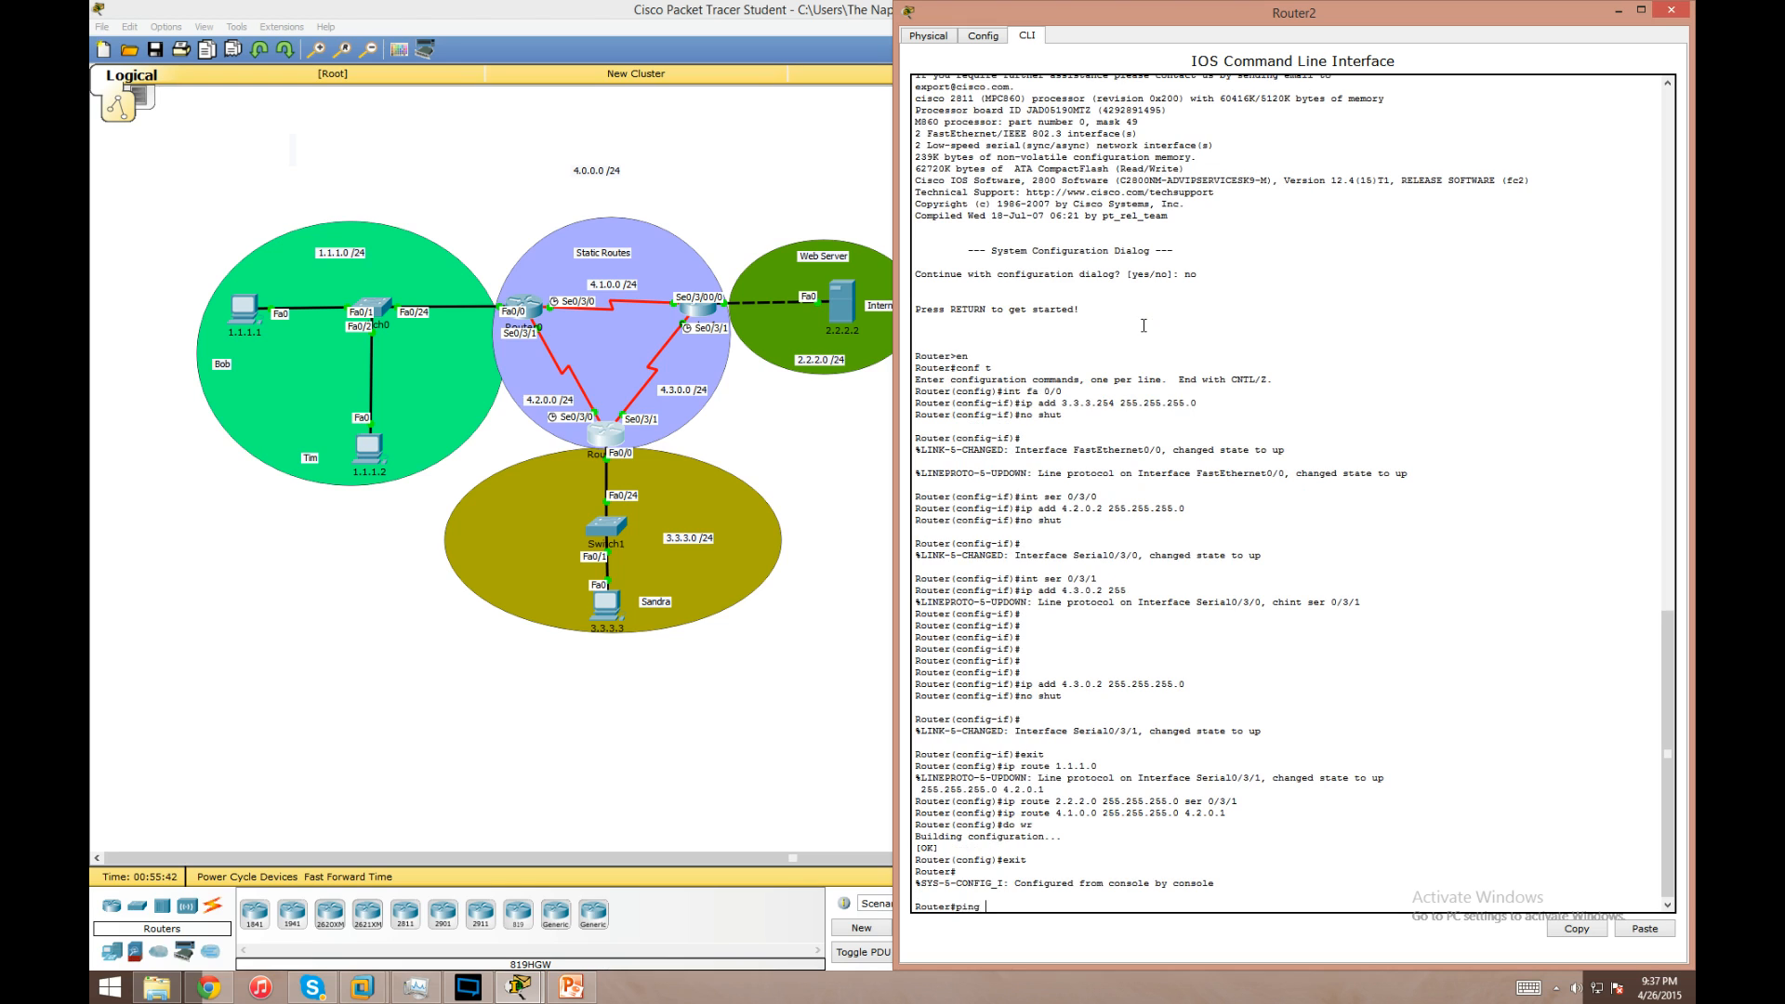
type("4.")
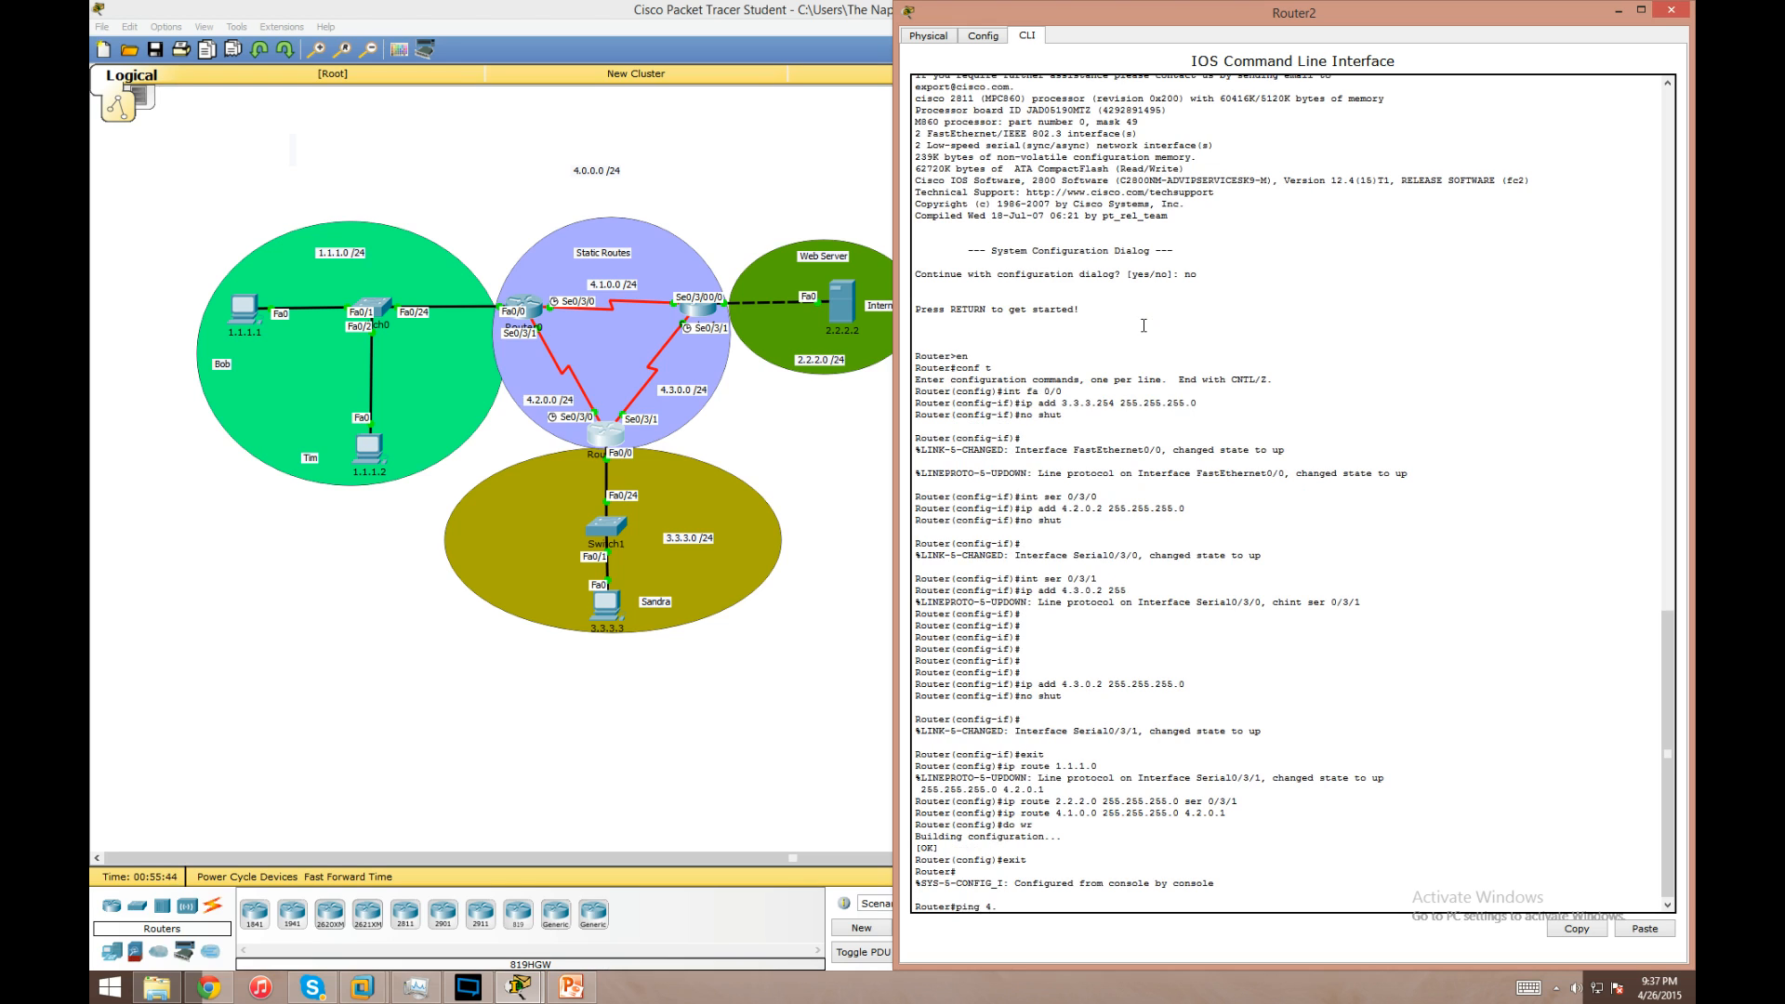
type(".2.0.1")
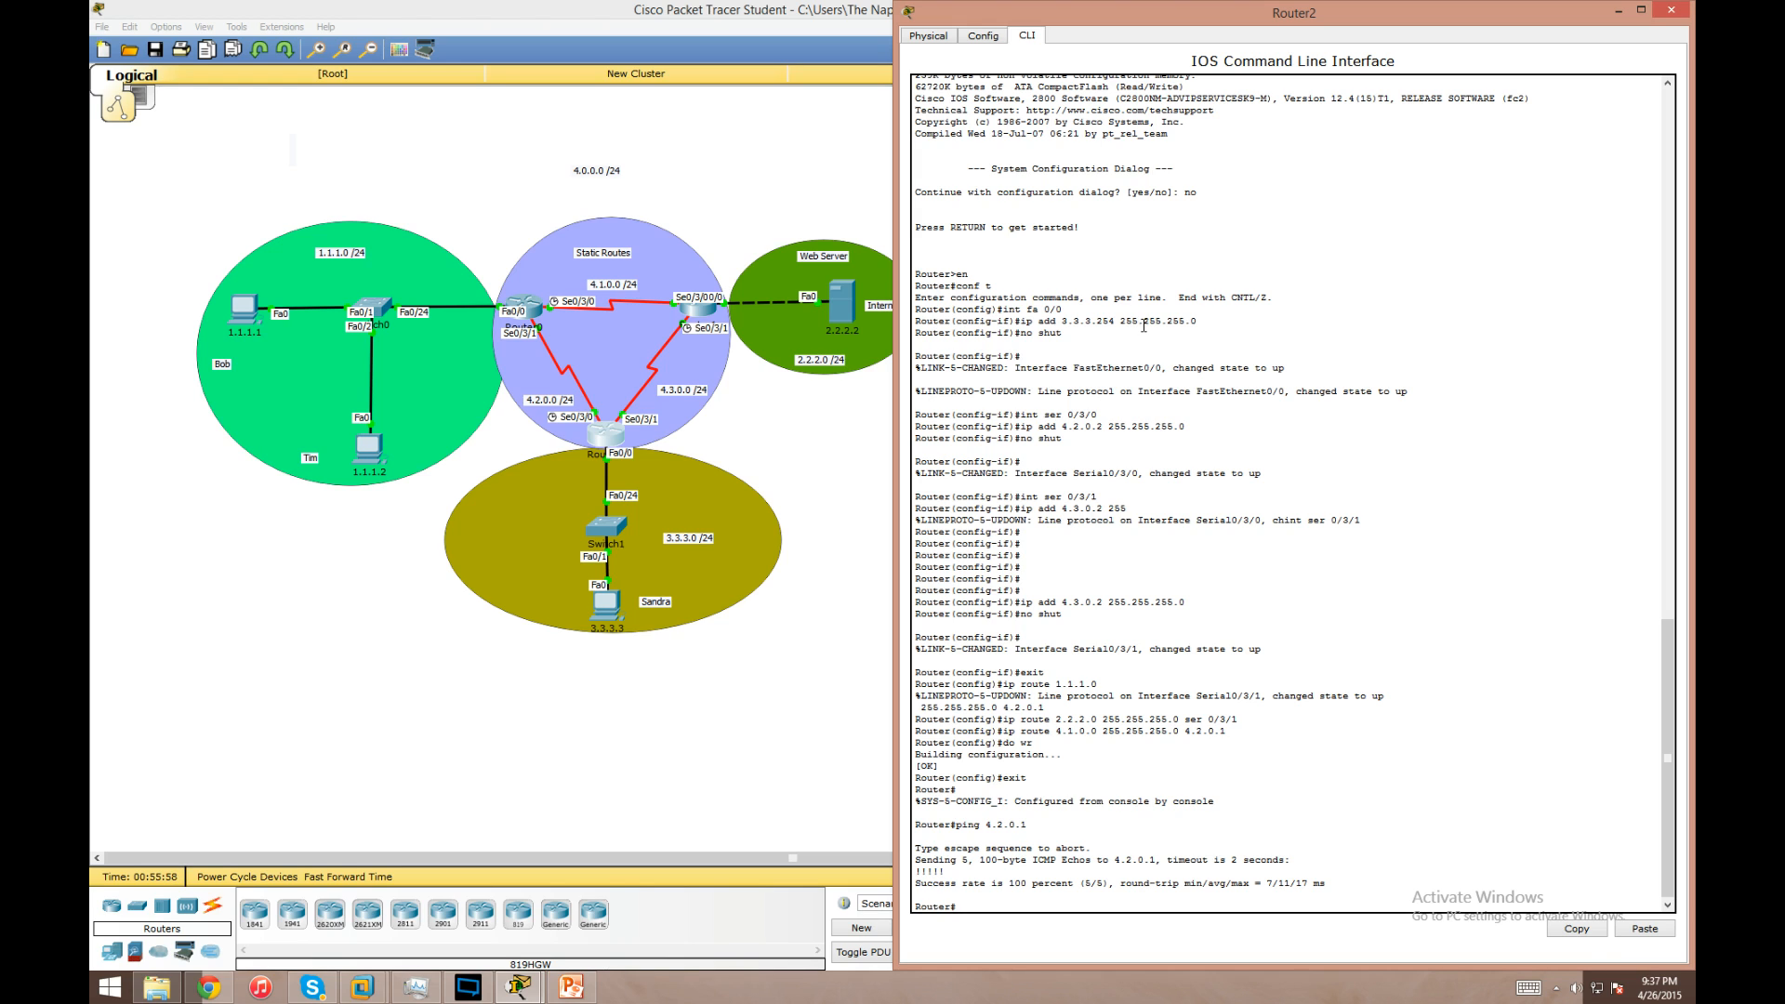
type("ping")
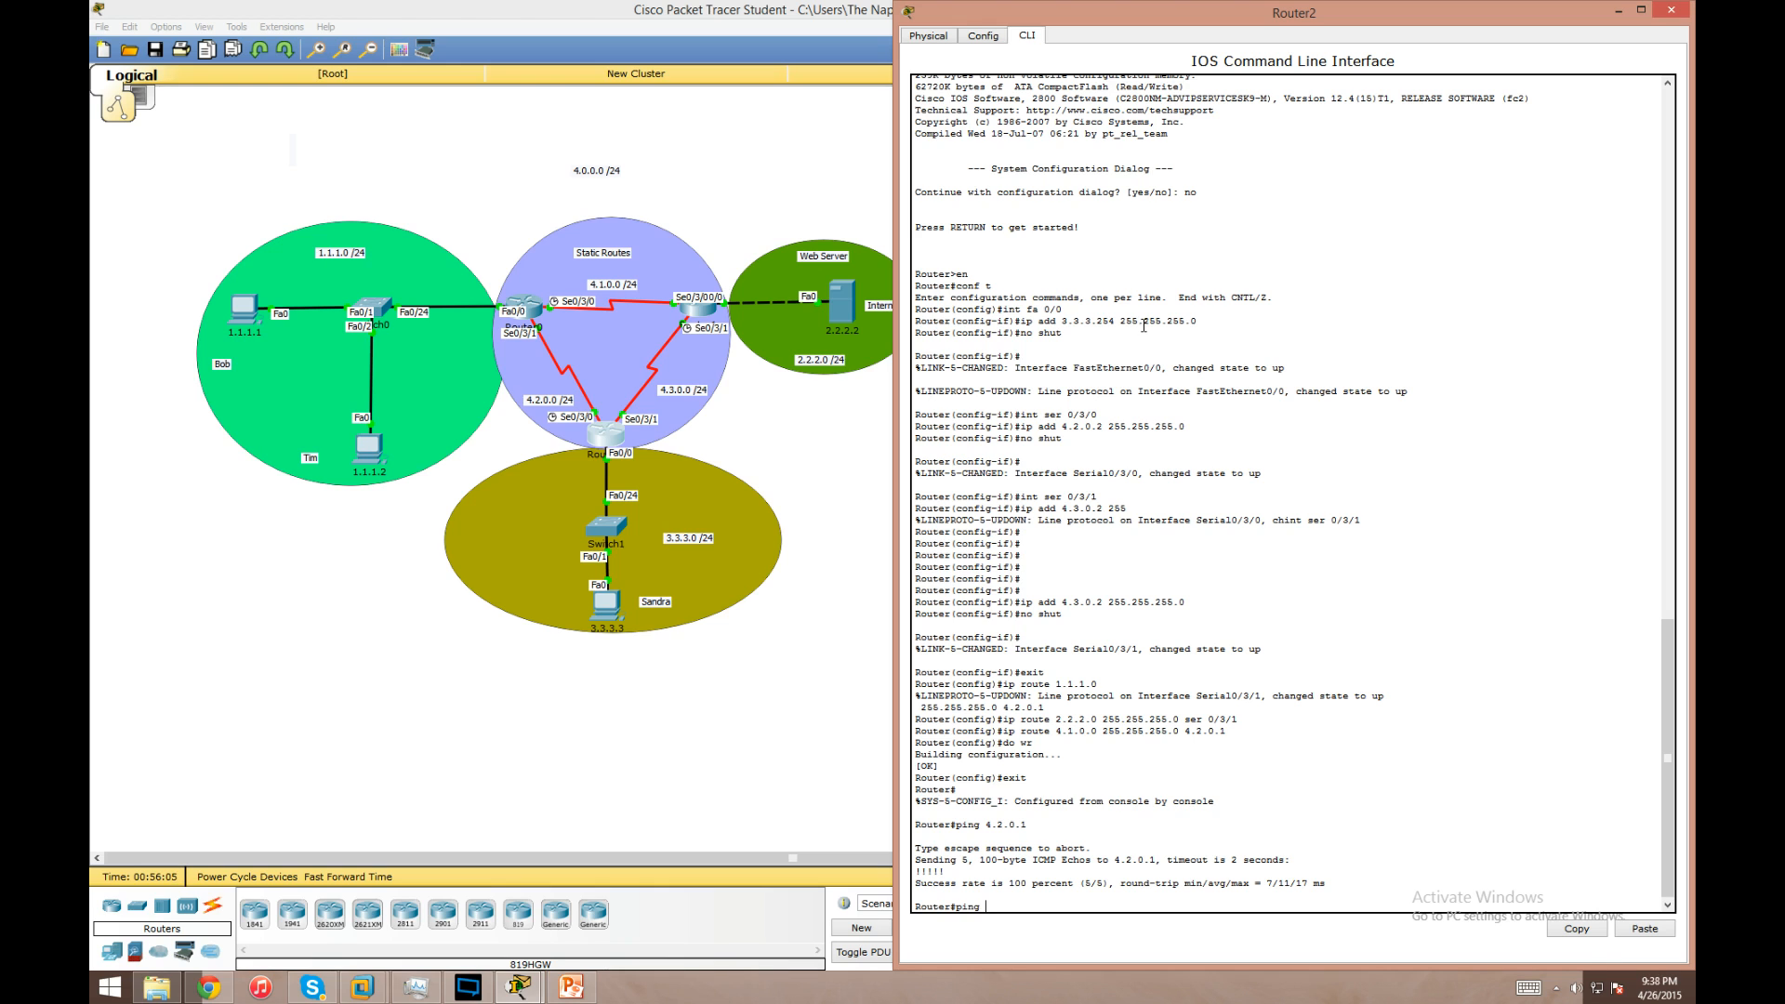
type("ping 4.1.0.2")
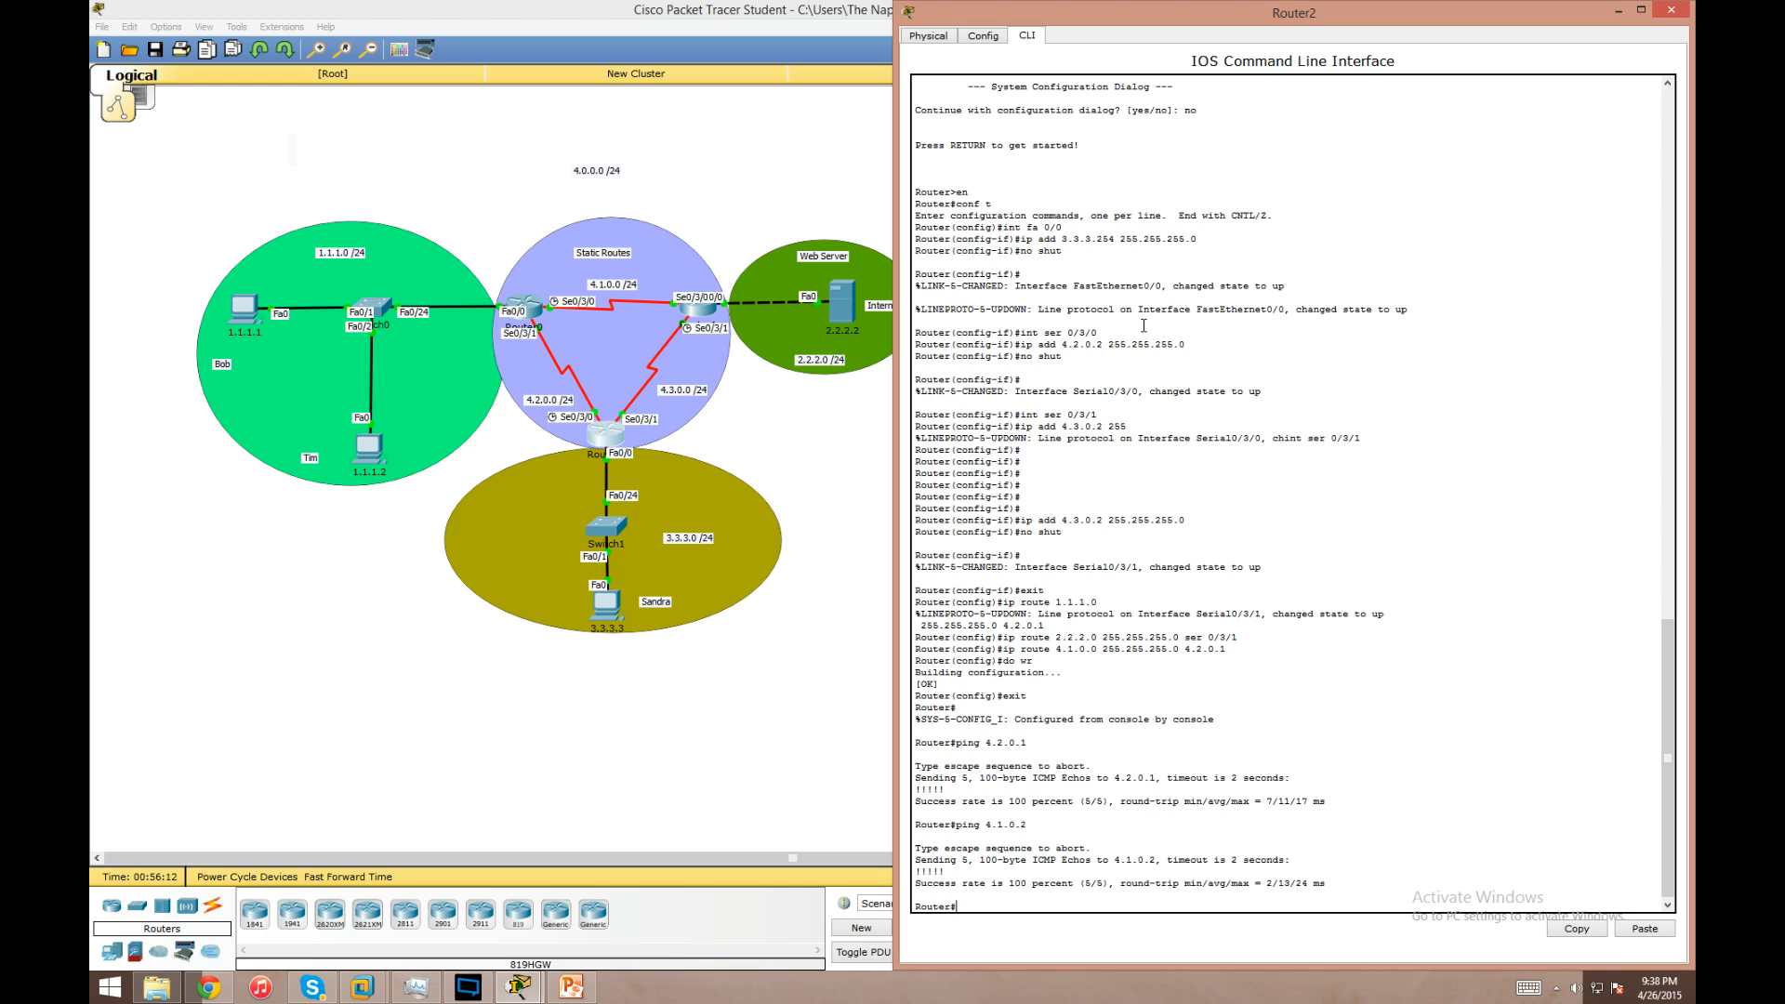
- From Router2, ping 1.1.1.1, 2.2.2.2 and 2.2.2.1; only 2.2.2.2 fails
type("ping")
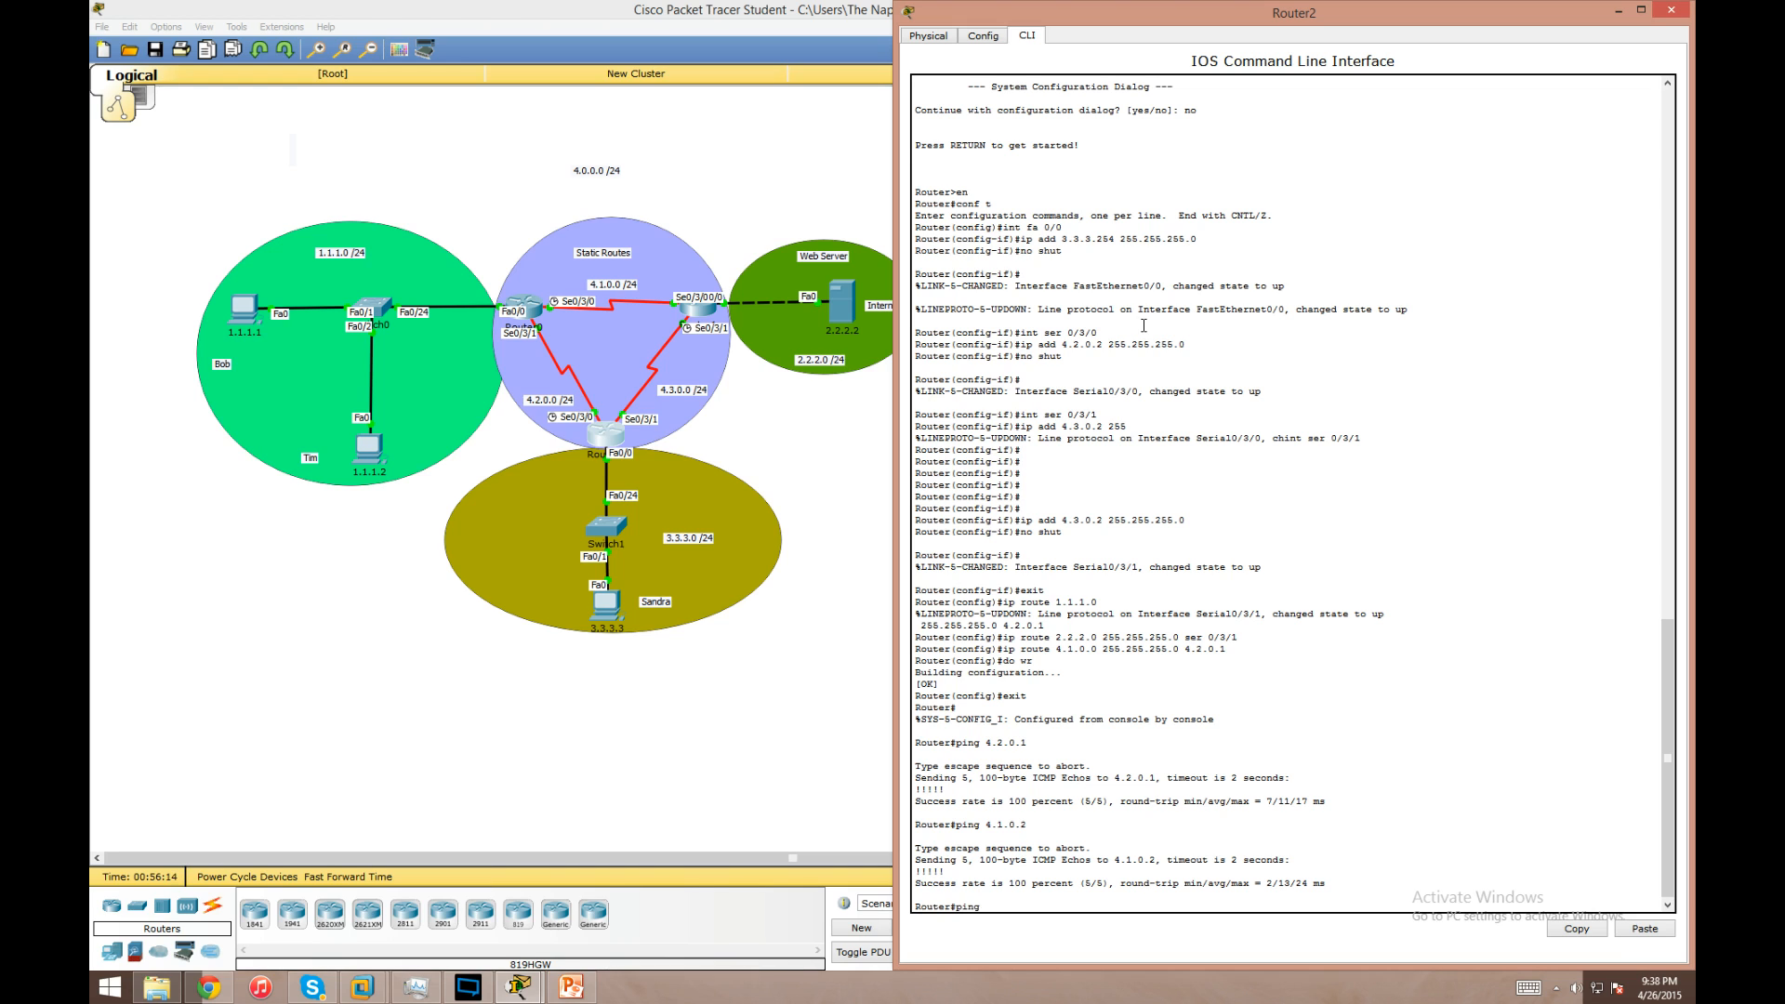
type("1.1.1.1")
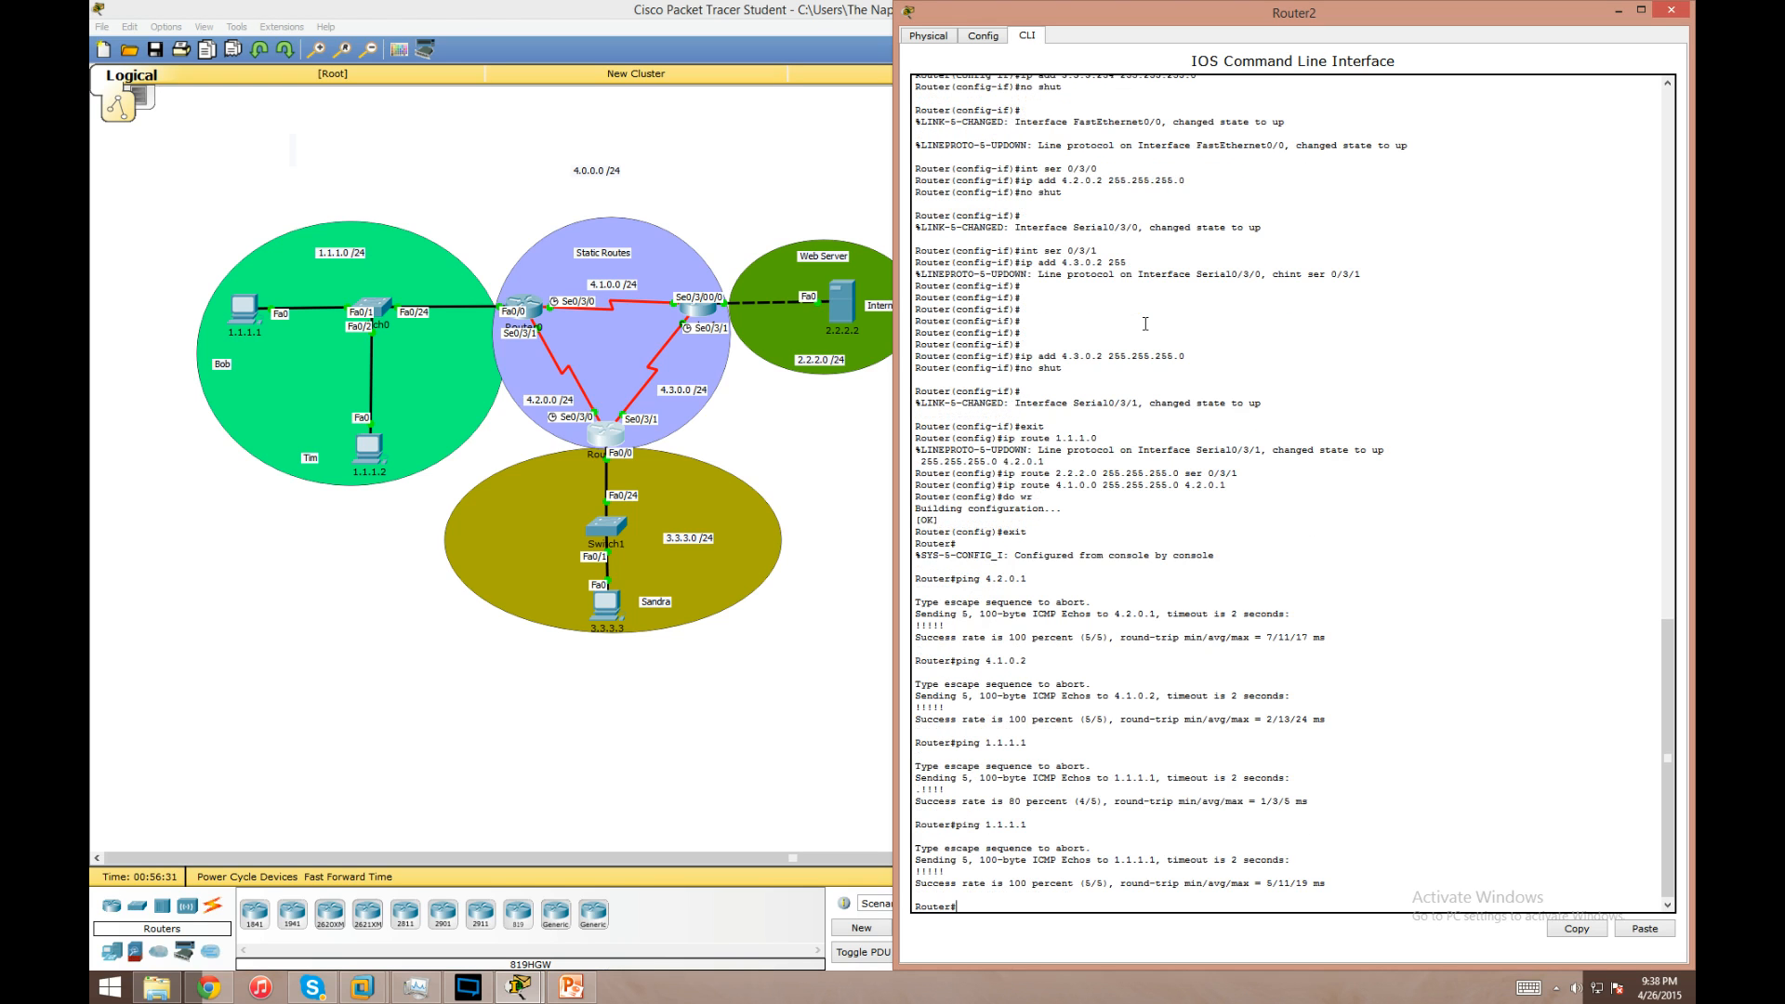
type("ping 1")
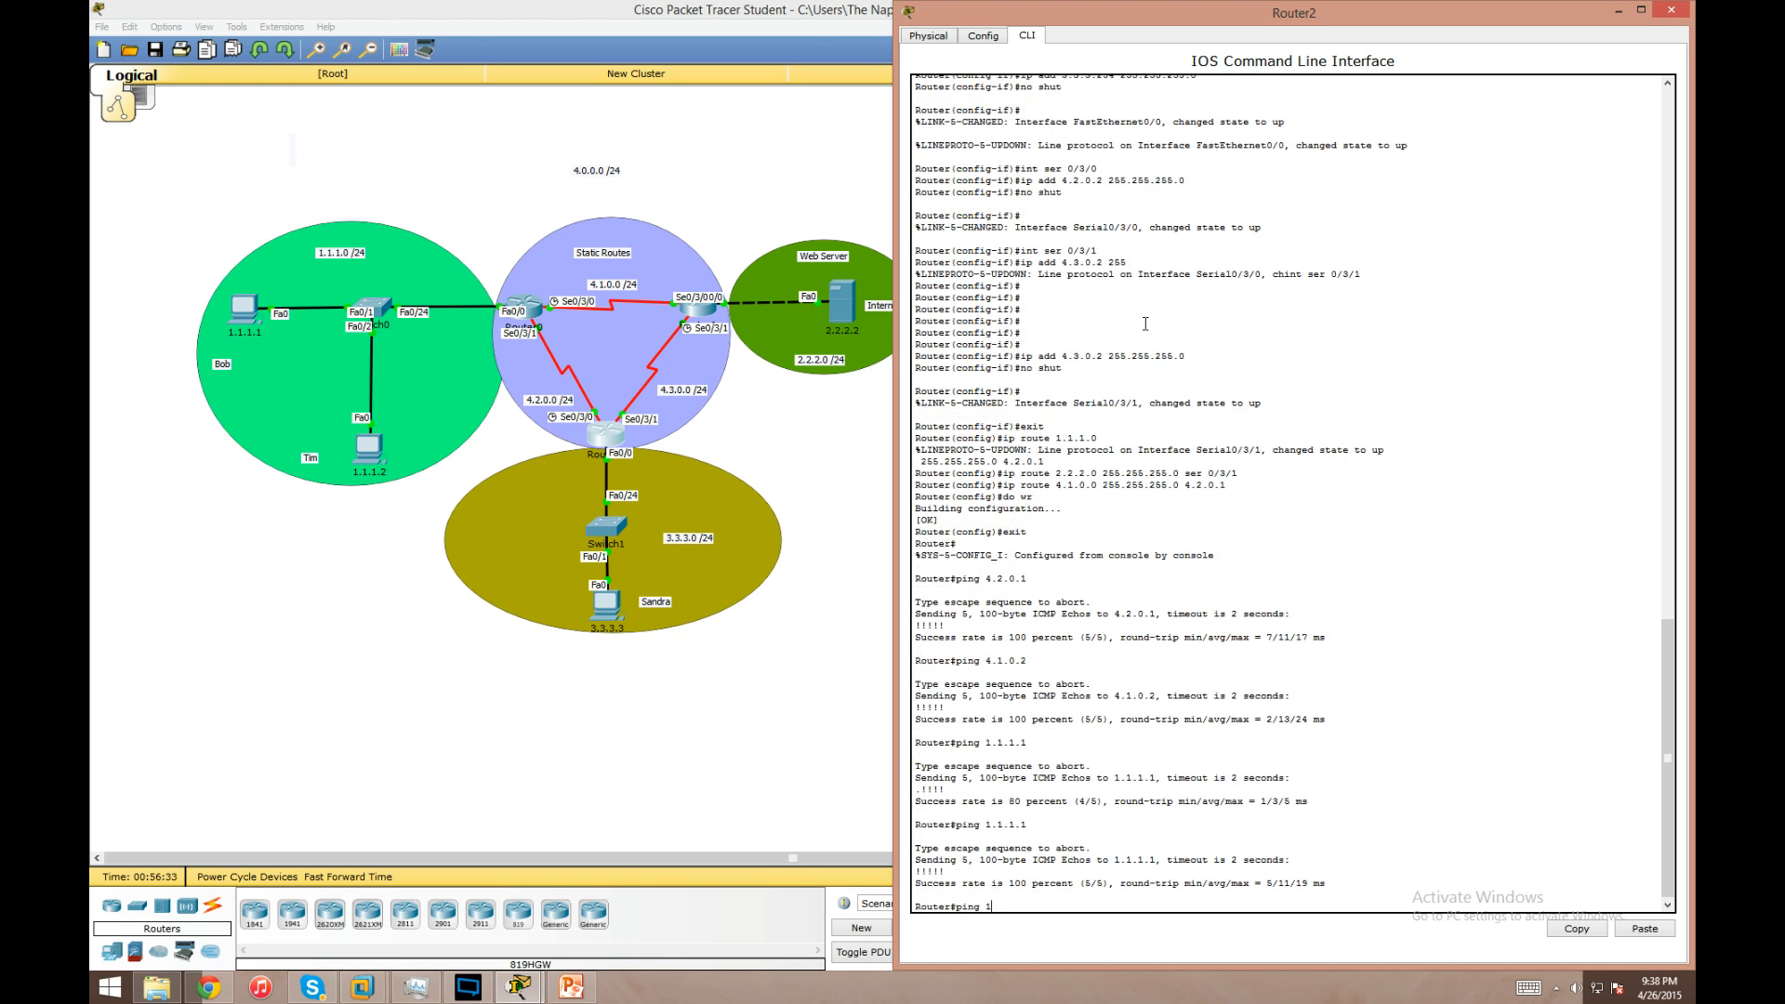
type("2.2.2.2")
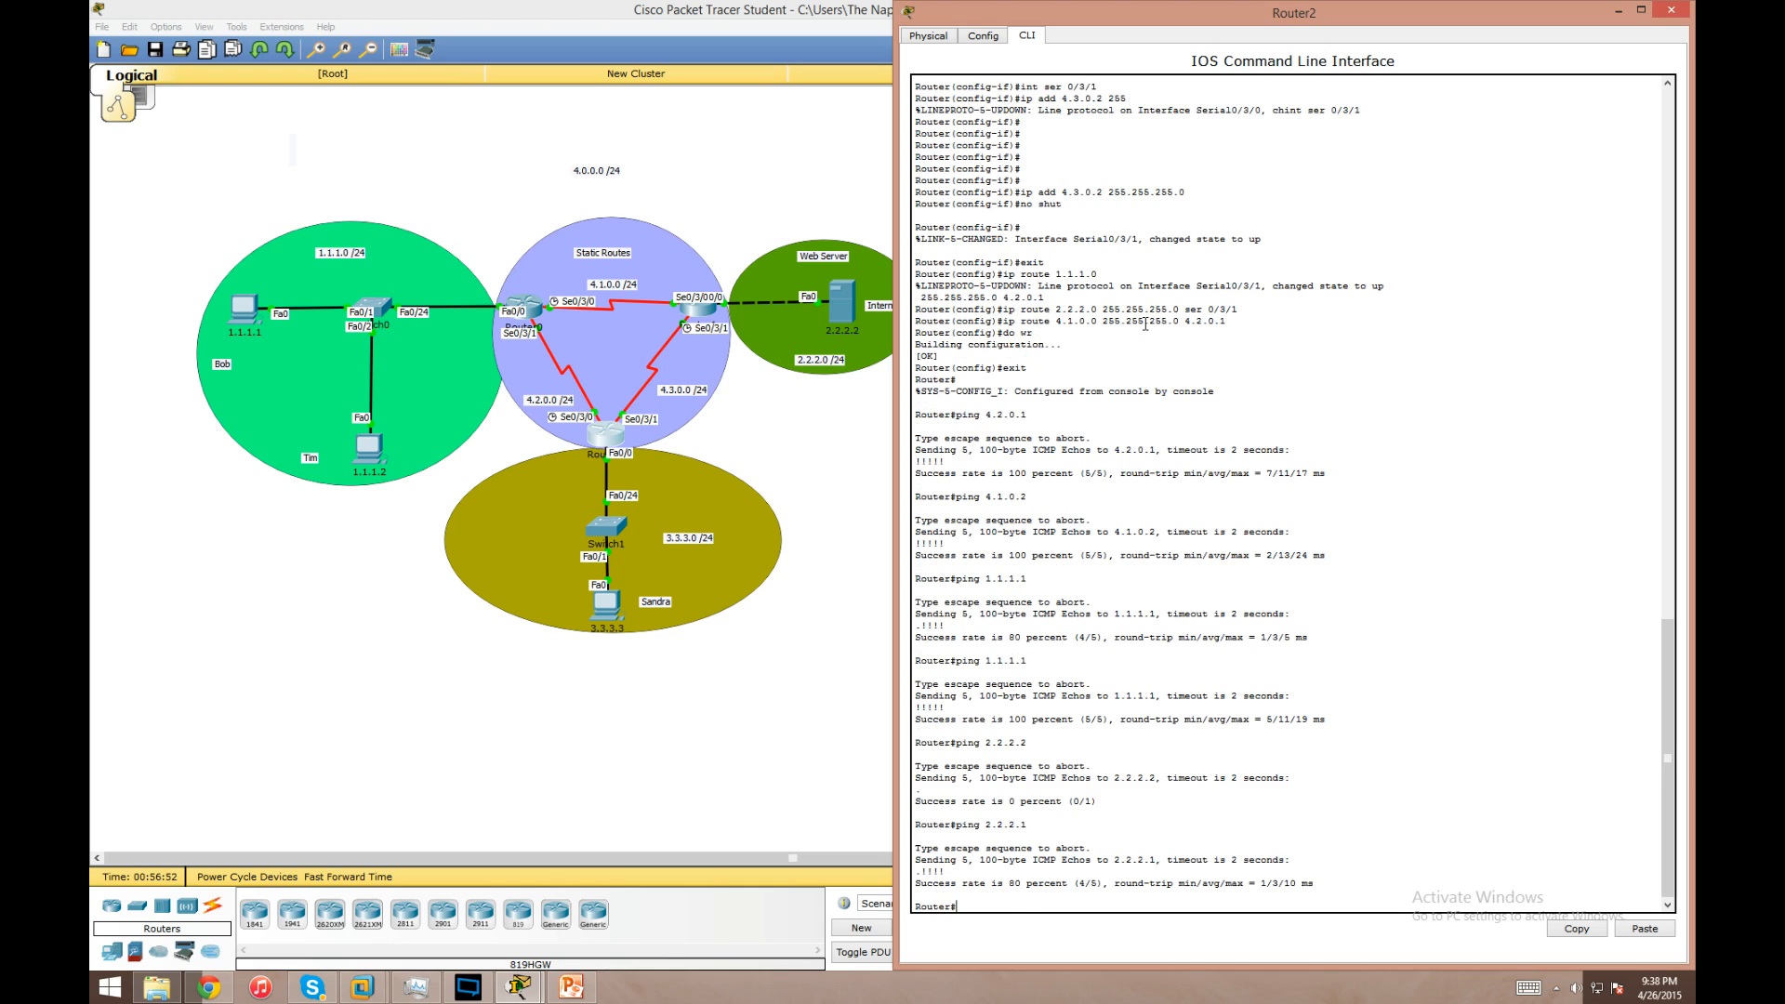
type("ping")
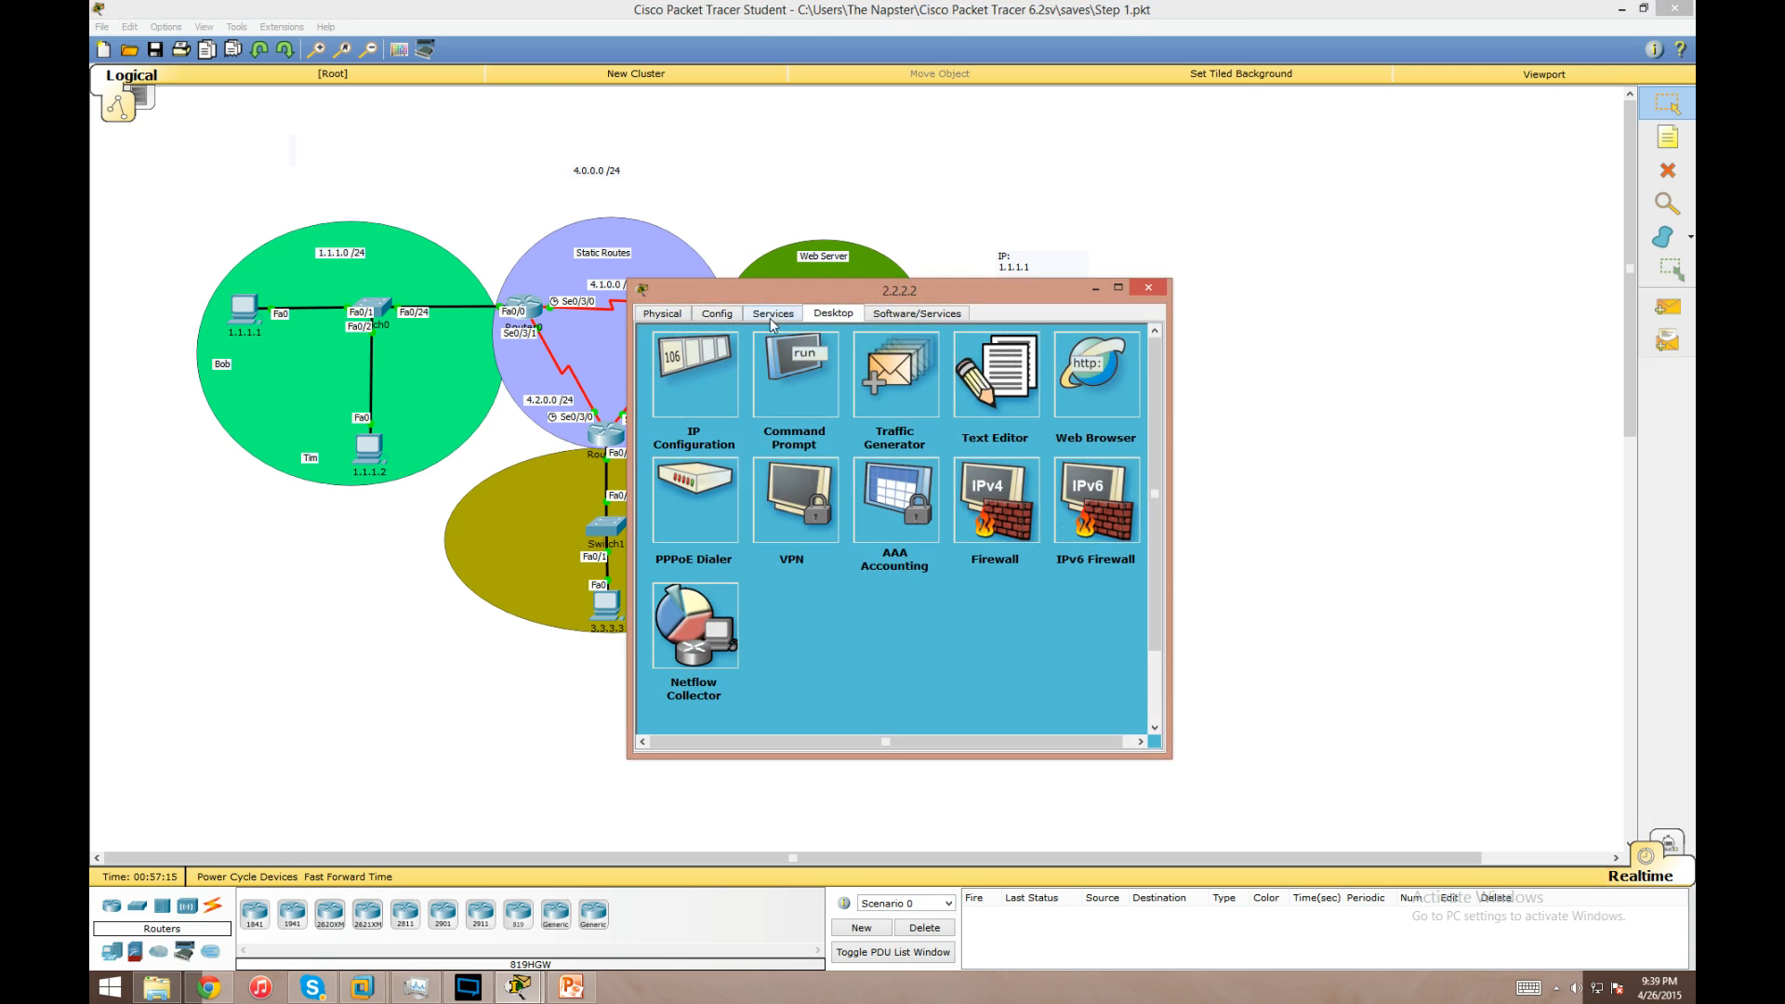
left_click(772, 313)
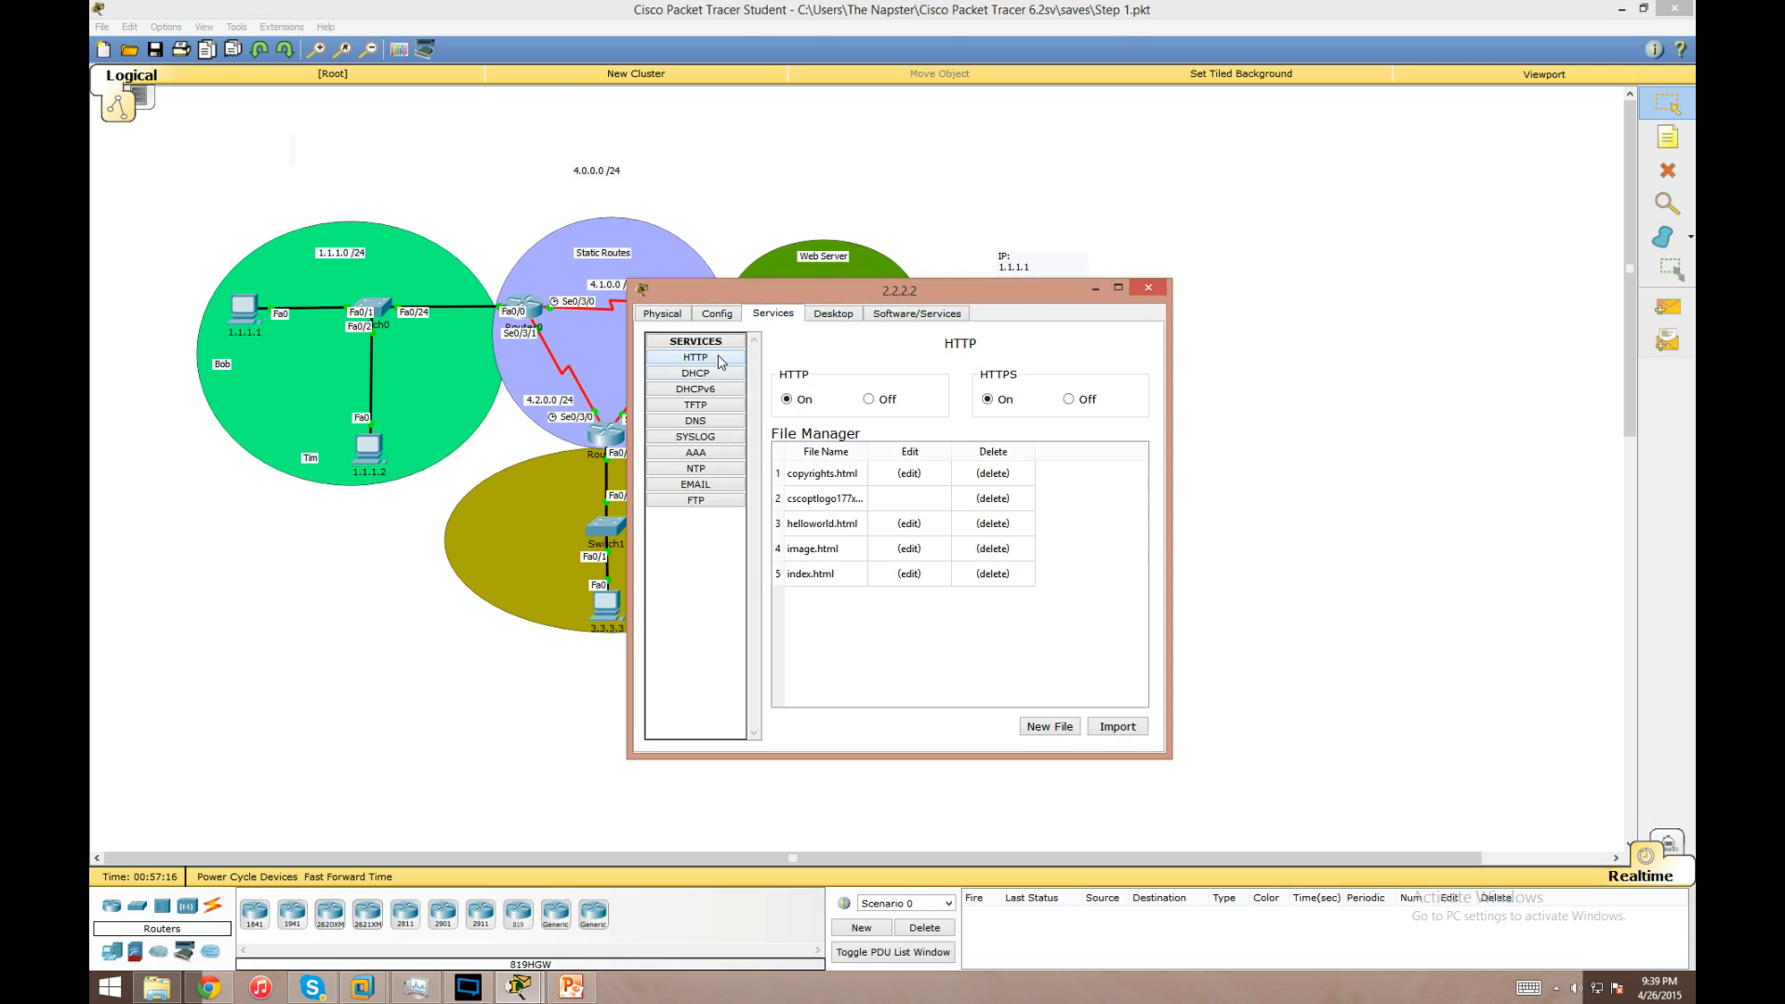
mouse_move(793, 417)
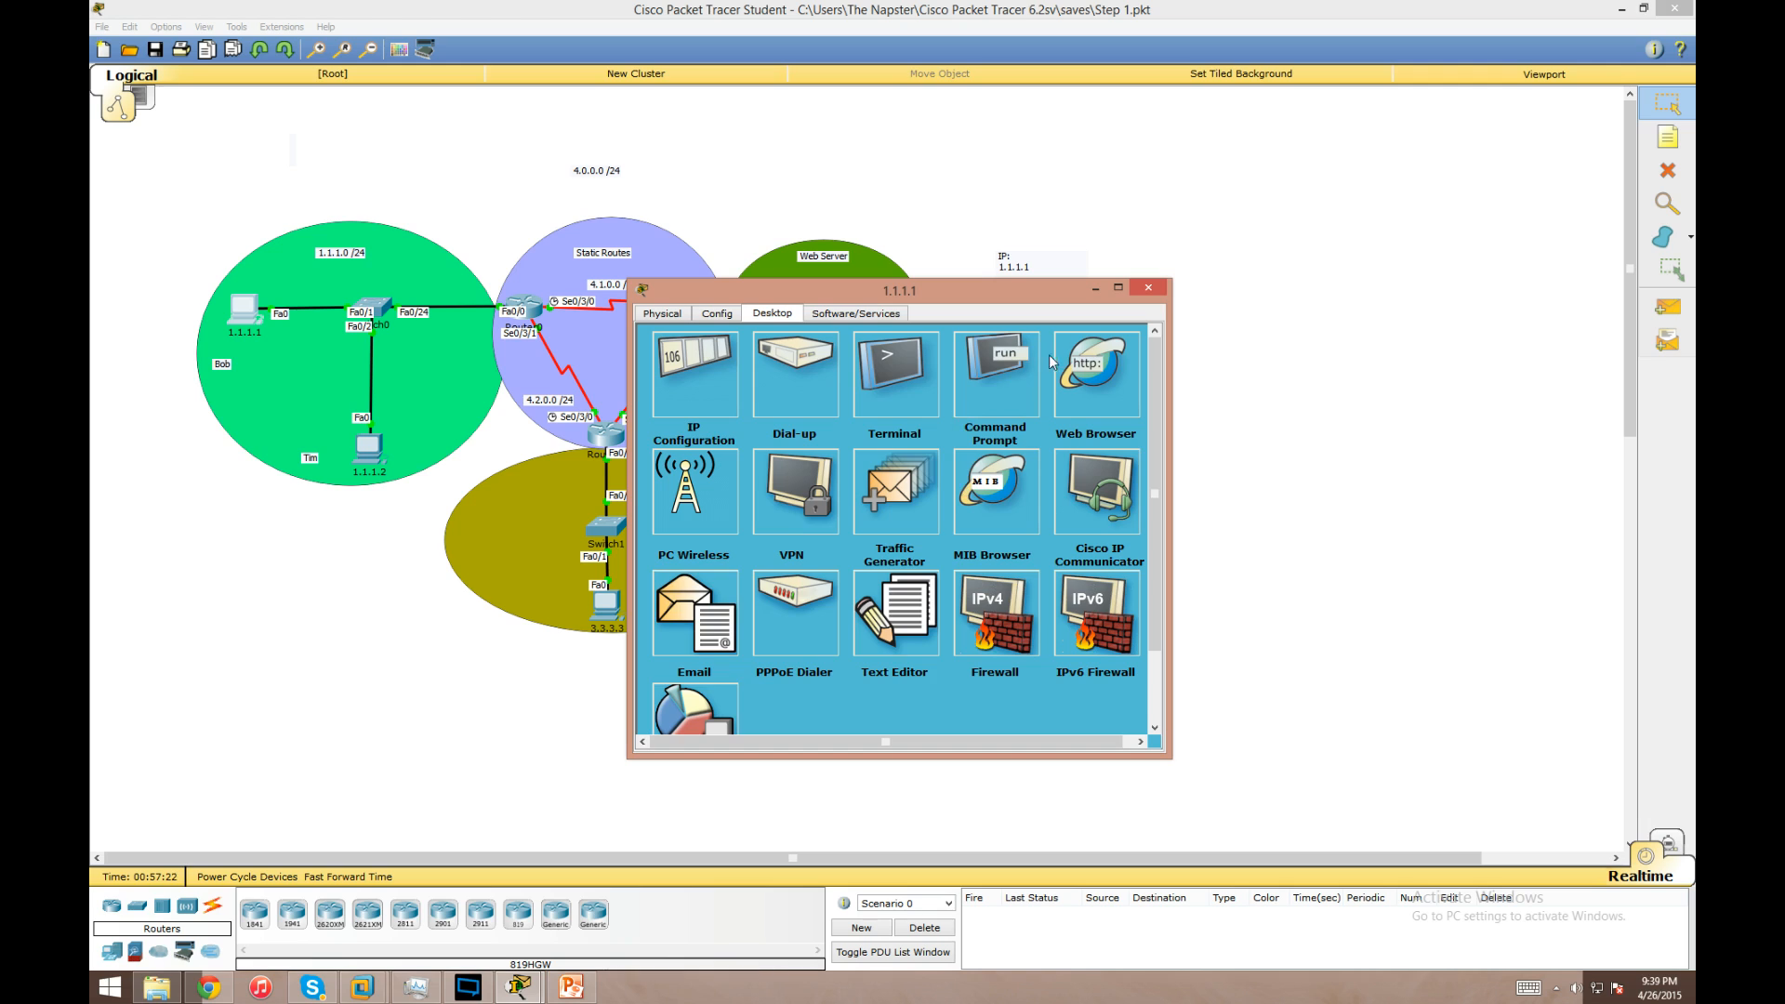
left_click(1094, 376)
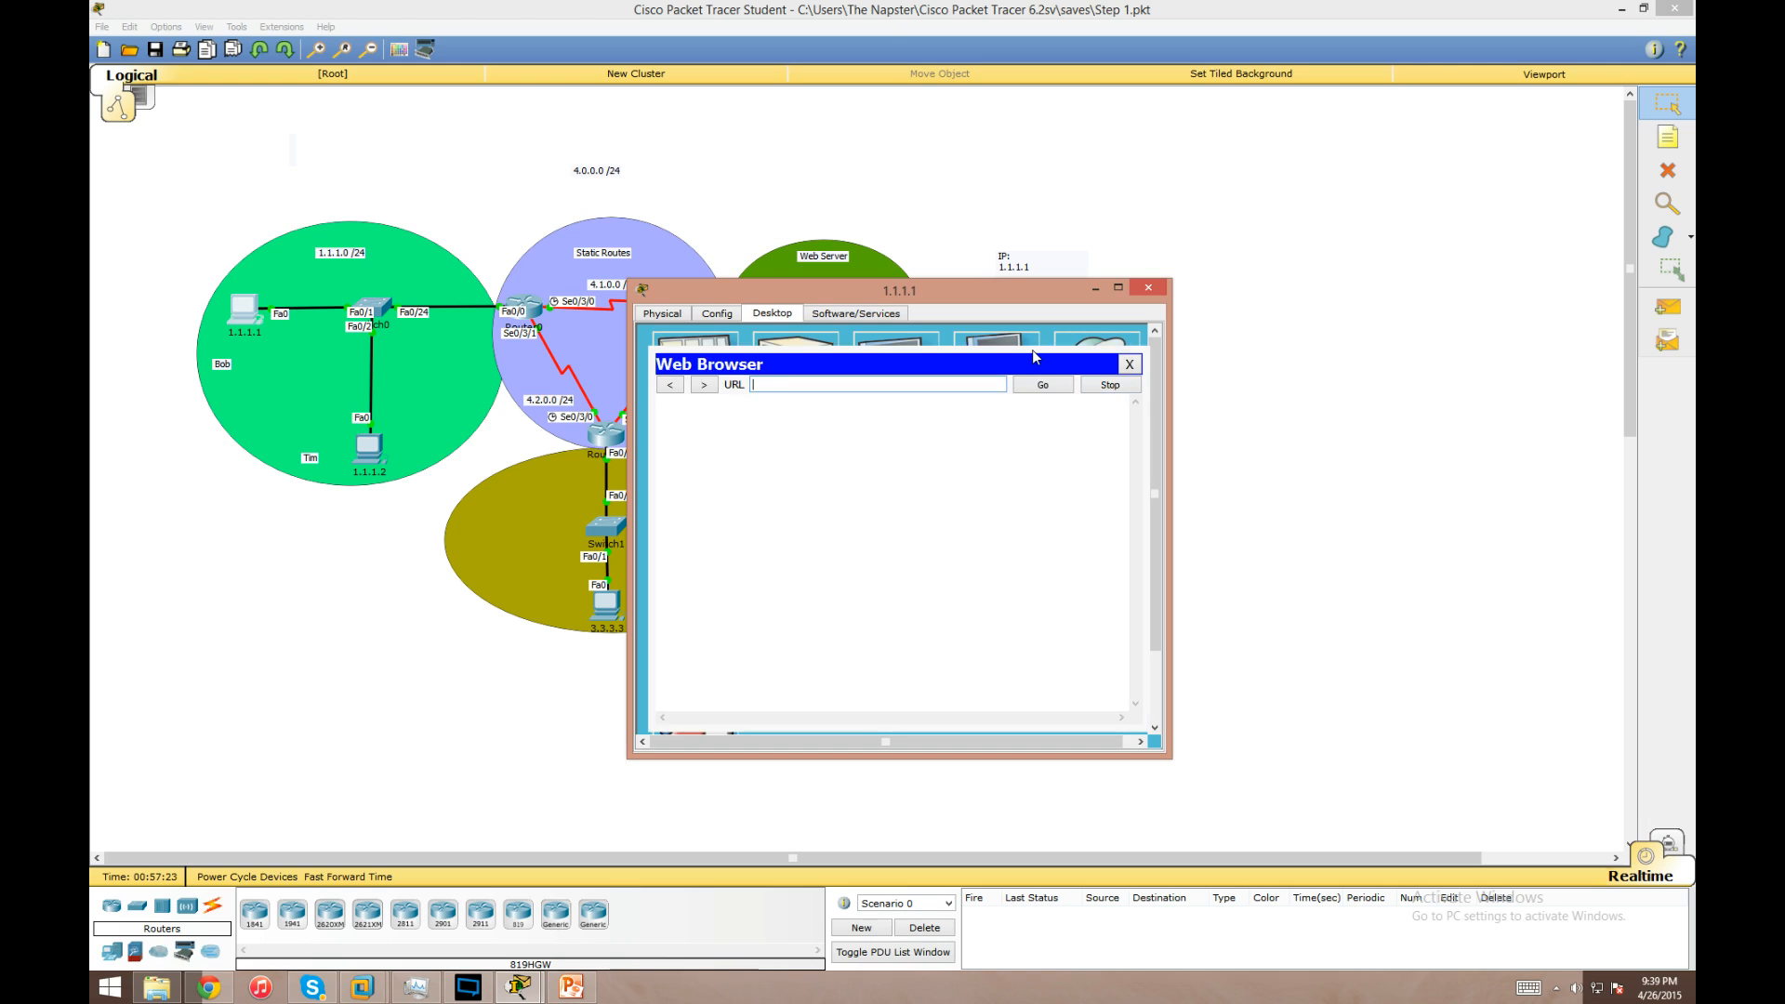
type("2.2.2")
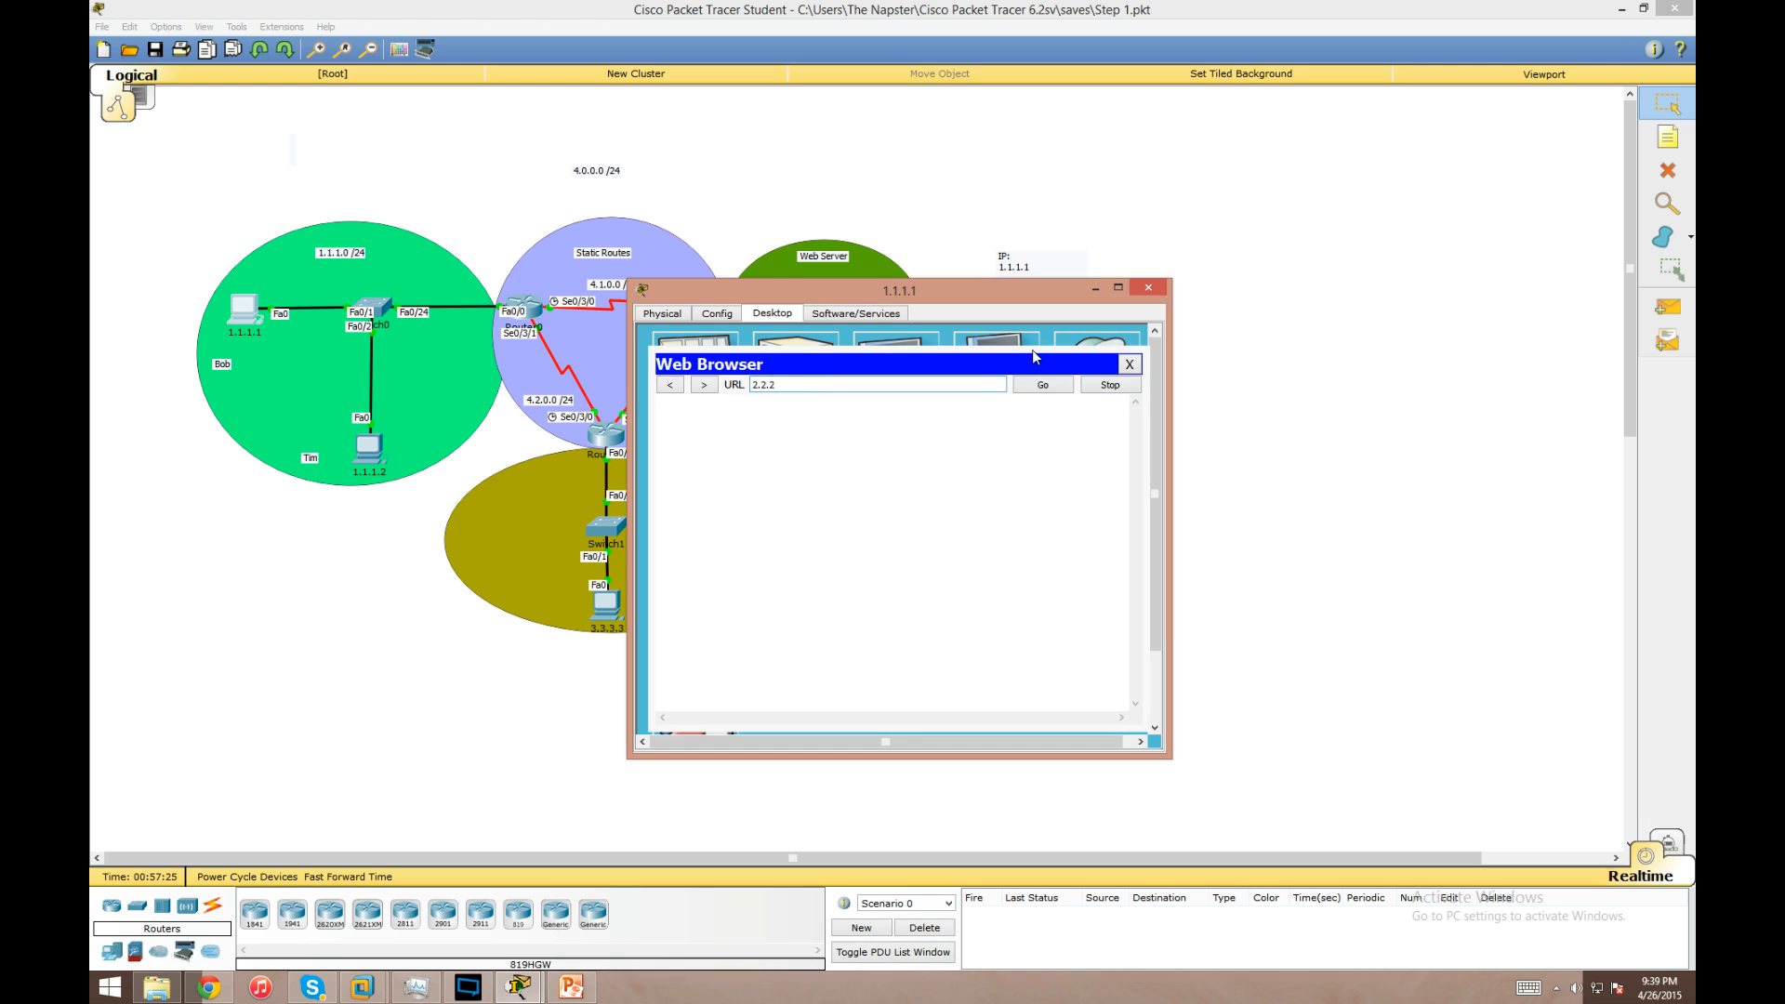
left_click(1042, 383)
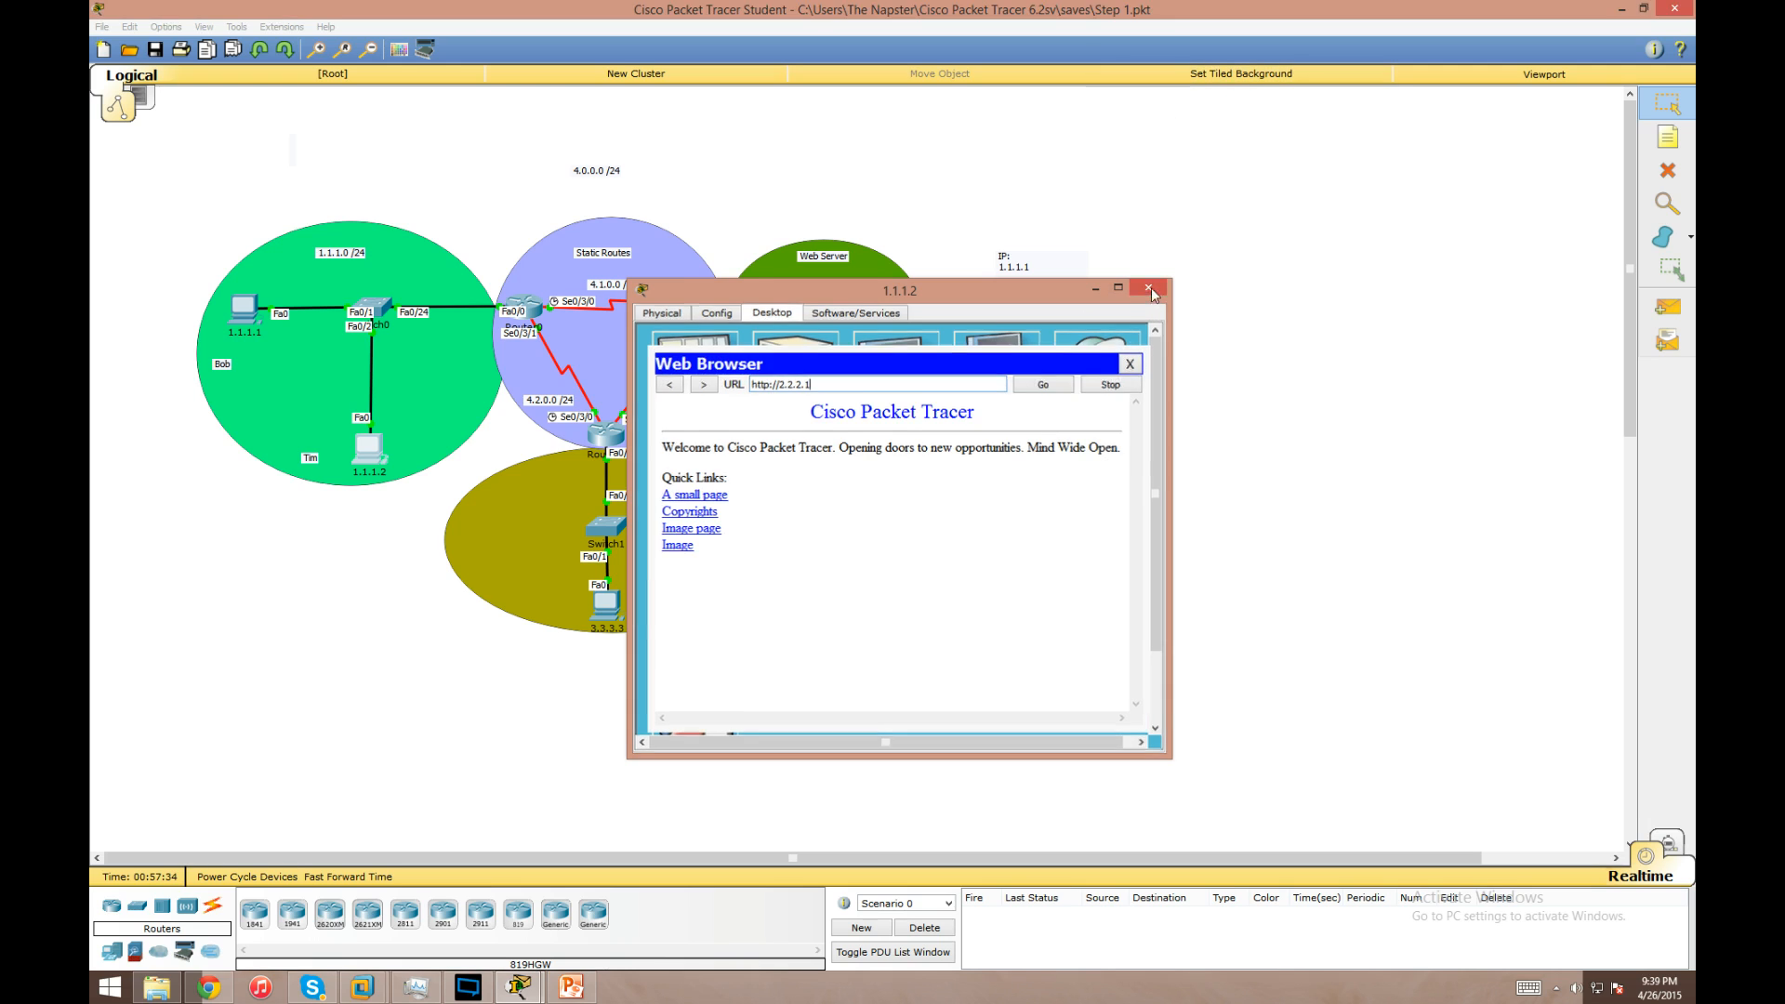
left_click(1129, 363)
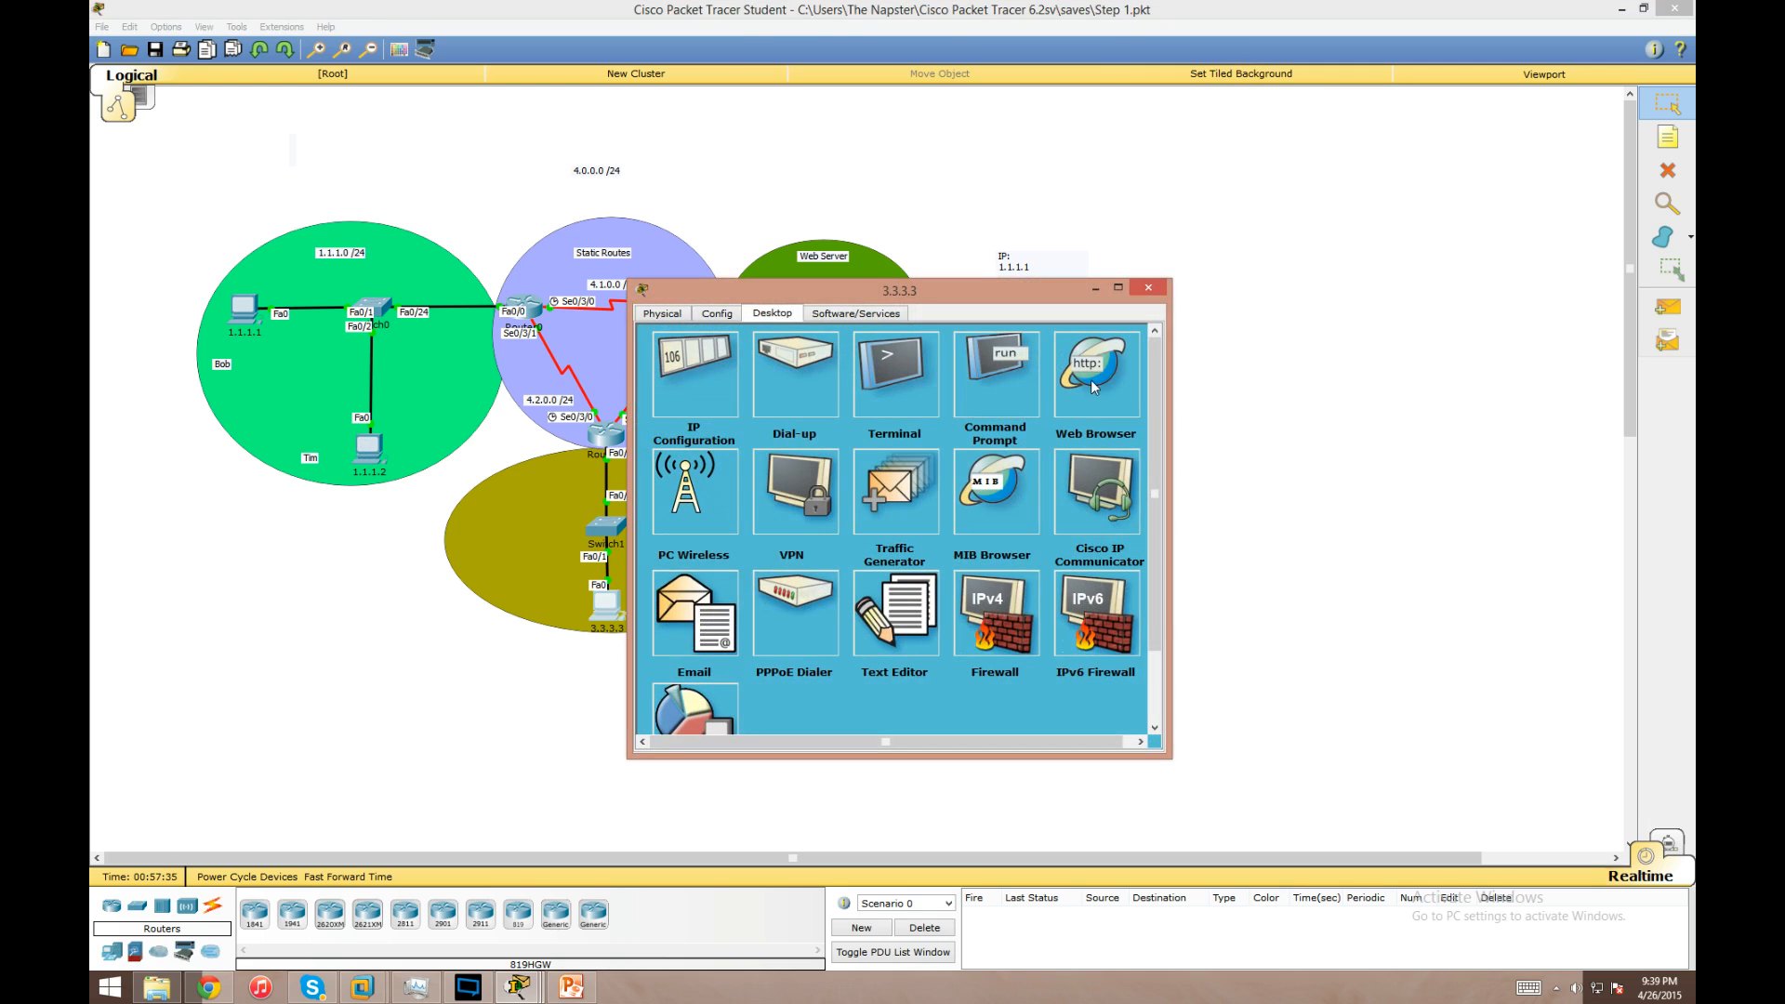
left_click(1094, 373)
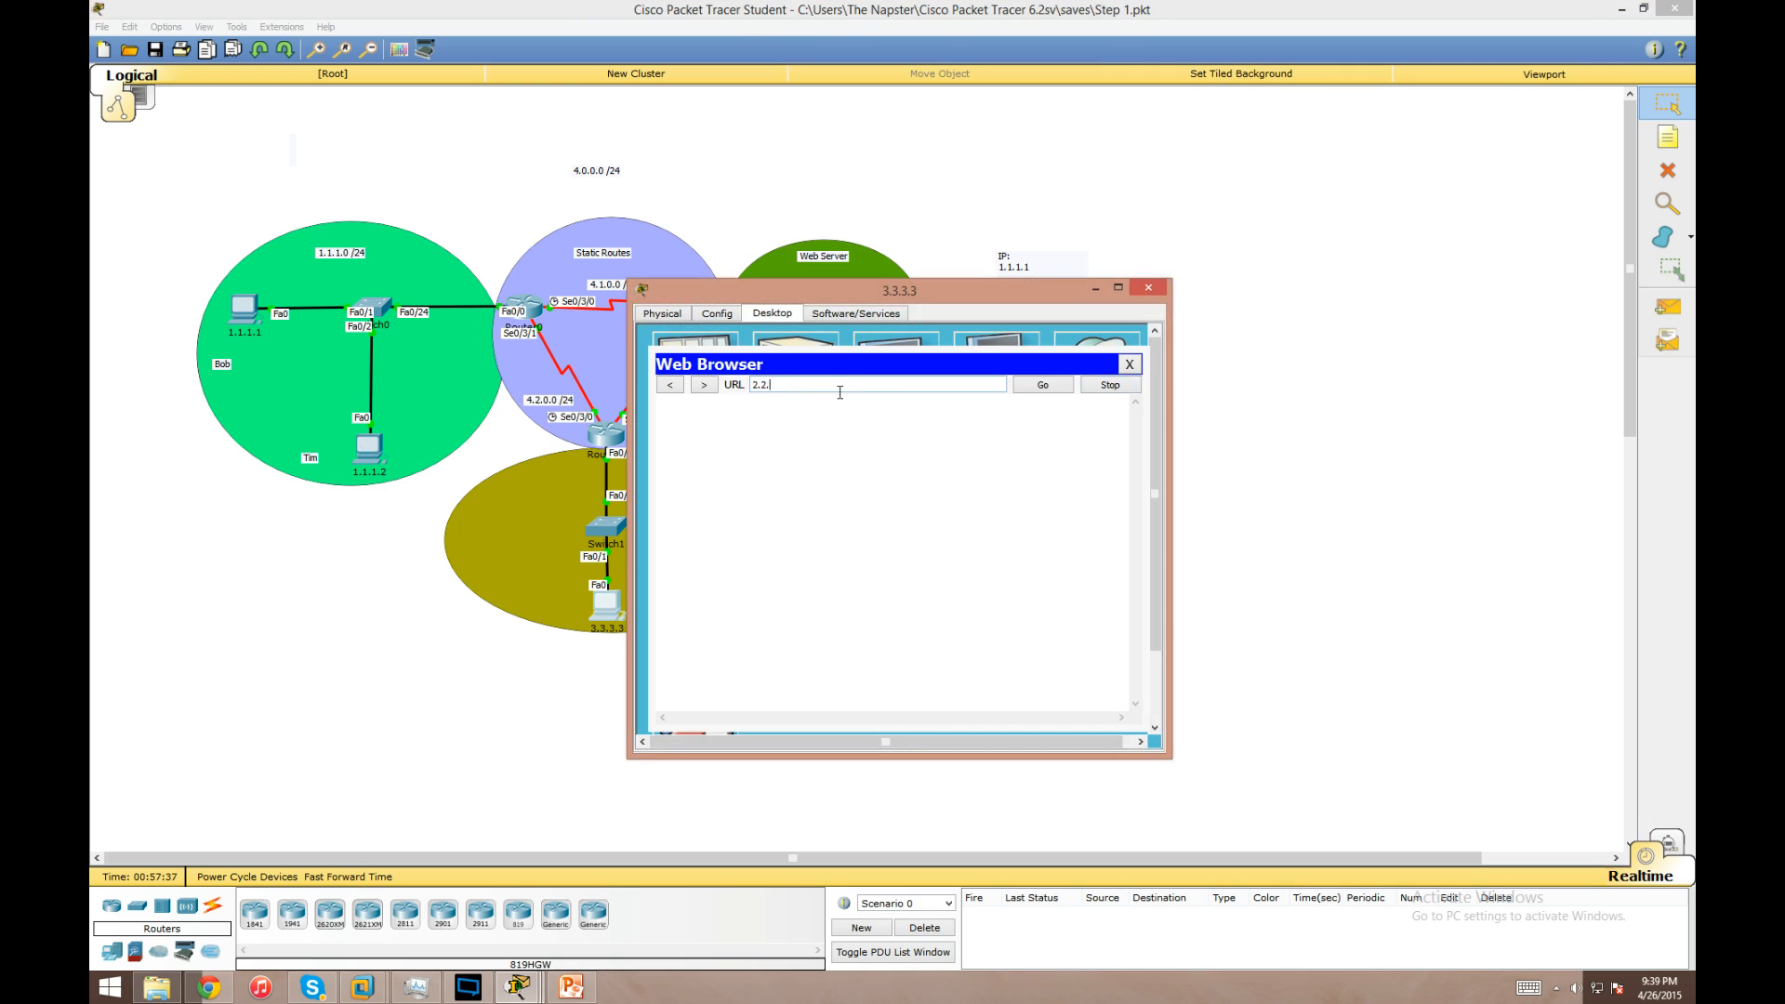
left_click(1041, 385)
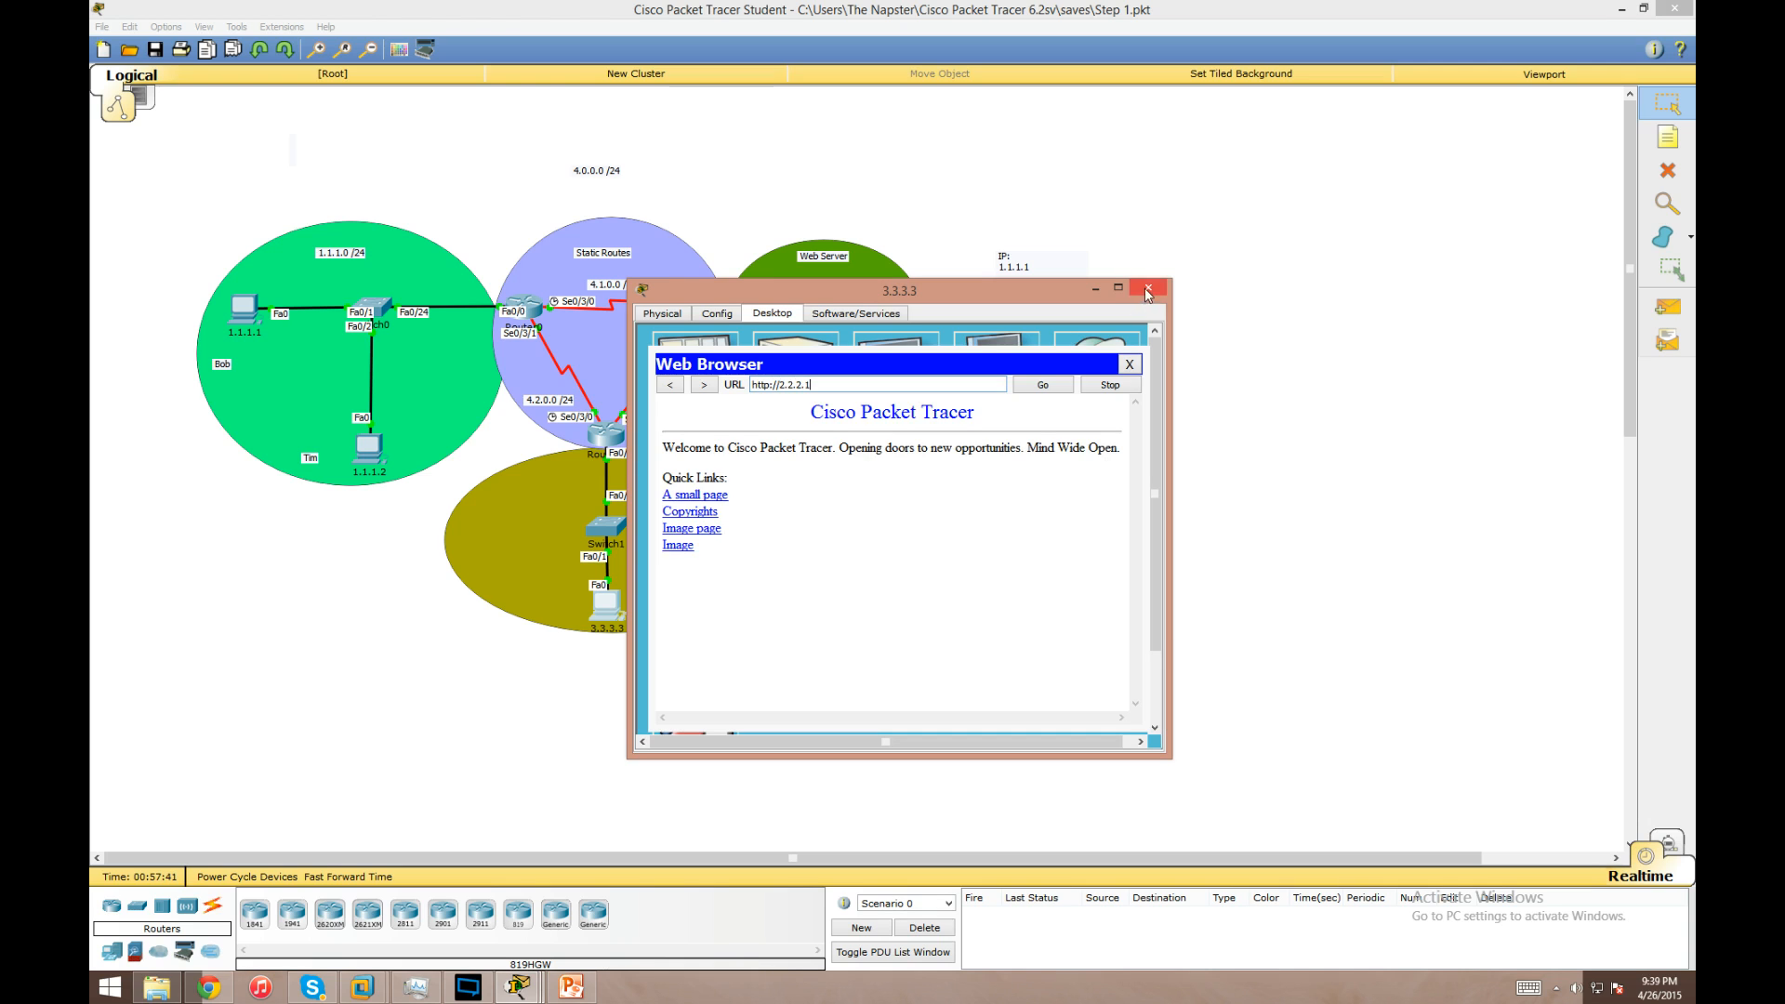
left_click(1148, 290)
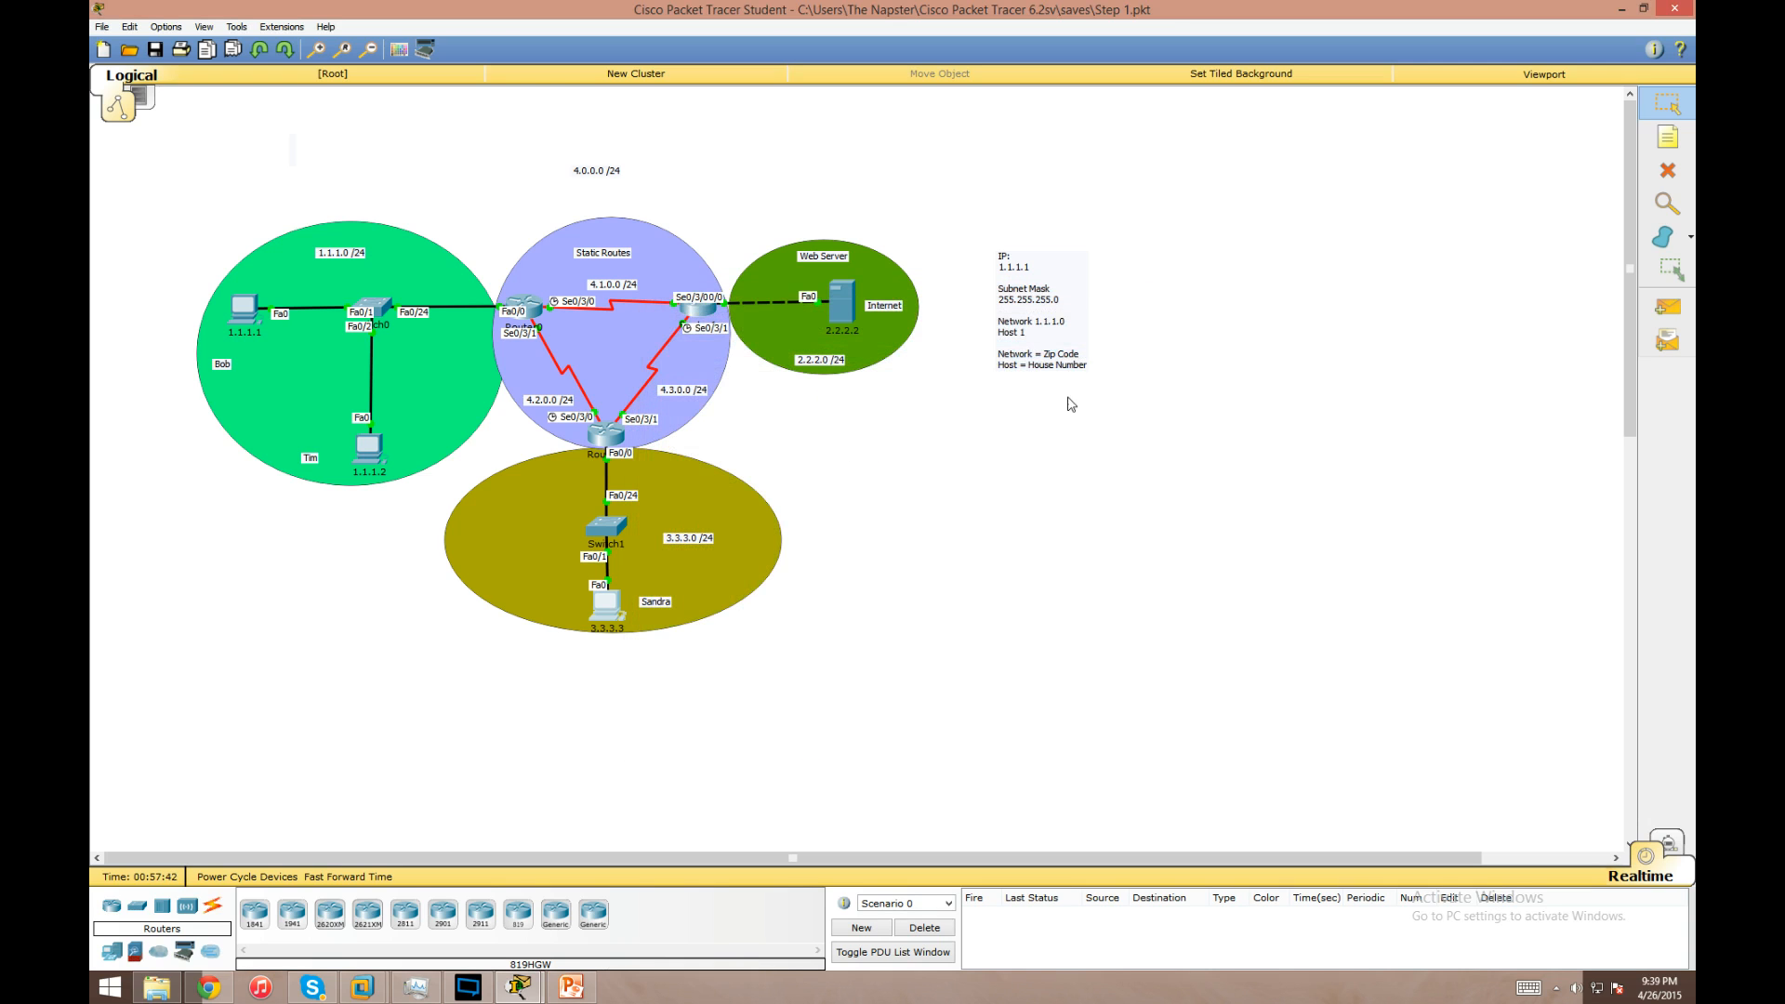
mouse_move(973, 443)
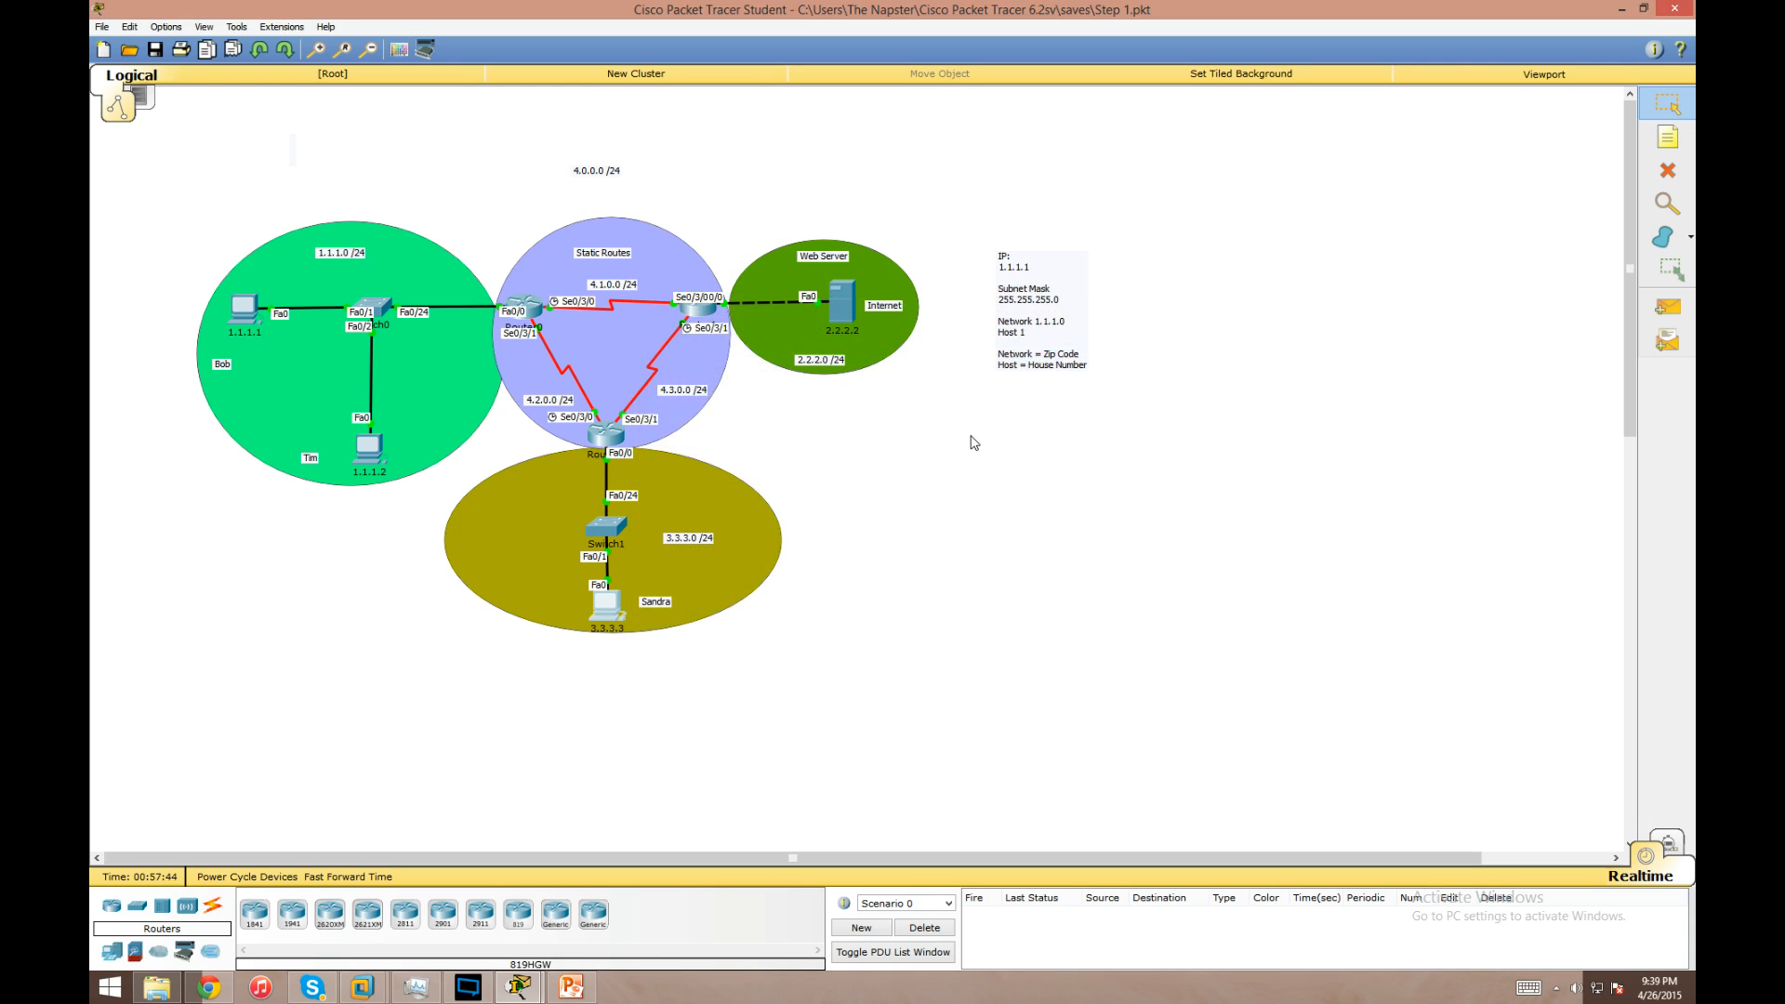
mouse_move(988, 429)
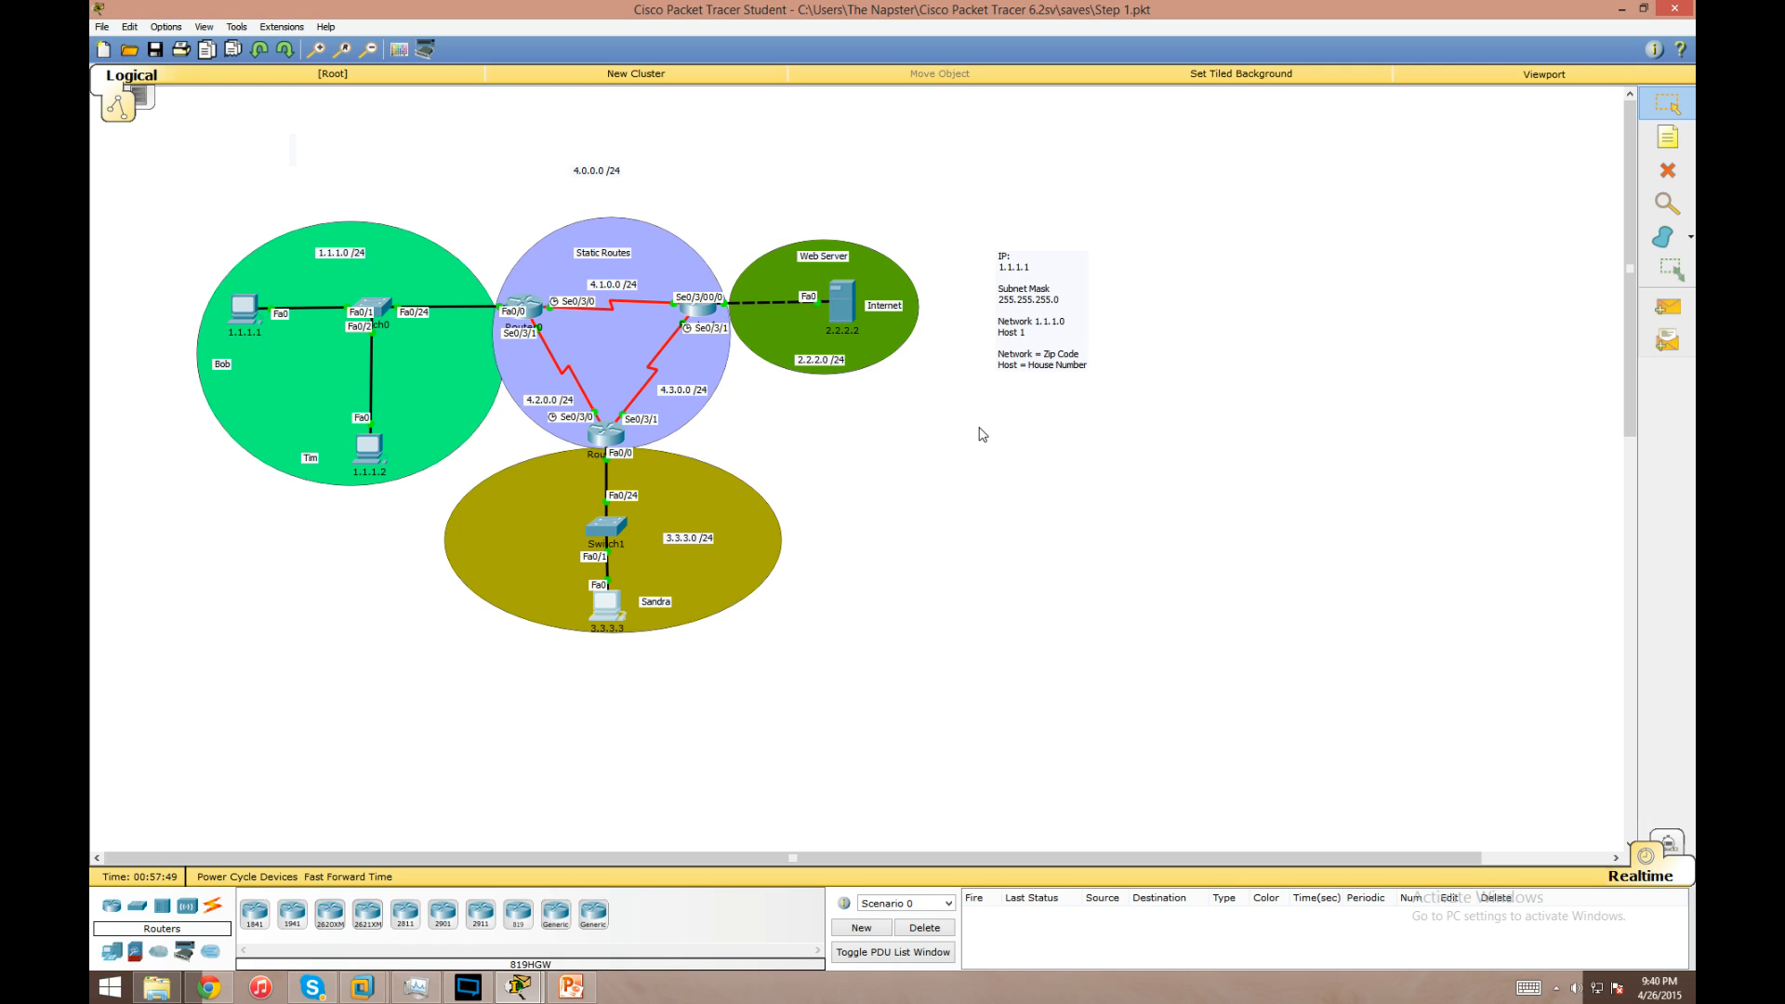
mouse_move(495, 406)
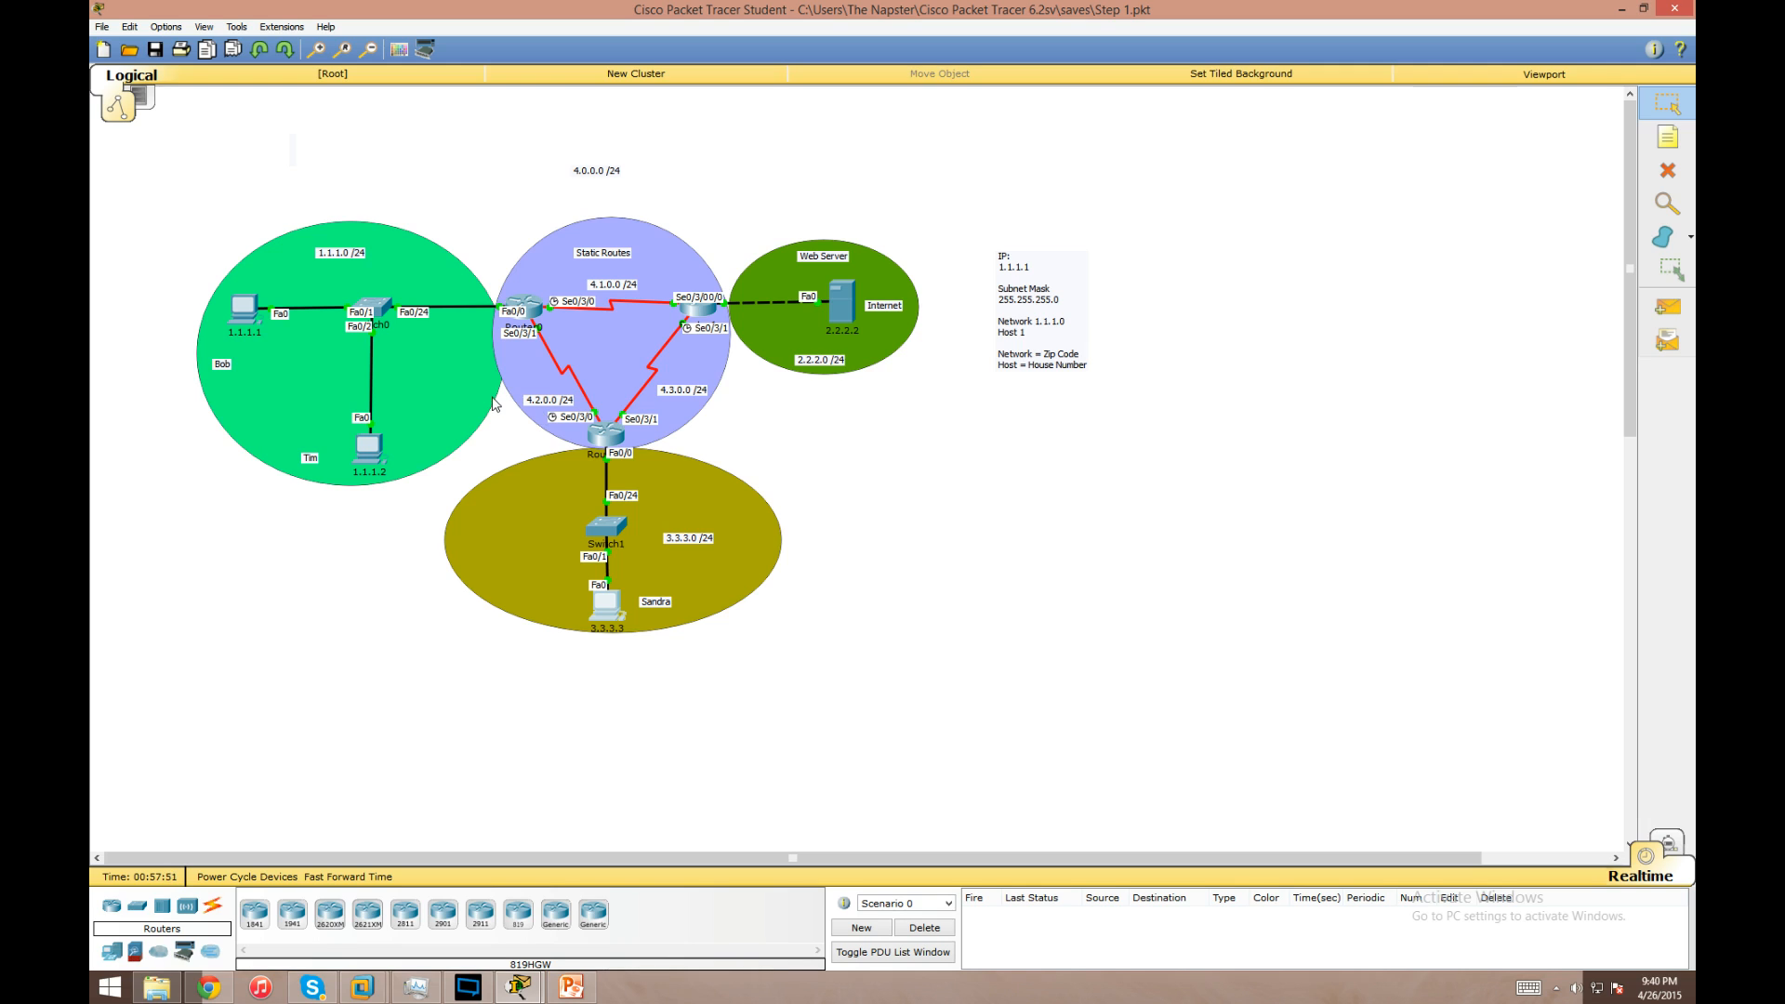
mouse_move(509, 379)
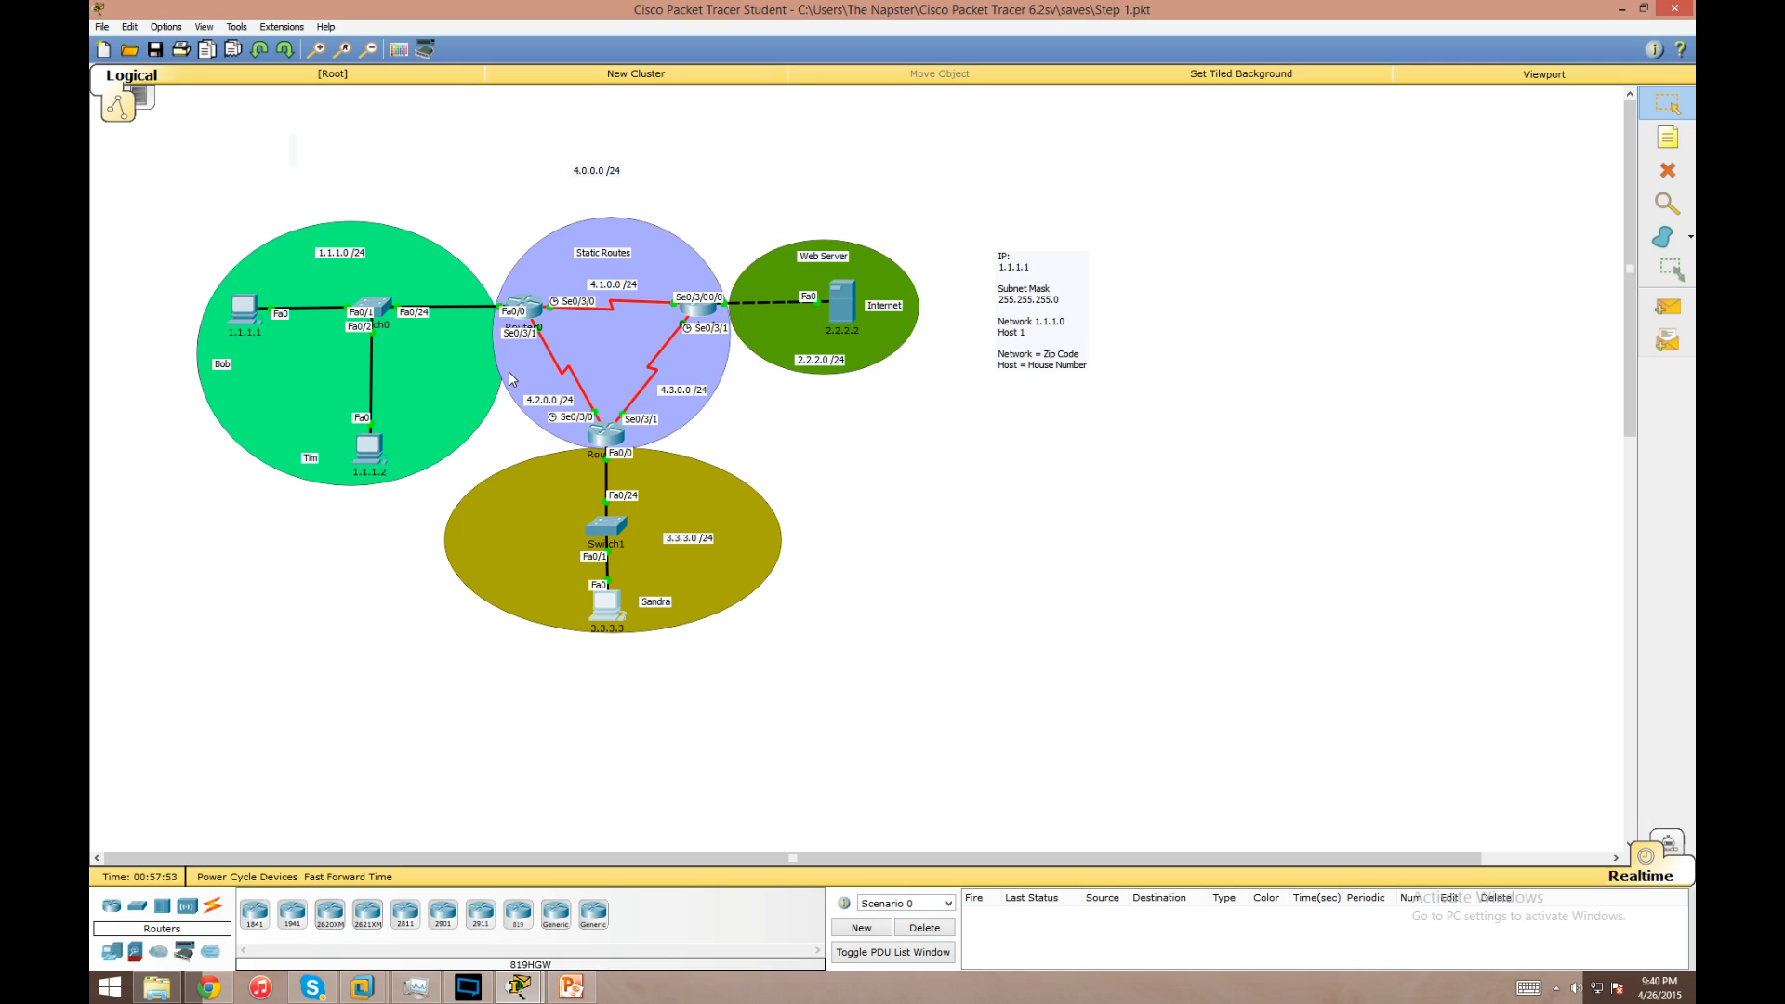
mouse_move(634, 313)
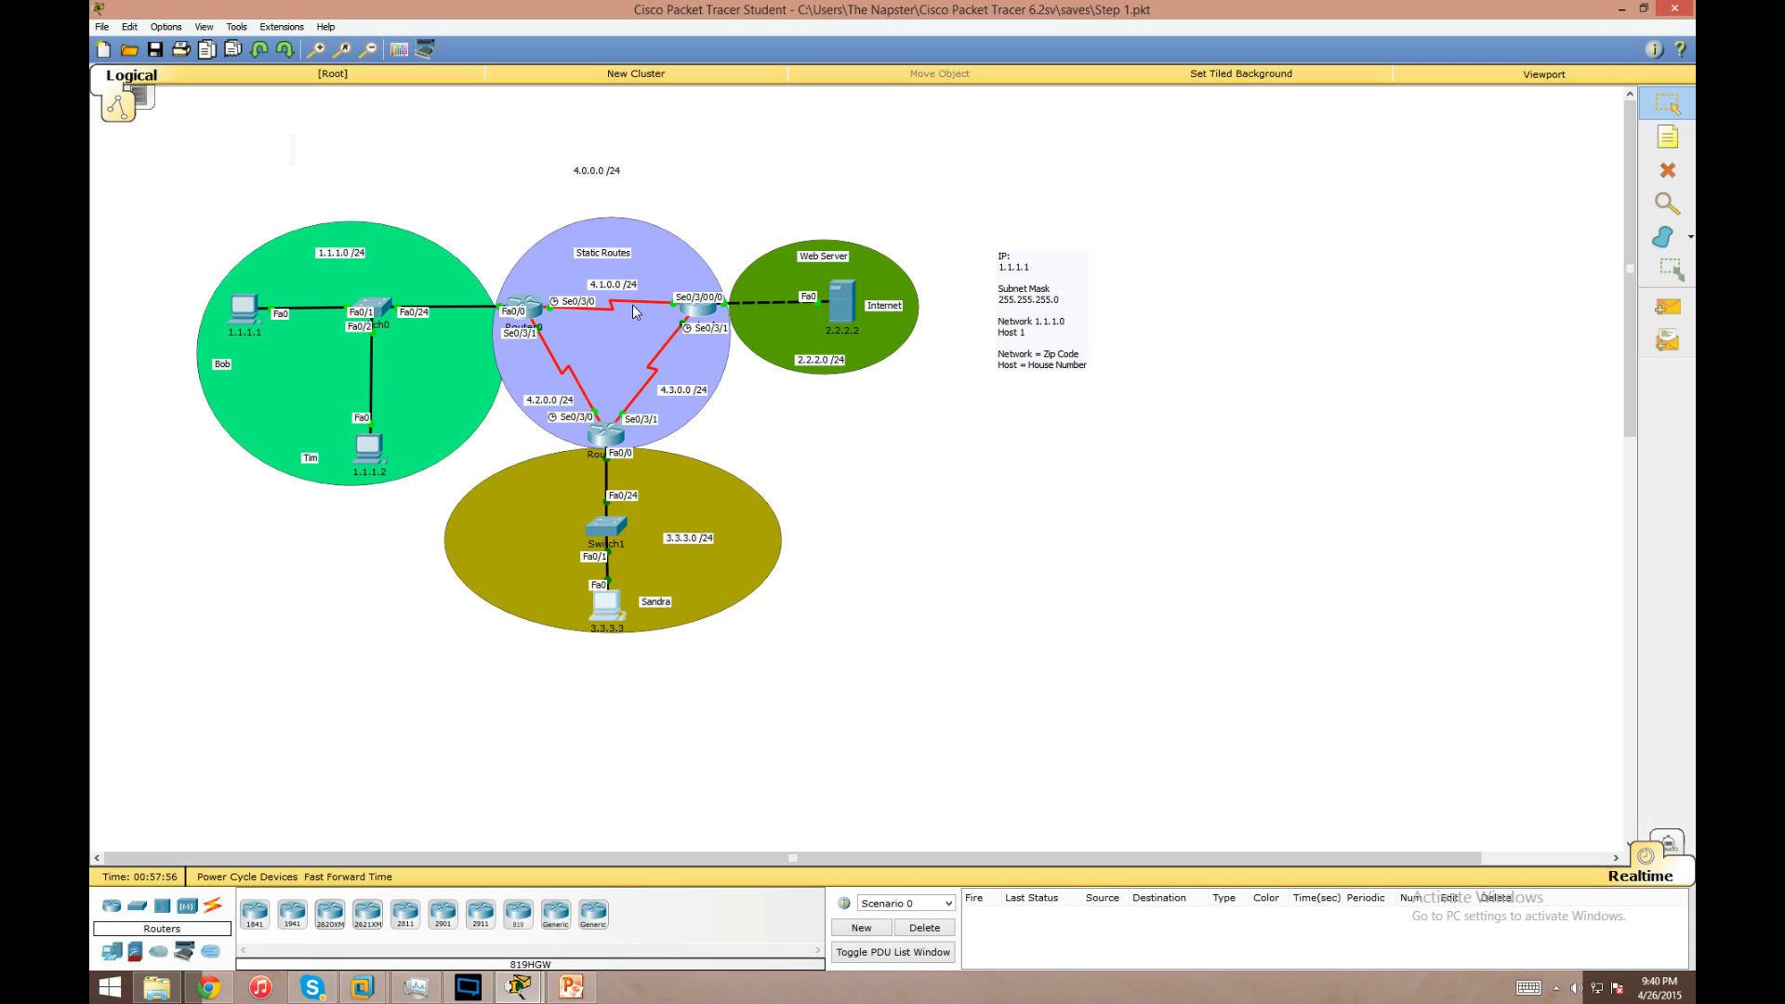
mouse_move(1091, 677)
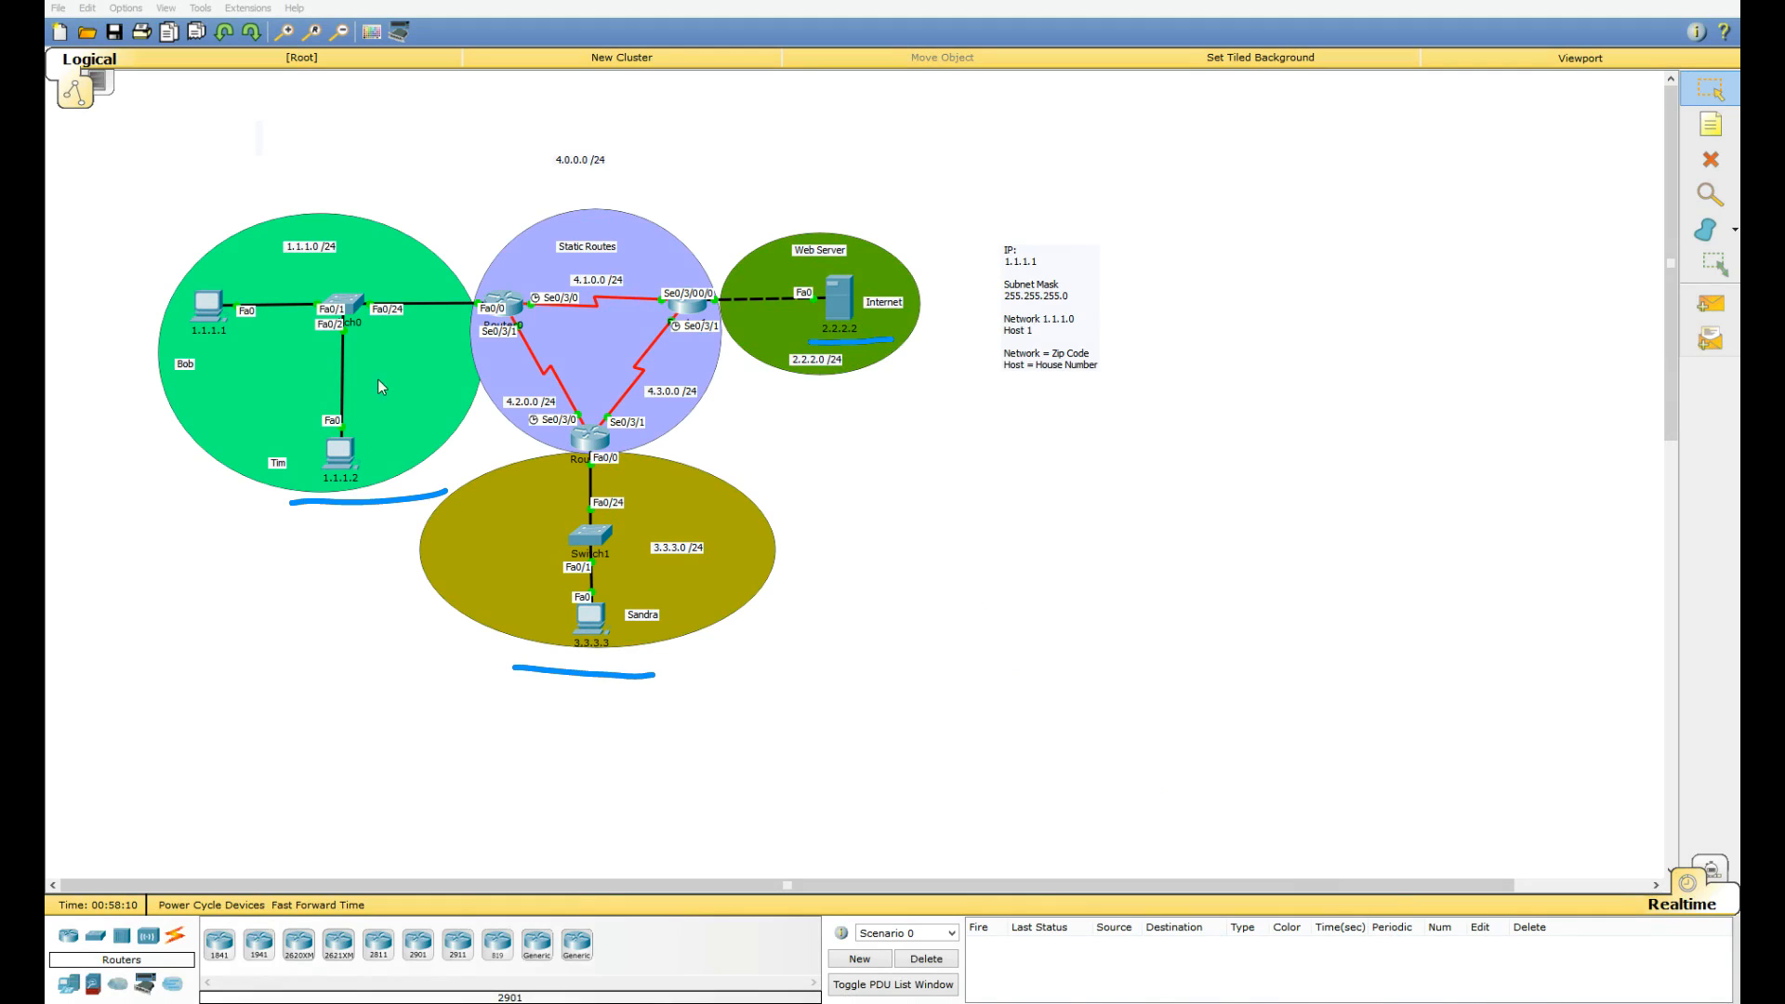
left_click_drag(256, 247, 422, 450)
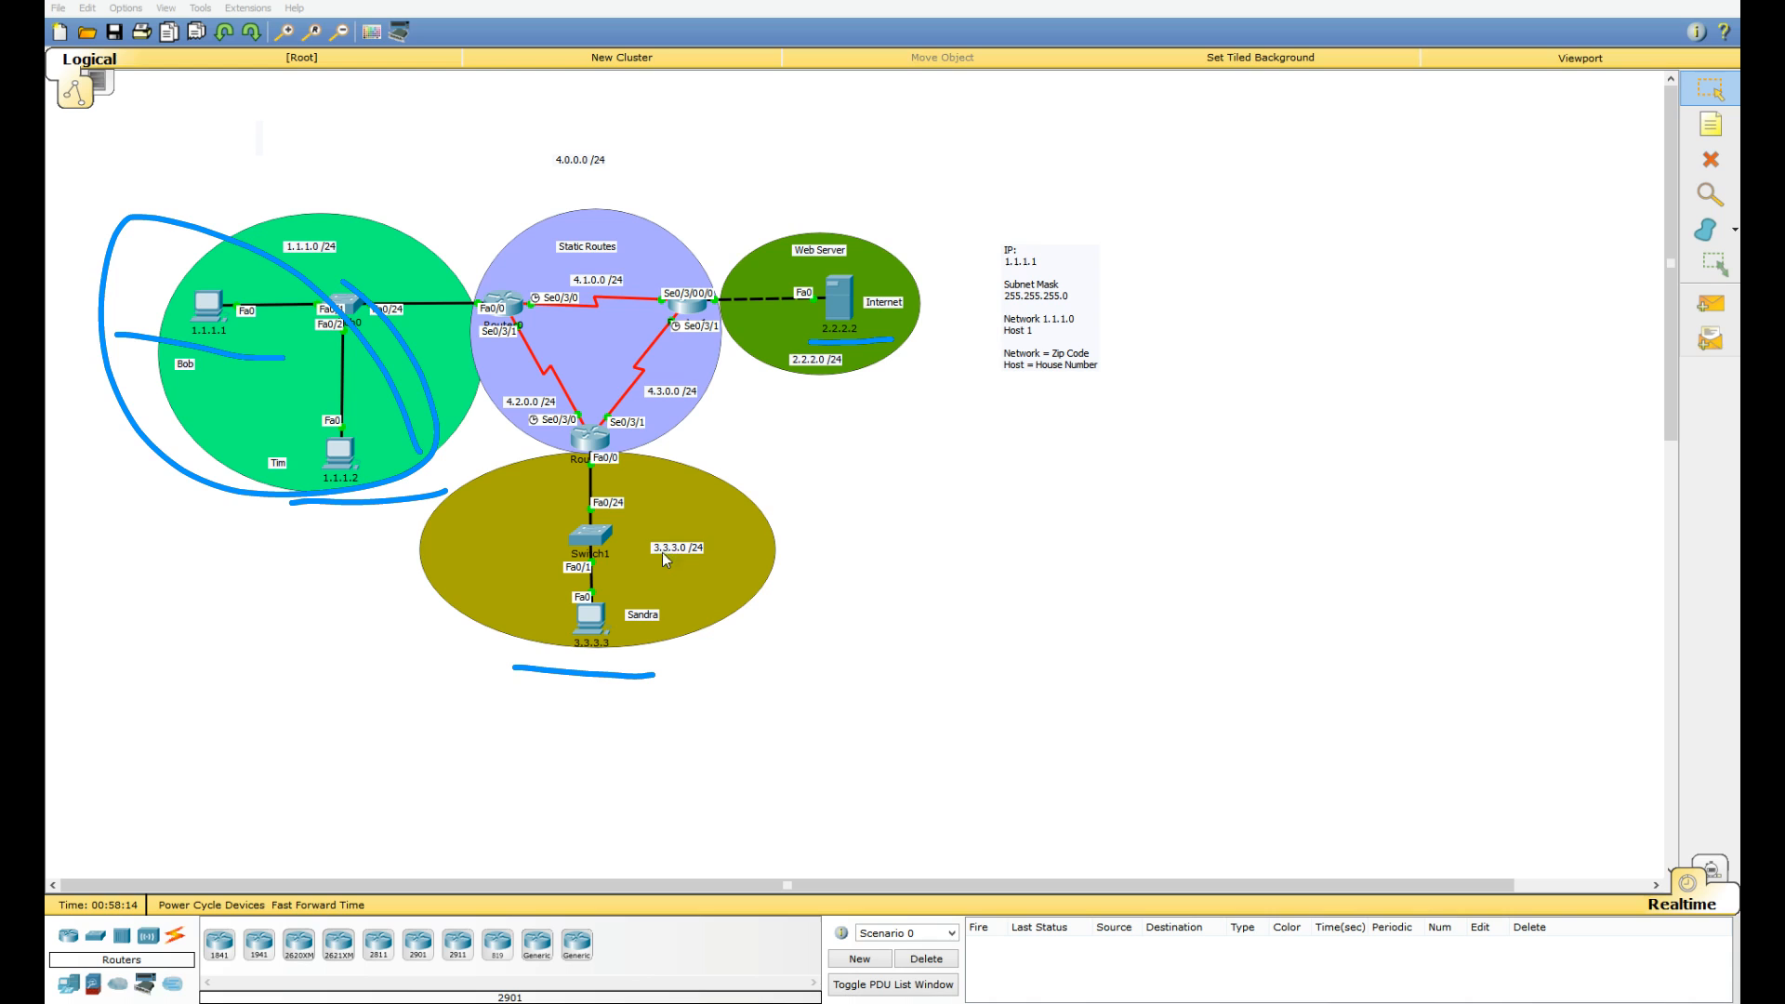
mouse_move(867, 331)
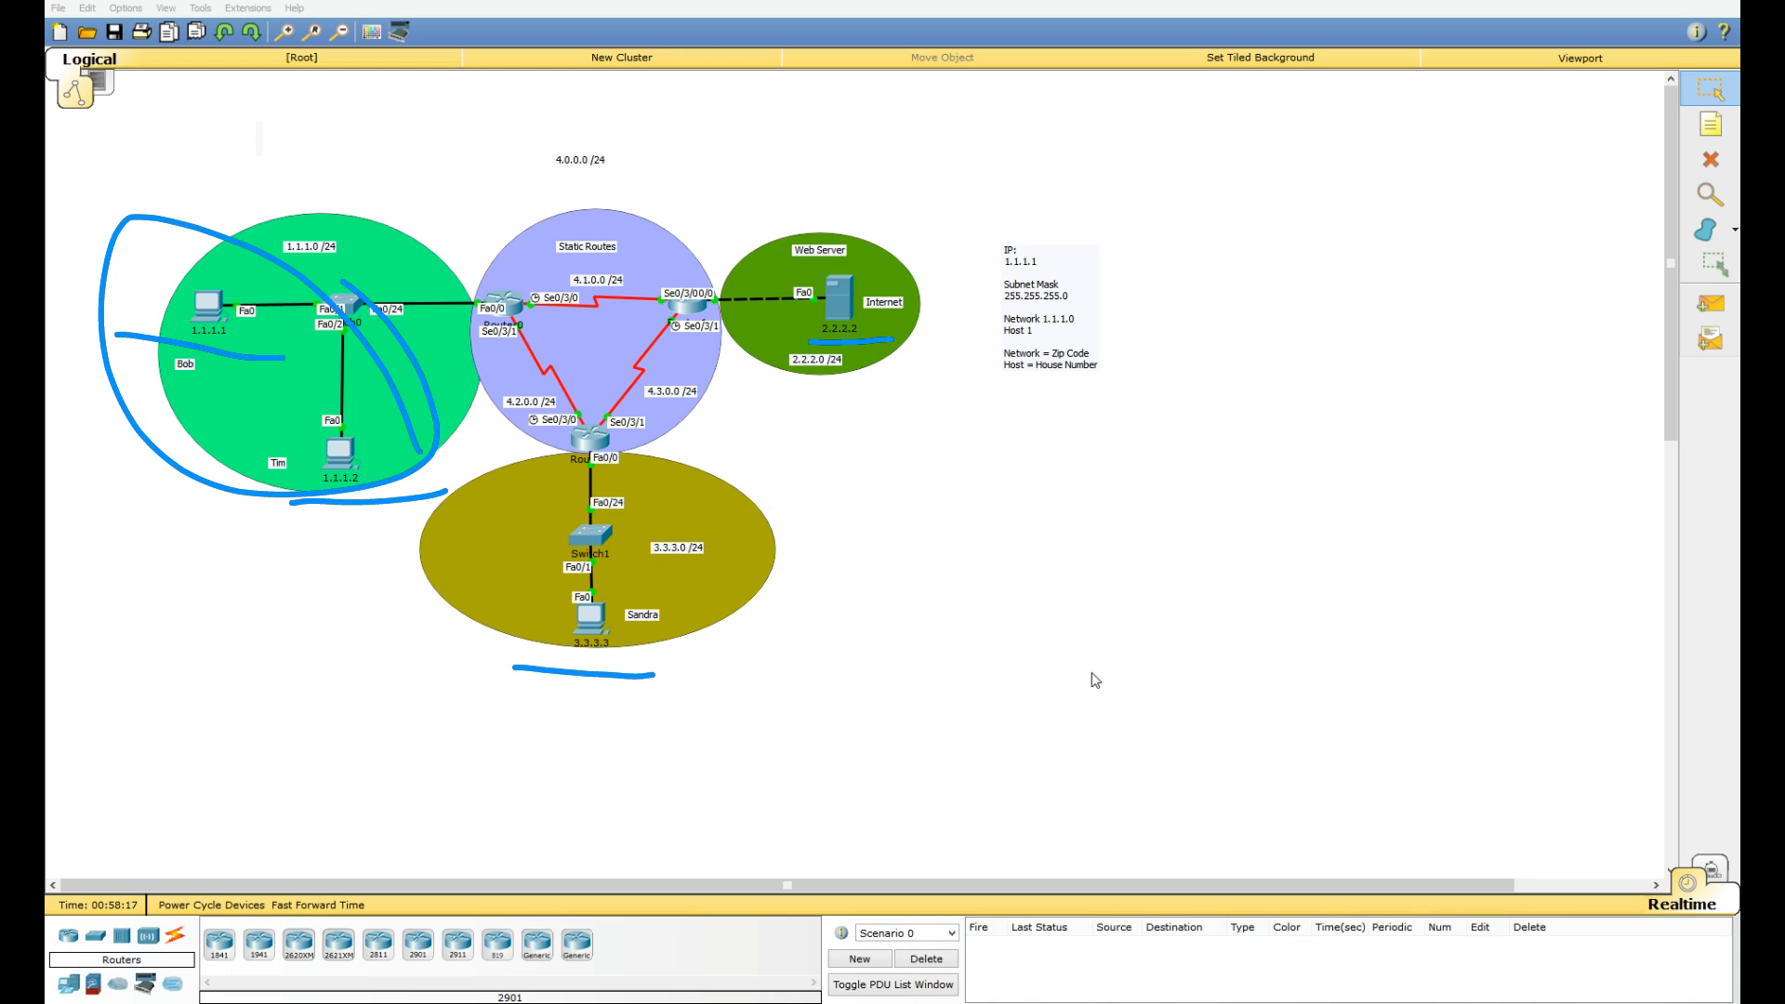
mouse_move(1168, 605)
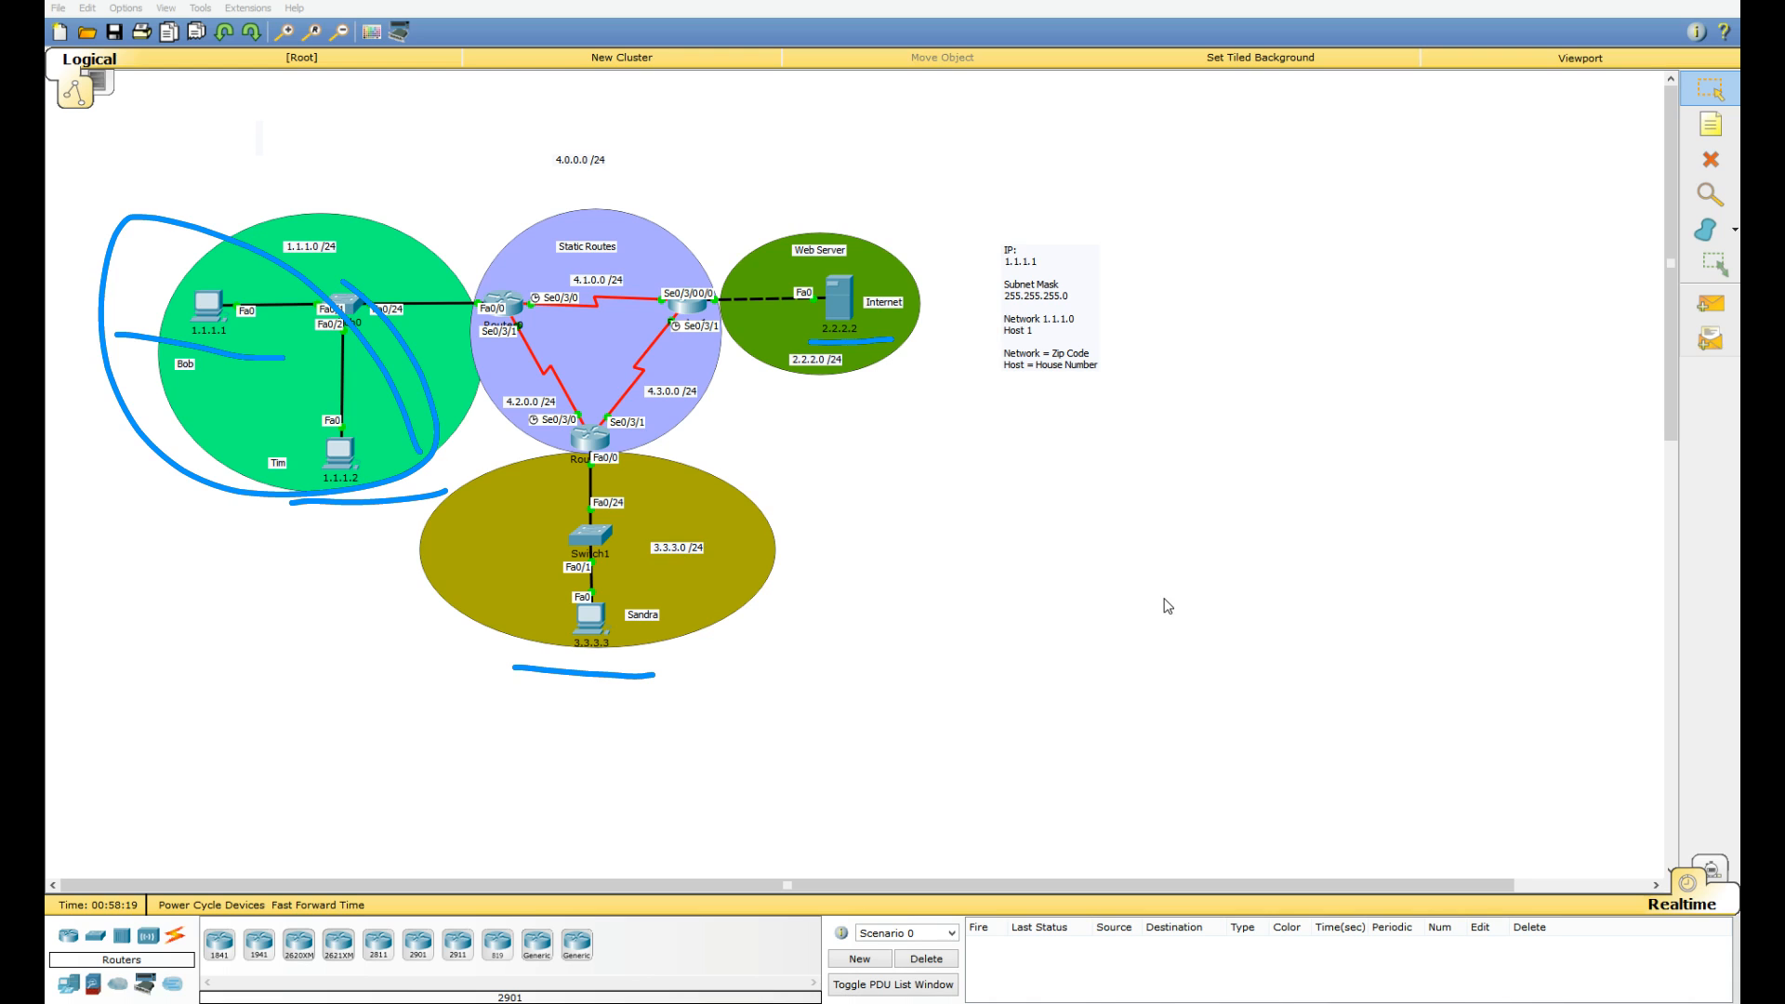